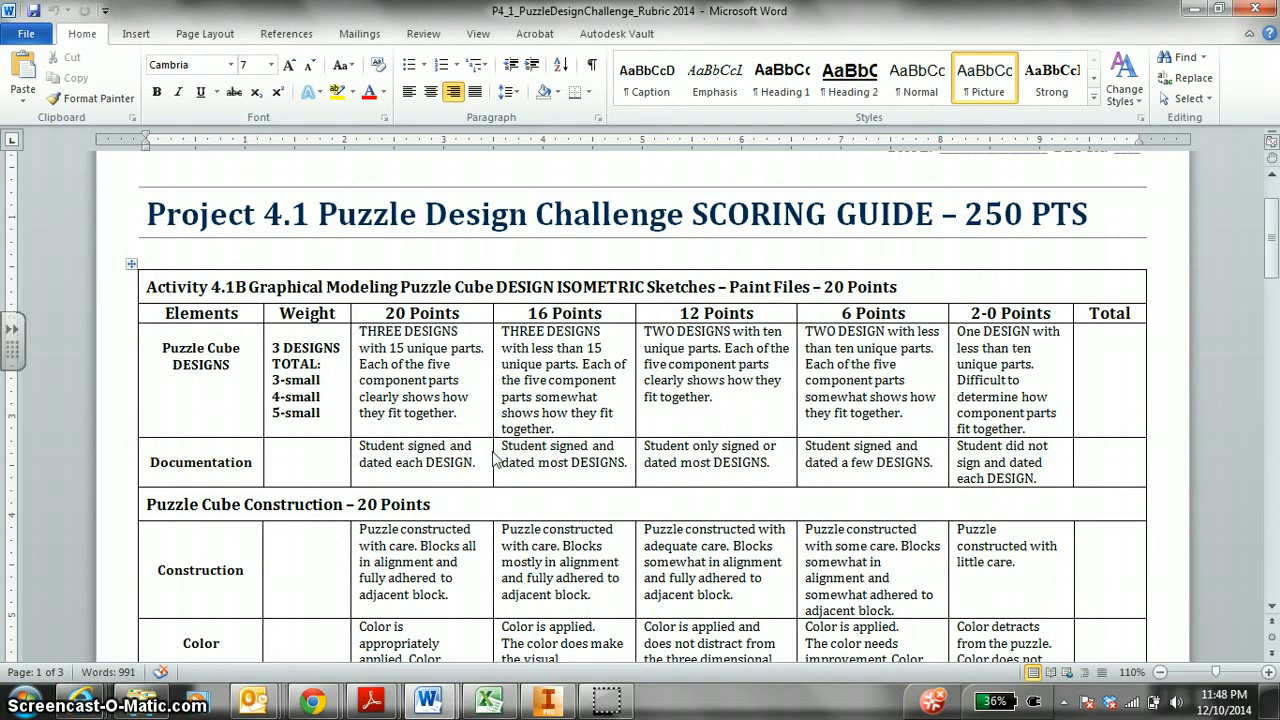
pyautogui.moveTo(772, 292)
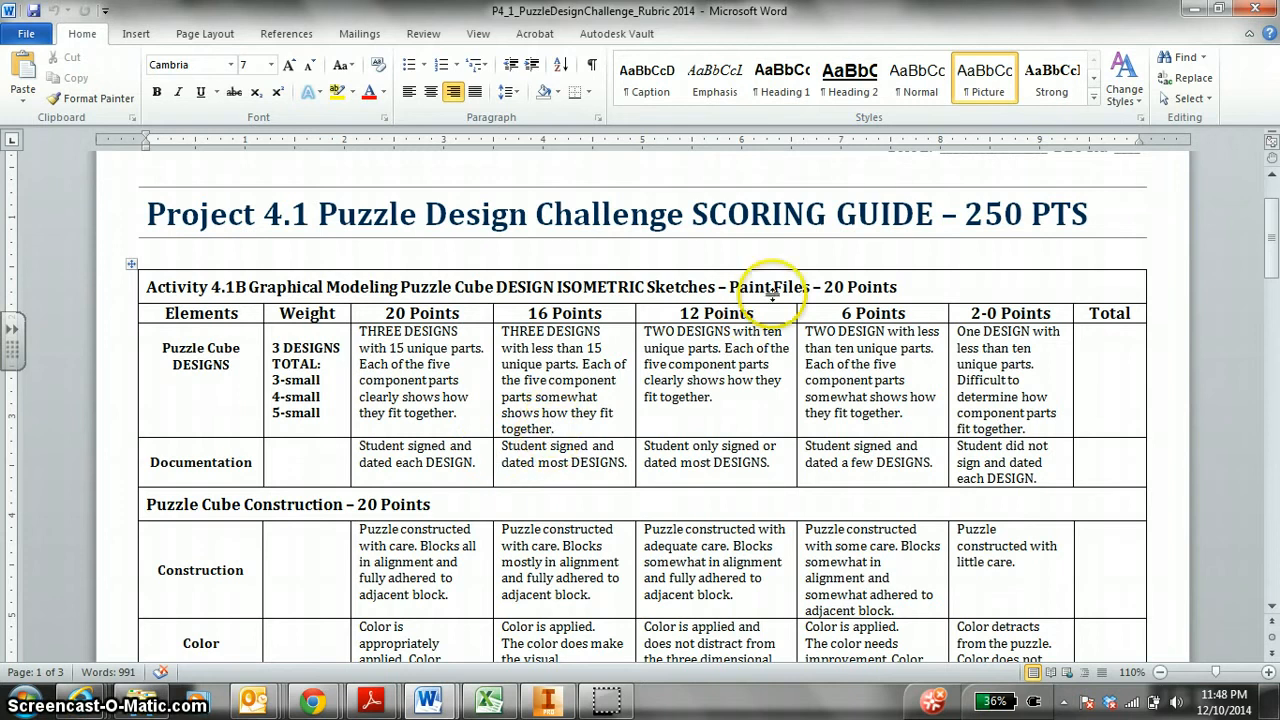
# - Review the 250 PTS title and design options, then scroll to the Activity 4.1B Multi-View Drawings table
pyautogui.doubleClick(1022, 214)
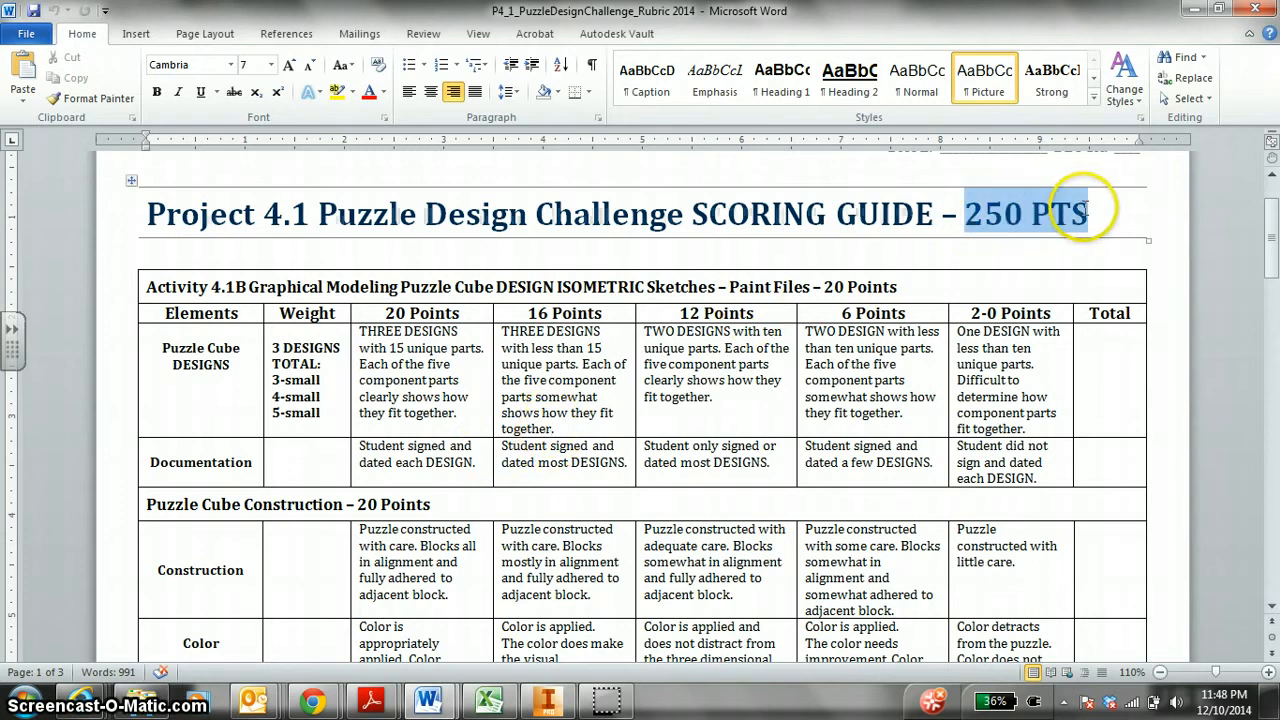
pyautogui.click(584, 370)
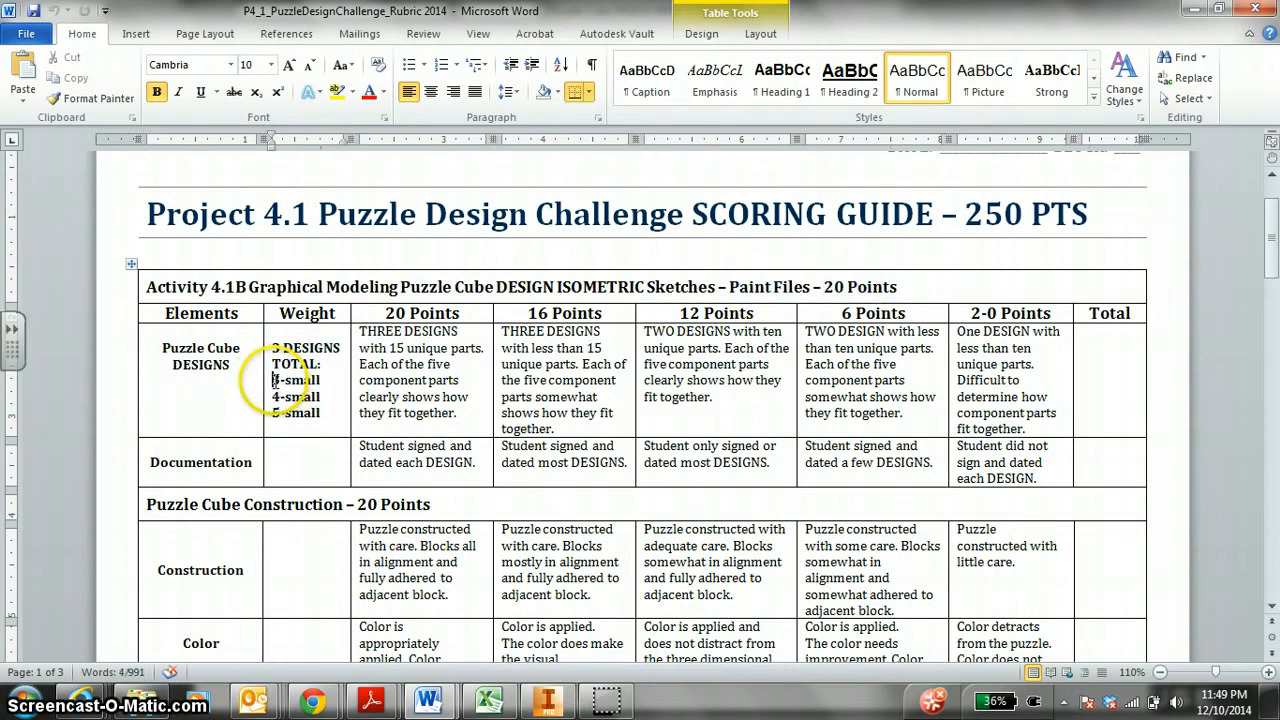
pyautogui.click(296, 396)
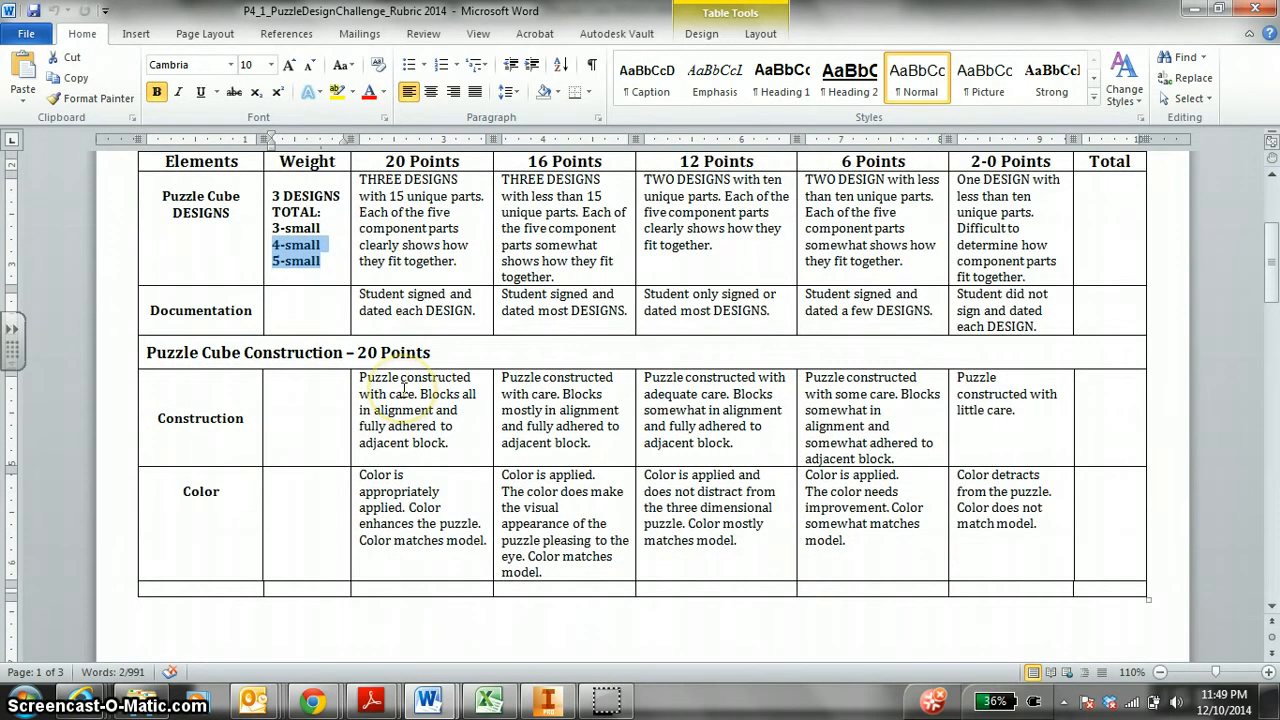
pyautogui.moveTo(148, 362)
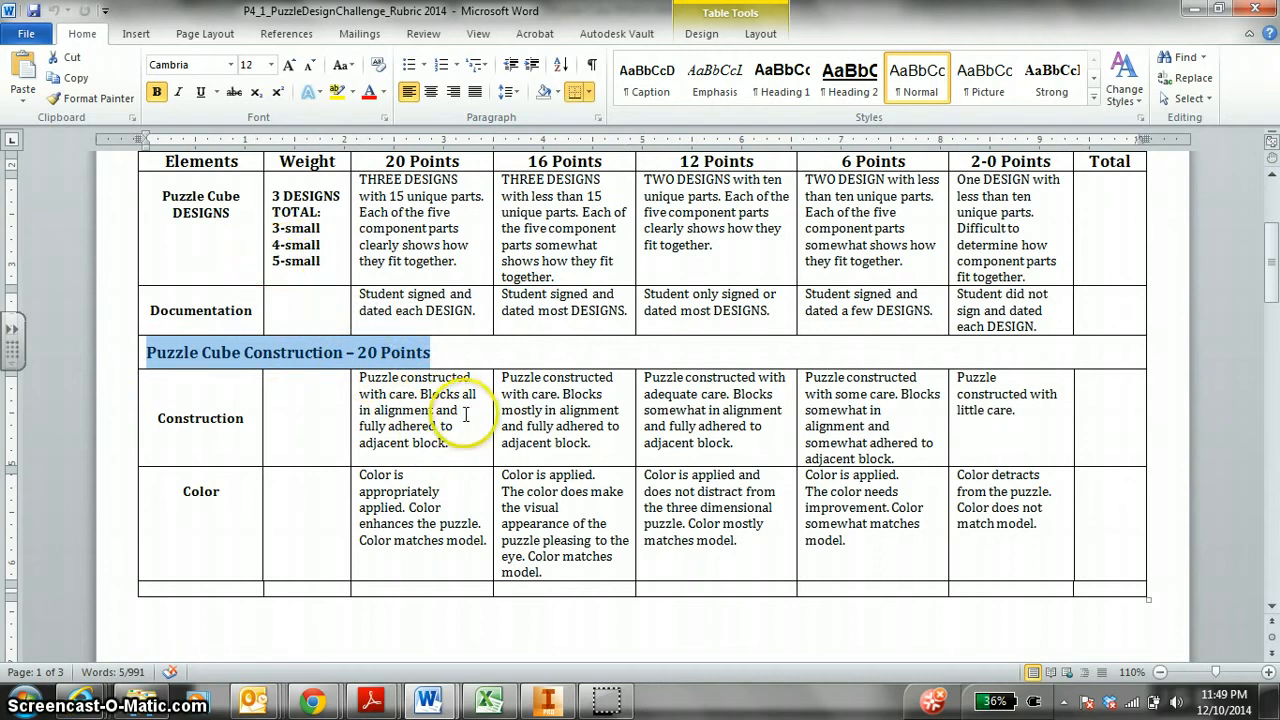
pyautogui.scroll(-3)
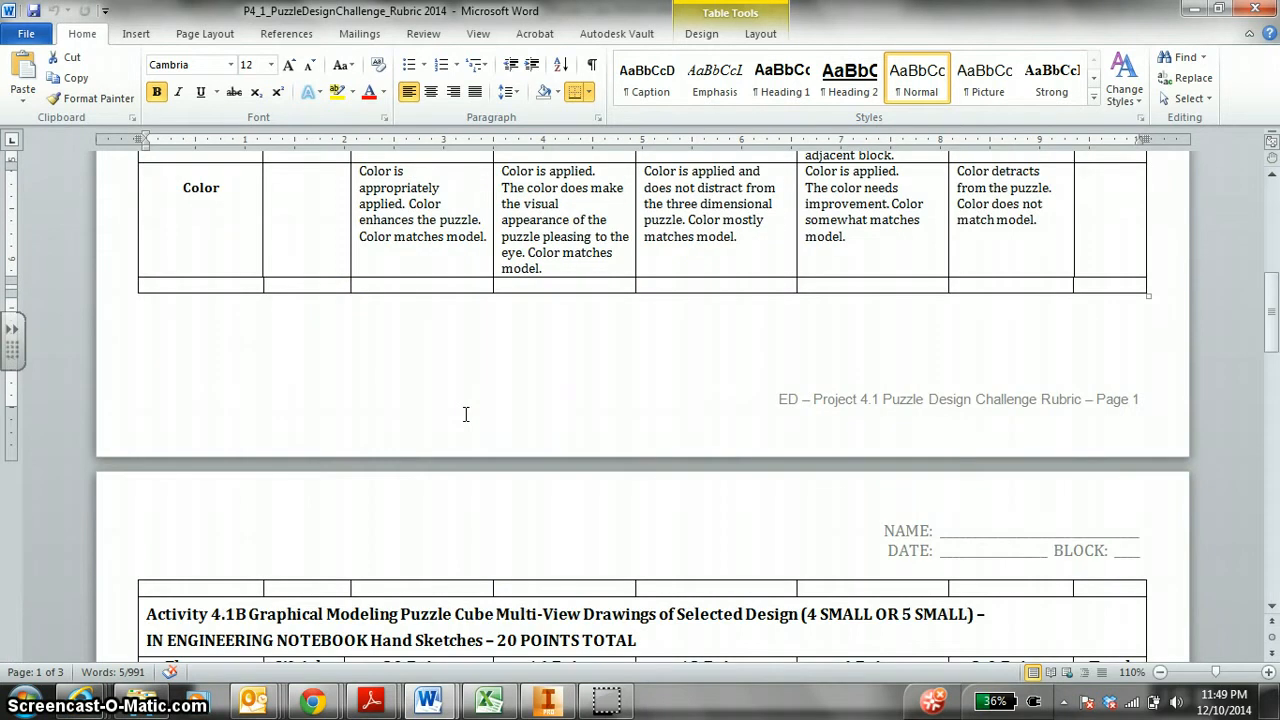
pyautogui.scroll(-3)
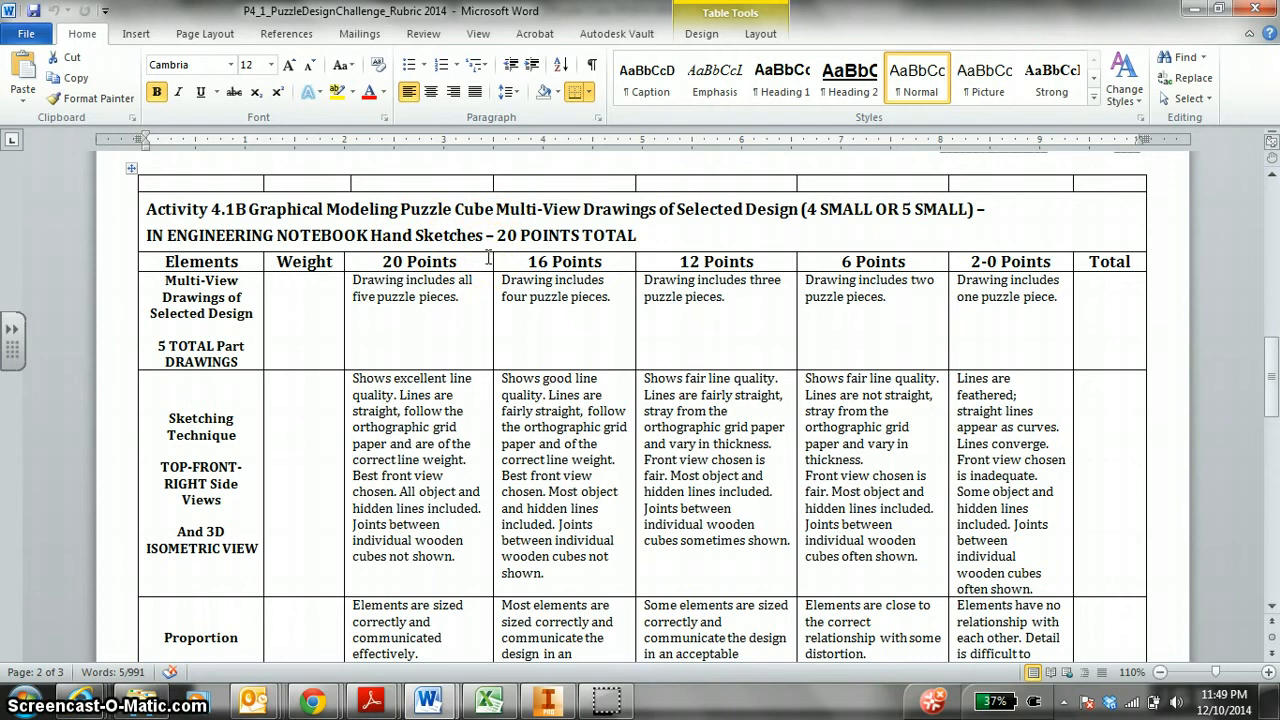
# - Scroll the rubric to the Puzzle Cube CAD Modeling table on the third page
pyautogui.scroll(-3)
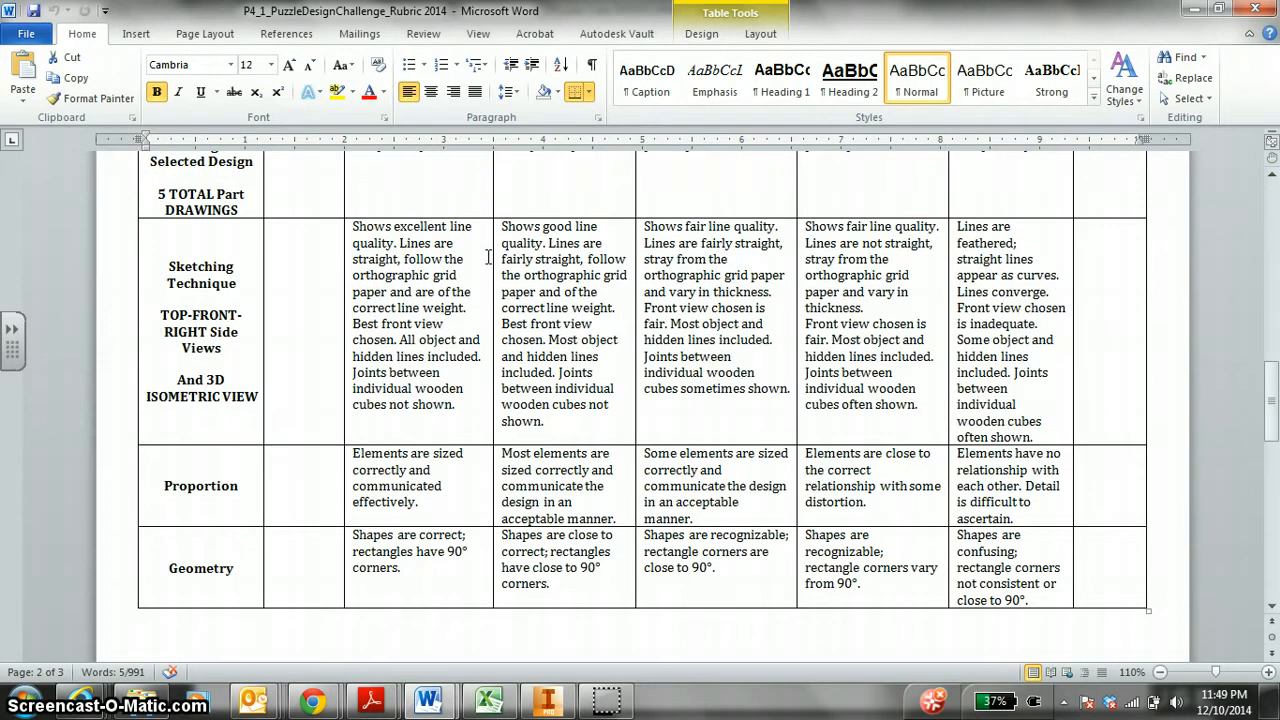
pyautogui.scroll(3)
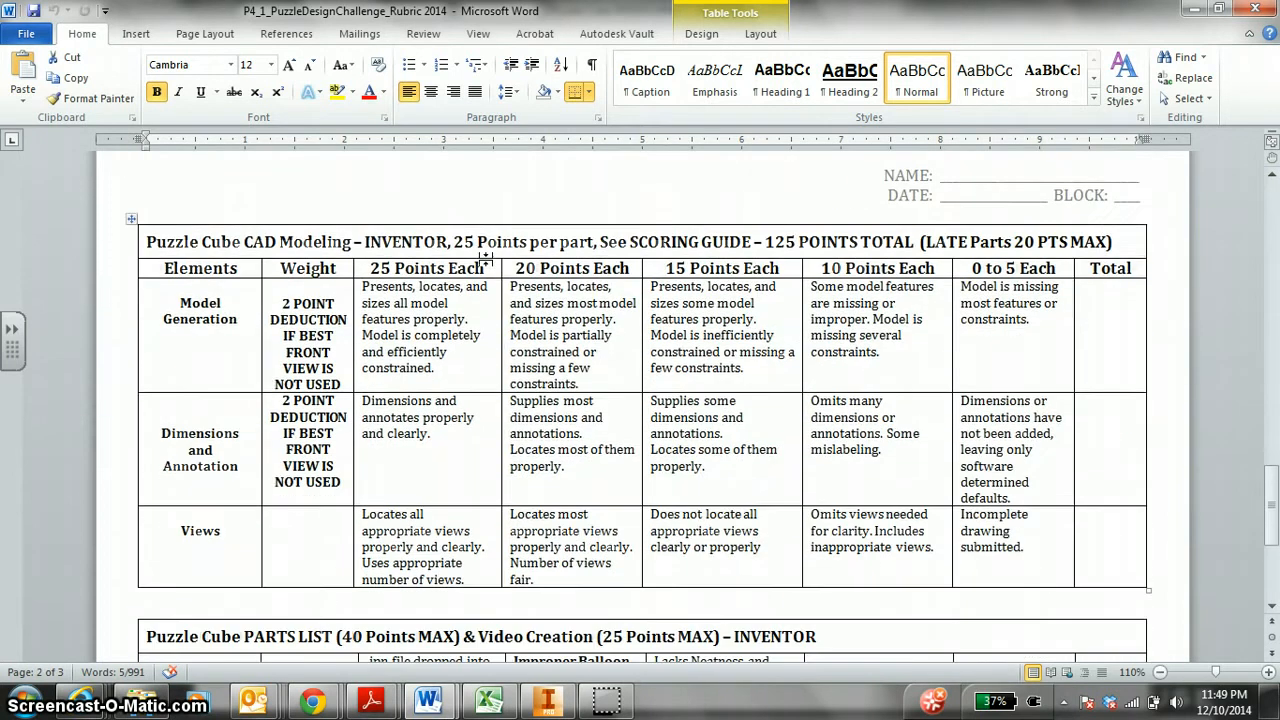
pyautogui.scroll(-3)
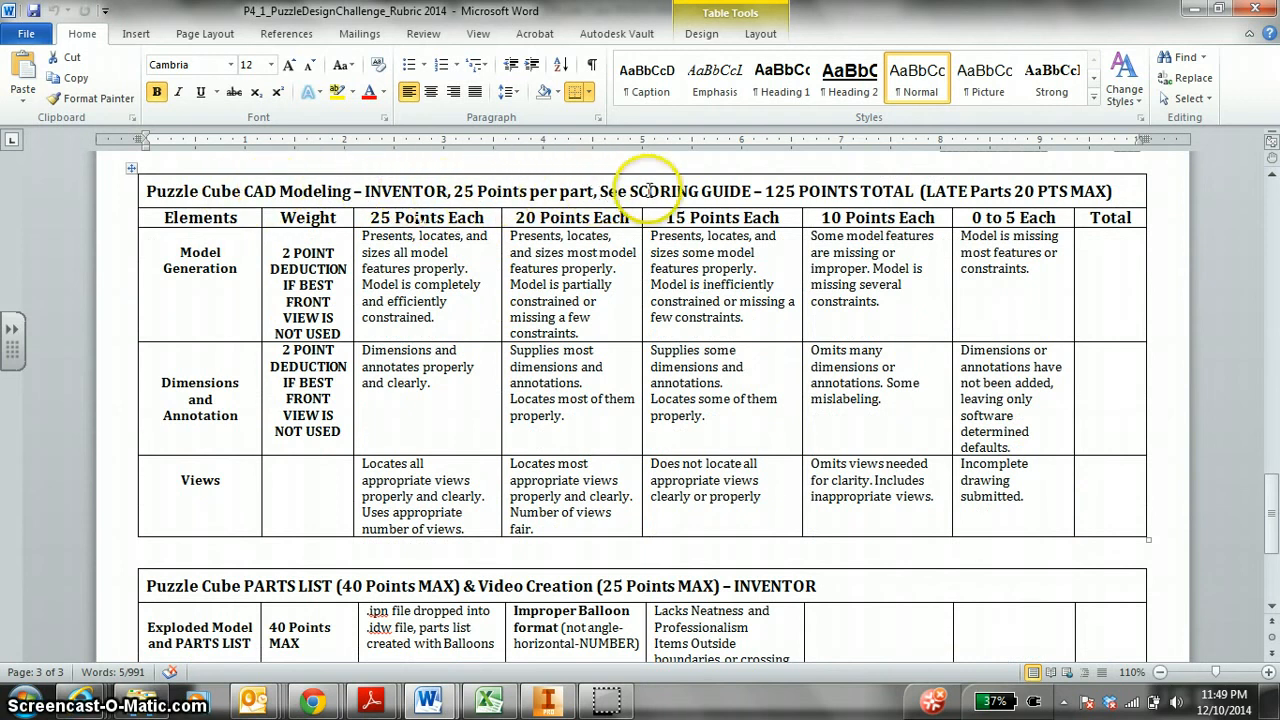
pyautogui.moveTo(722, 184)
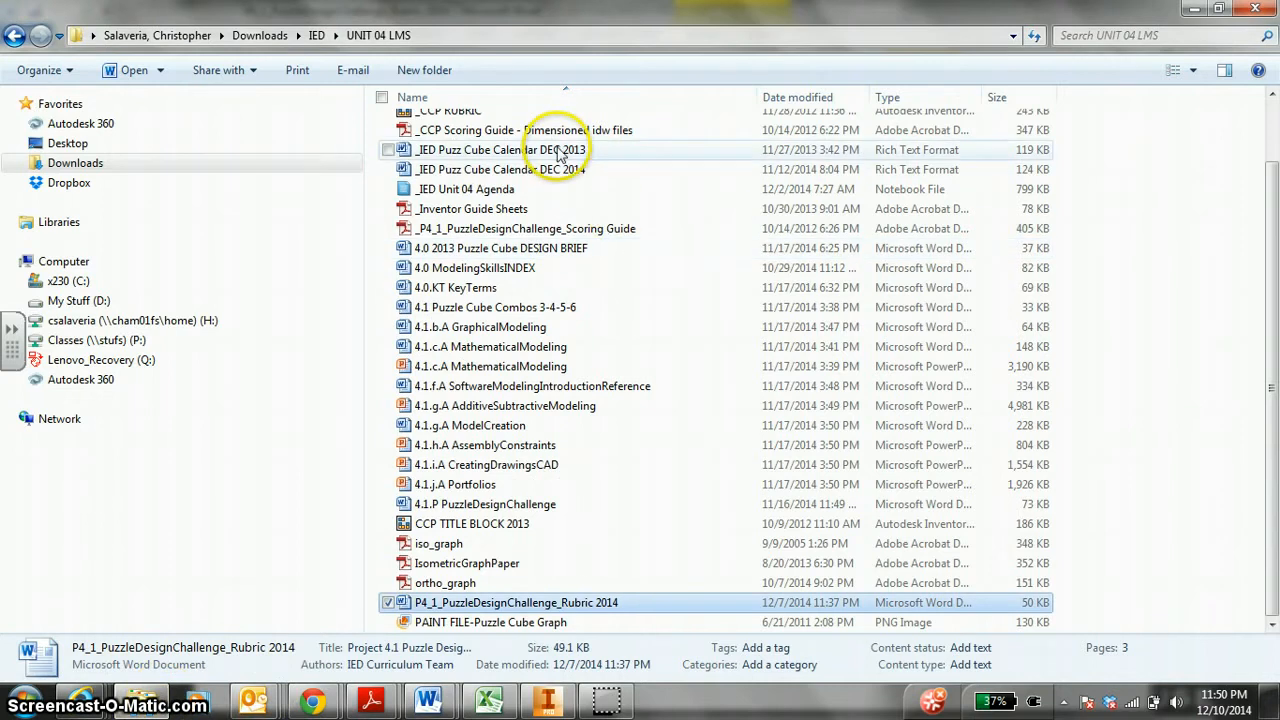
# - View the Dimensioned idw files scoring guide PDF briefly and close it
pyautogui.click(520, 130)
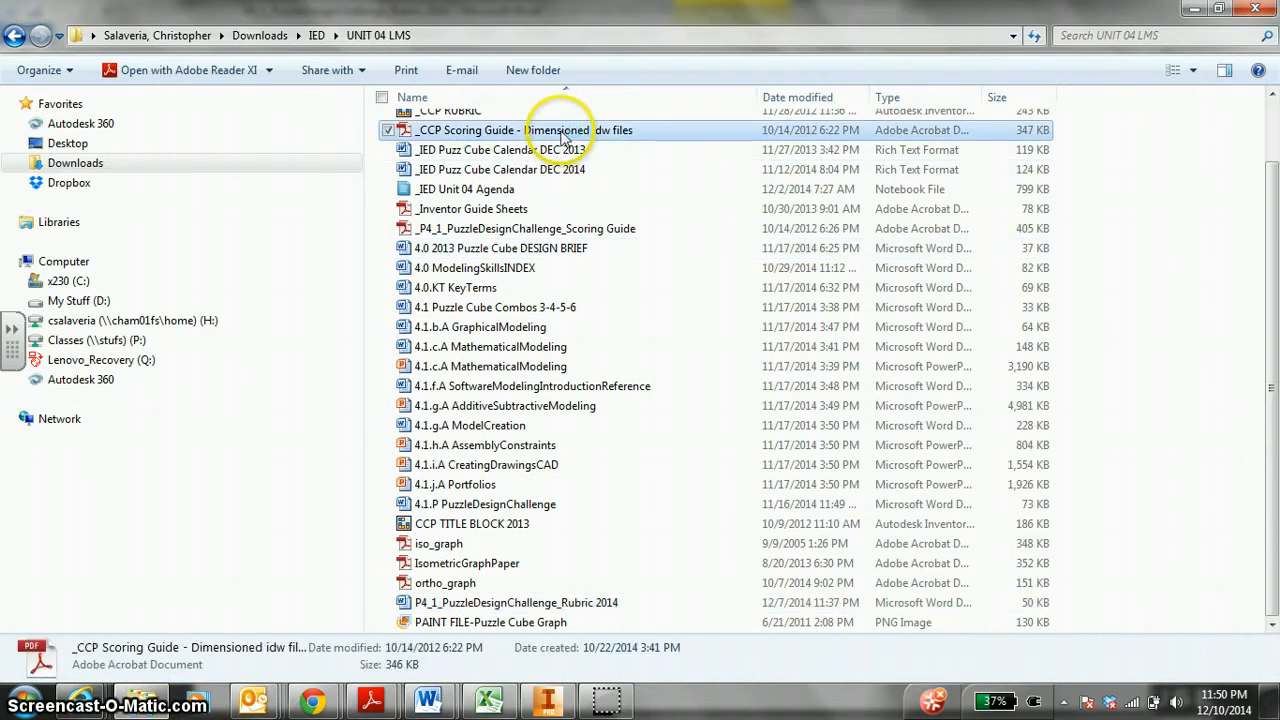
pyautogui.doubleClick(524, 130)
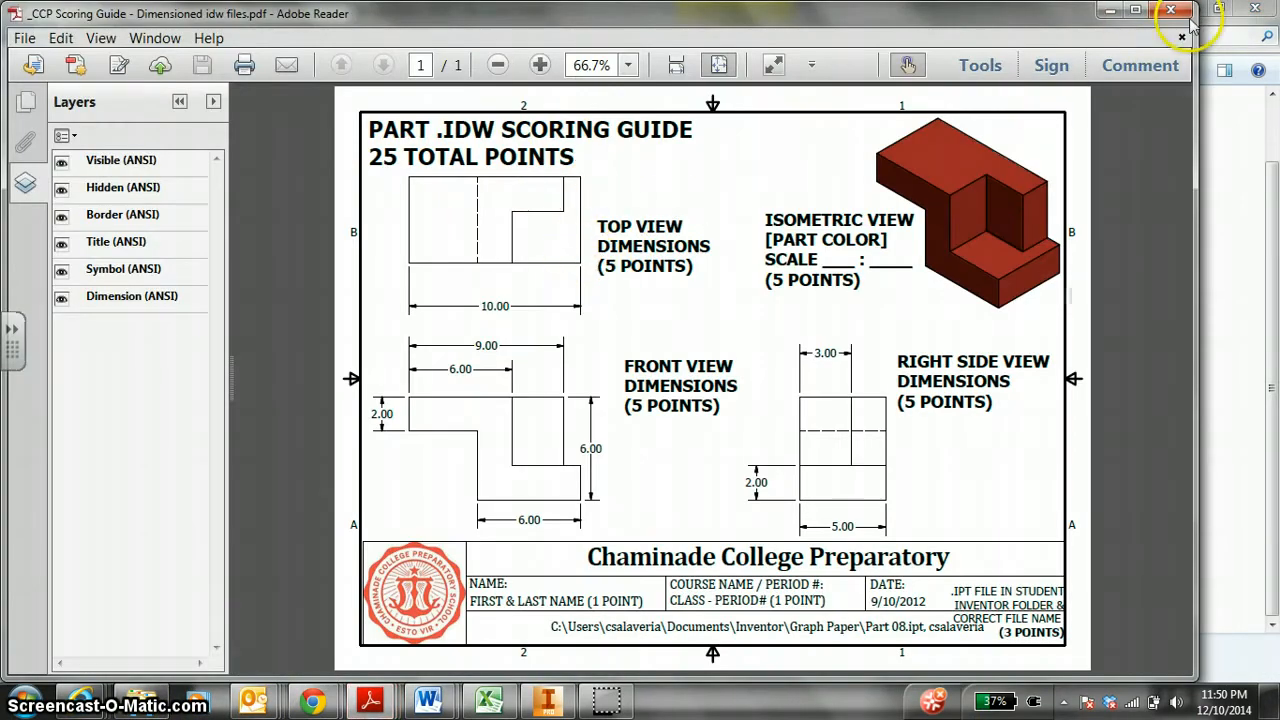
pyautogui.click(1136, 10)
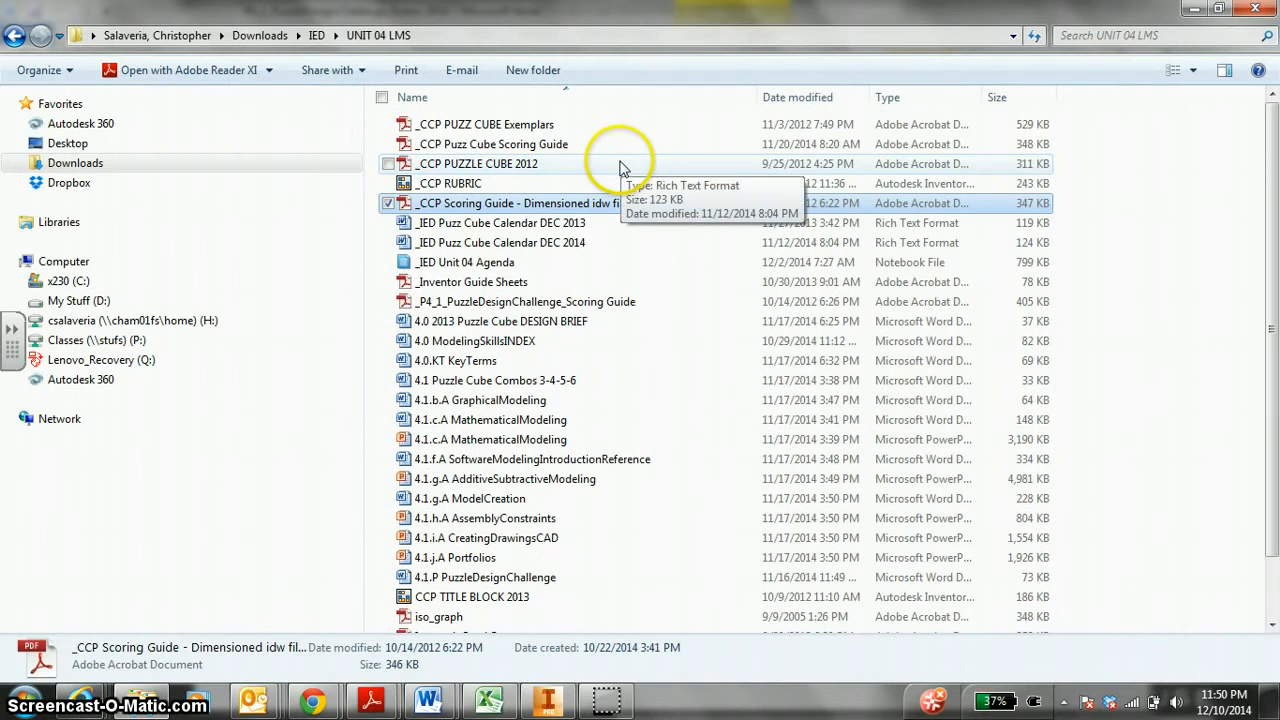
# - View the CCP Puzz Cube Scoring Guide PDF with the Layers panel collapsed
pyautogui.doubleClick(494, 144)
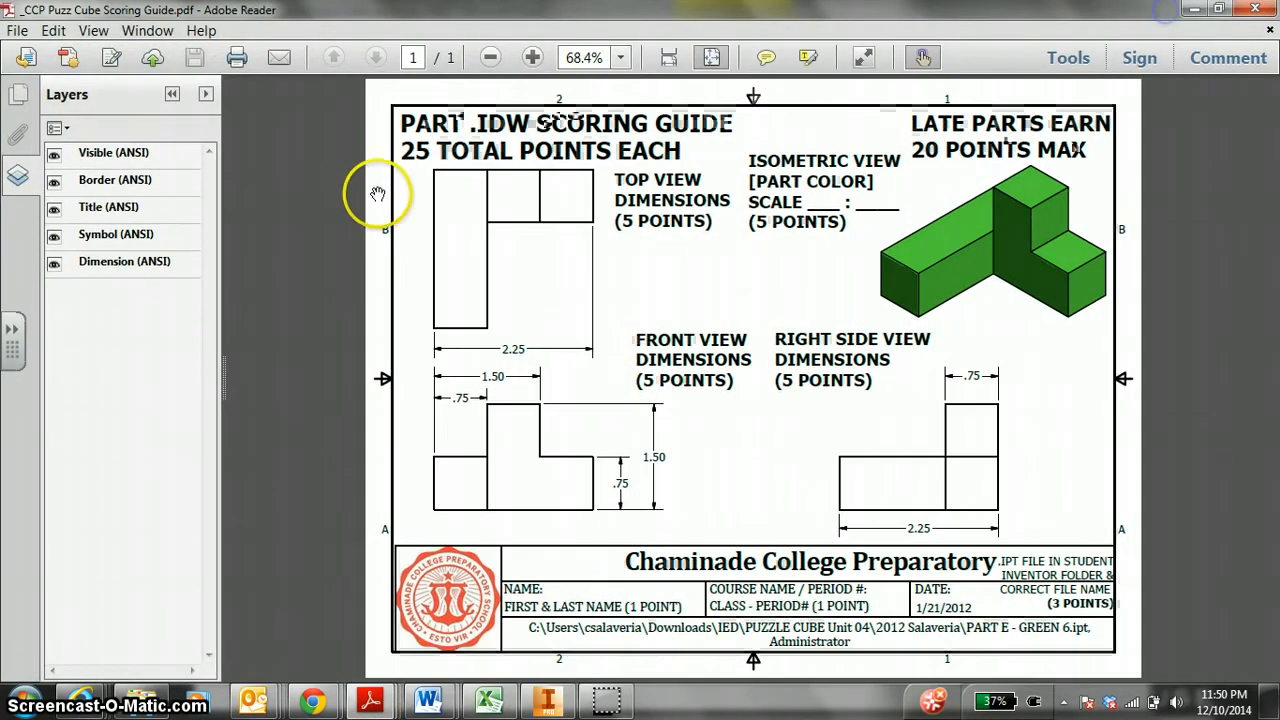
pyautogui.click(172, 94)
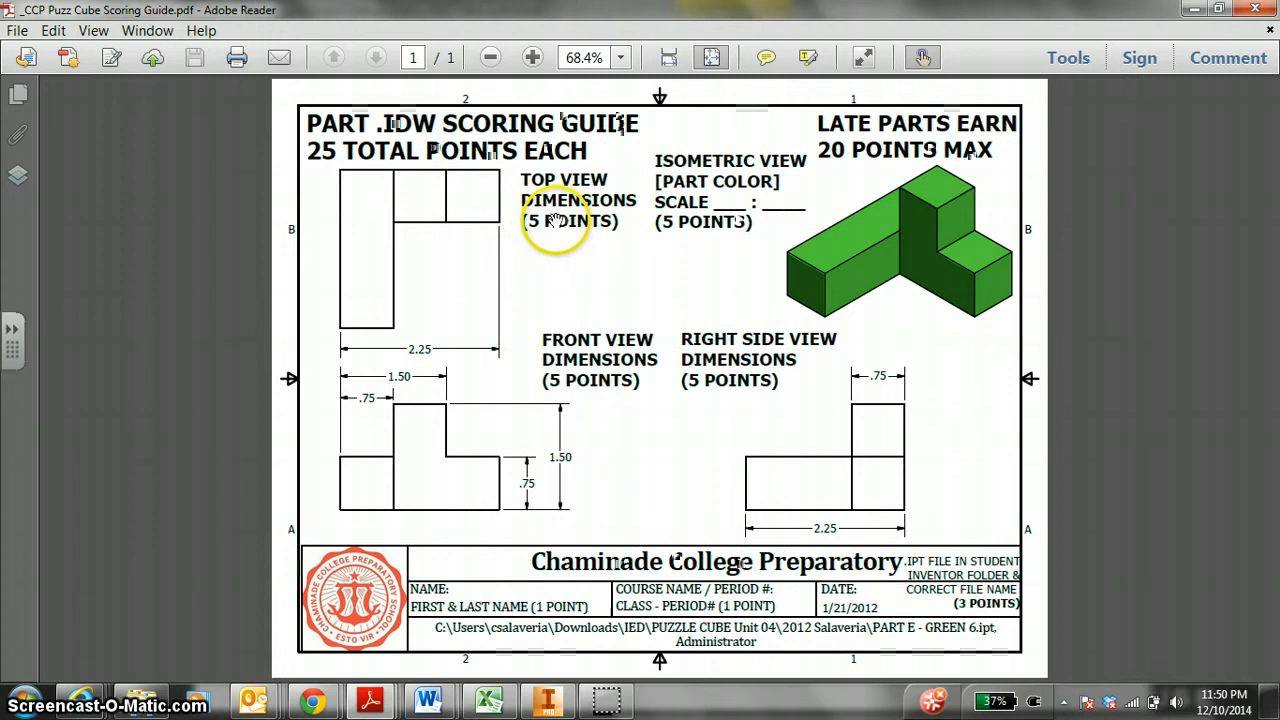
pyautogui.moveTo(830, 344)
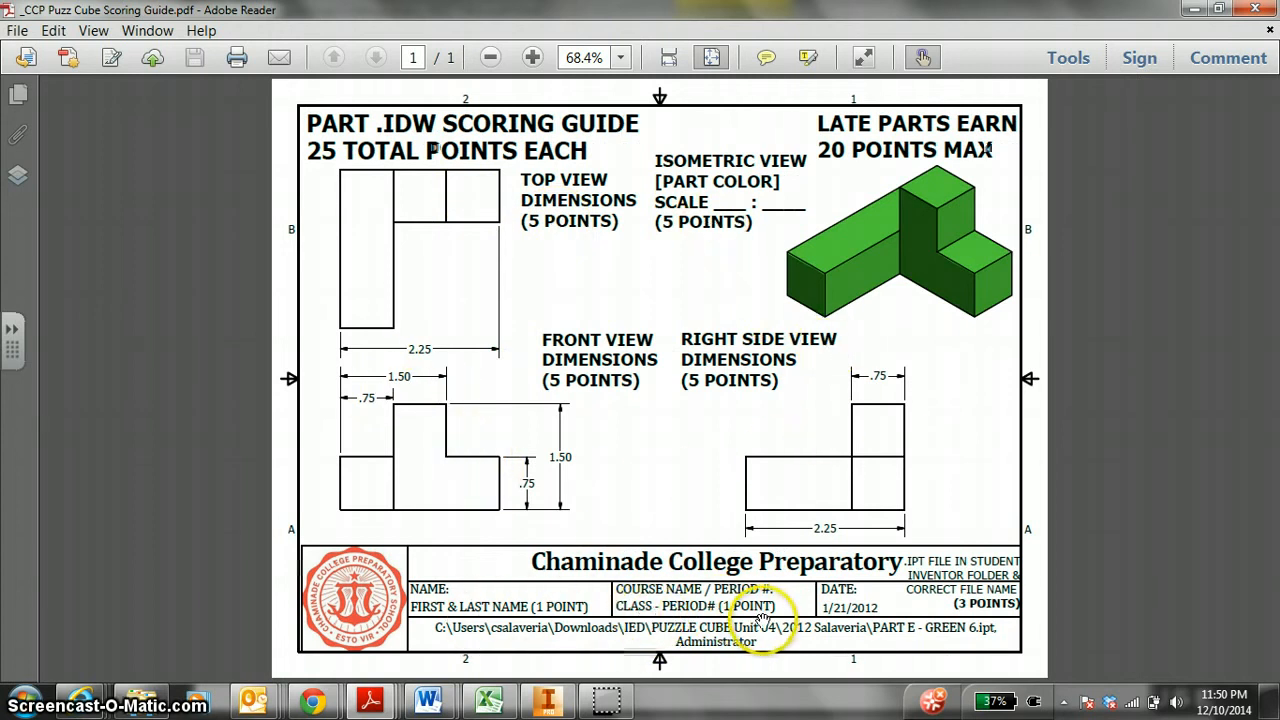
pyautogui.moveTo(810, 560)
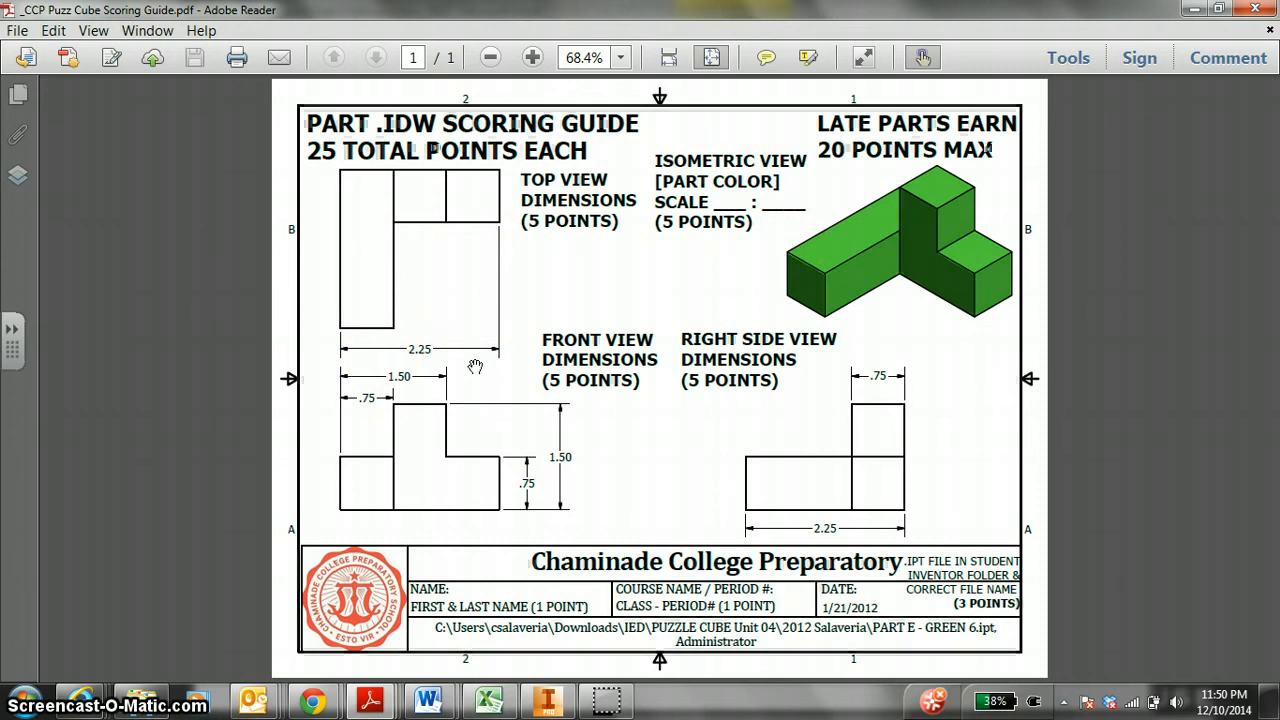
pyautogui.click(508, 436)
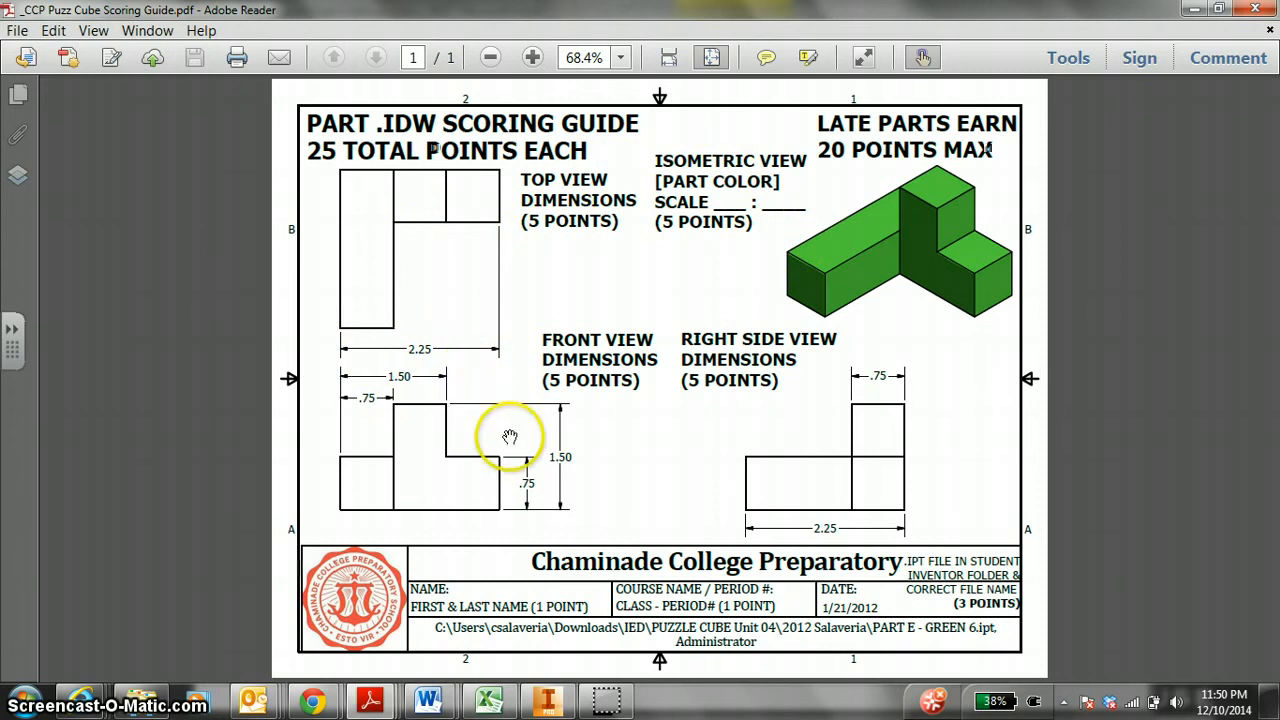
pyautogui.moveTo(784, 490)
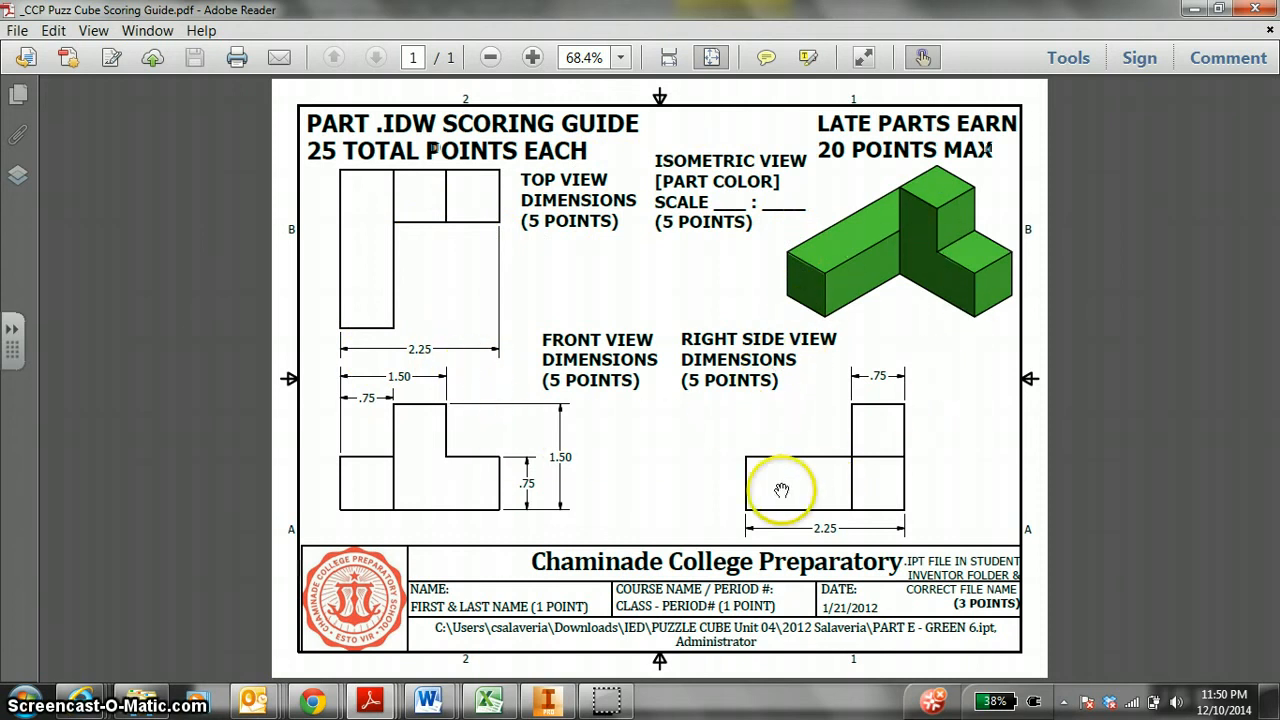
pyautogui.moveTo(620, 378)
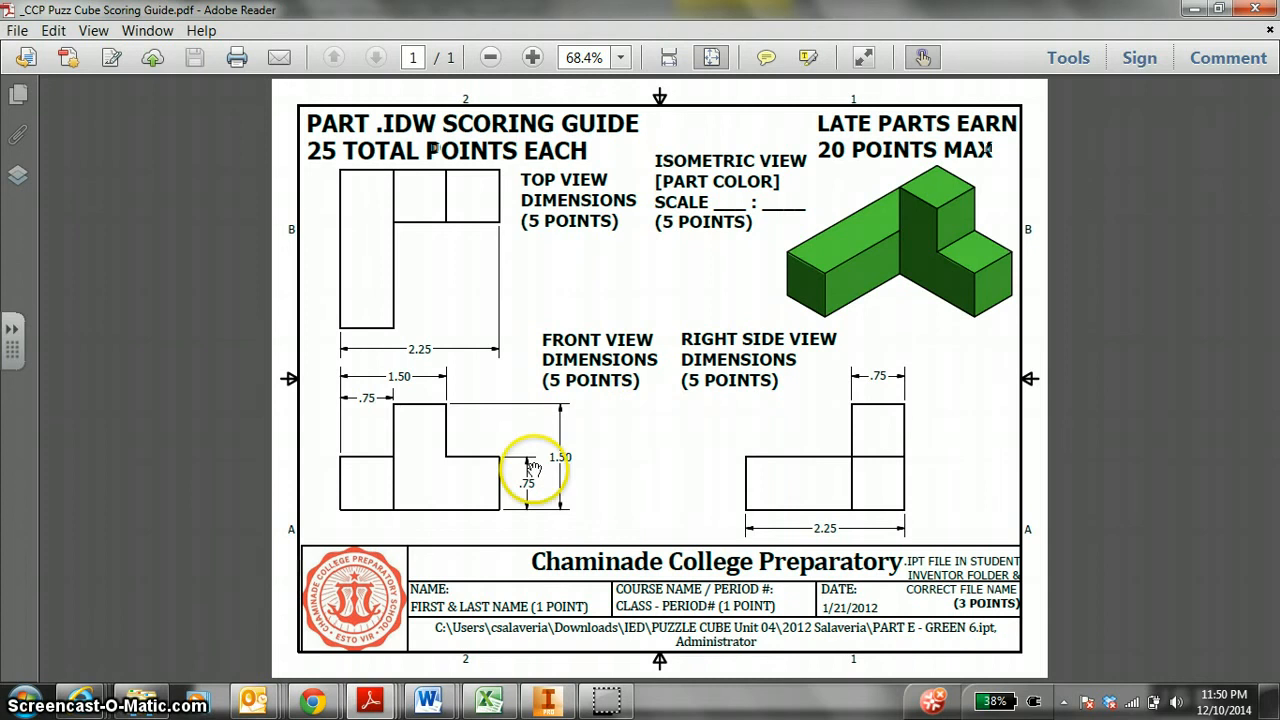
pyautogui.moveTo(316, 700)
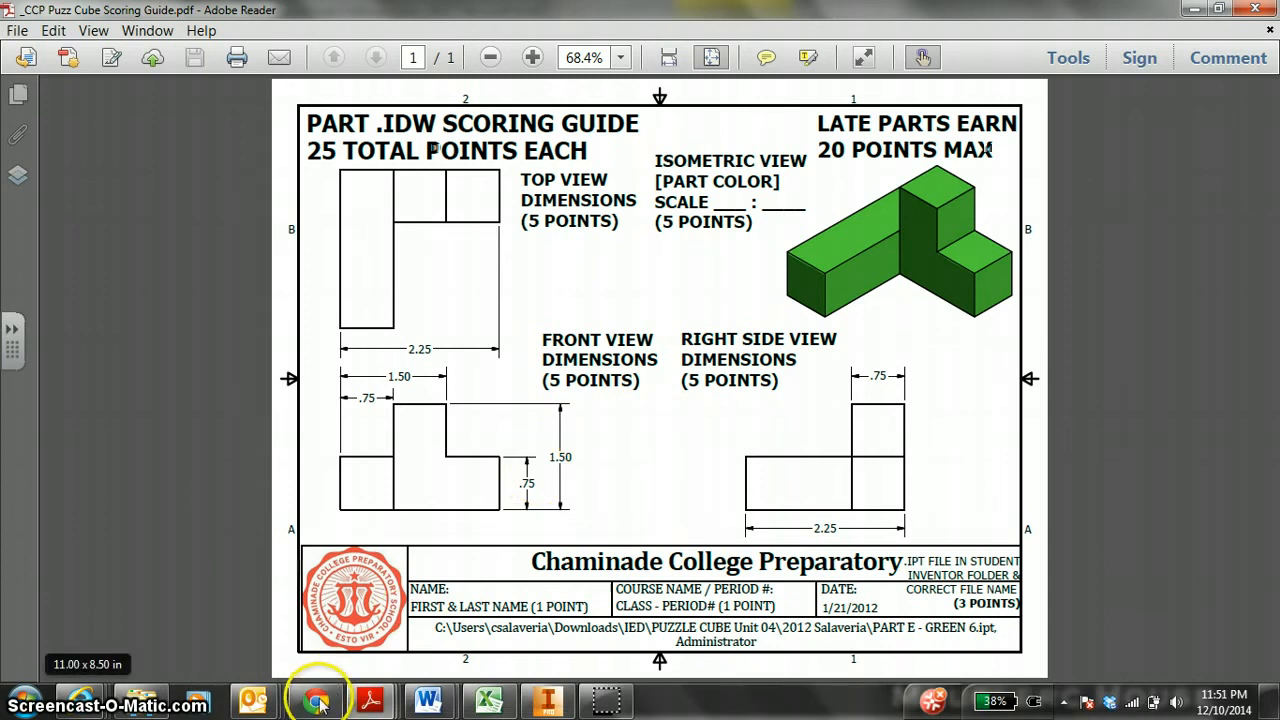
# - Load another student's Puzzle Cube submission in SpeedGrader from the student list
pyautogui.click(316, 700)
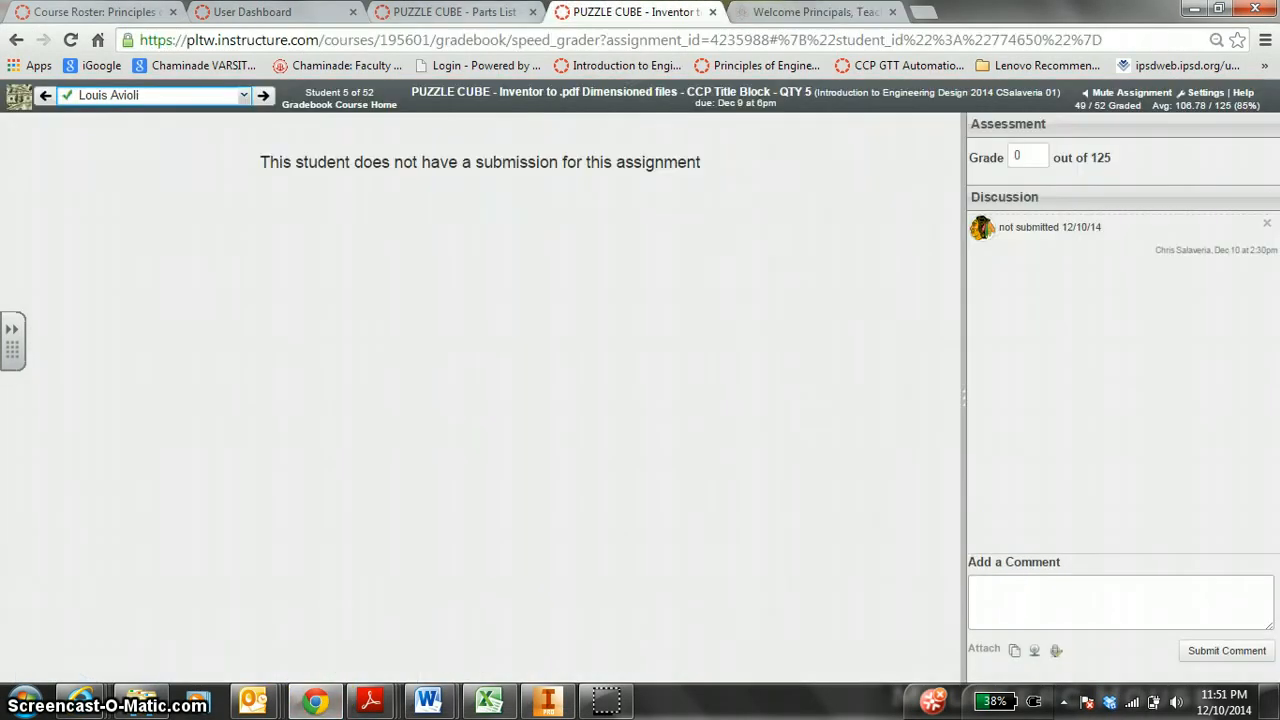
pyautogui.moveTo(590, 72)
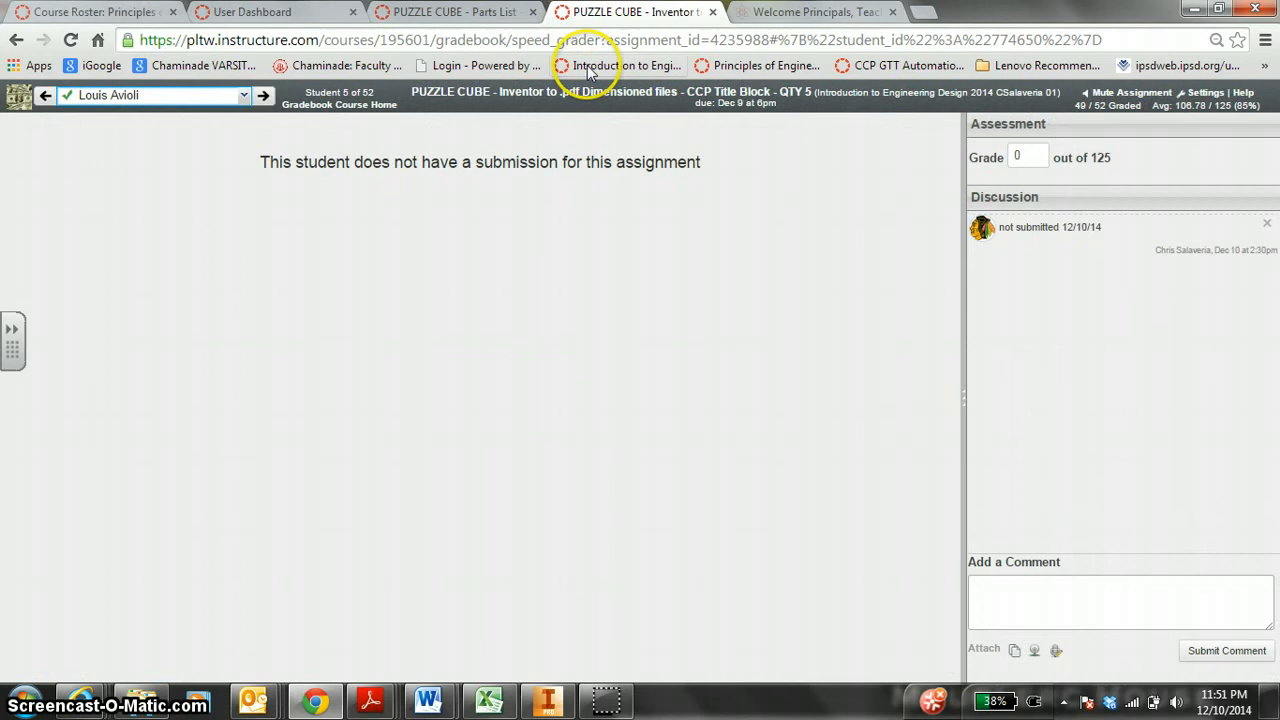
pyautogui.click(244, 96)
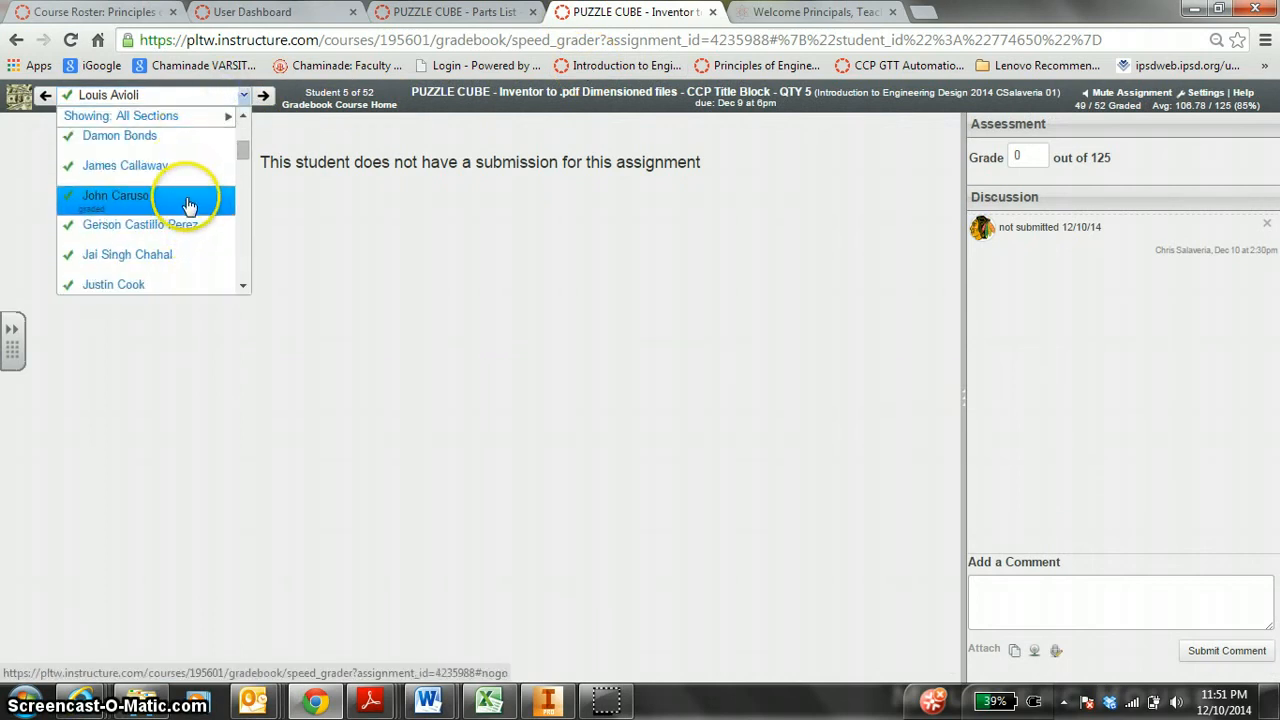
pyautogui.click(116, 196)
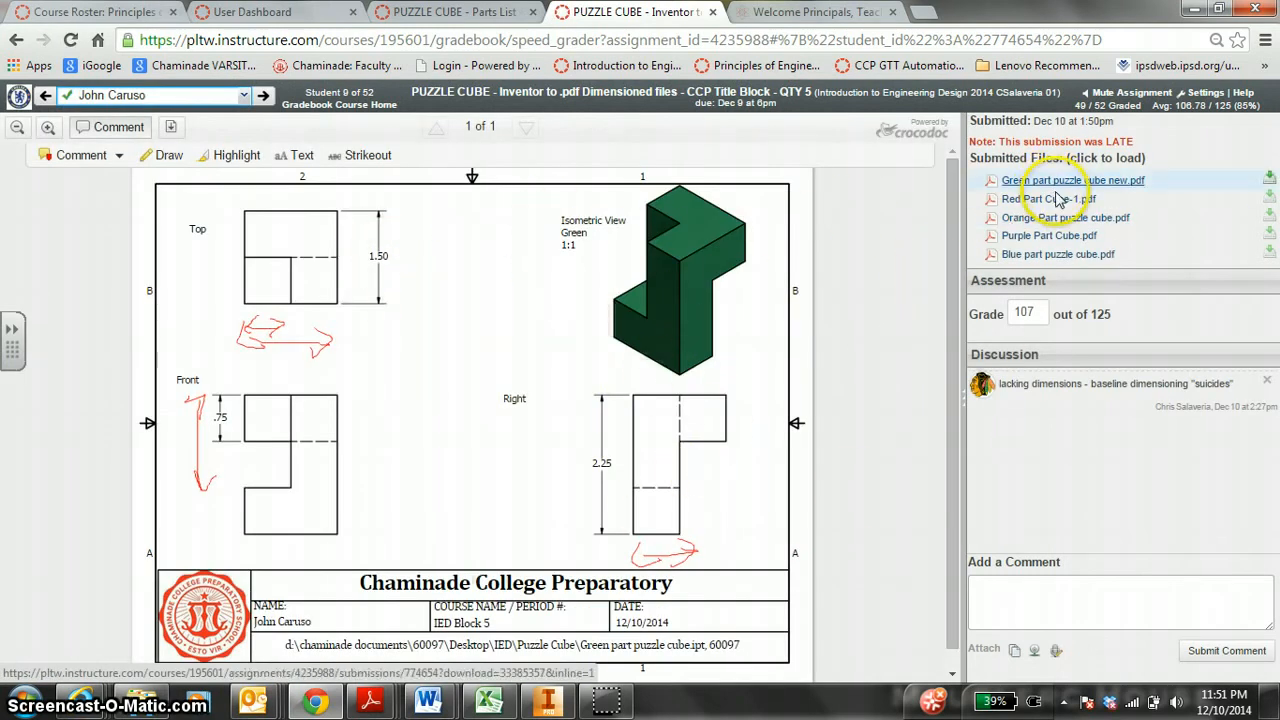
pyautogui.moveTo(910, 280)
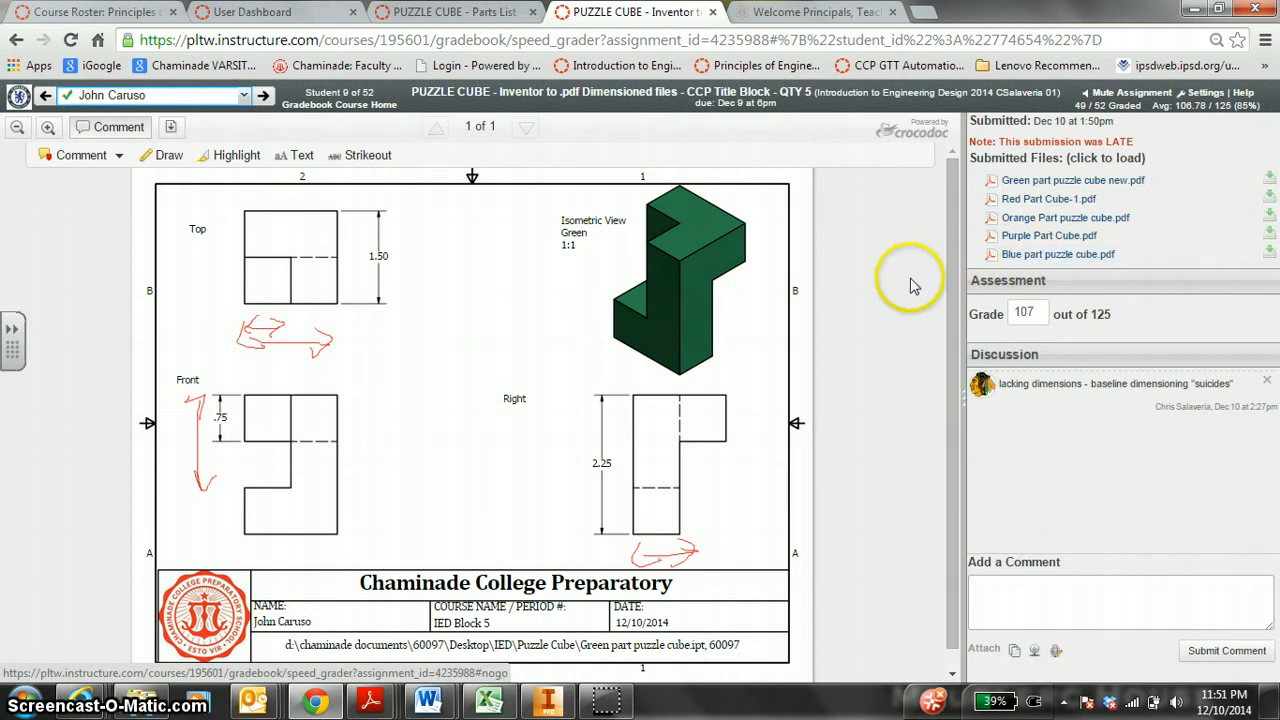
pyautogui.moveTo(570, 684)
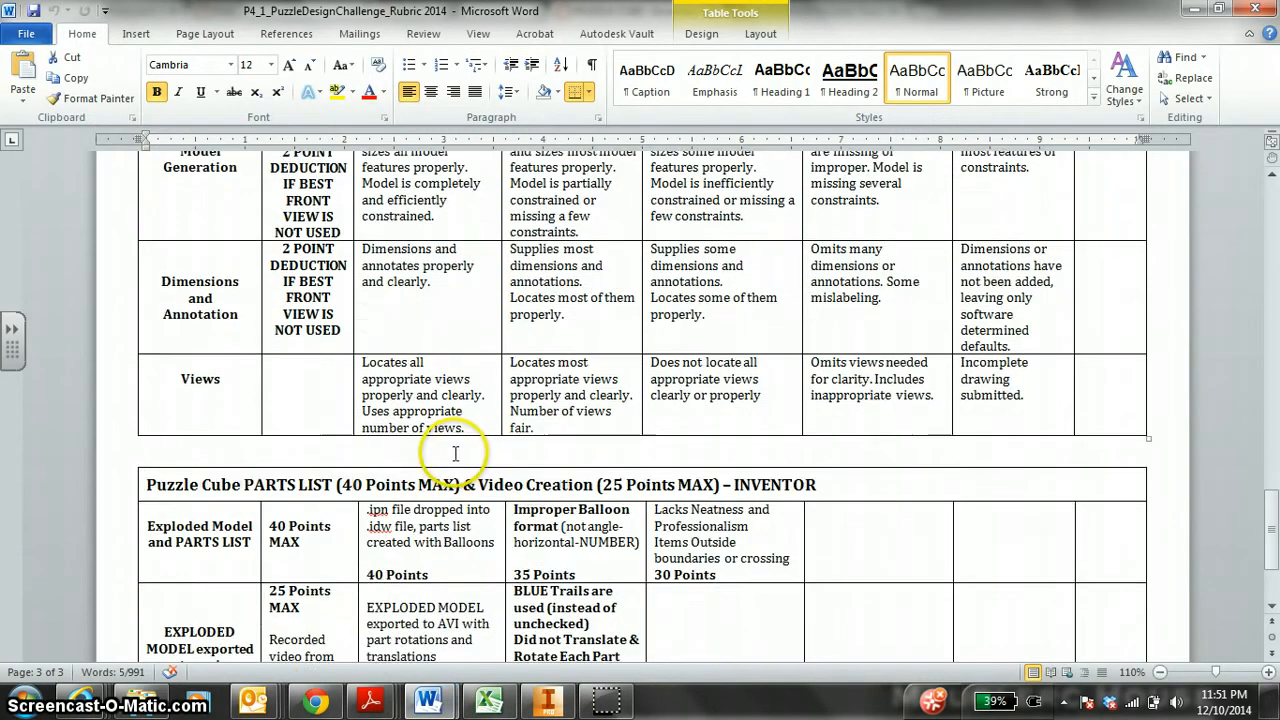
# - Switch to the Puzzle Cube Parts List assignment in SpeedGrader and browse student submissions
pyautogui.scroll(-3)
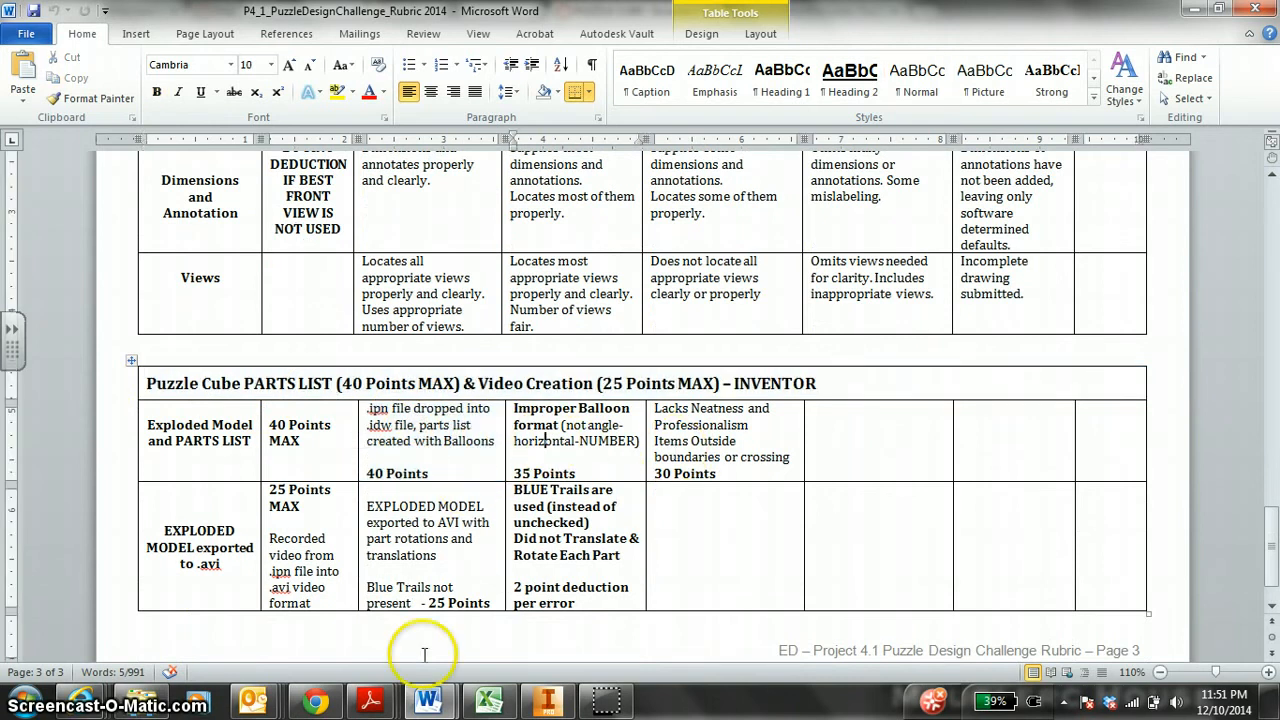
pyautogui.click(316, 700)
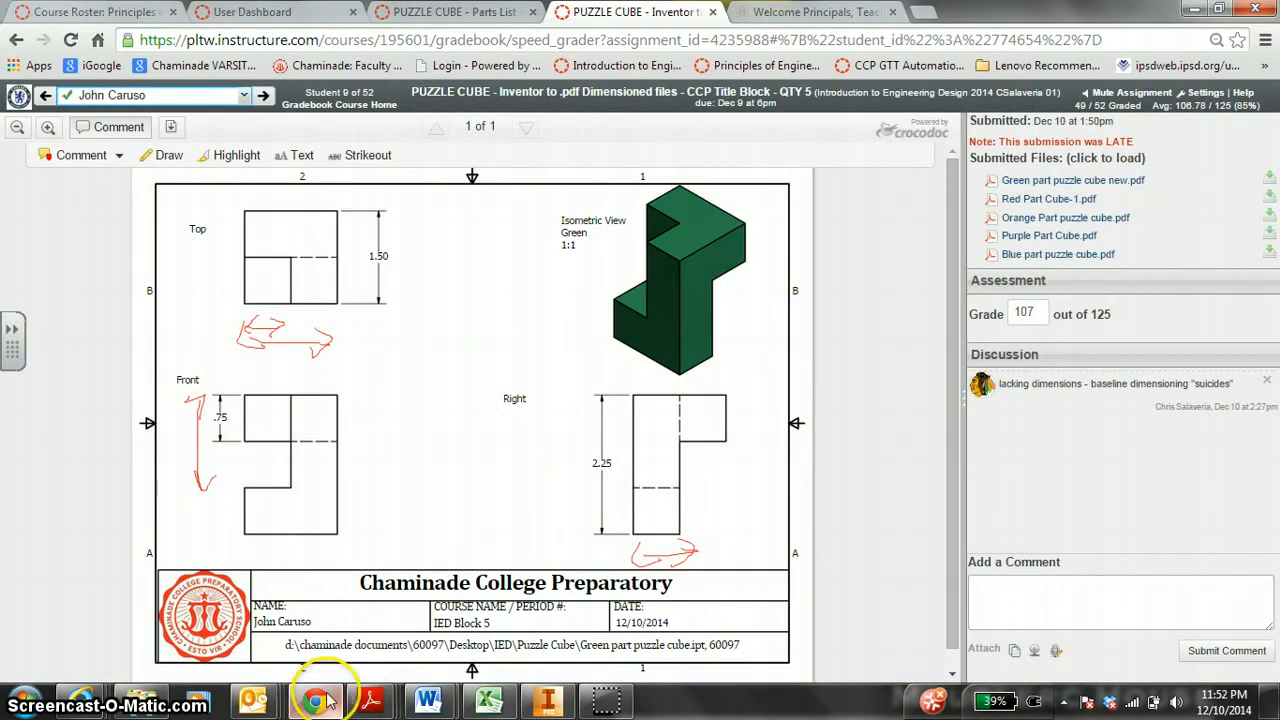
pyautogui.click(456, 12)
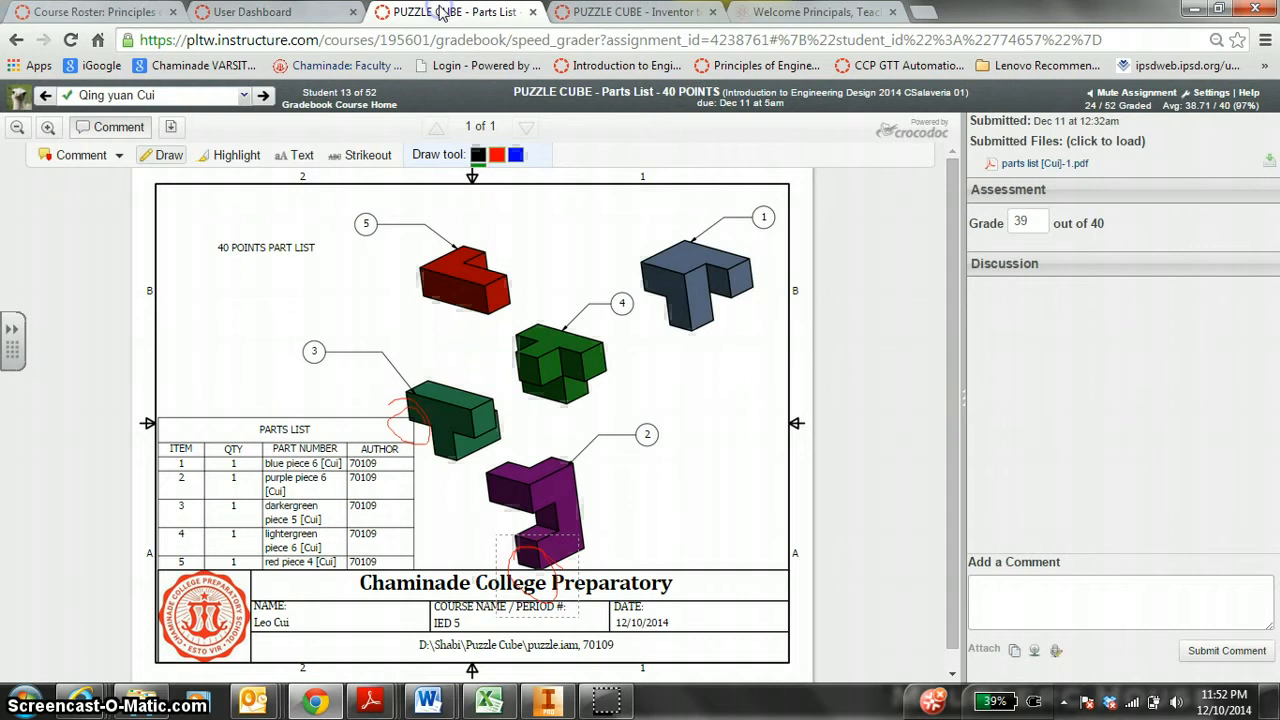
pyautogui.click(156, 96)
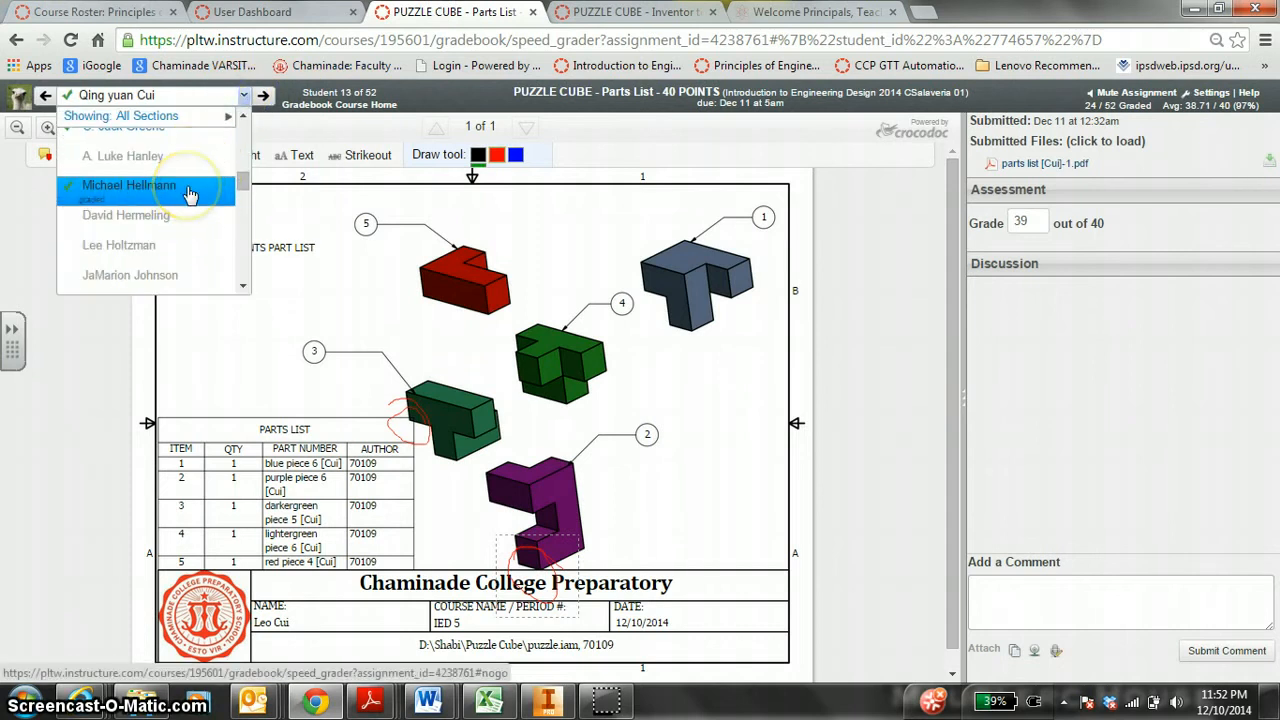
pyautogui.click(128, 192)
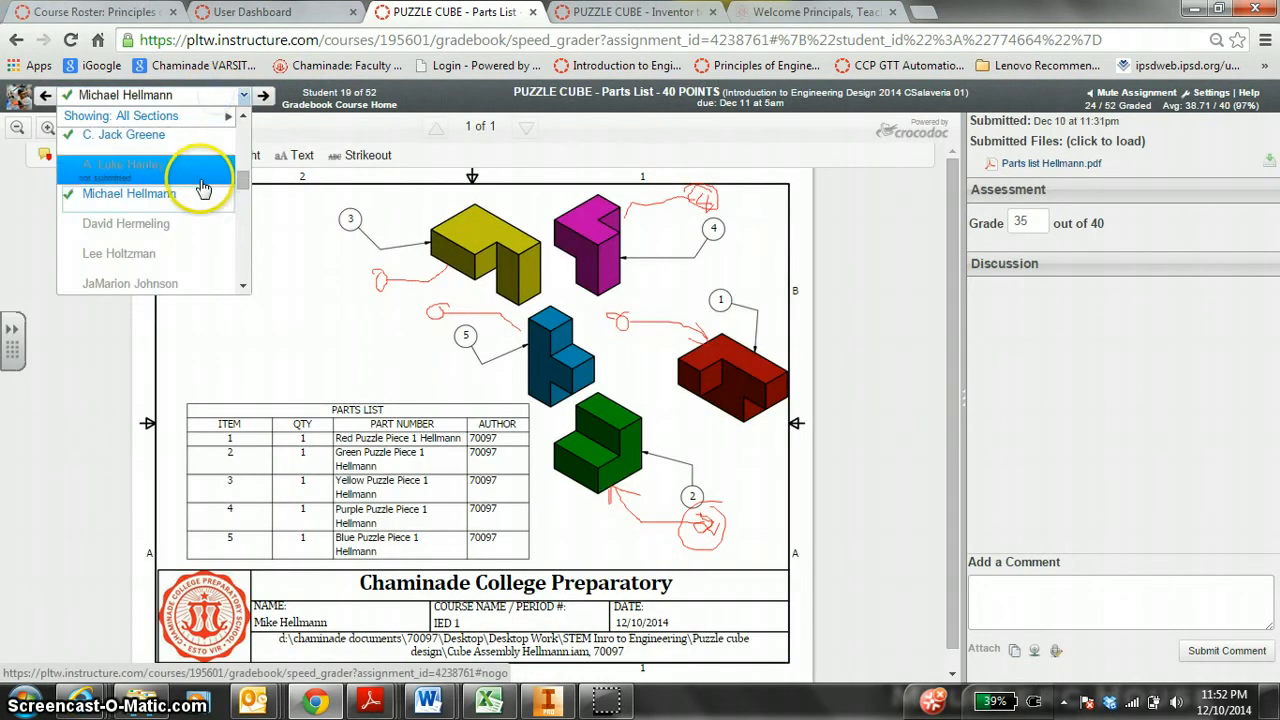
pyautogui.click(130, 170)
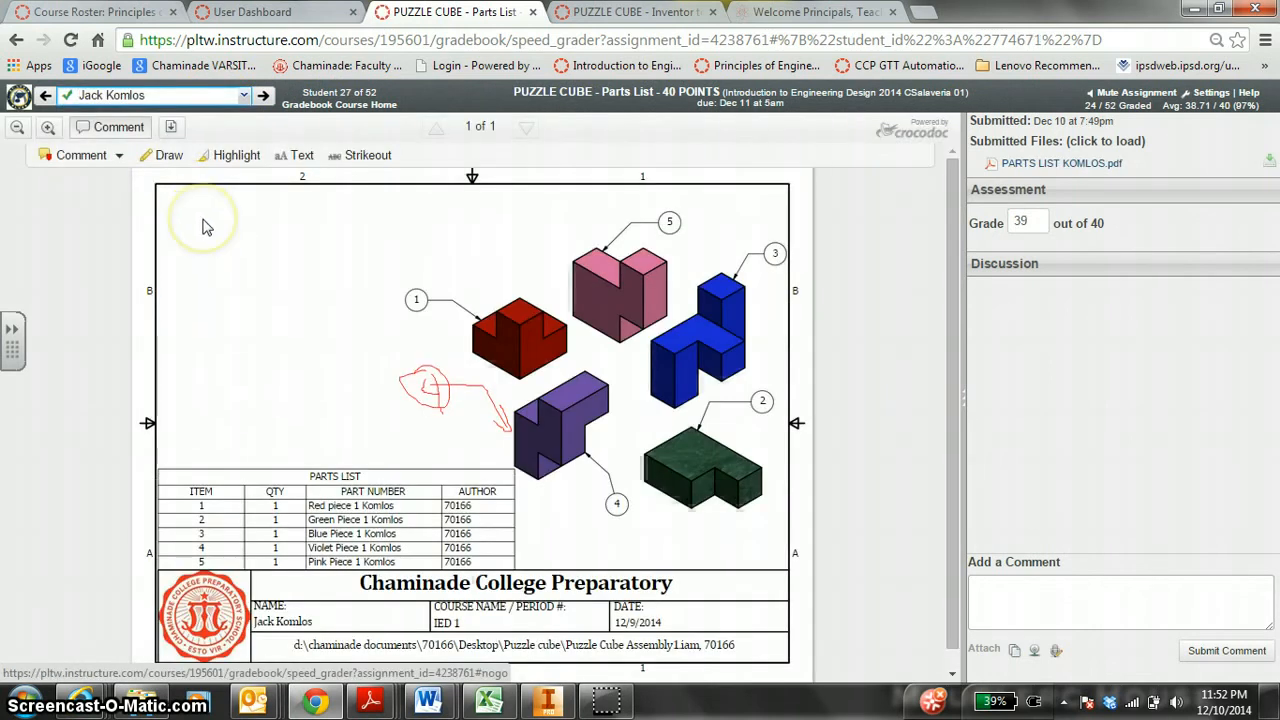
pyautogui.moveTo(212, 132)
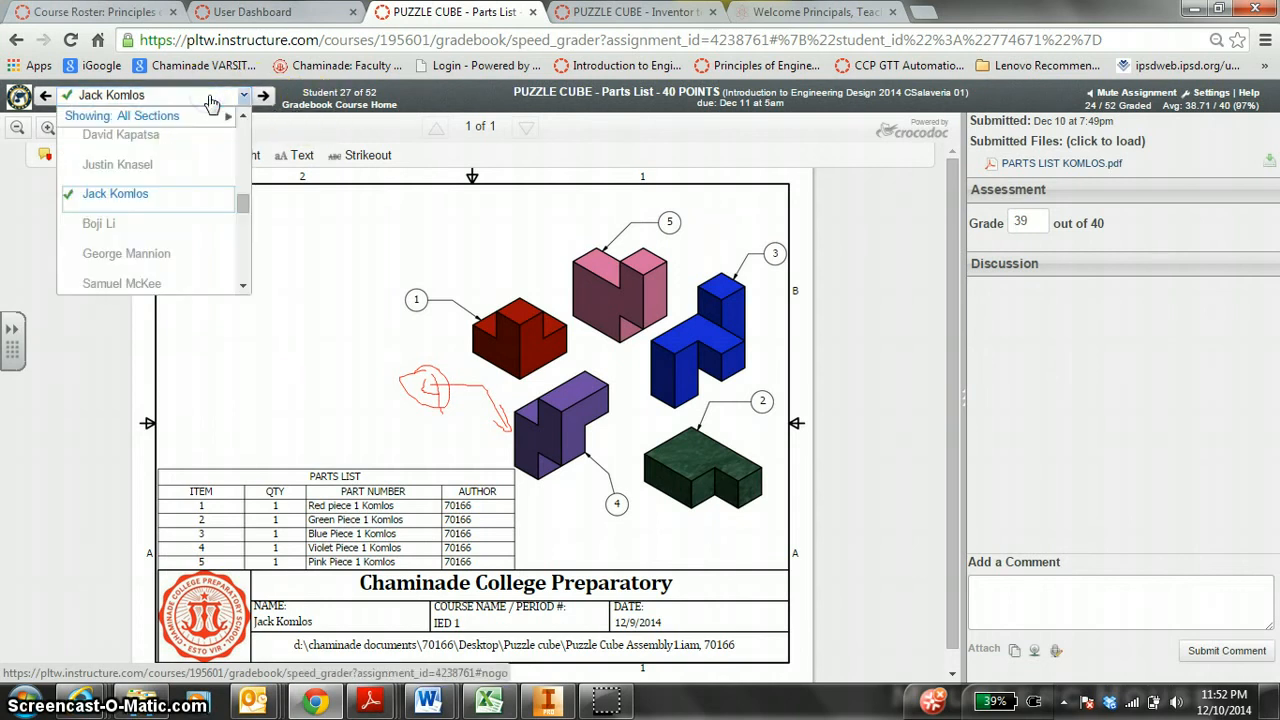
# - Load the next student's parts list submission, graded 40 of 40
pyautogui.scroll(-3)
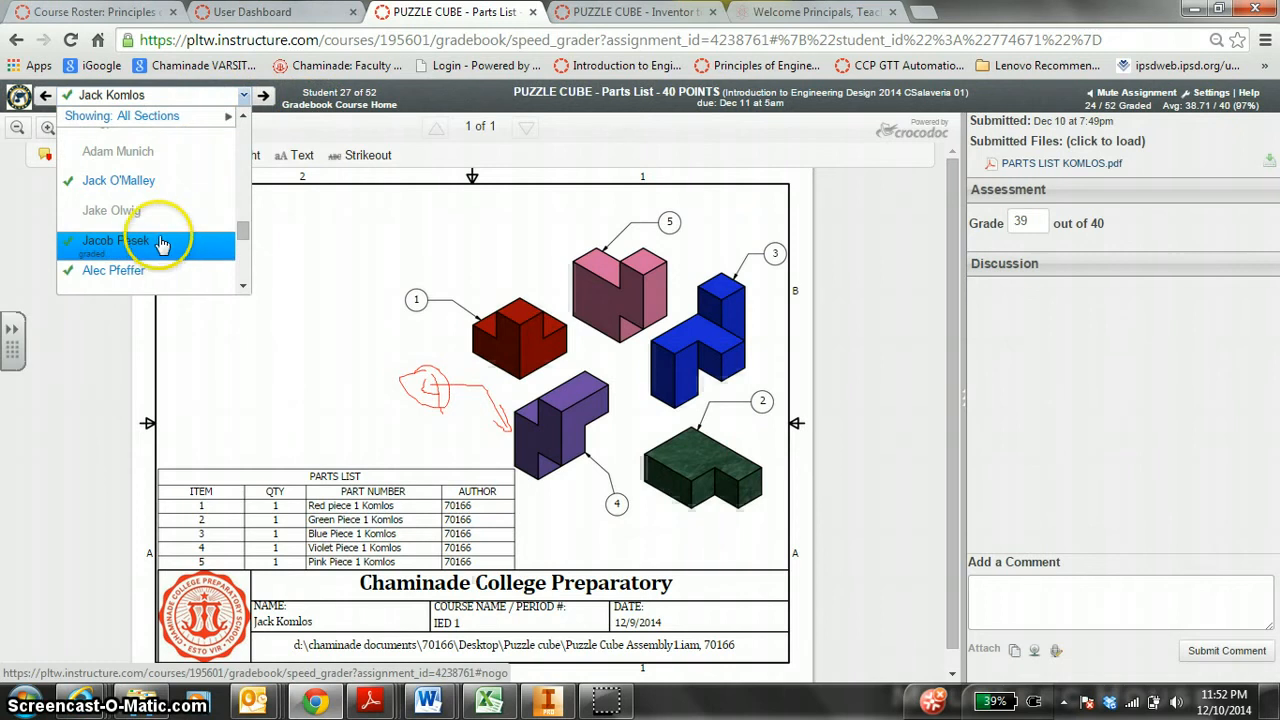
pyautogui.click(112, 270)
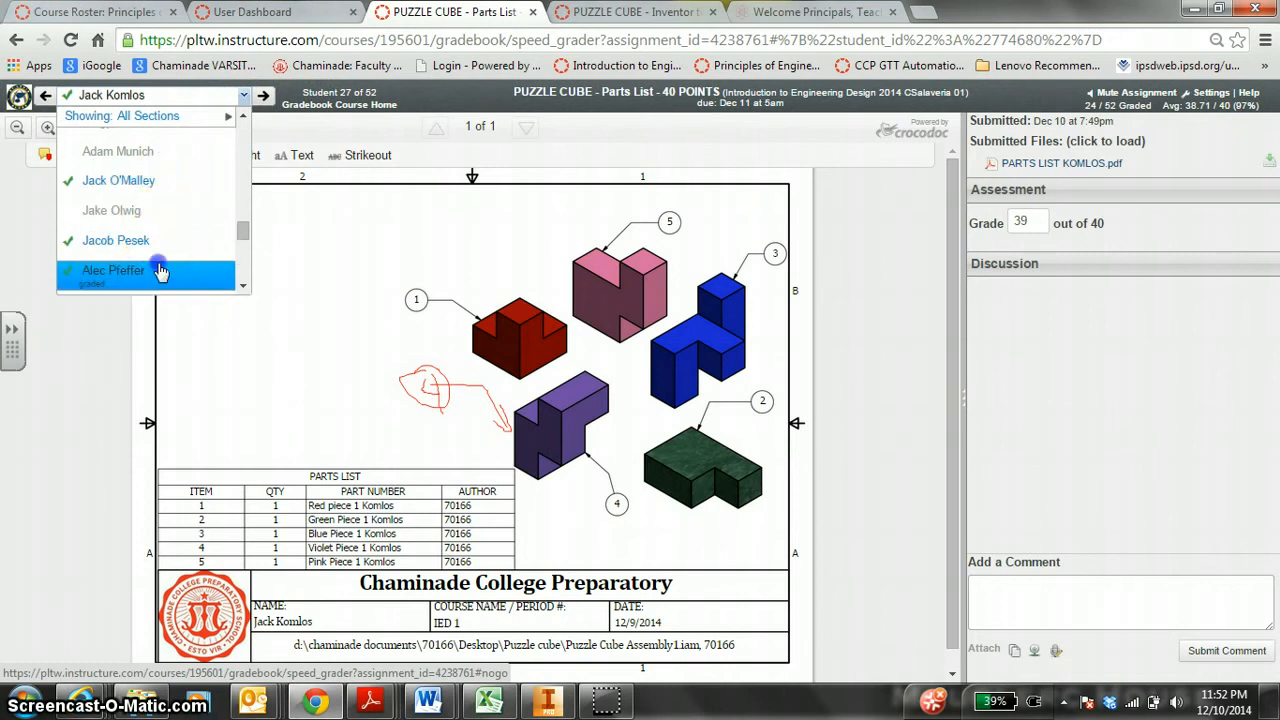
pyautogui.click(112, 270)
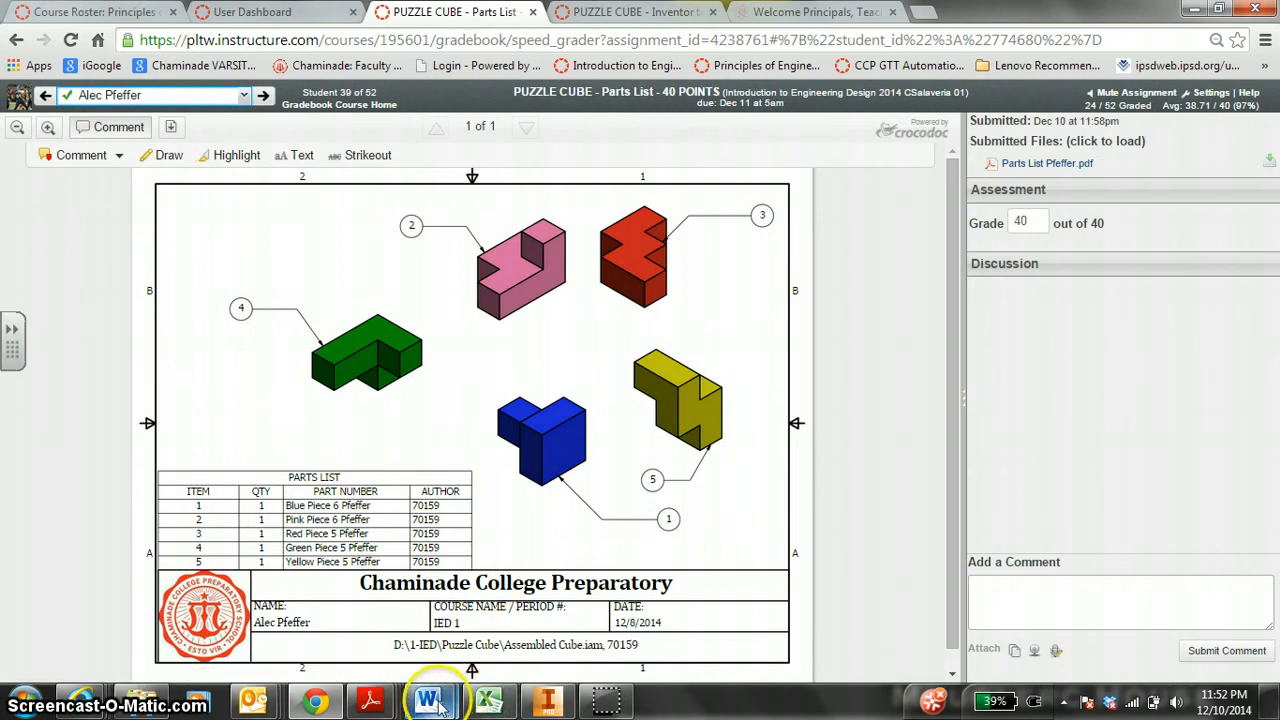
pyautogui.click(430, 700)
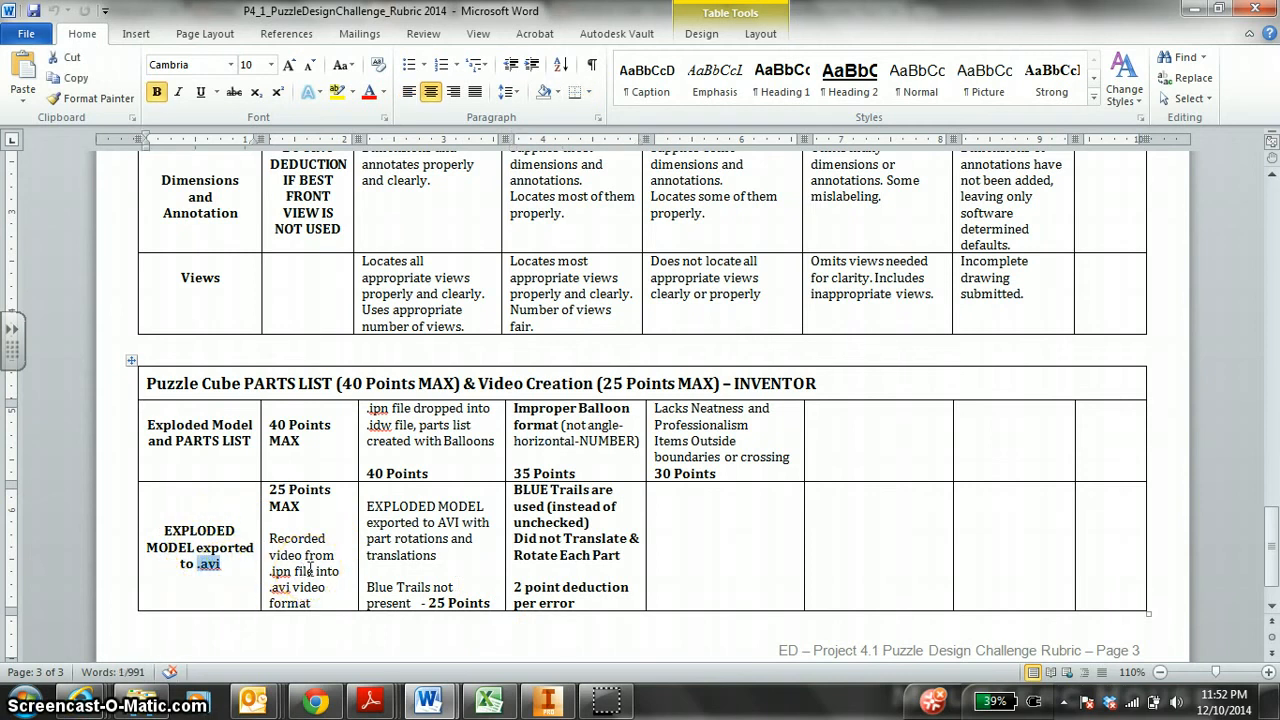
pyautogui.moveTo(422, 564)
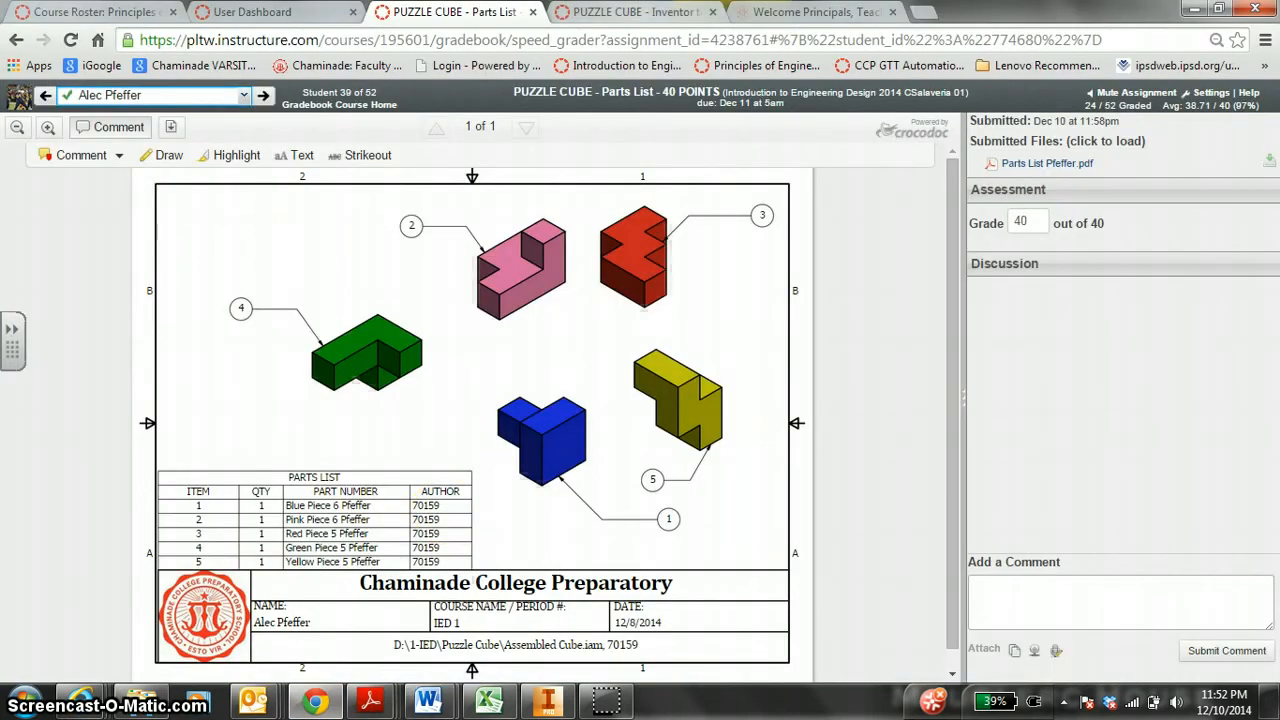
# - From myPLTW go into the LMS Introduction to Engineering Design course and its Modules list
pyautogui.click(816, 12)
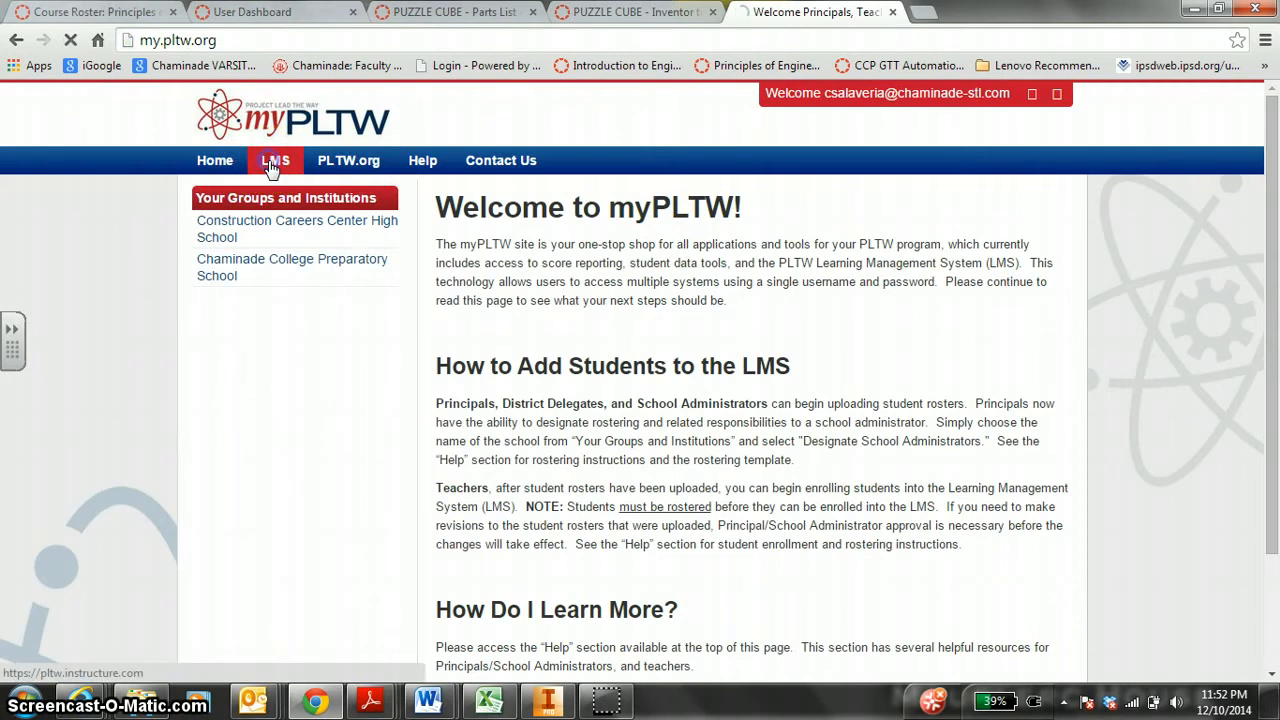
pyautogui.click(276, 160)
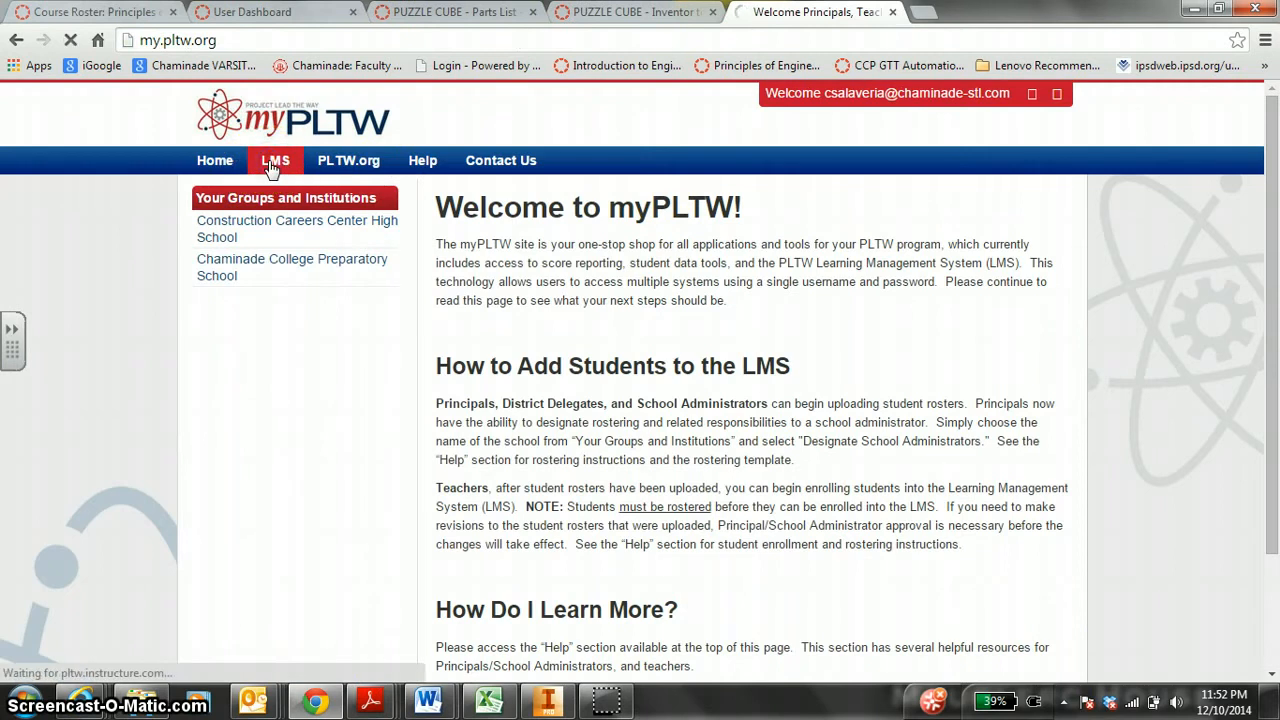
pyautogui.click(276, 160)
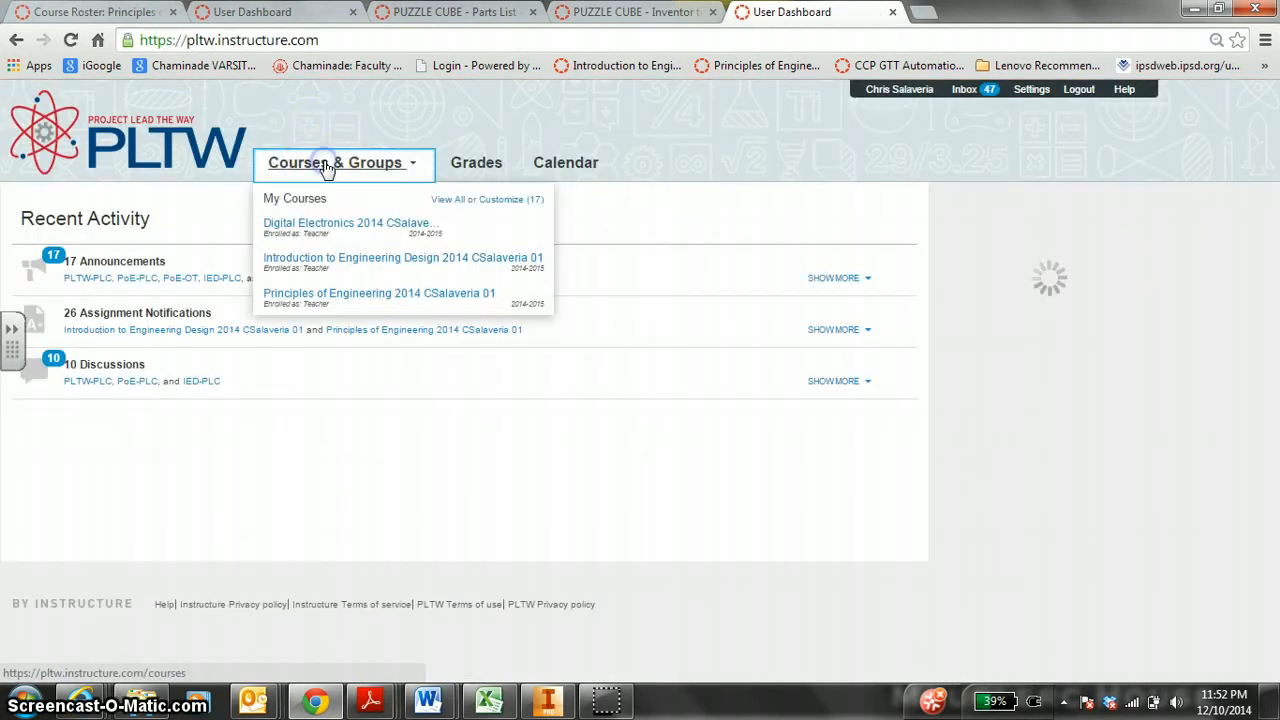
pyautogui.click(402, 256)
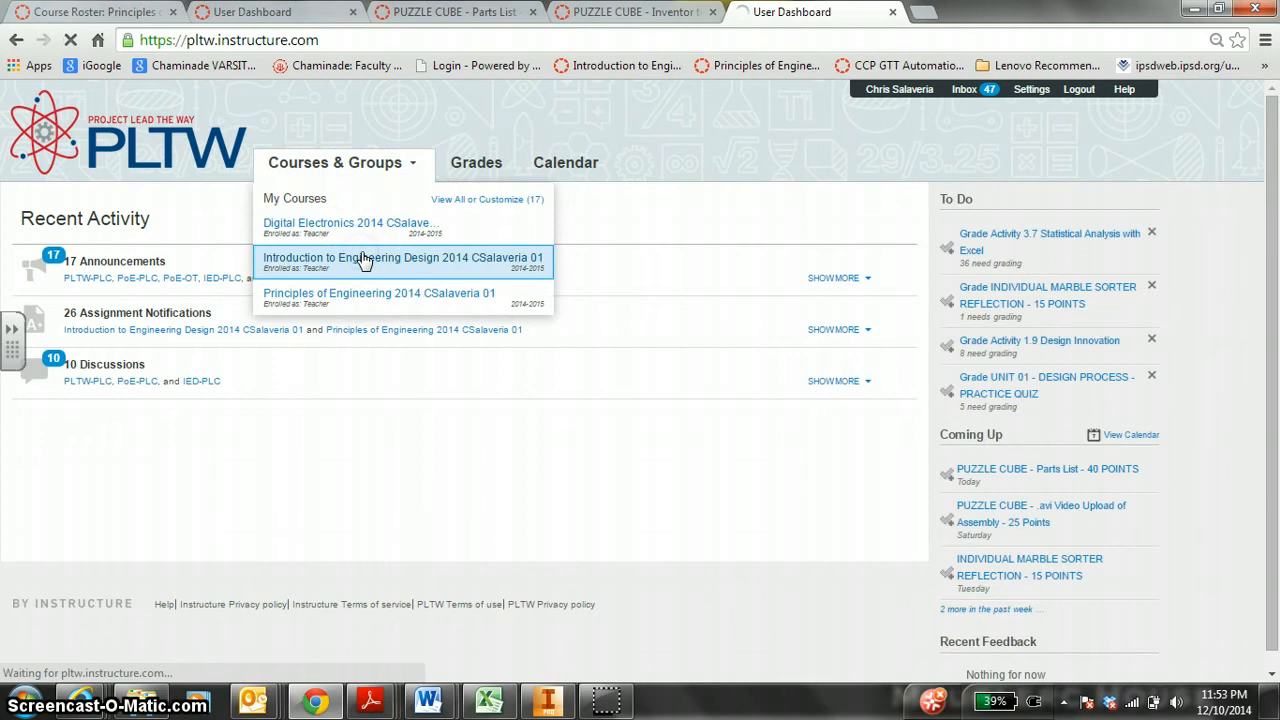
pyautogui.click(402, 256)
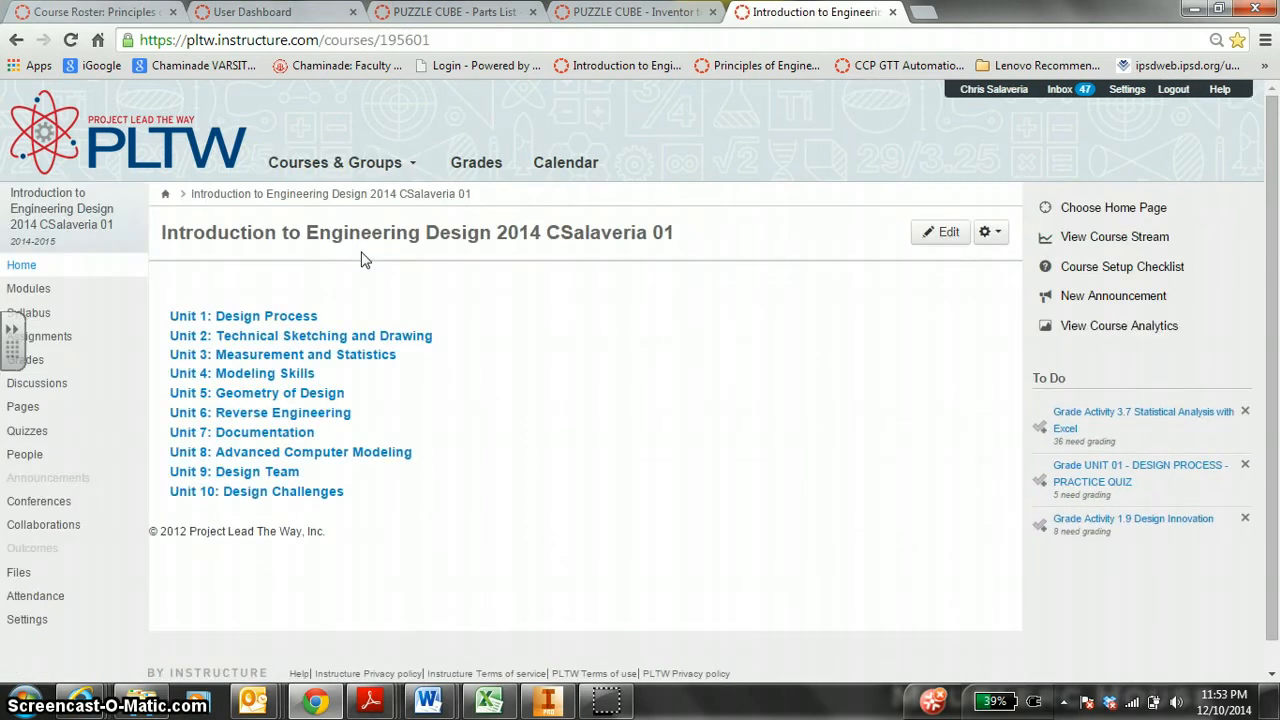
pyautogui.click(28, 288)
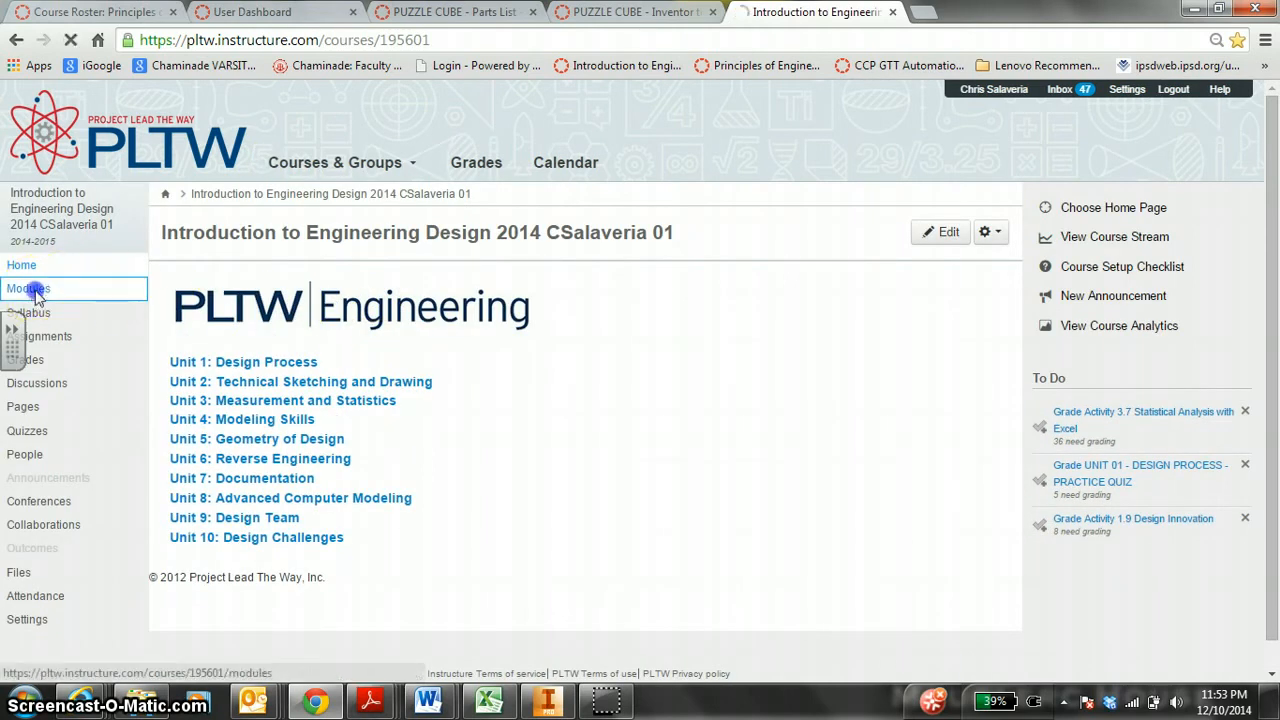
pyautogui.click(28, 288)
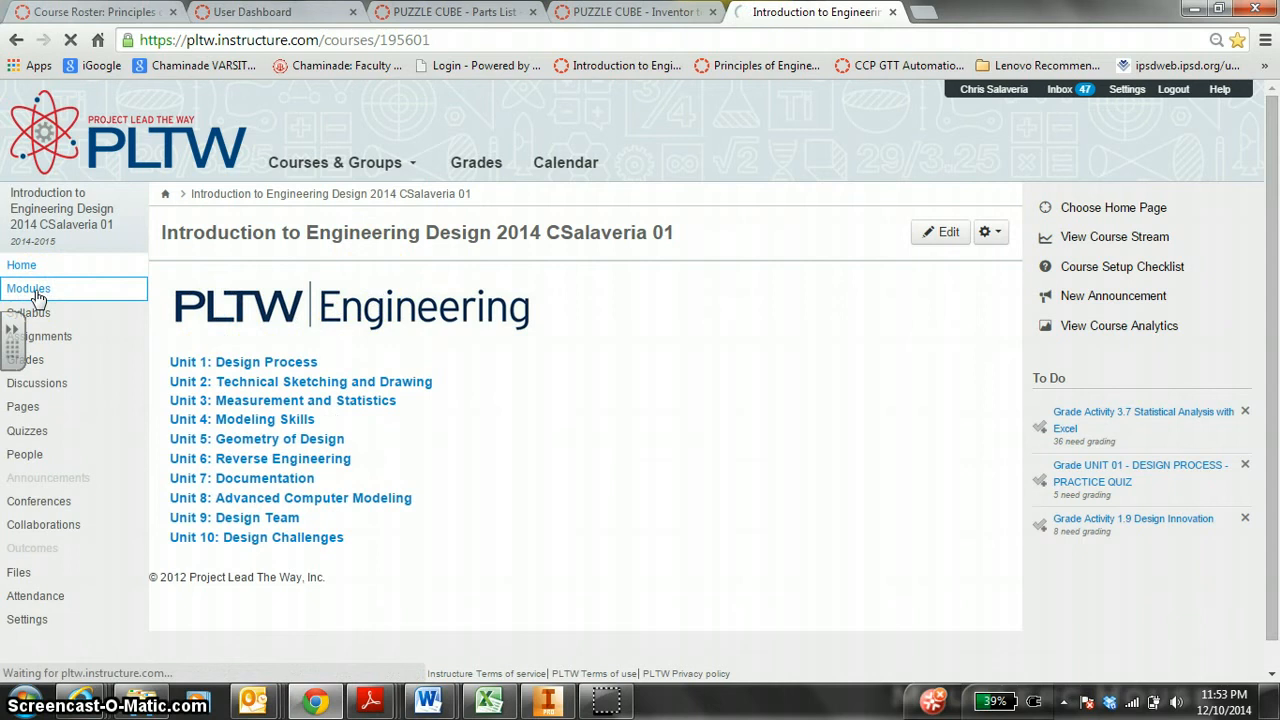
pyautogui.click(28, 288)
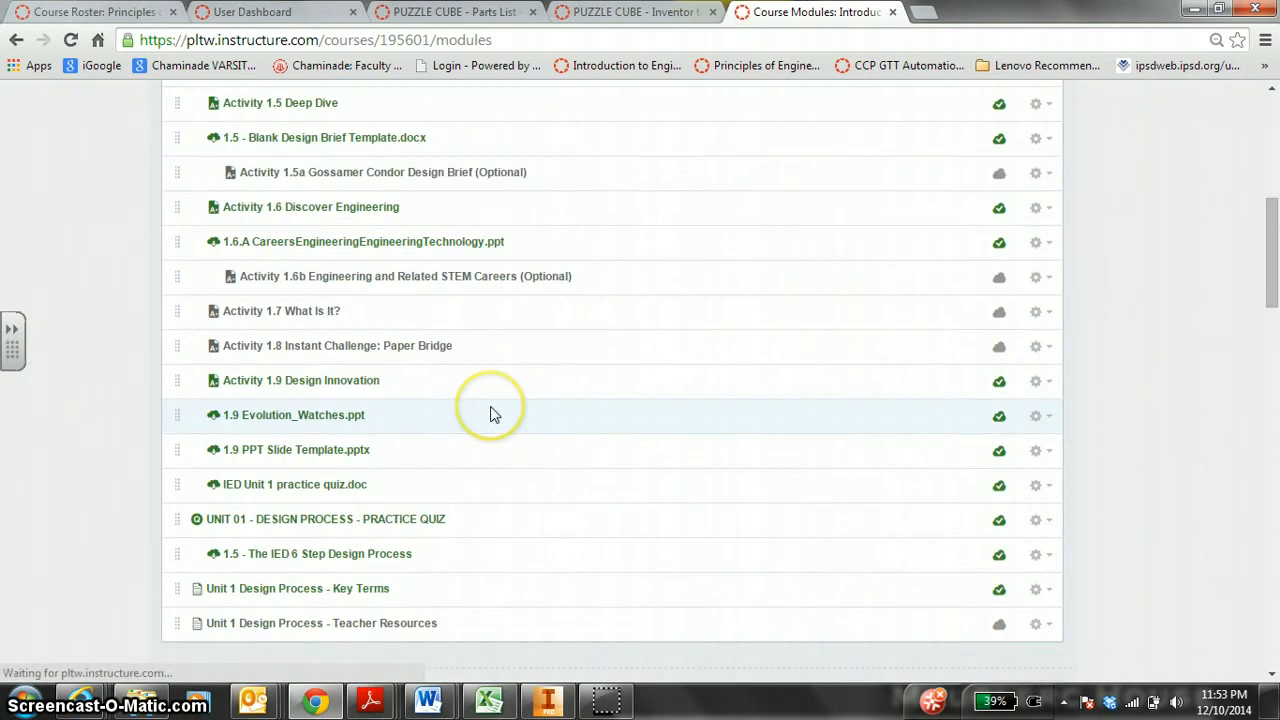
# - Locate the PUZZLE CUBE .avi Video Upload - 25 Points assignment in the modules and open it
pyautogui.scroll(-3)
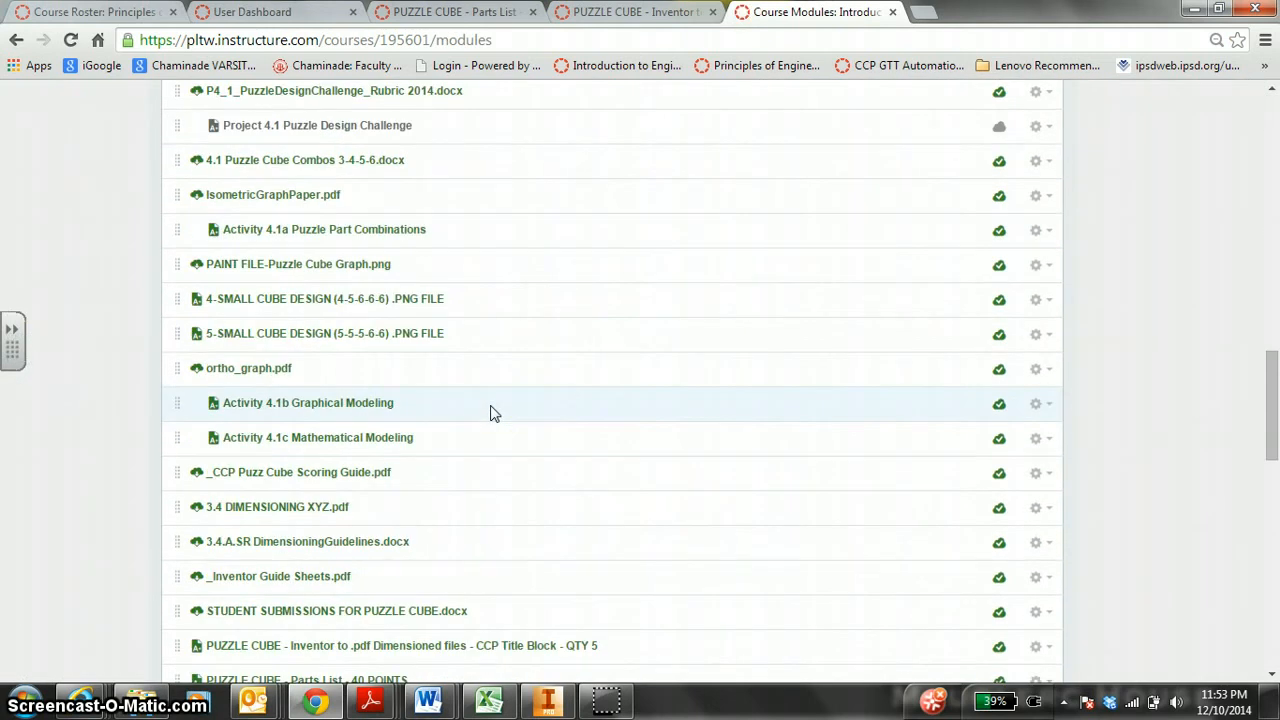
pyautogui.scroll(-3)
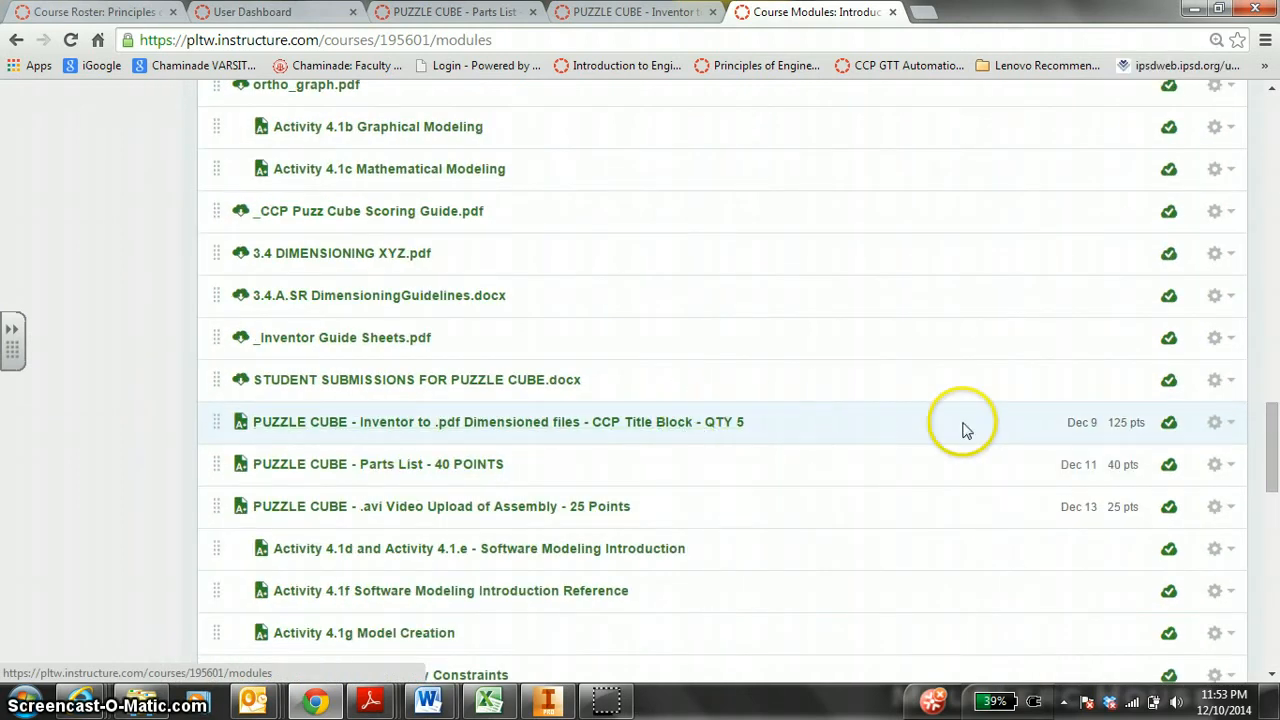
pyautogui.moveTo(884, 440)
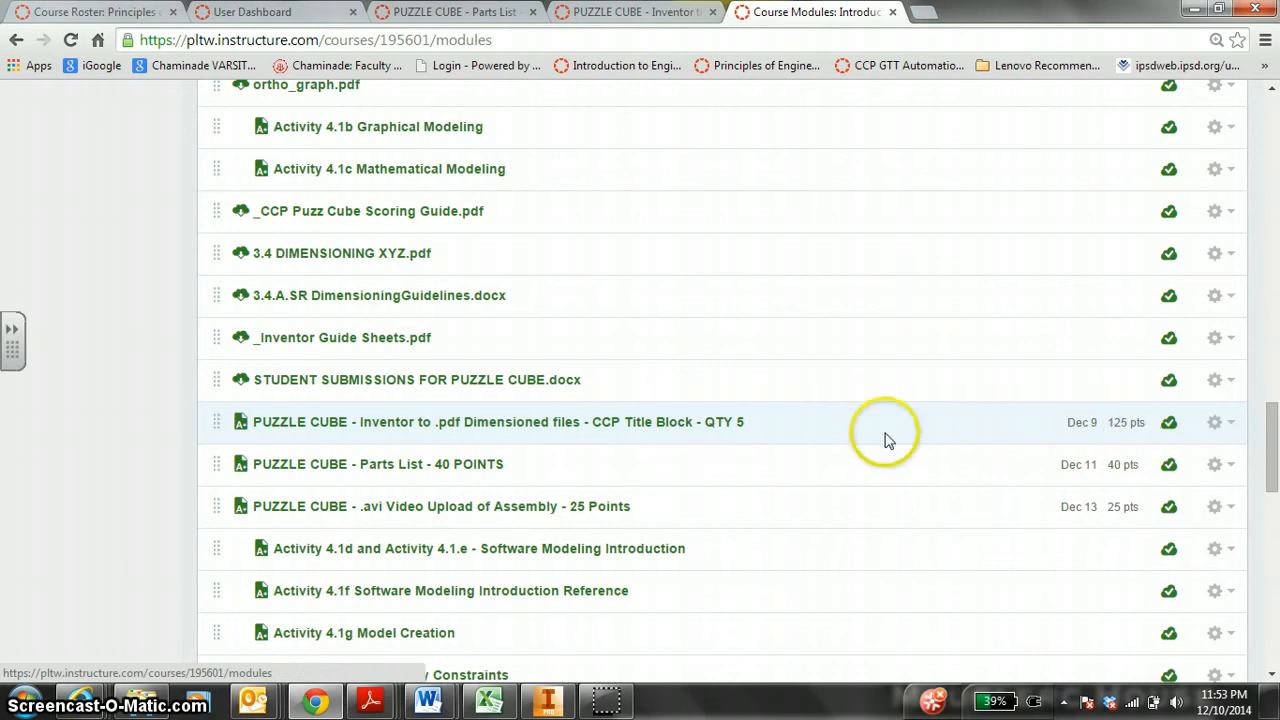
pyautogui.moveTo(688, 440)
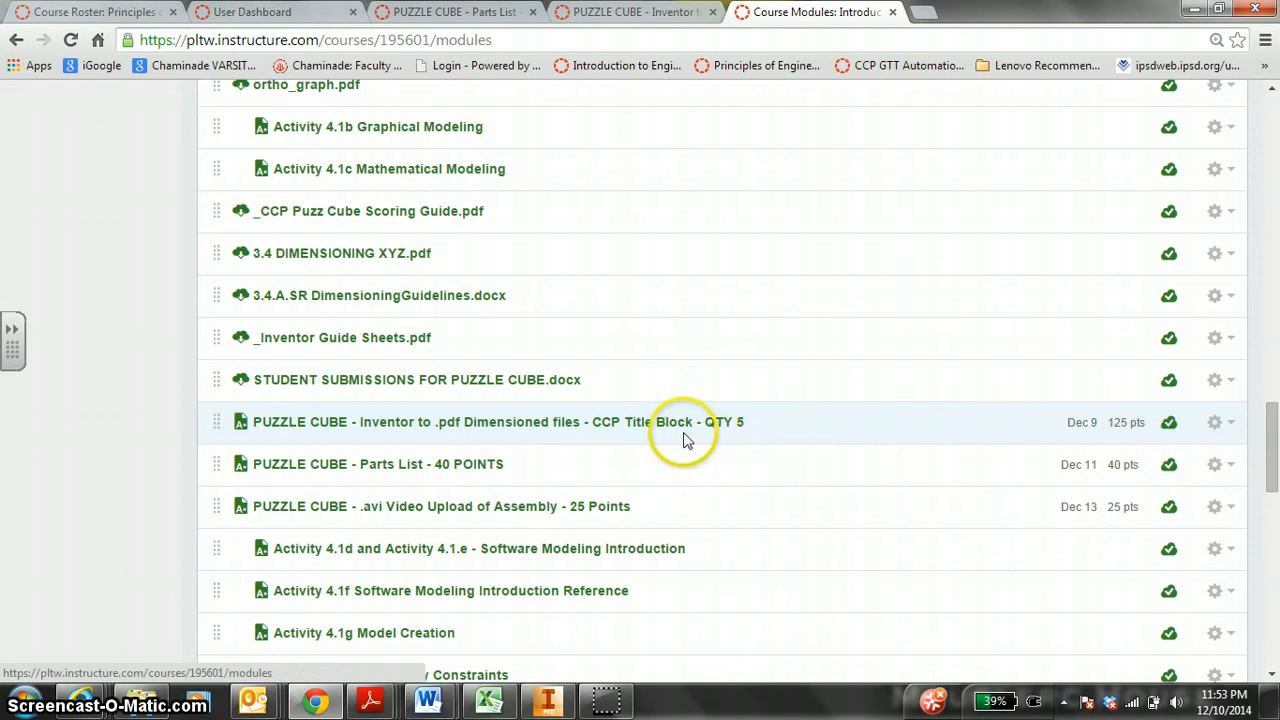
pyautogui.moveTo(548, 476)
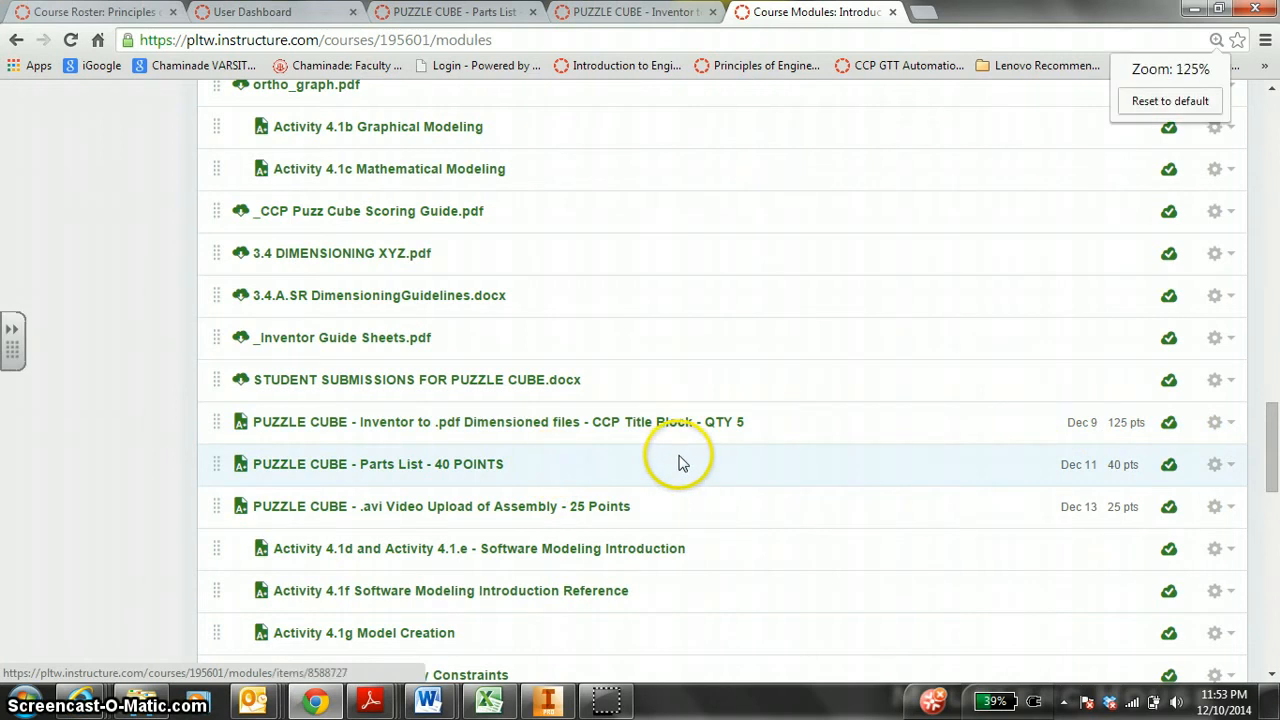
pyautogui.scroll(-3)
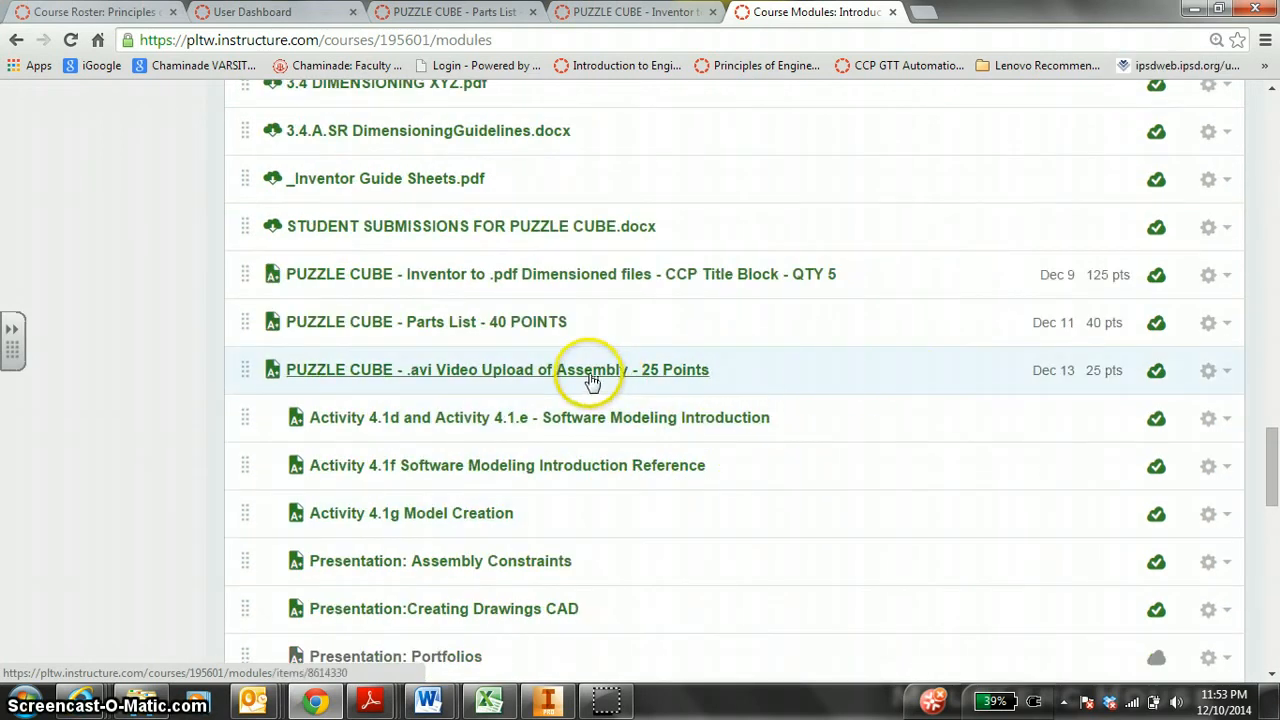
pyautogui.moveTo(590, 378)
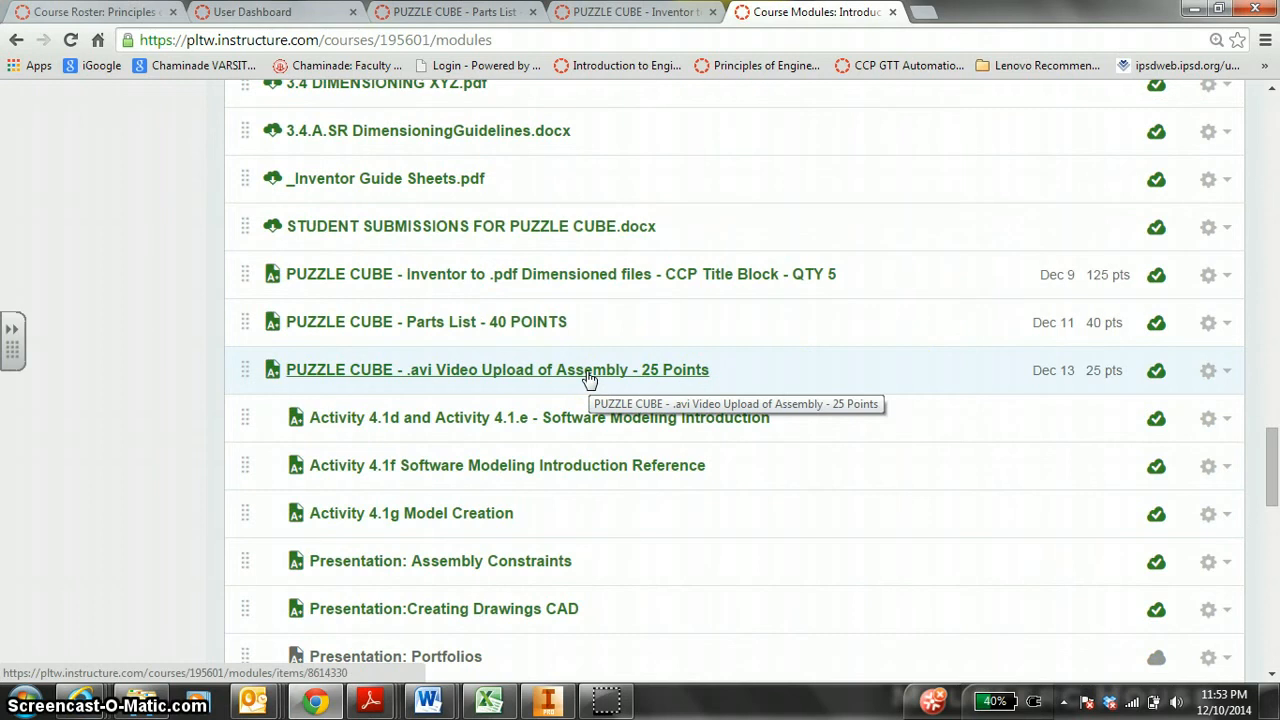
pyautogui.moveTo(644, 376)
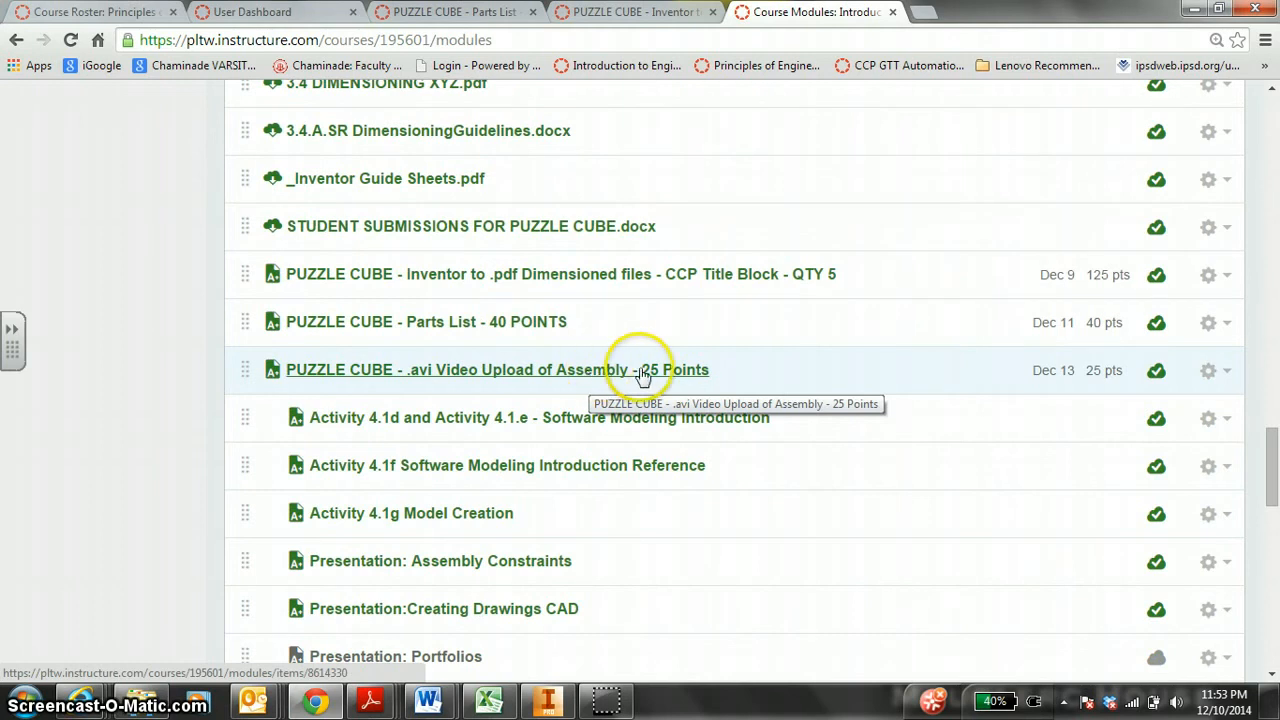
pyautogui.click(640, 368)
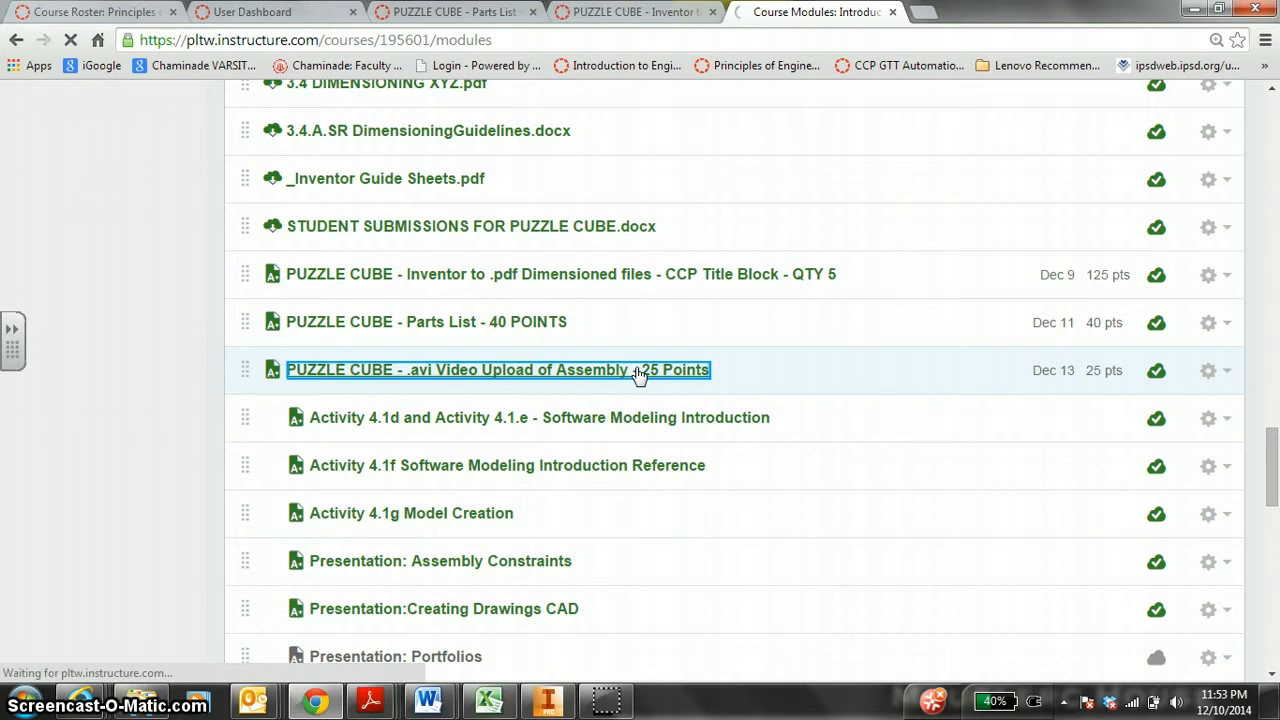
pyautogui.click(496, 368)
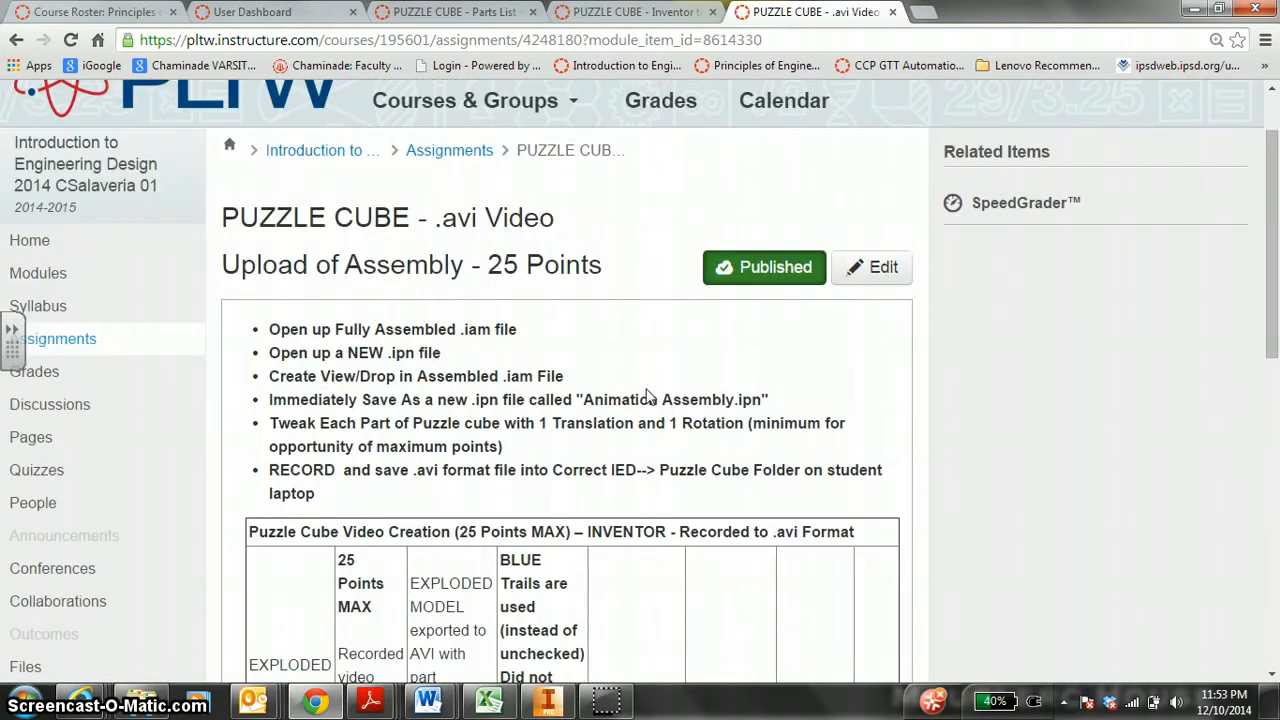
pyautogui.scroll(-3)
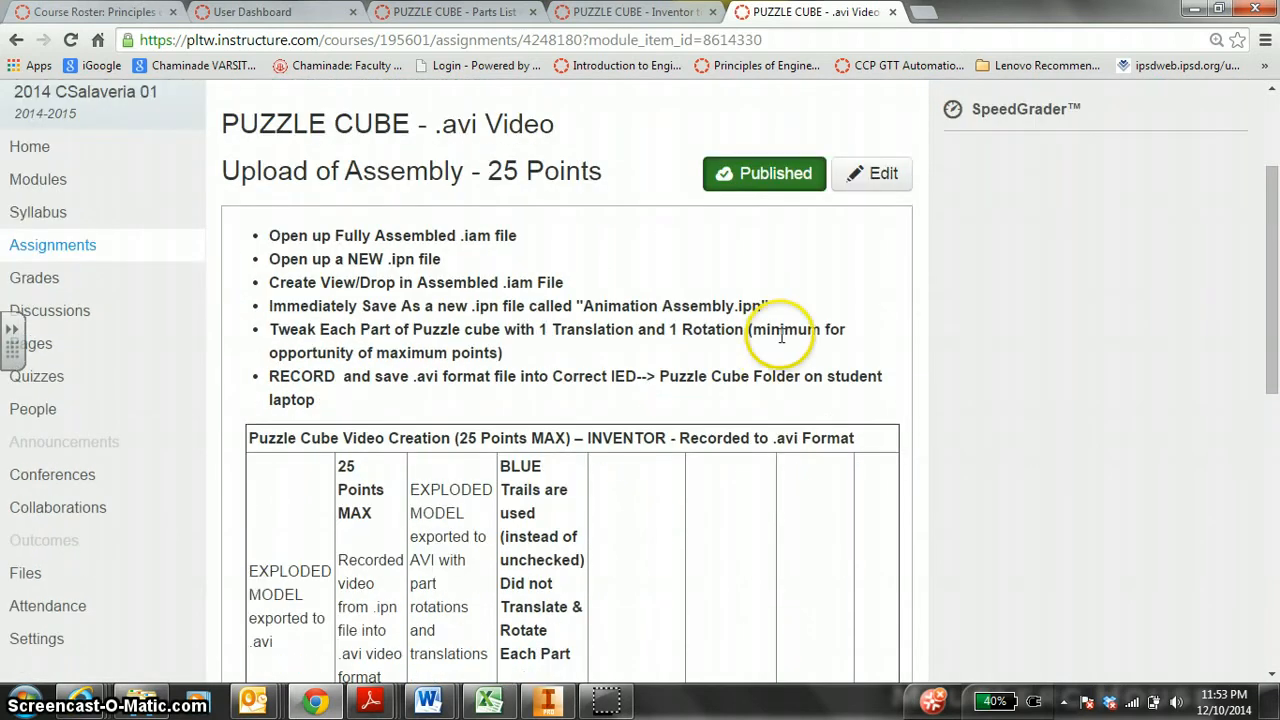
pyautogui.moveTo(52, 244)
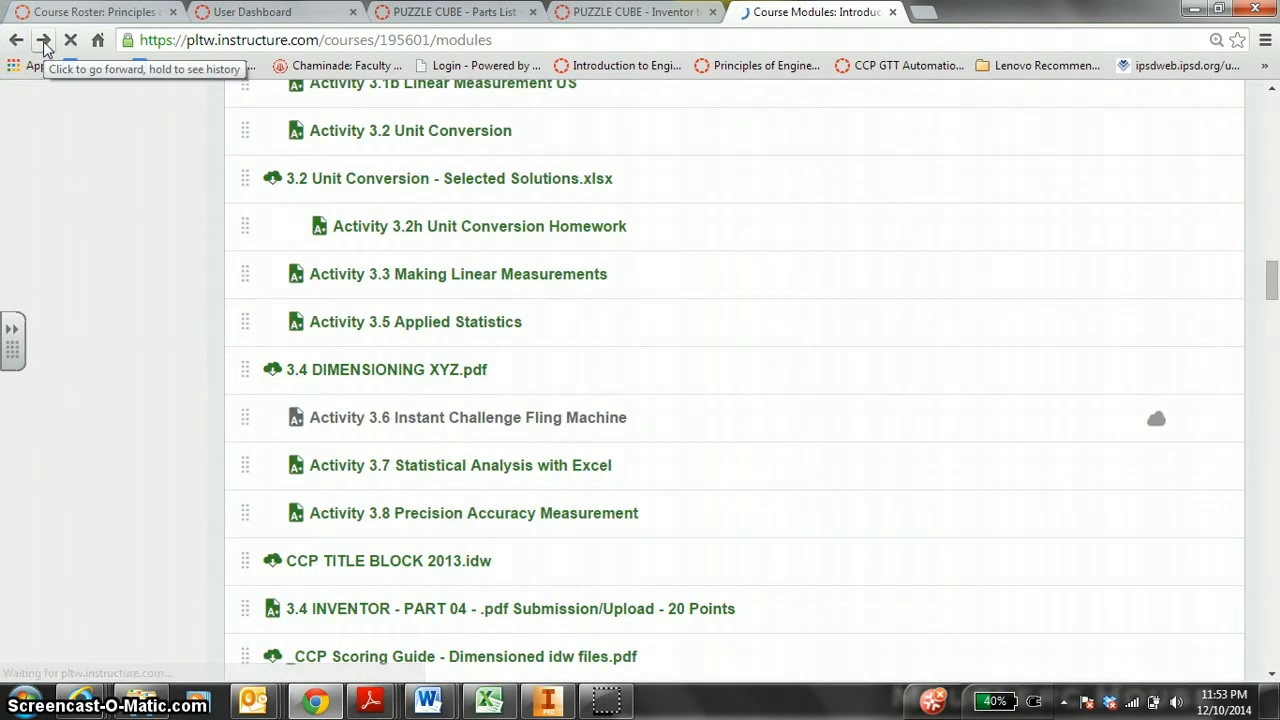
pyautogui.click(44, 40)
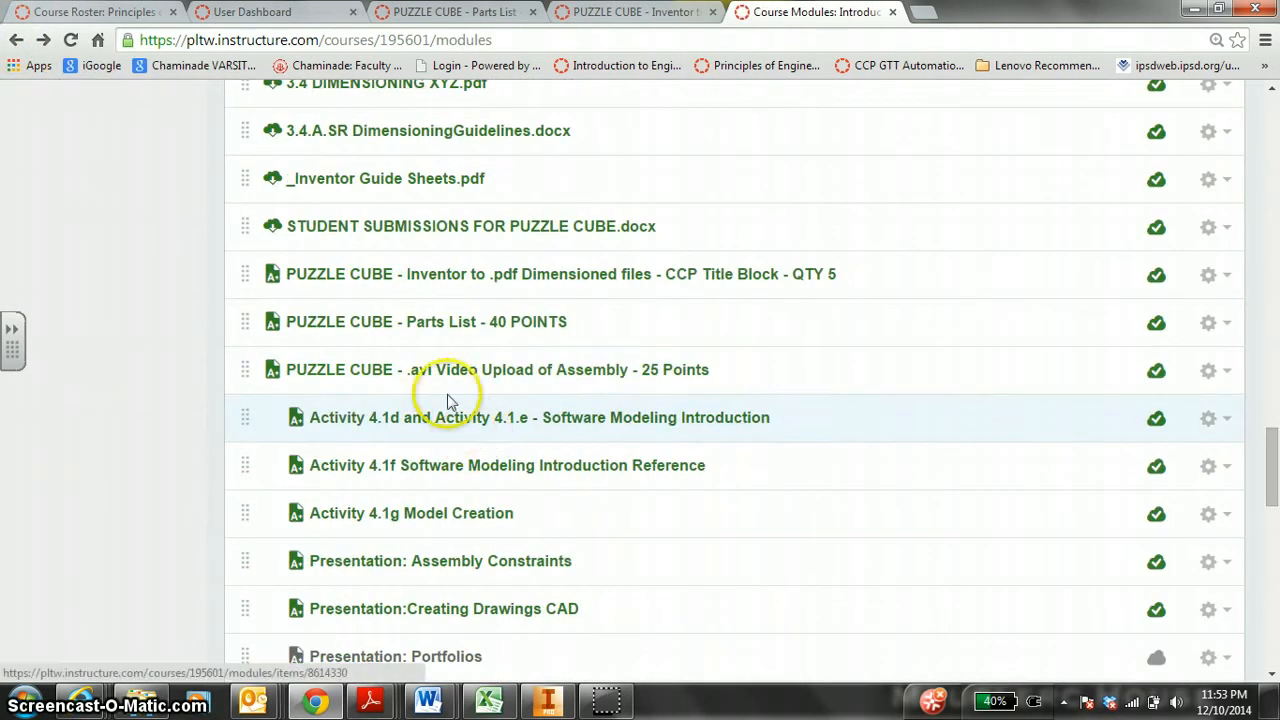
pyautogui.moveTo(504, 380)
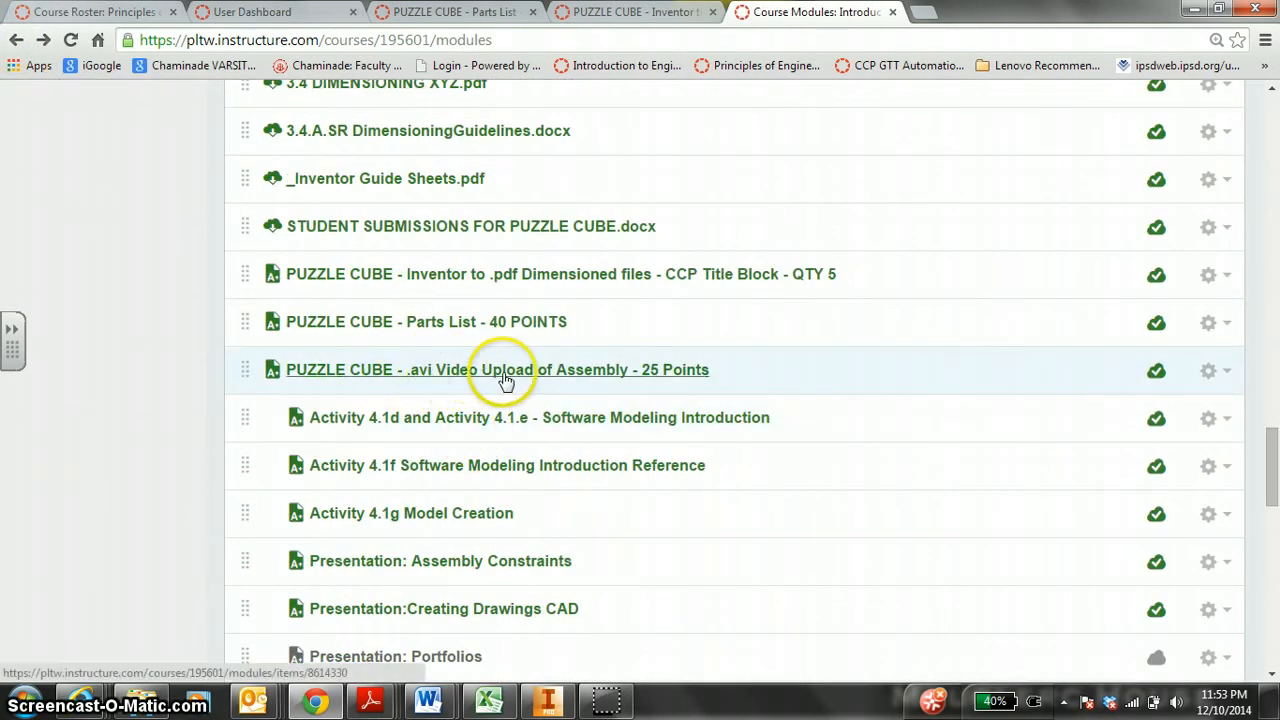
pyautogui.click(496, 368)
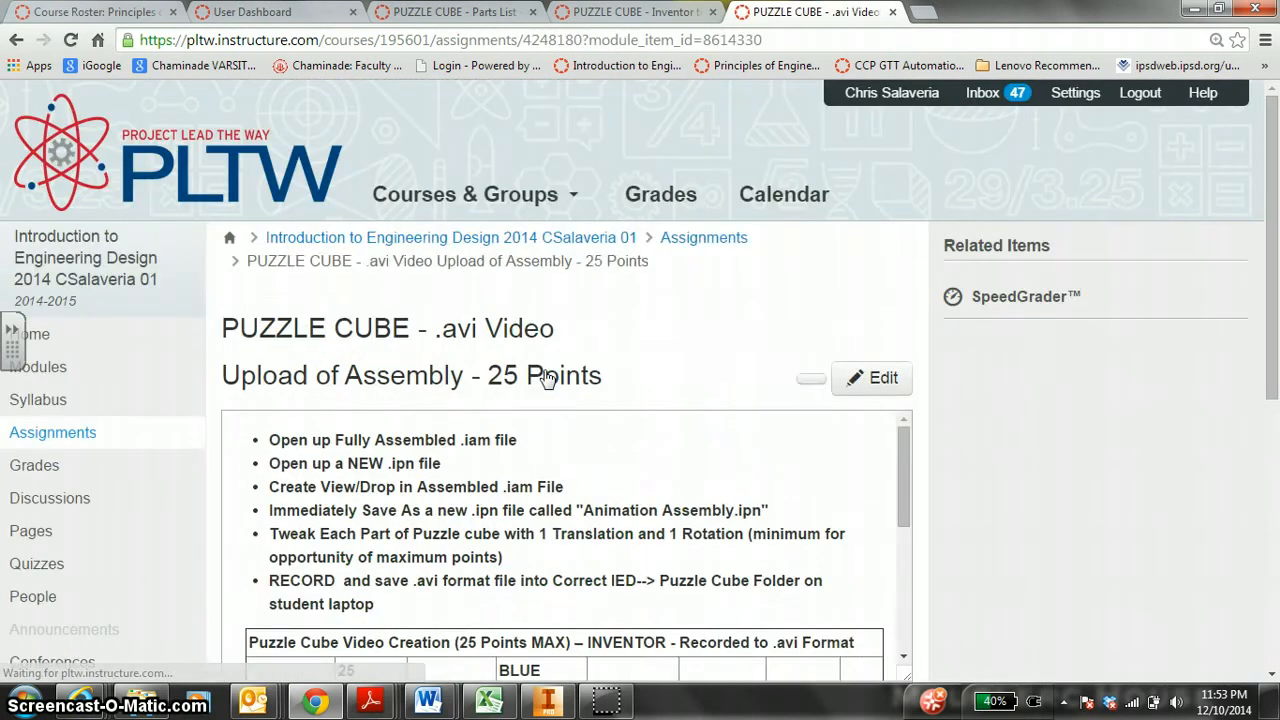
pyautogui.scroll(-3)
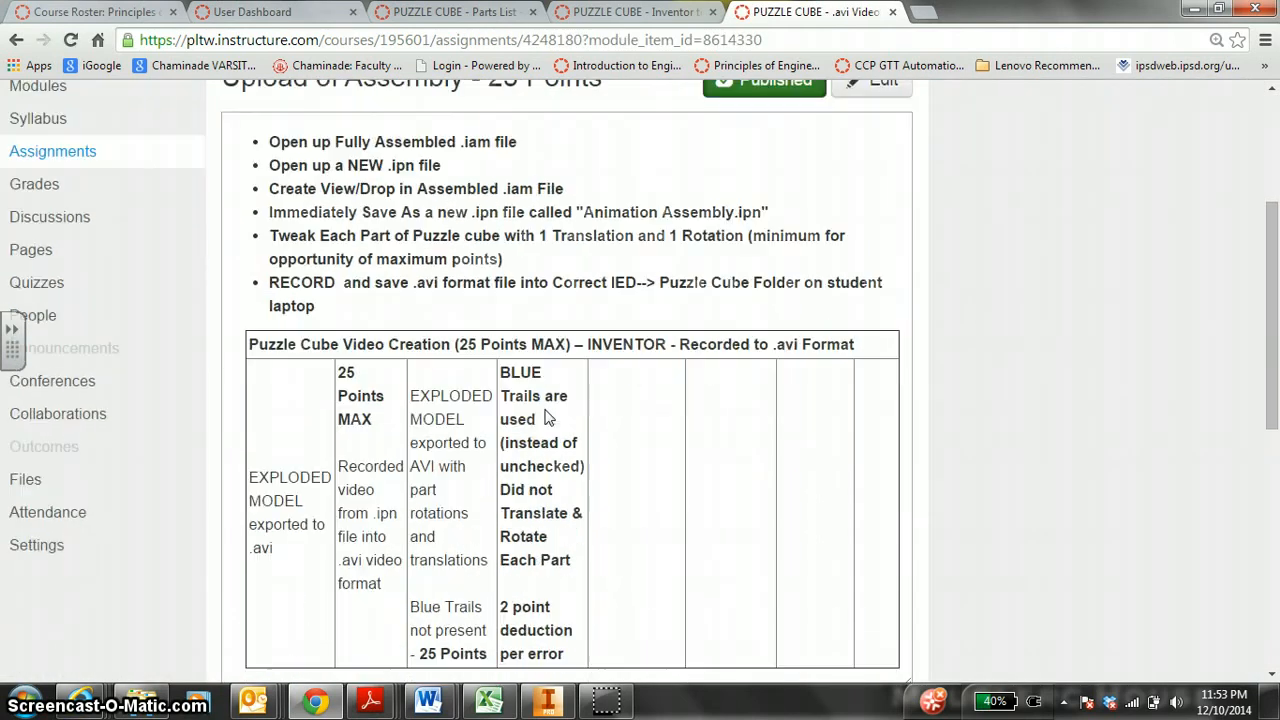
pyautogui.scroll(-3)
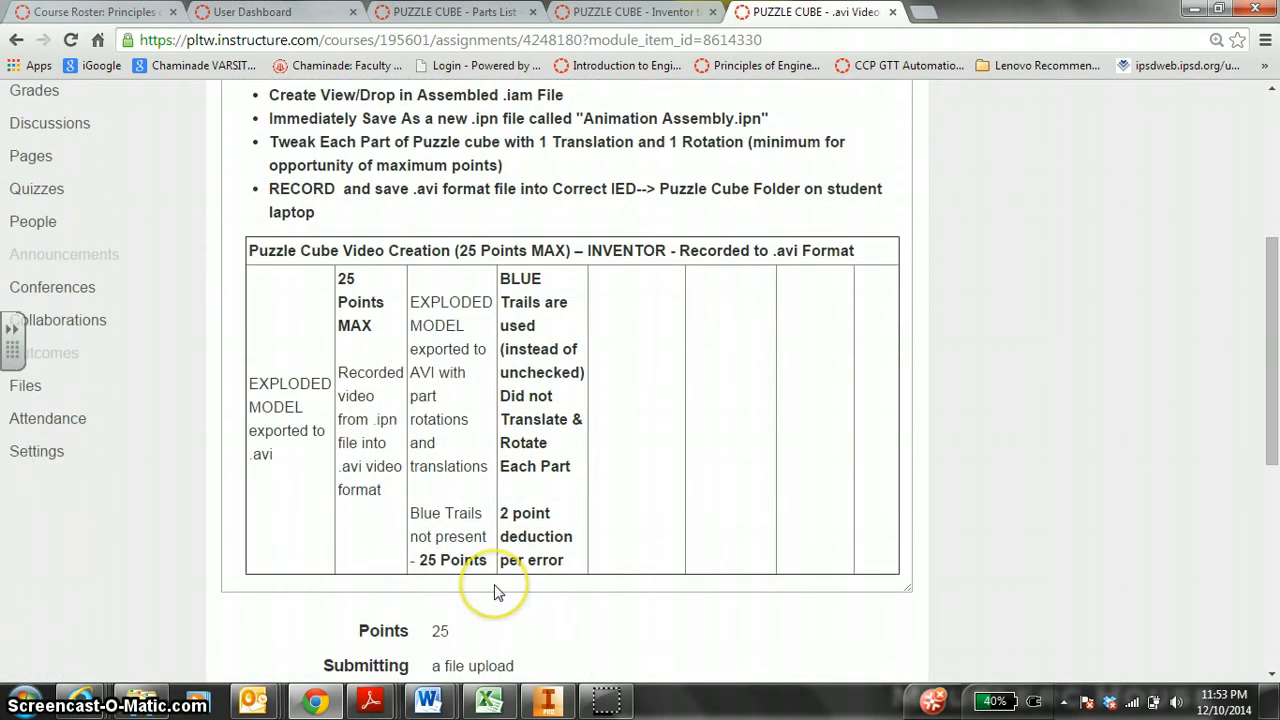
pyautogui.scroll(3)
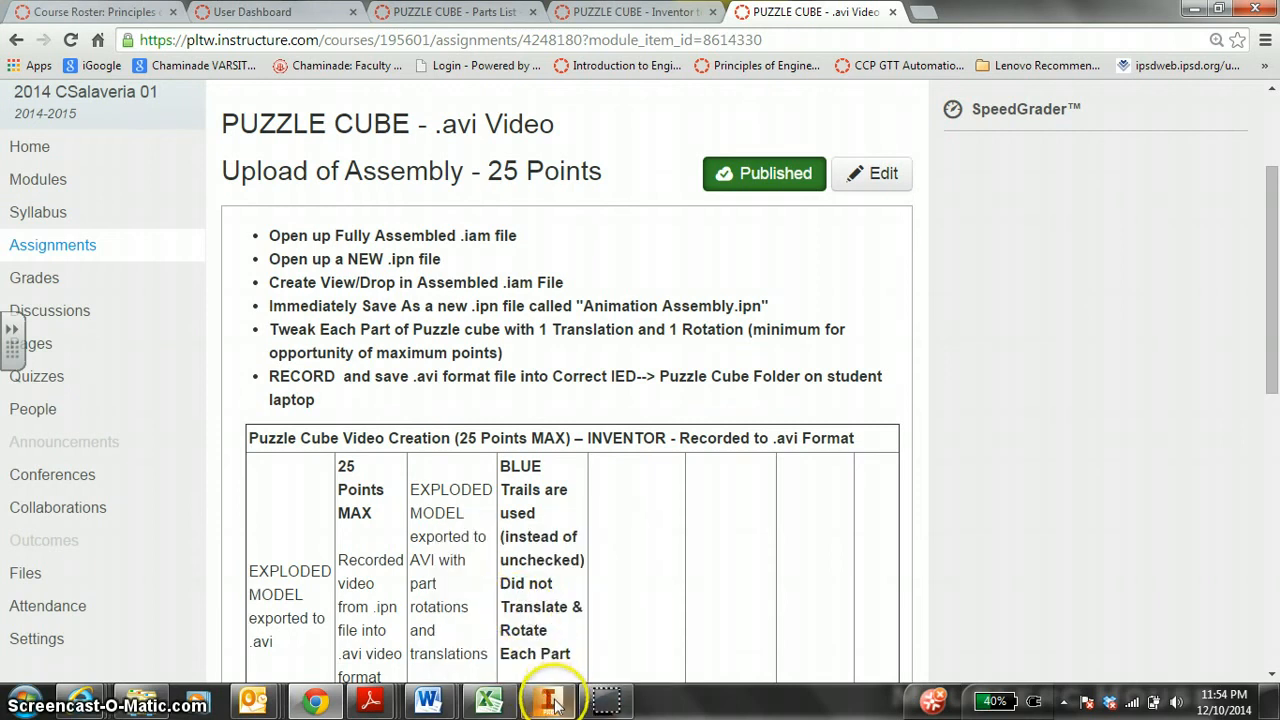
# - Load CUBE ASSEMBLY.iam in Inventor and select the red puzzle piece
pyautogui.click(550, 700)
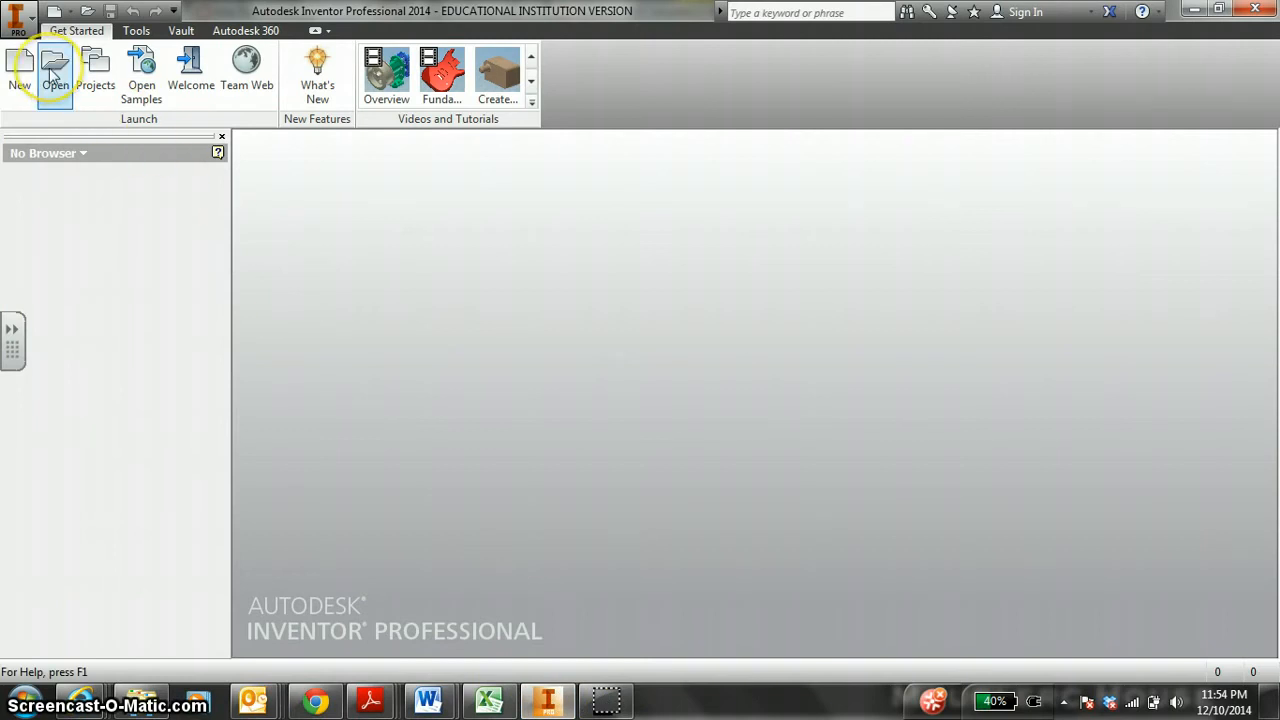
pyautogui.click(56, 70)
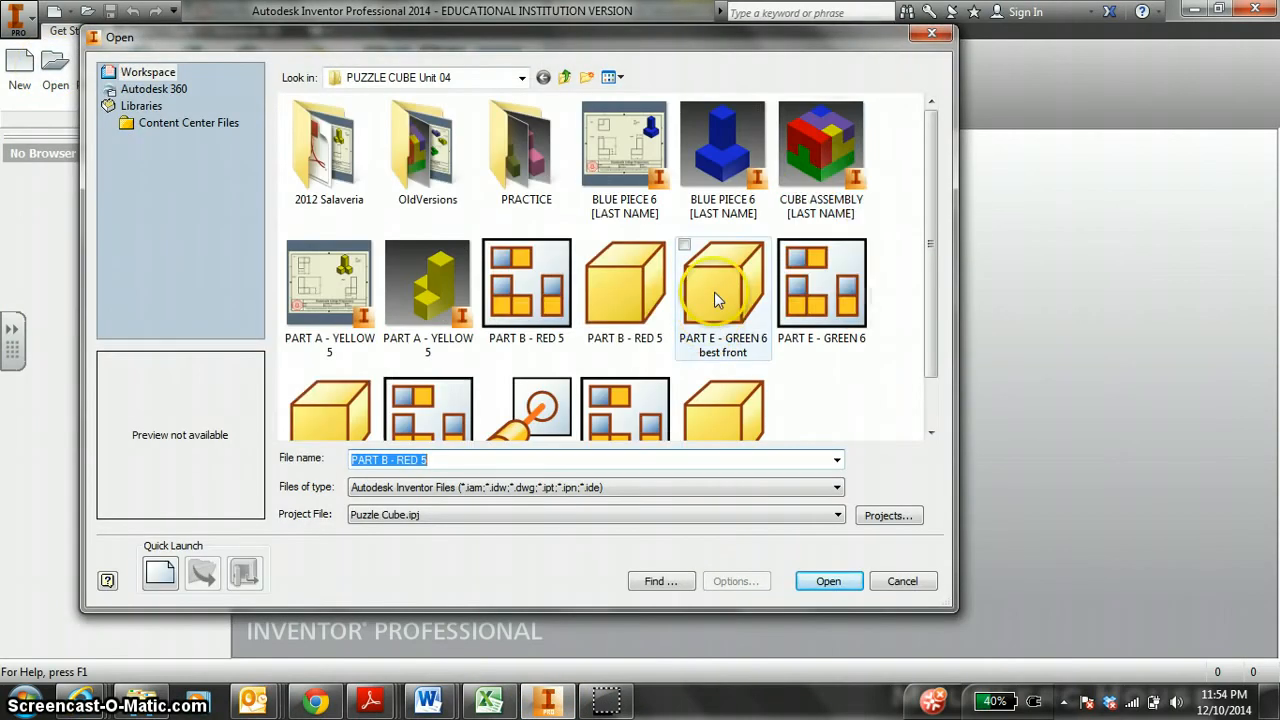
pyautogui.click(828, 580)
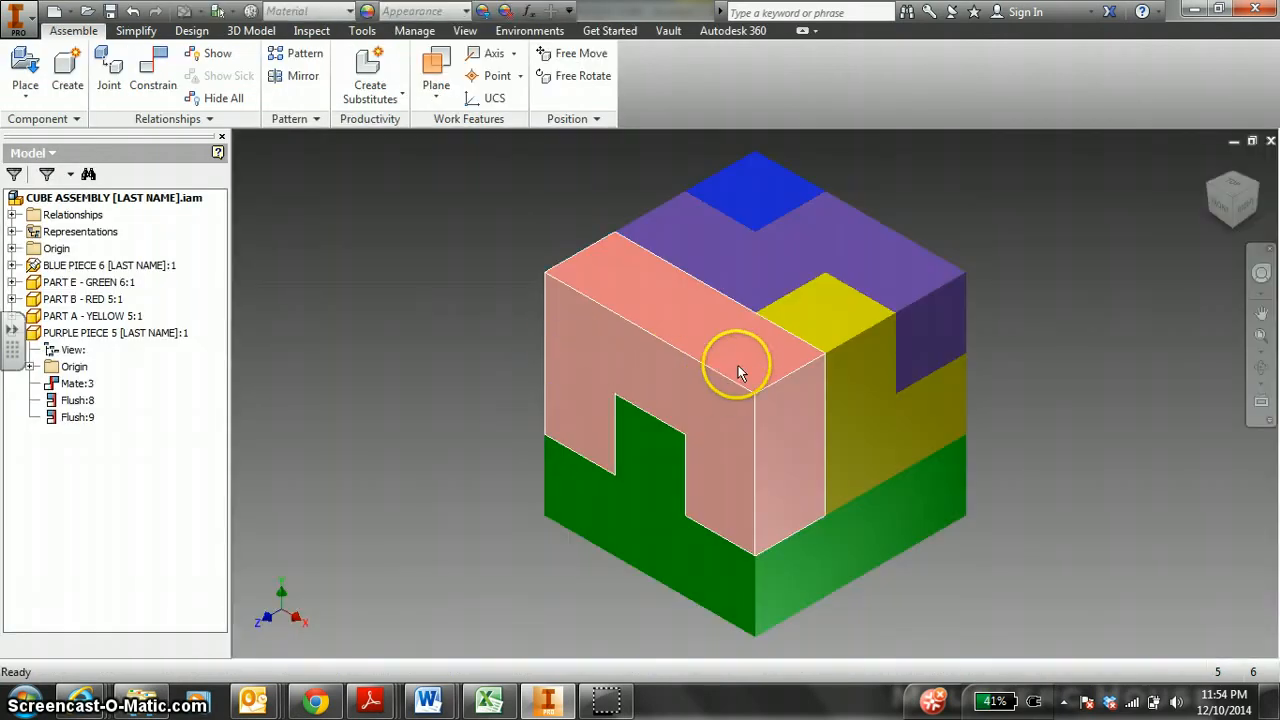
pyautogui.click(84, 300)
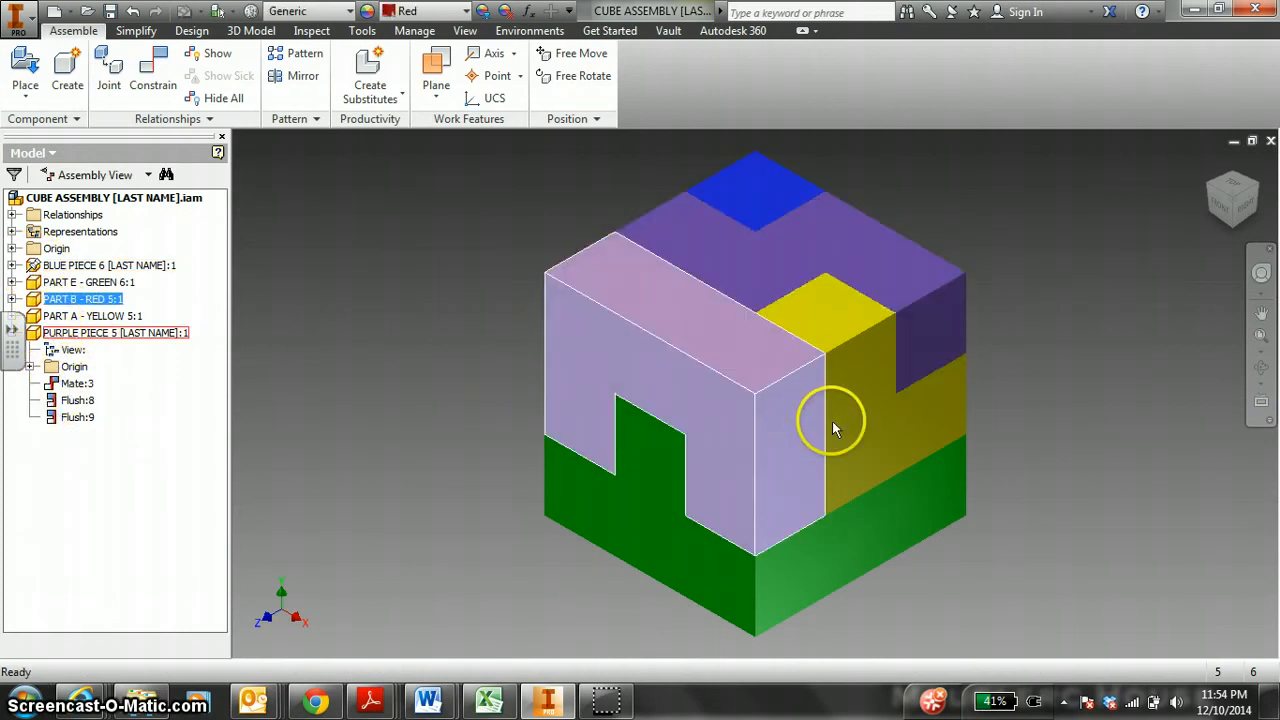
# - Create a new Standard.ipn presentation with a Manual explosion view of the cube assembly
pyautogui.click(88, 282)
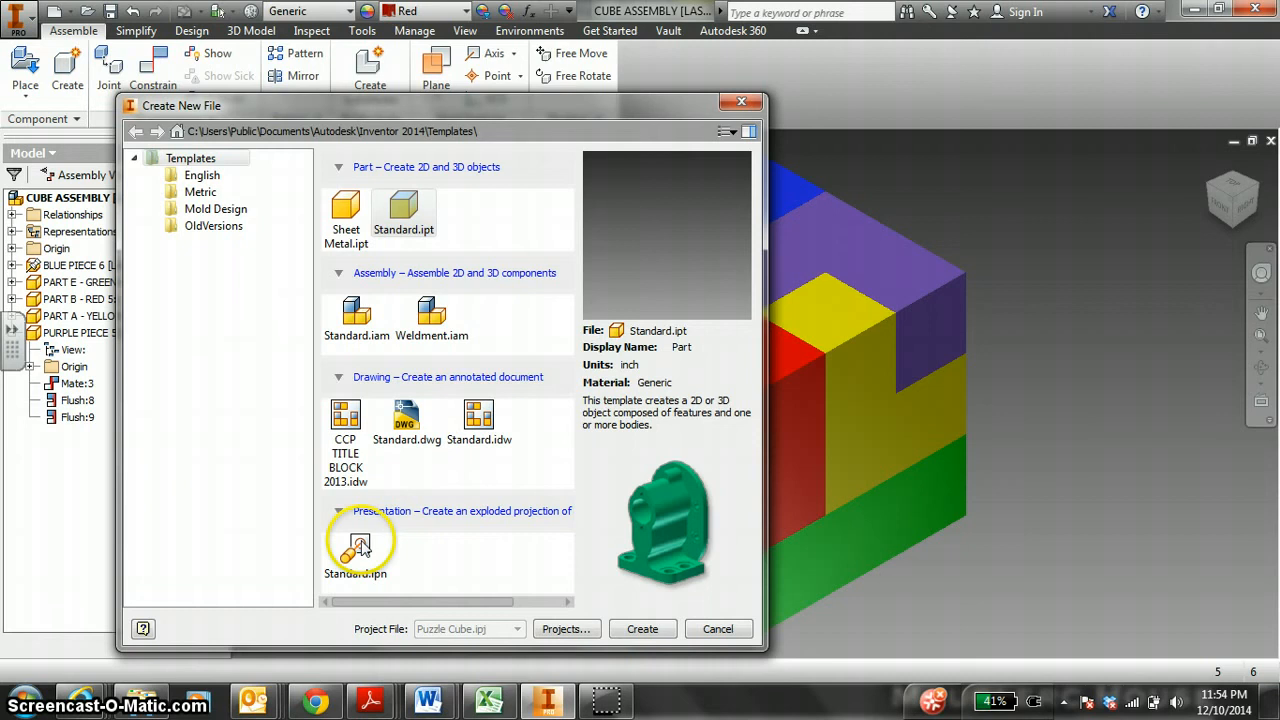
pyautogui.click(642, 628)
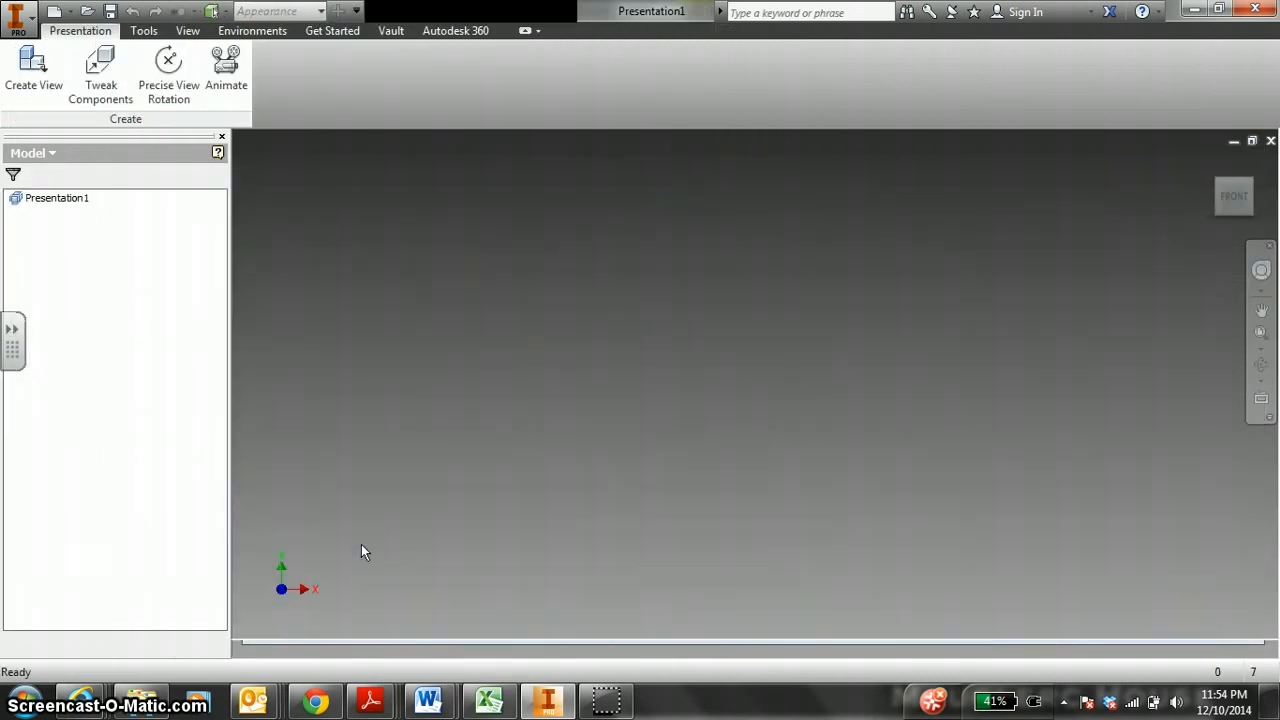
pyautogui.click(32, 70)
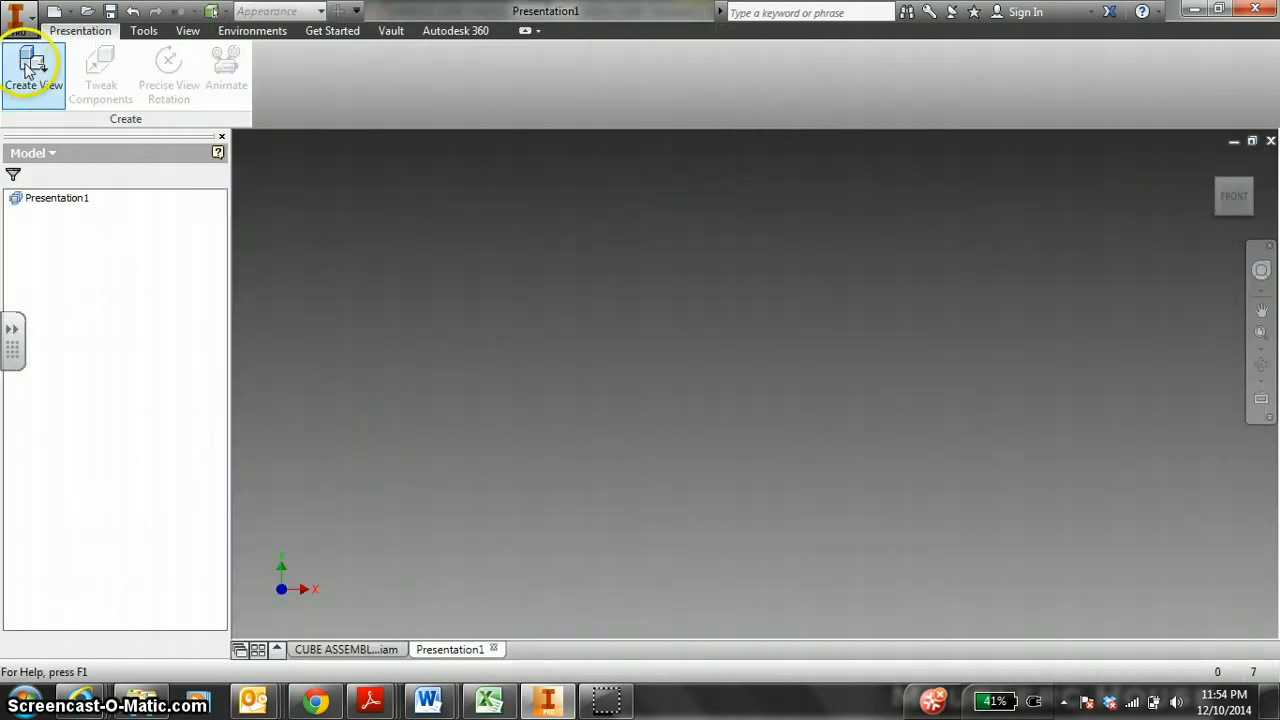
pyautogui.click(32, 70)
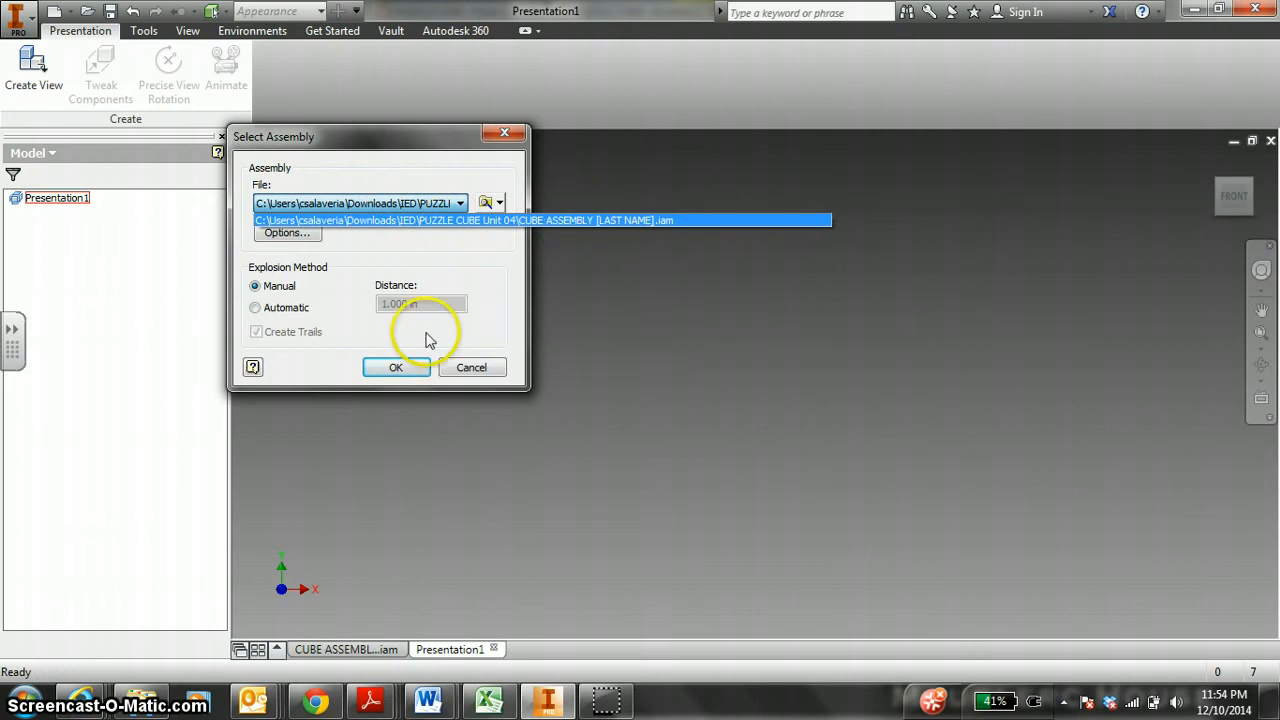
pyautogui.moveTo(364, 344)
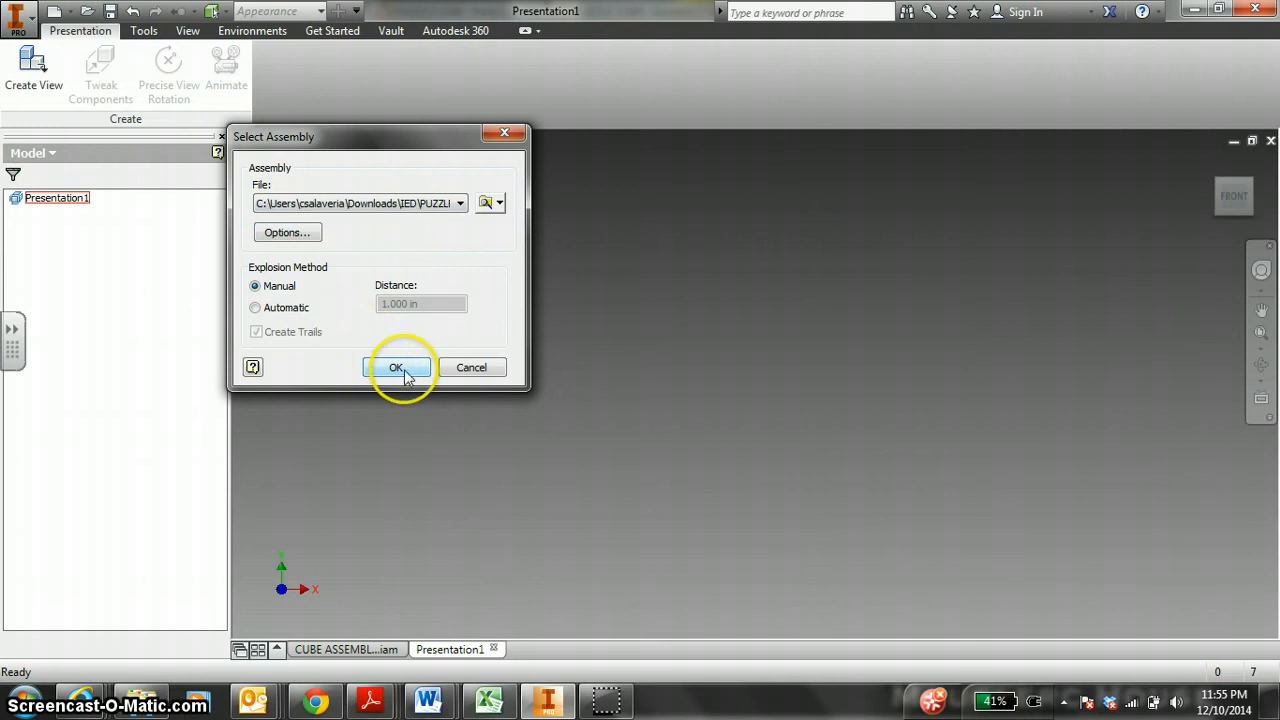
pyautogui.click(396, 368)
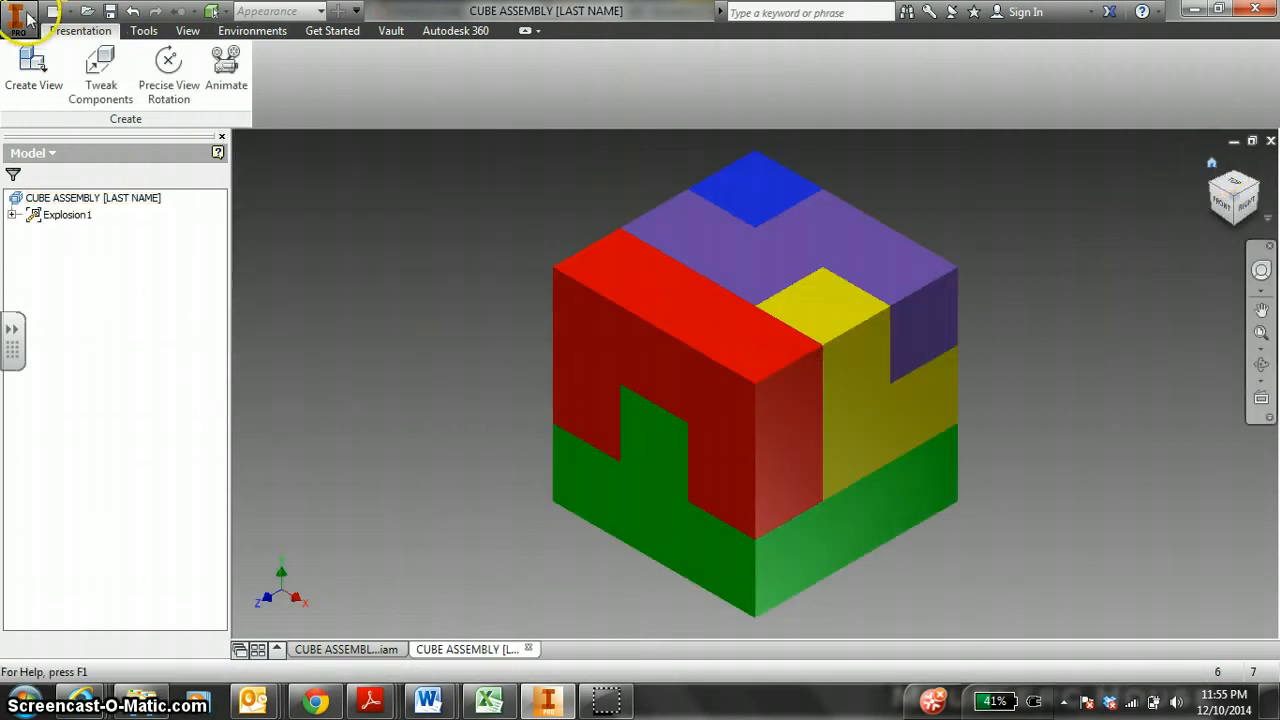
# - Save the presentation as ANIMATION [LAST NAME].ipn in the PUZZLE CUBE folder
pyautogui.click(16, 18)
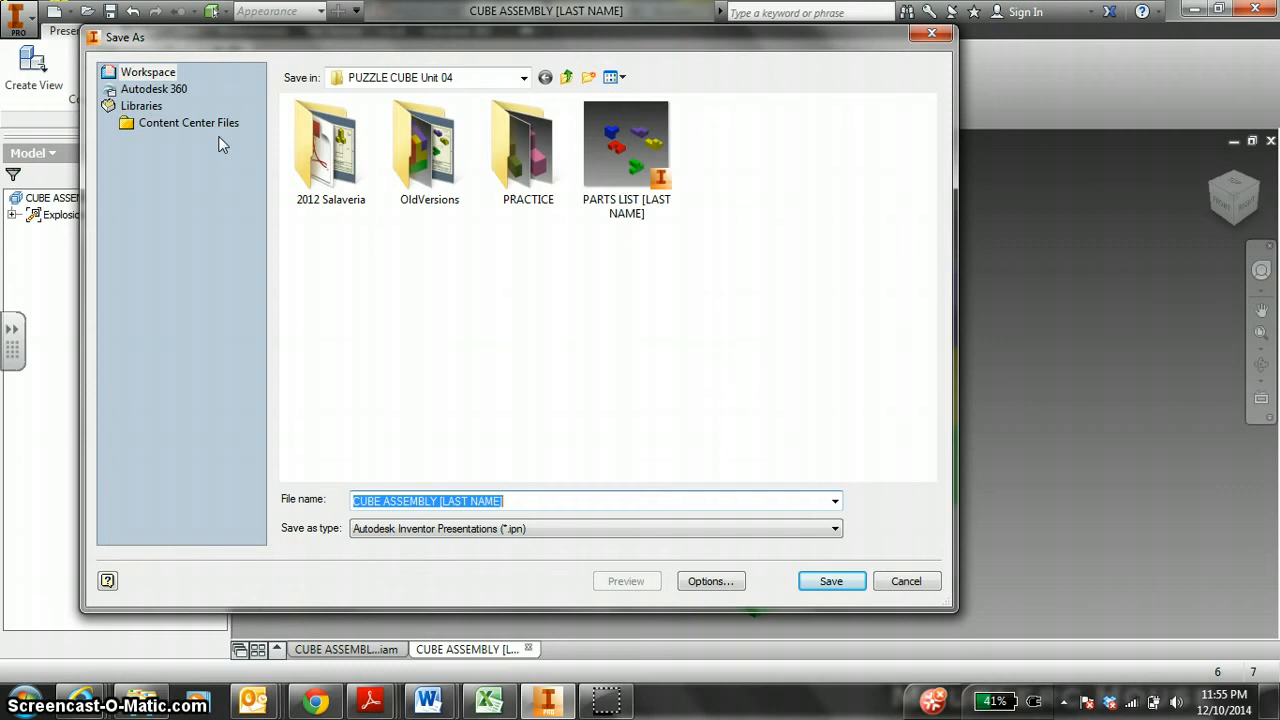
pyautogui.write('N')
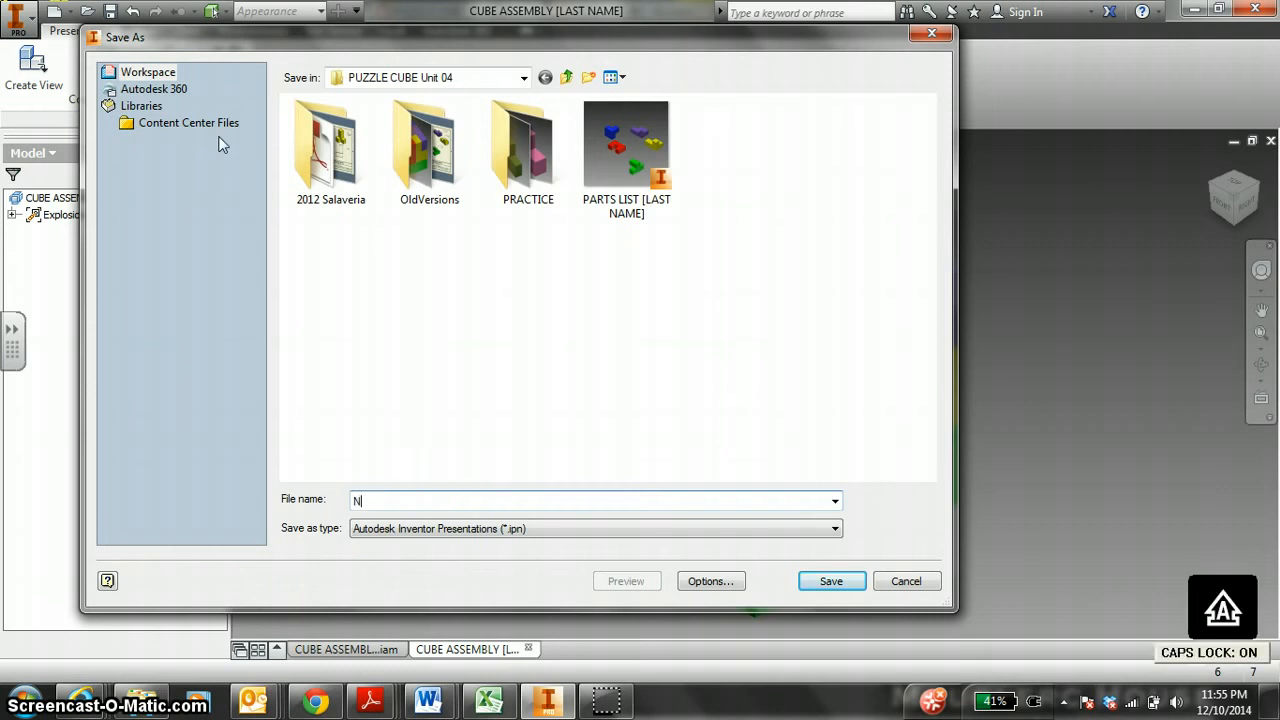
pyautogui.write('ANIMATION')
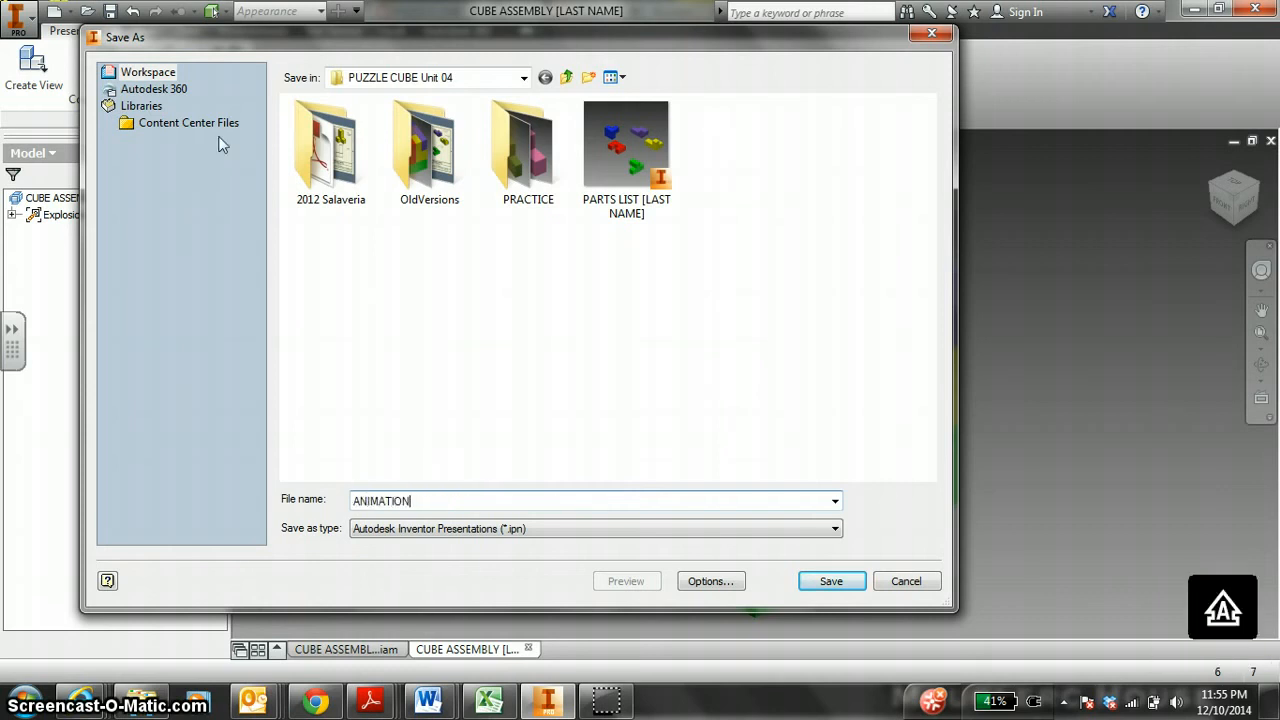
pyautogui.write('[LAST]')
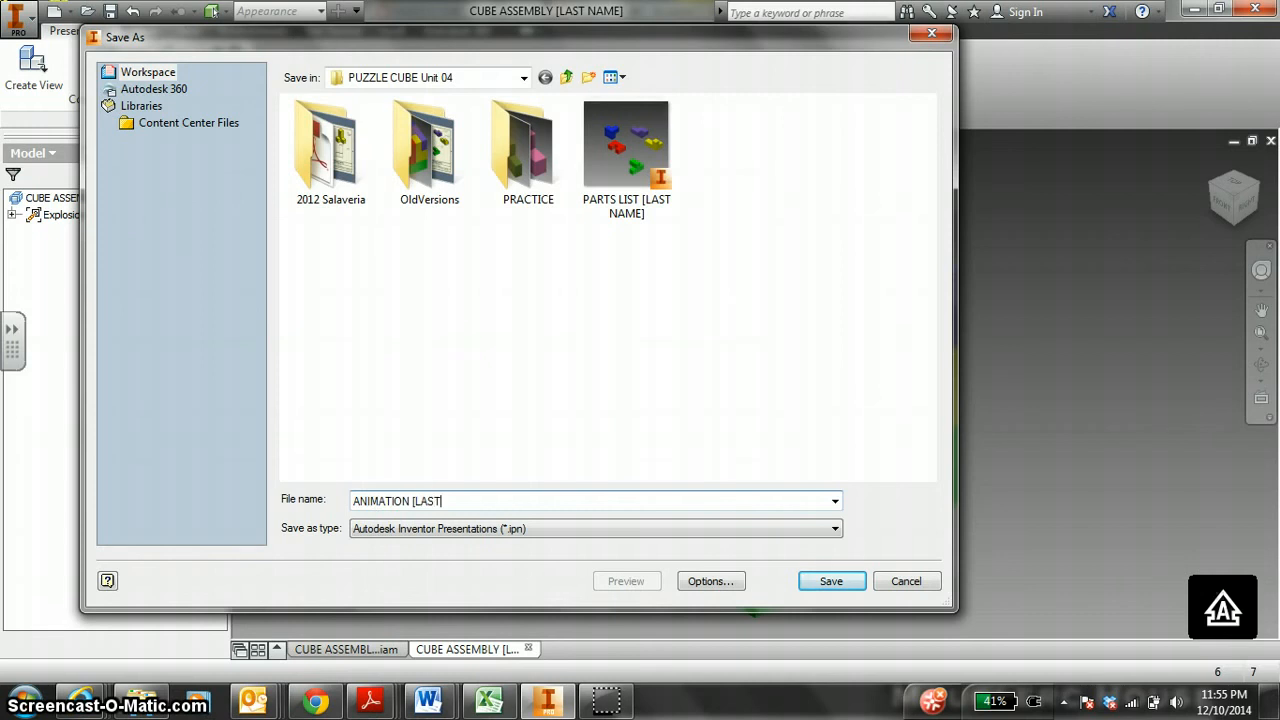
pyautogui.write('NAME]')
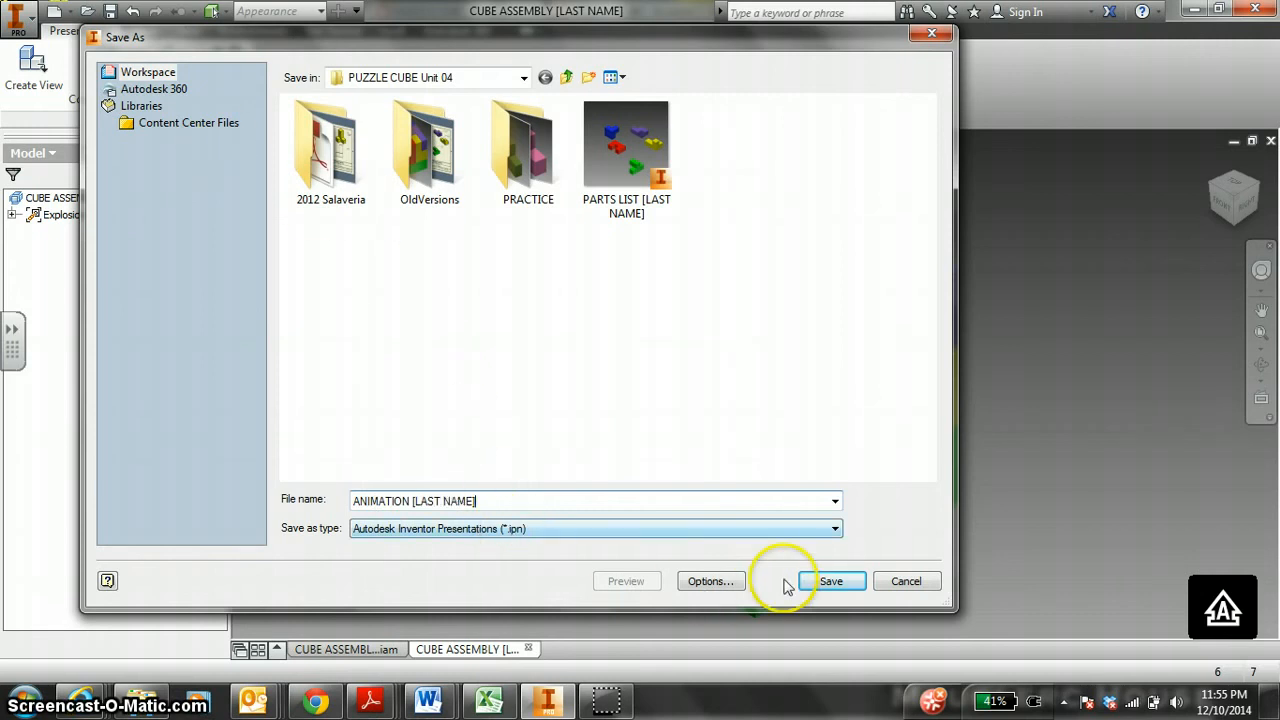
pyautogui.moveTo(730, 256)
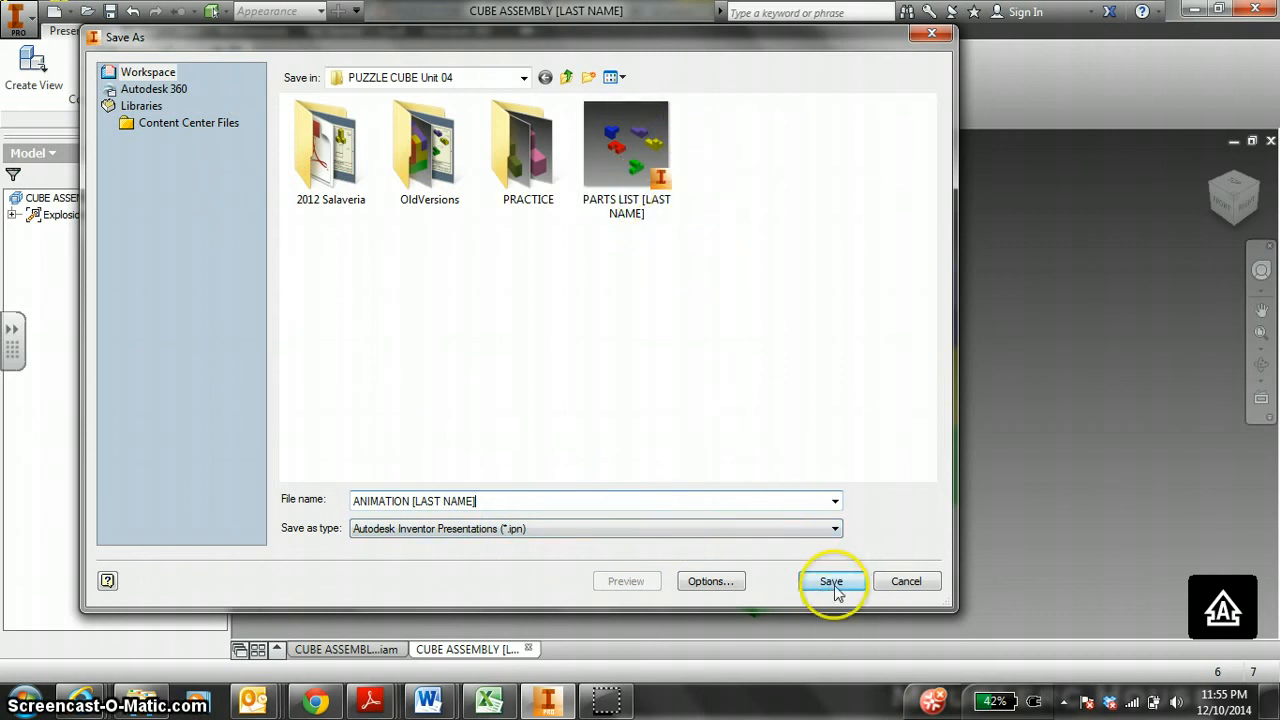
pyautogui.click(832, 580)
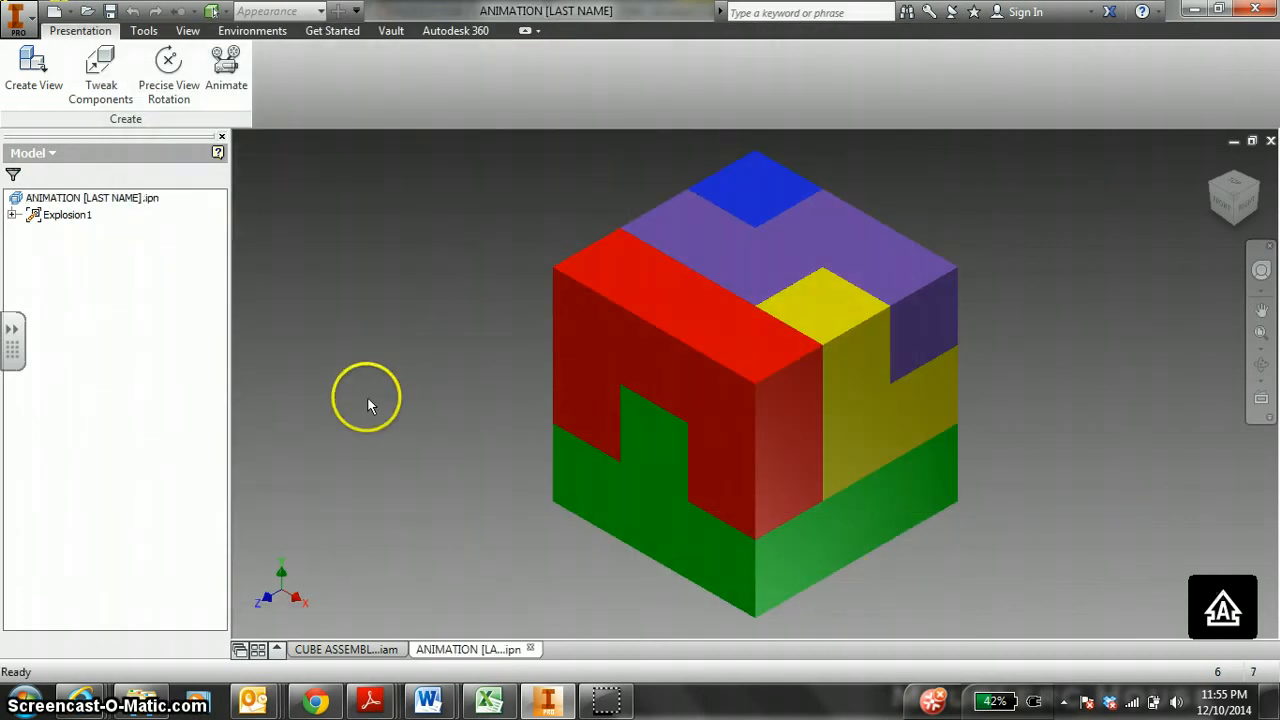
pyautogui.moveTo(548, 188)
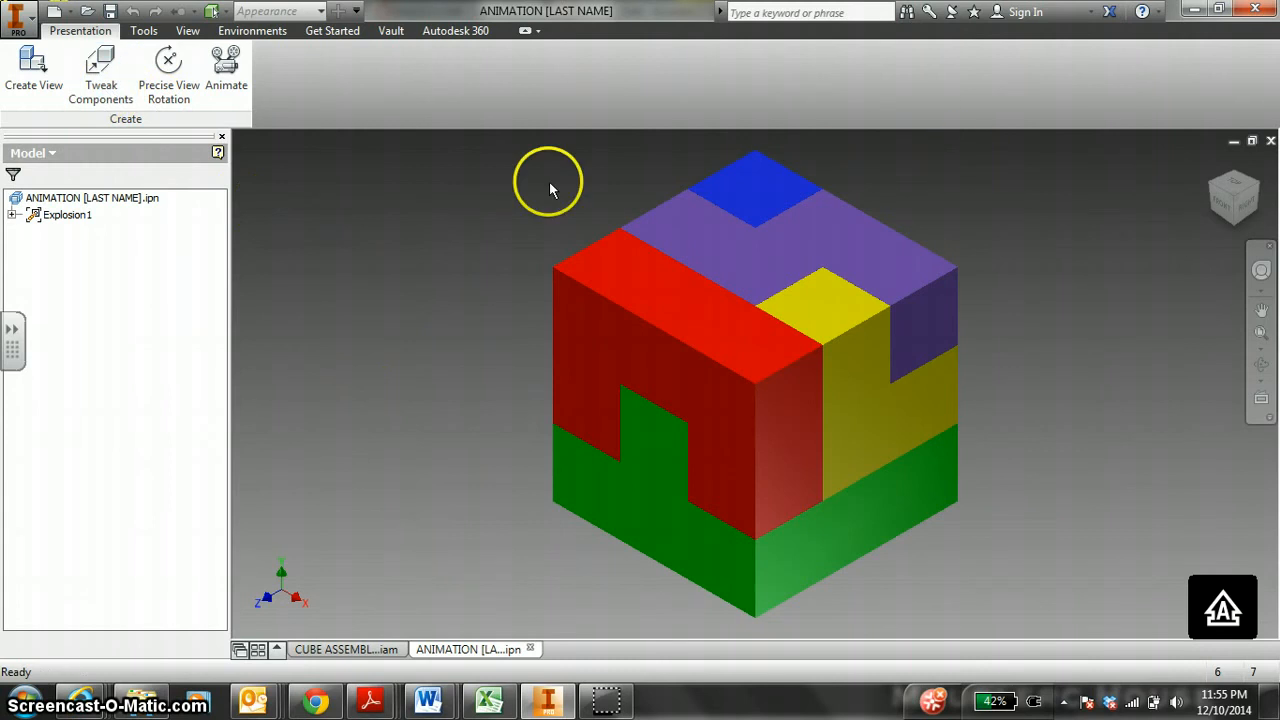
# - Tweak the purple piece off the cube, setting its direction from the top face and adjusting along Y
pyautogui.click(100, 70)
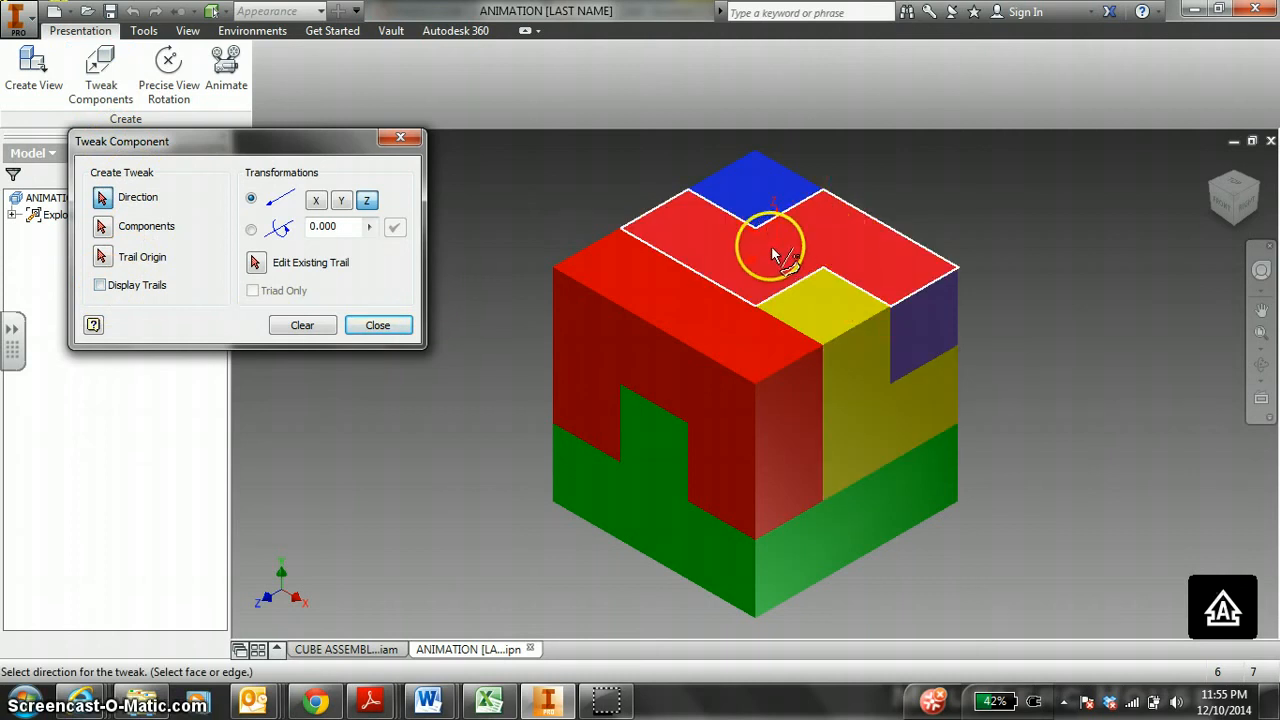
pyautogui.click(770, 240)
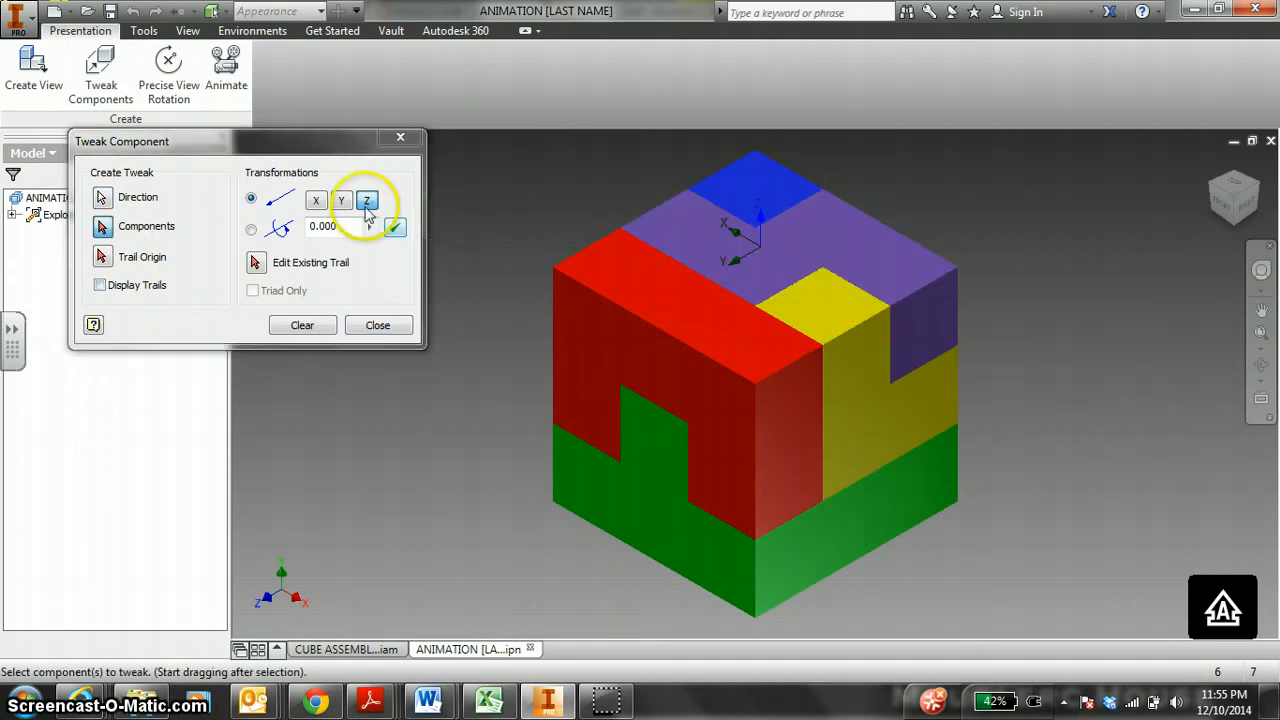
pyautogui.tripleClick(322, 226)
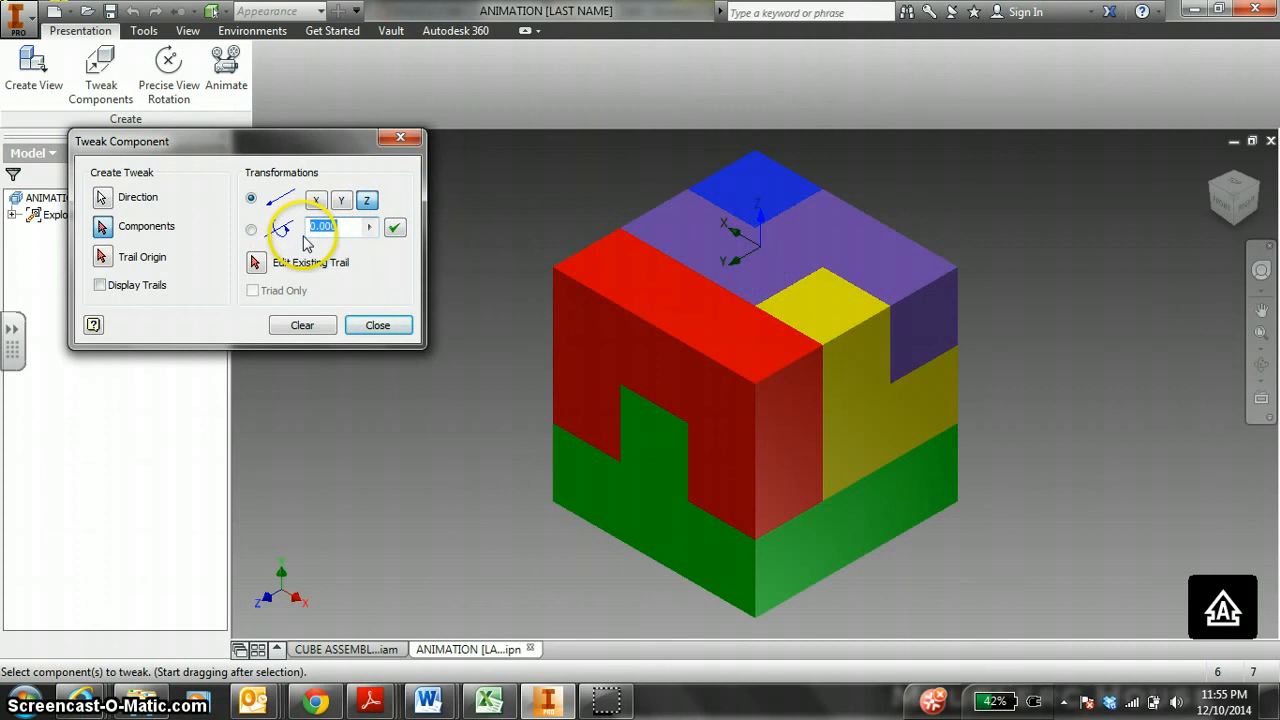
pyautogui.click(396, 228)
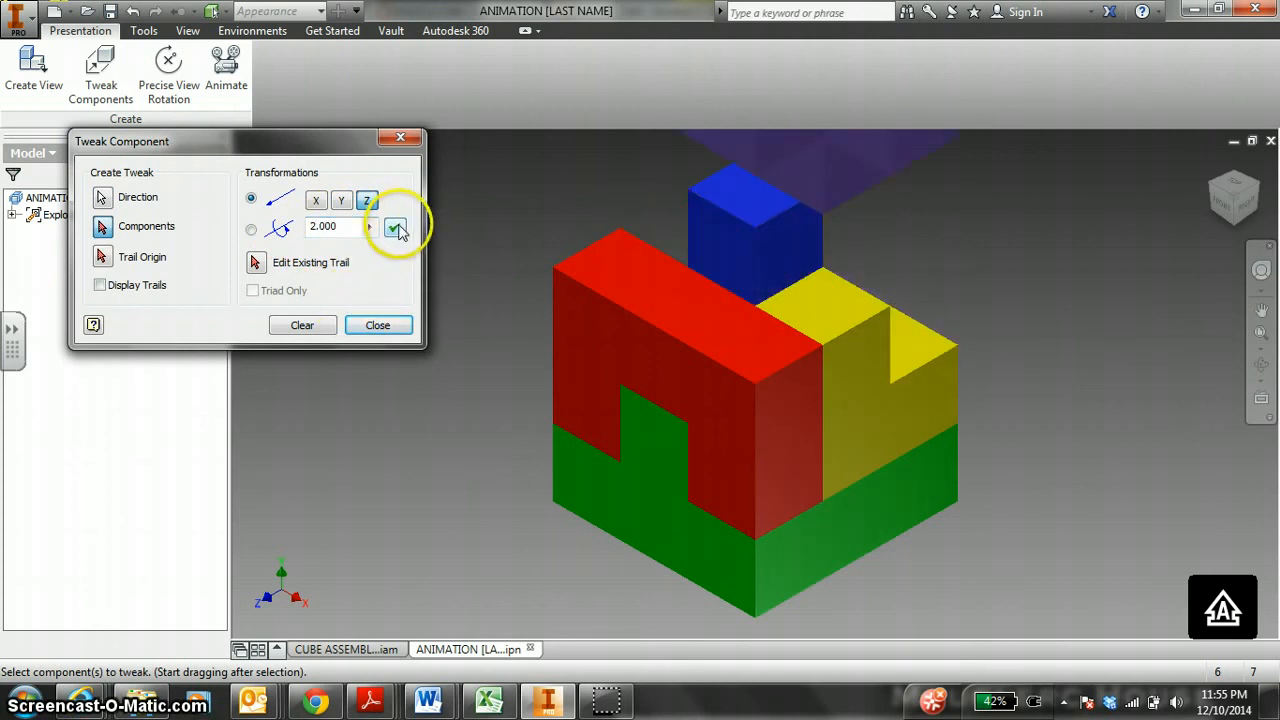
pyautogui.click(396, 228)
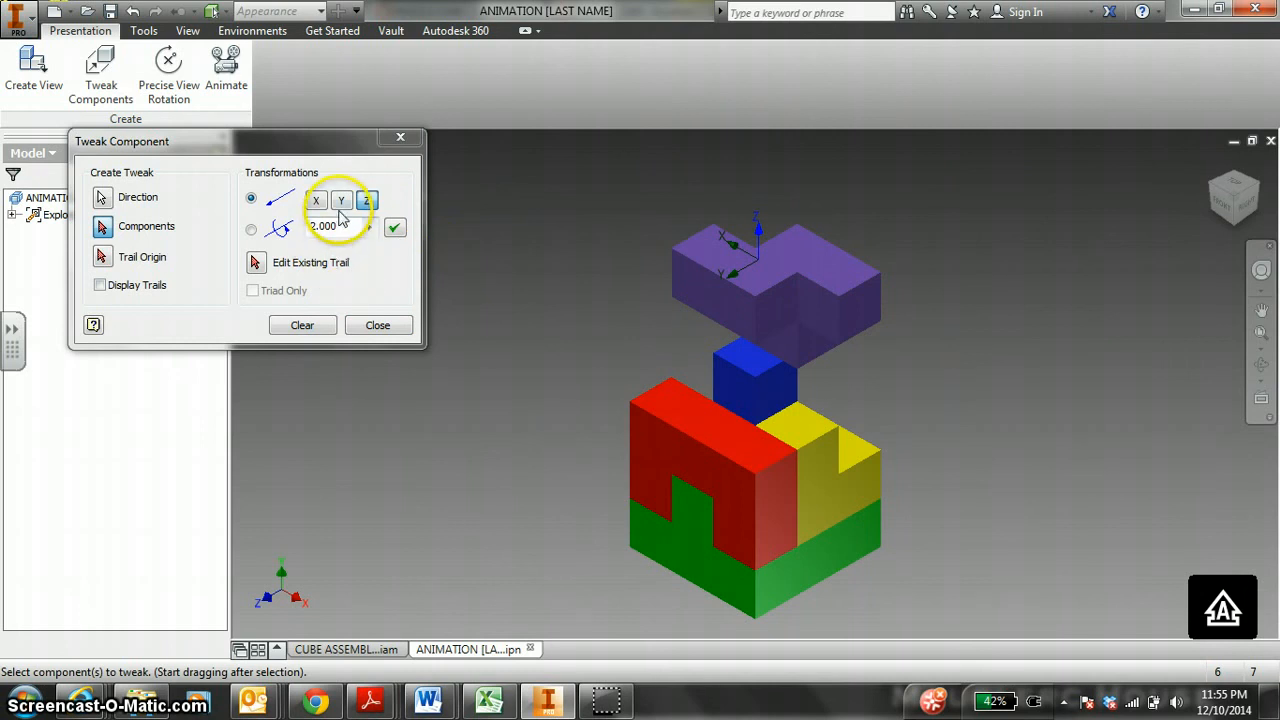
pyautogui.click(340, 200)
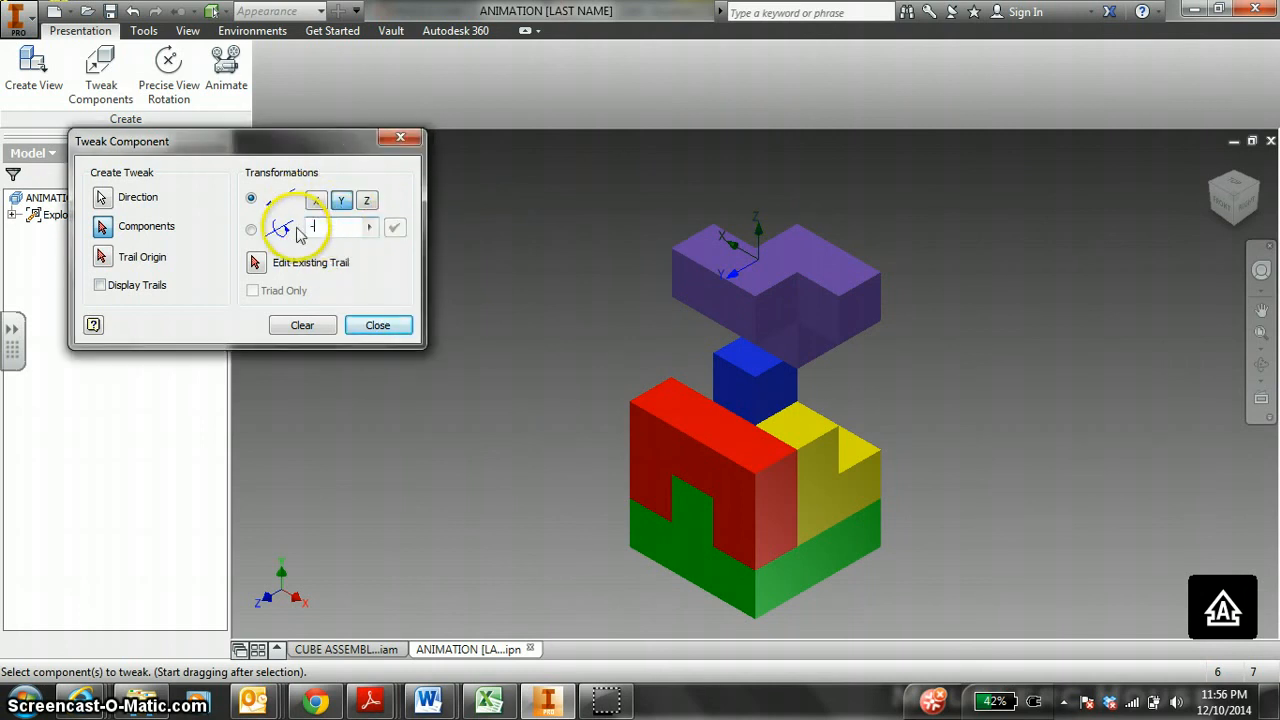
pyautogui.click(396, 228)
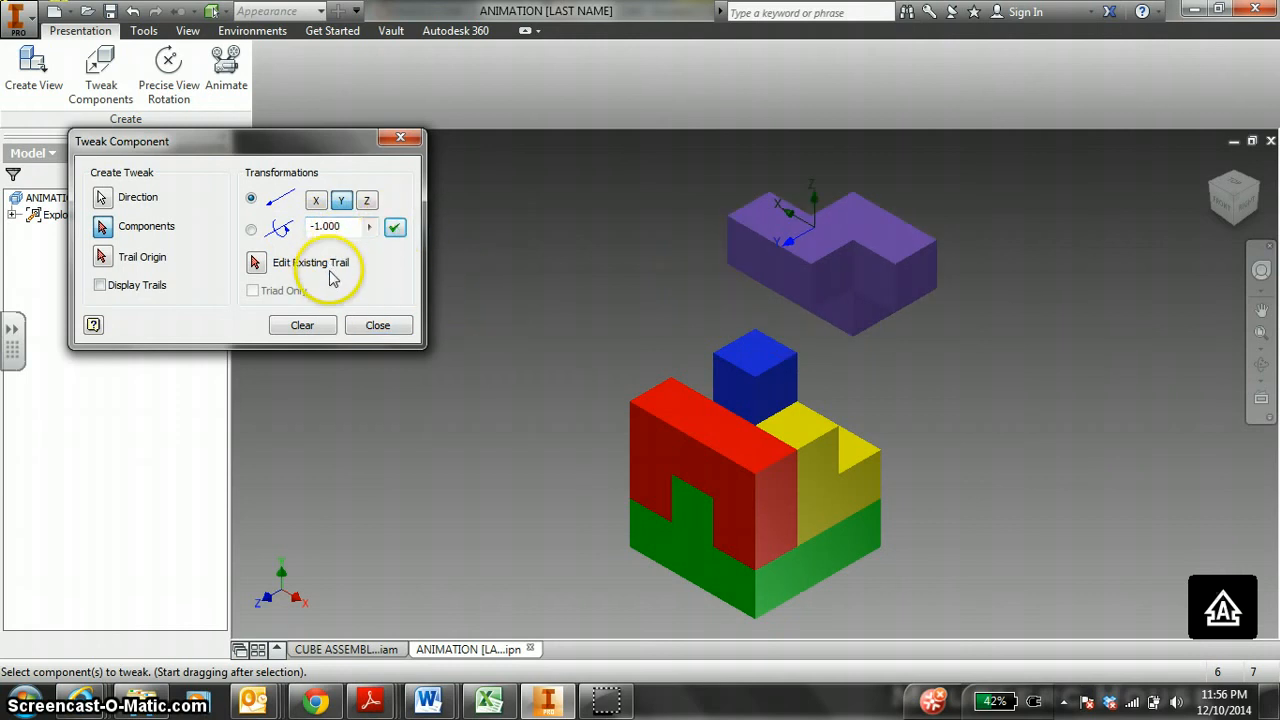
pyautogui.click(378, 324)
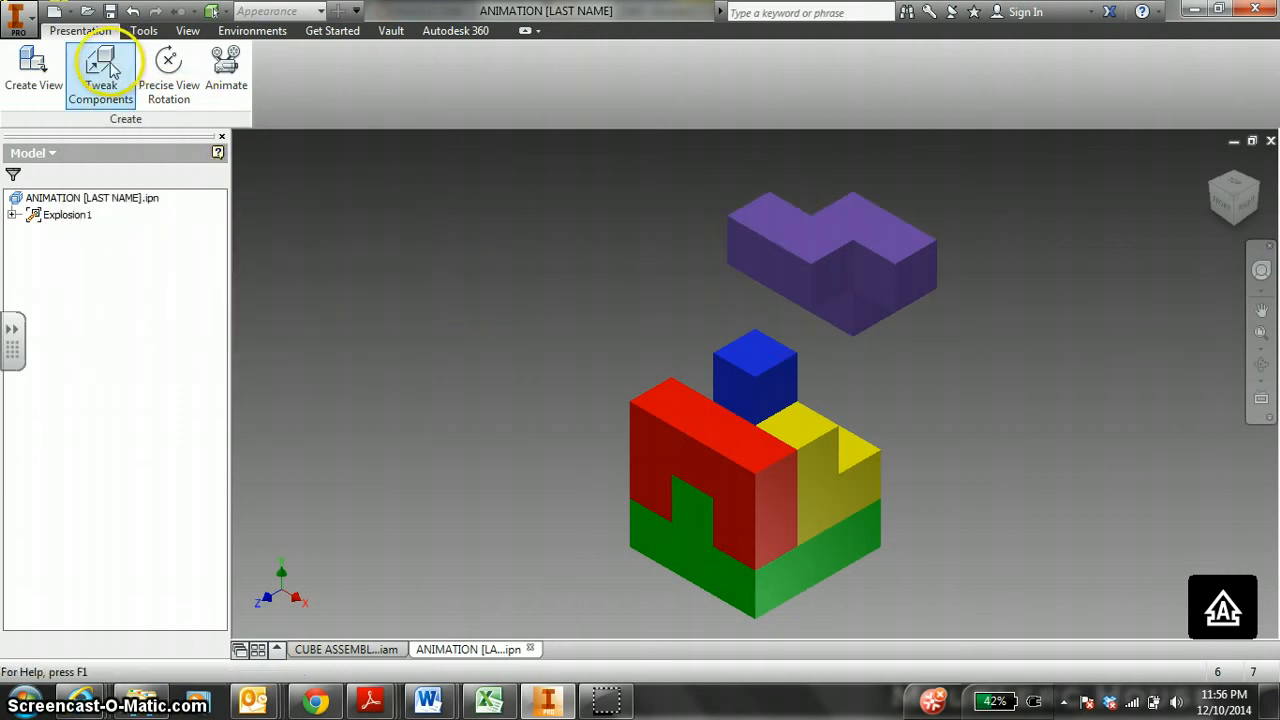
# - Tweak the red piece away from the cube with its own move distance
pyautogui.click(100, 70)
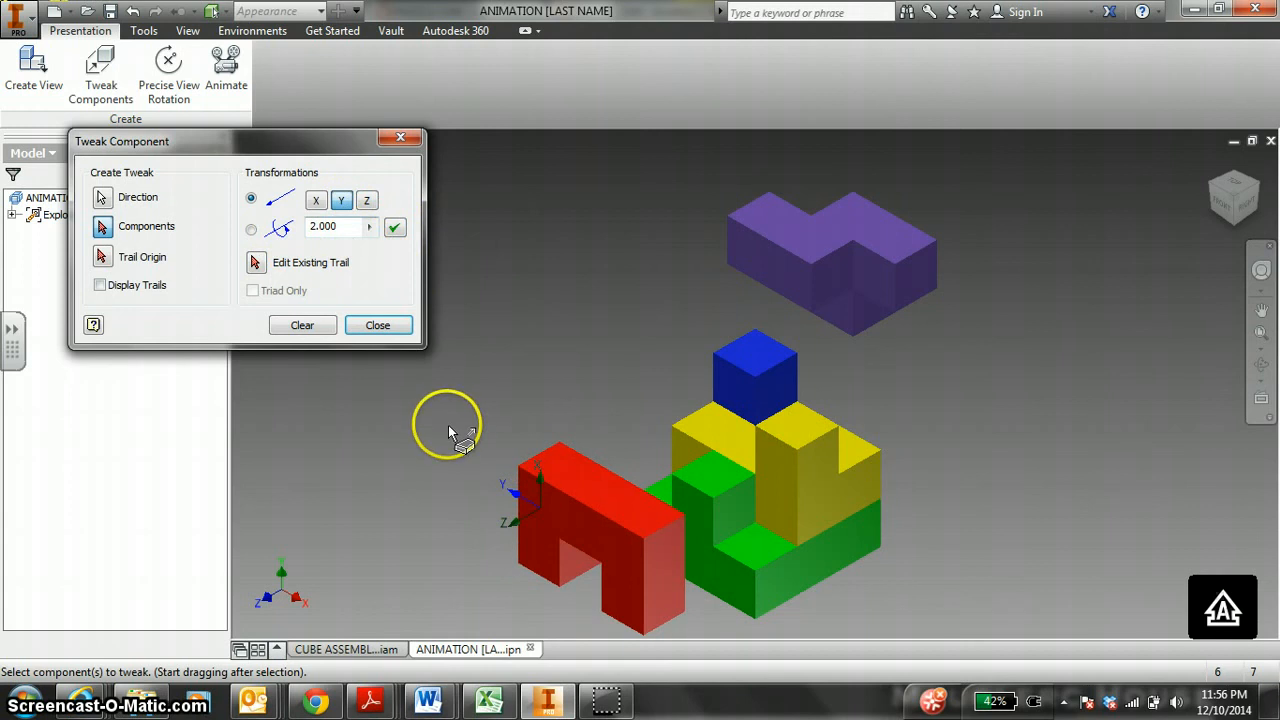
pyautogui.click(252, 228)
pyautogui.write('2')
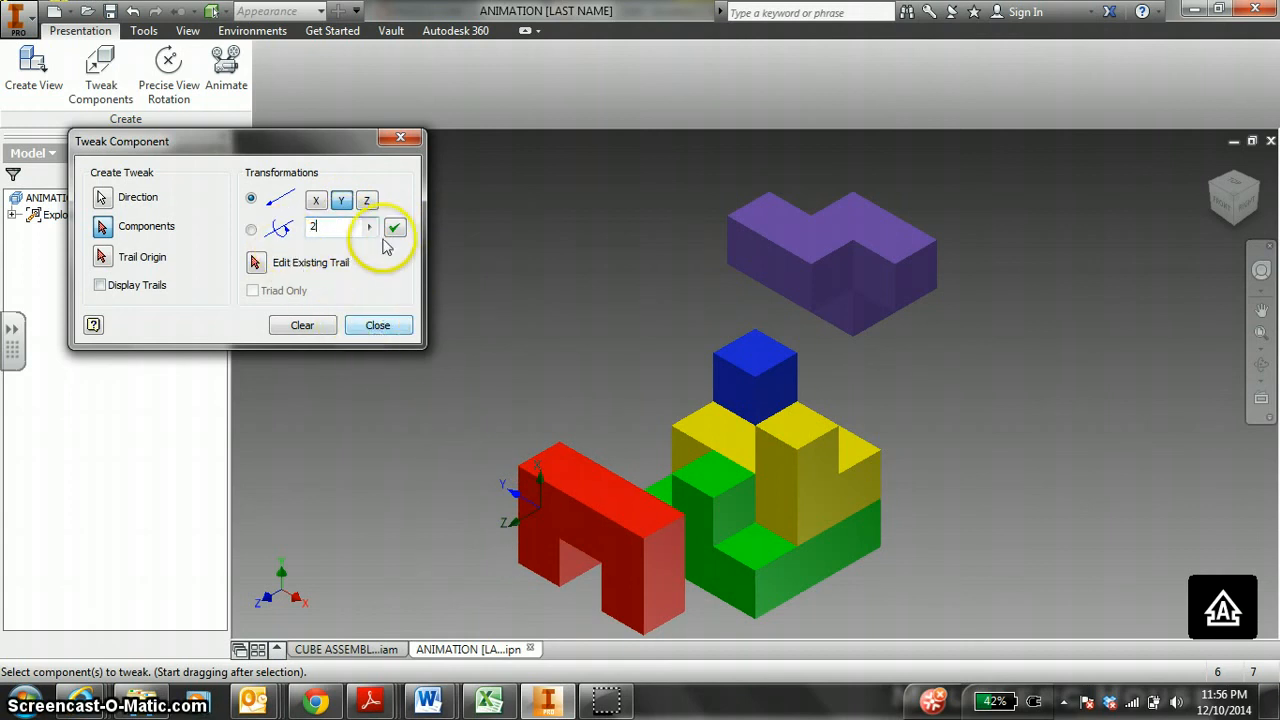
pyautogui.click(378, 324)
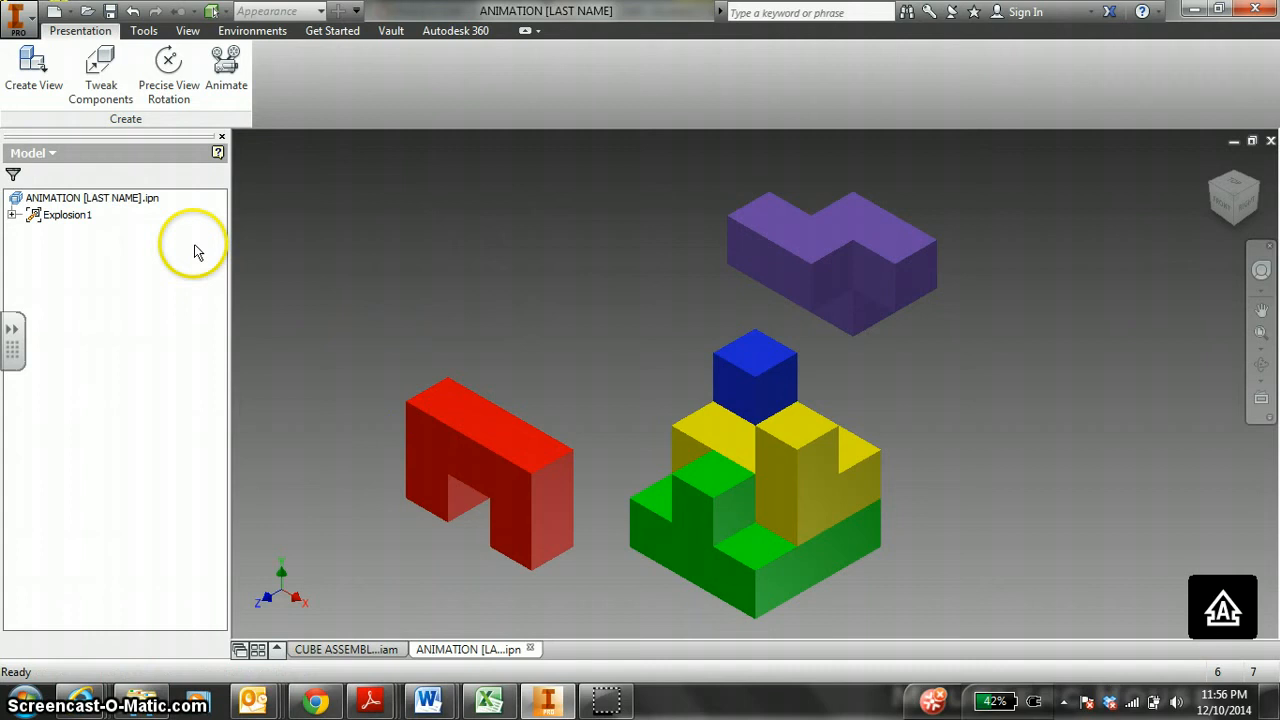
# - Lower the green piece with a -2 offset applied several times
pyautogui.click(100, 76)
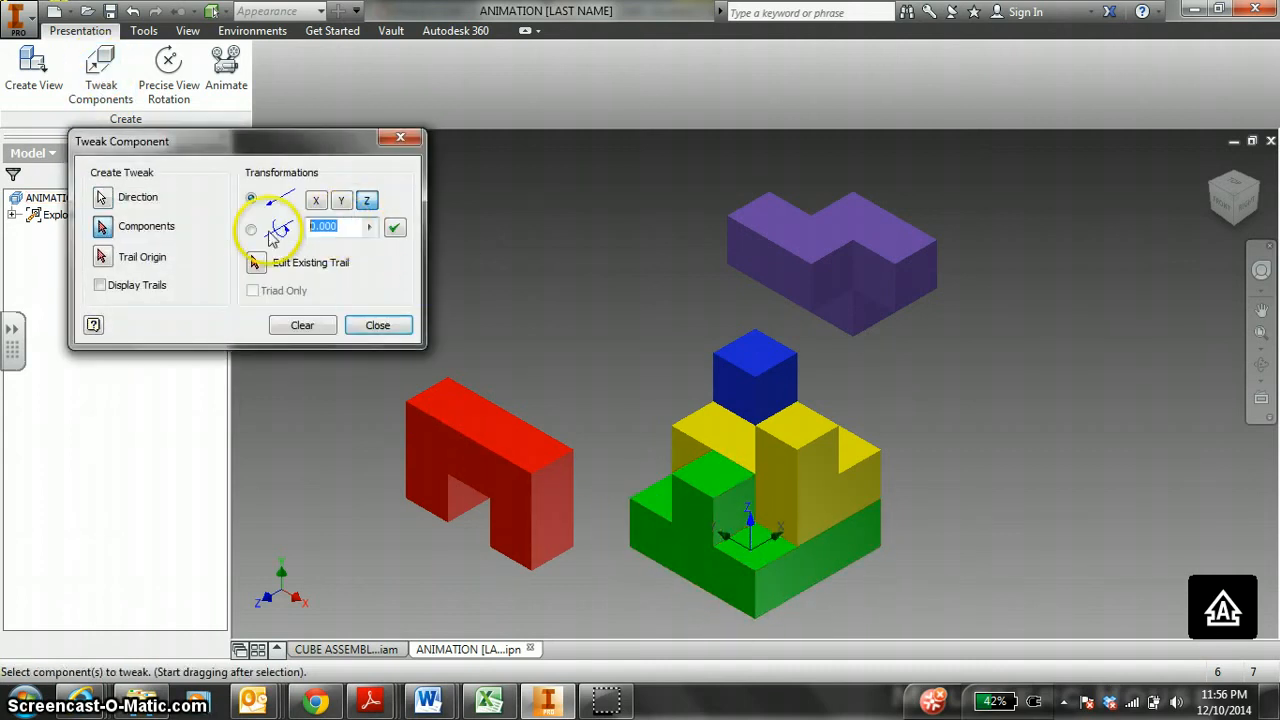
pyautogui.write('-2')
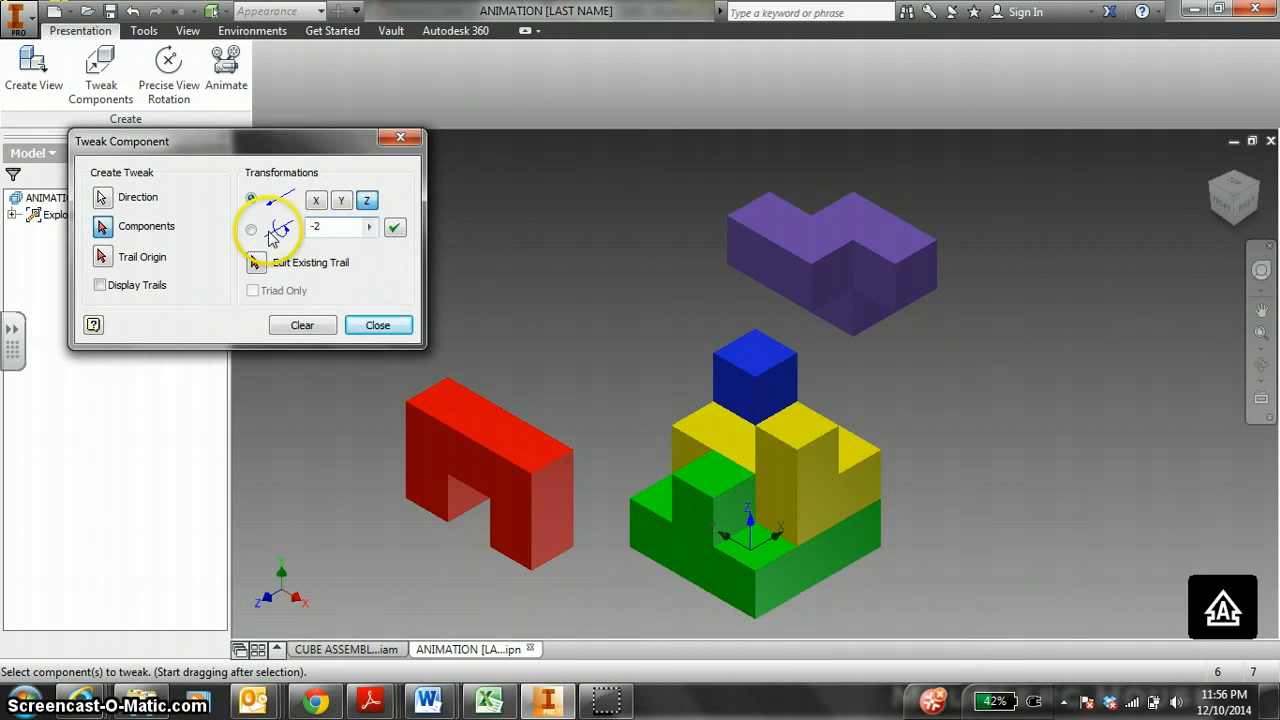
pyautogui.click(396, 228)
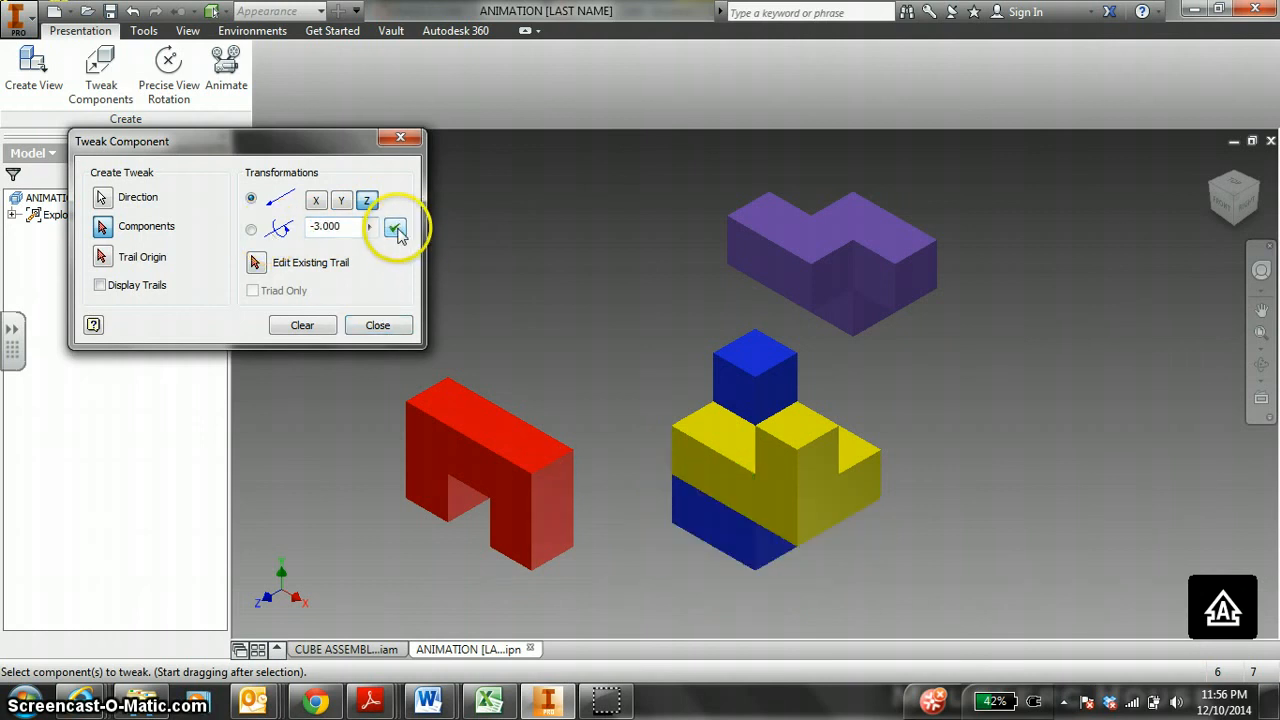
pyautogui.click(396, 228)
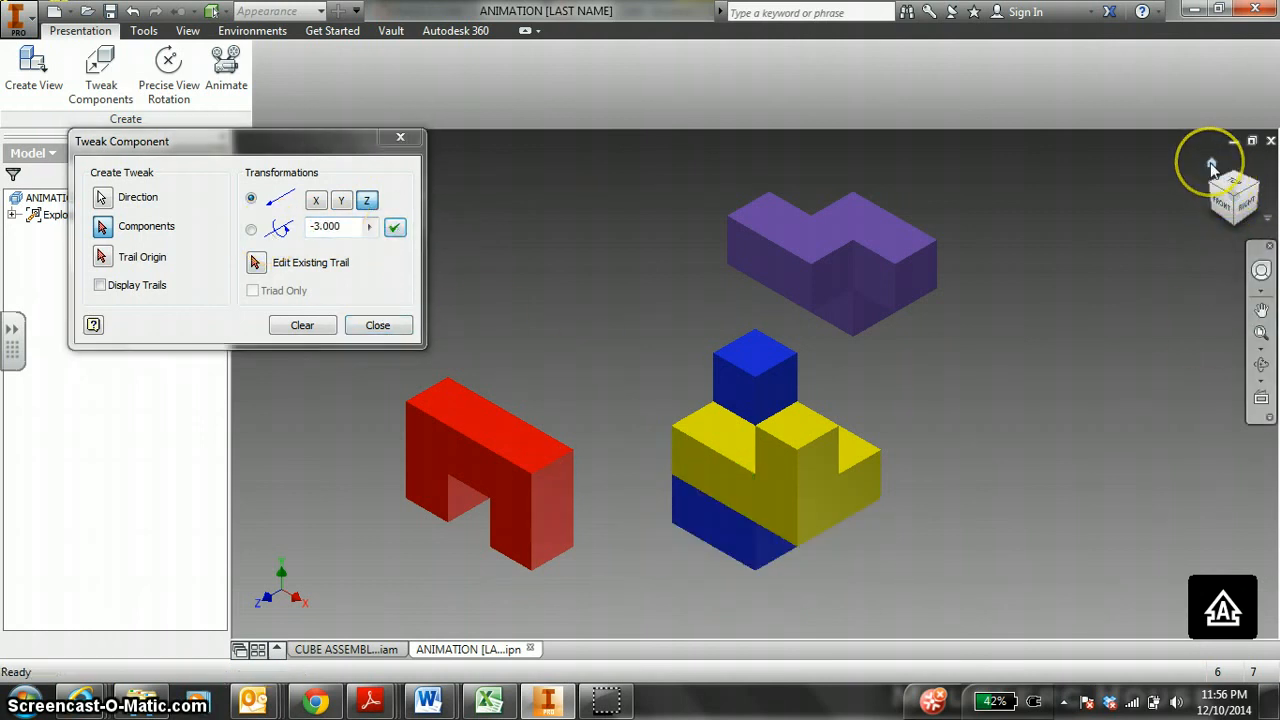
pyautogui.click(394, 228)
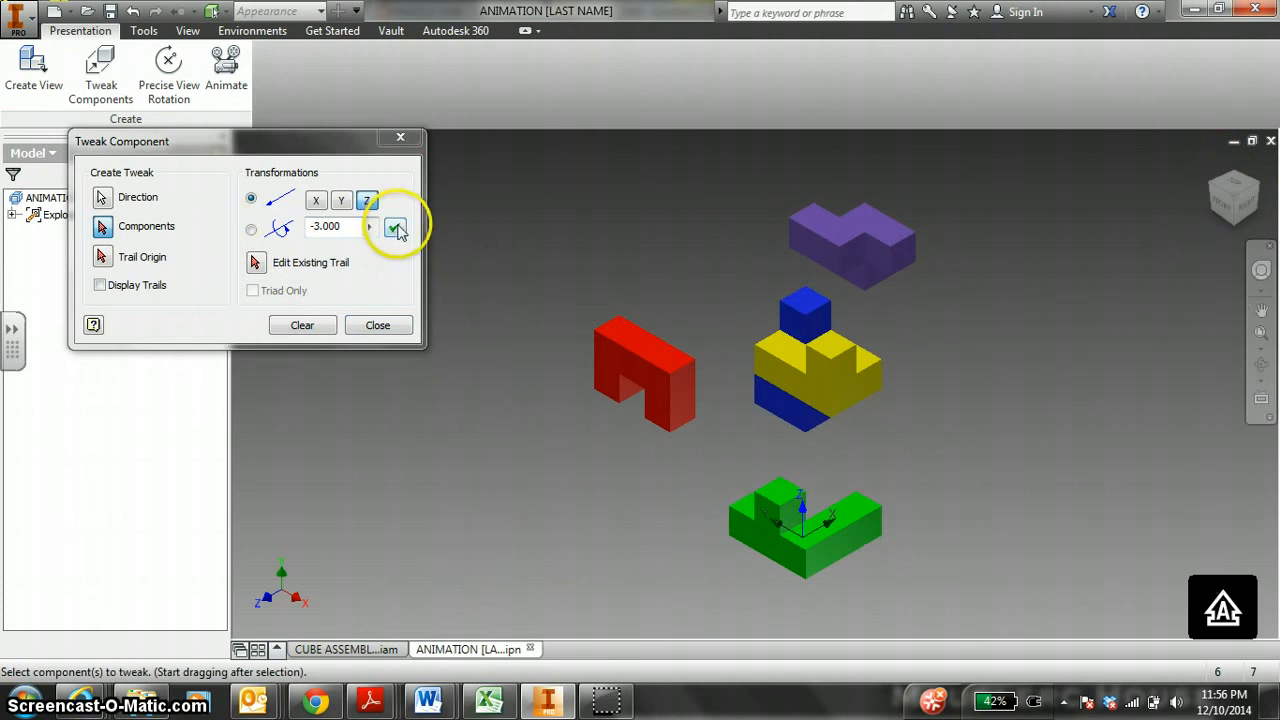
pyautogui.click(376, 324)
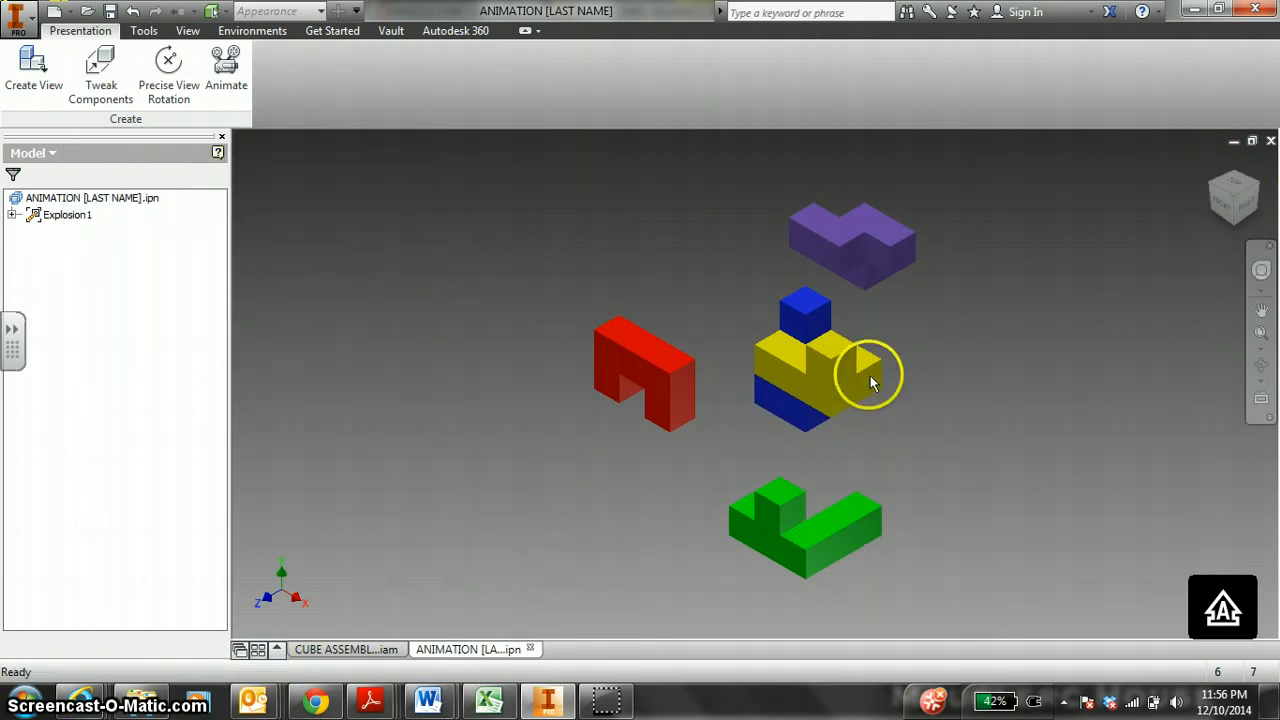
# - Shift the yellow piece right with a 2 offset applied repeatedly, leaving the blue piece alone
pyautogui.click(100, 64)
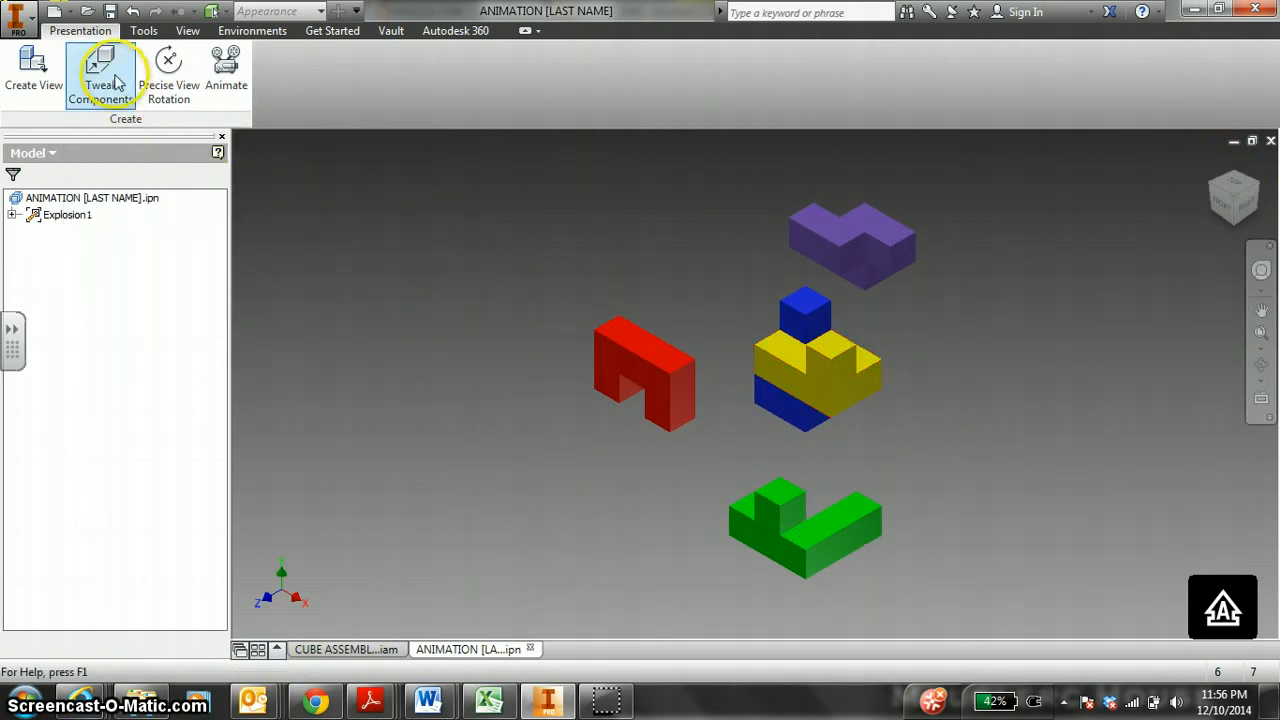
pyautogui.click(100, 70)
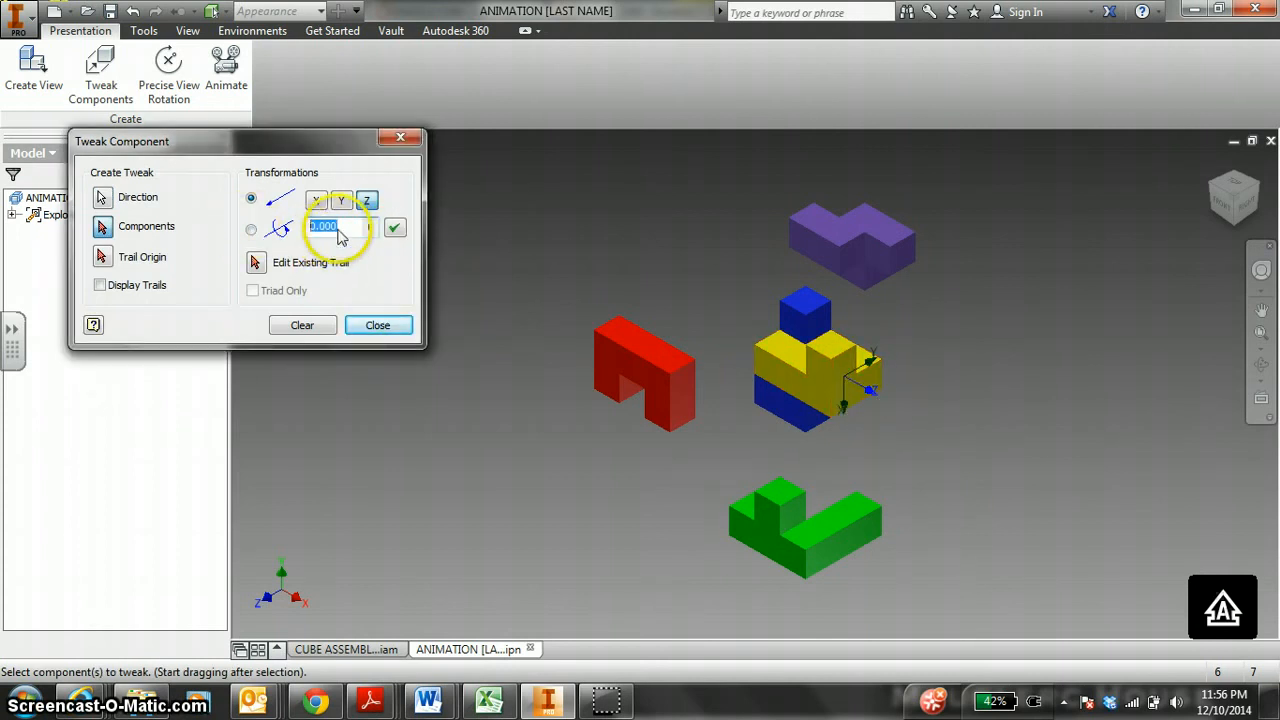
pyautogui.write('2')
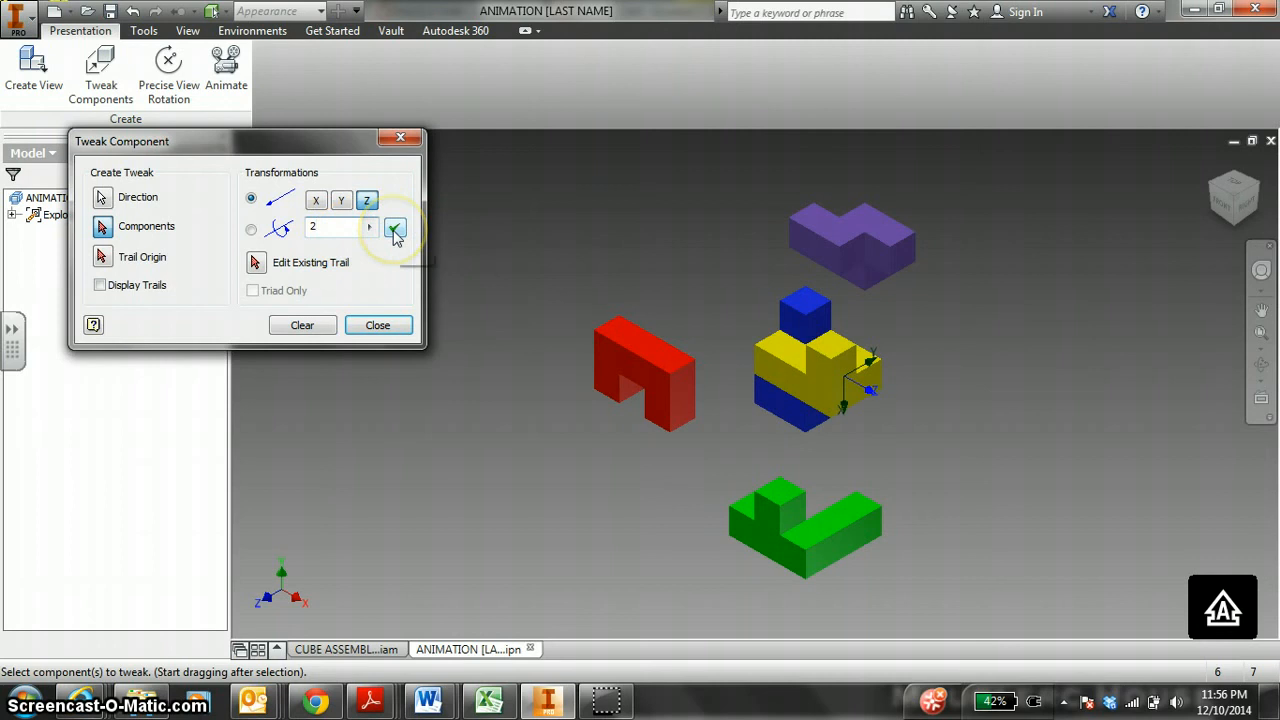
pyautogui.click(394, 228)
pyautogui.write('1')
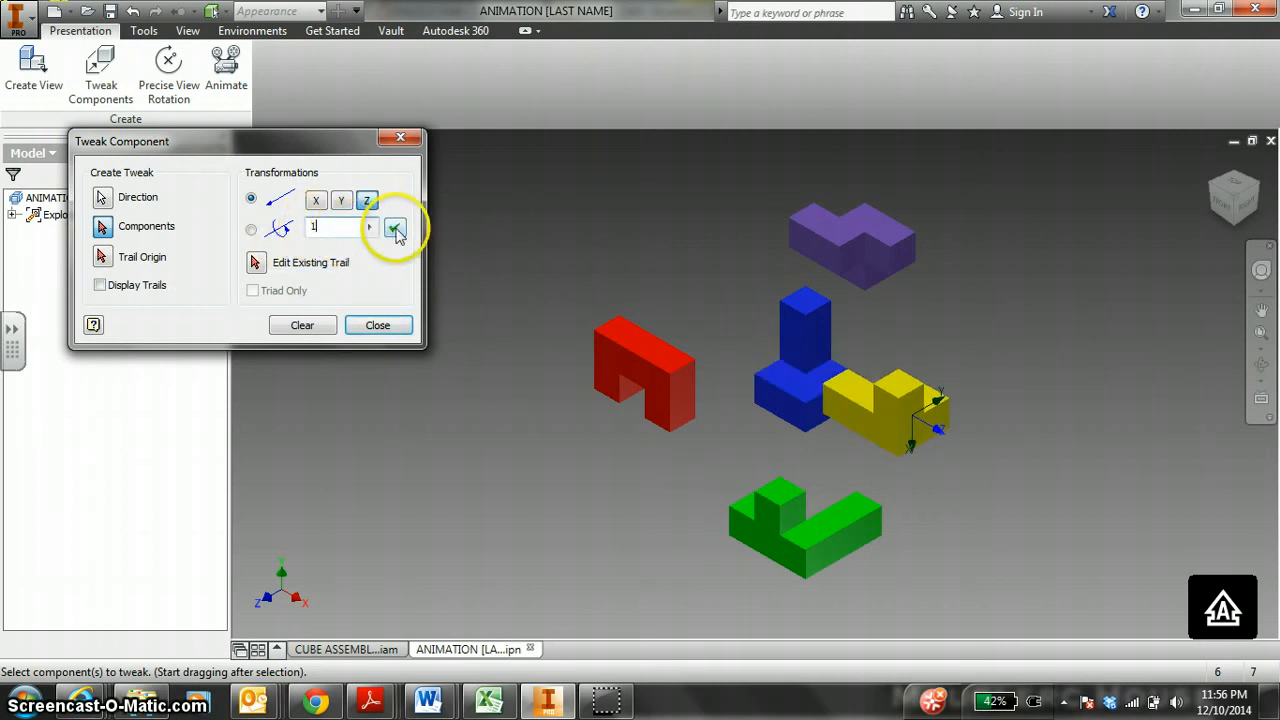
pyautogui.click(396, 228)
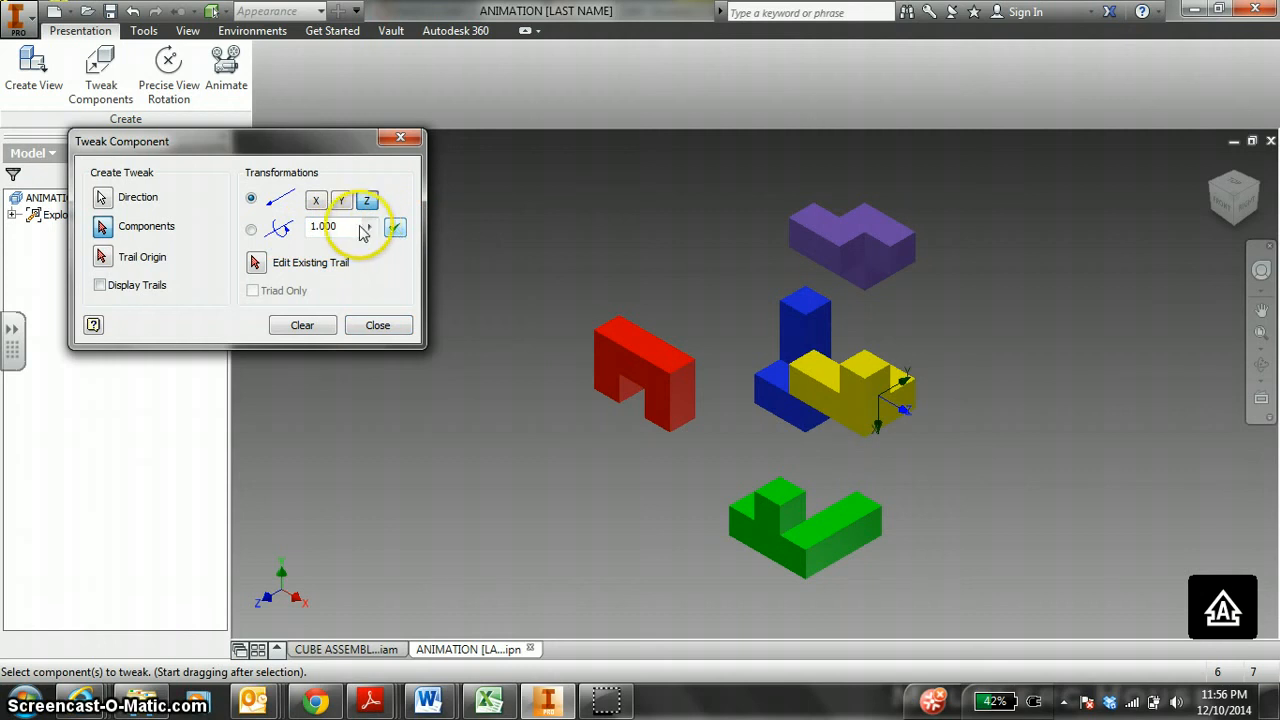
pyautogui.click(396, 228)
pyautogui.write('3.000')
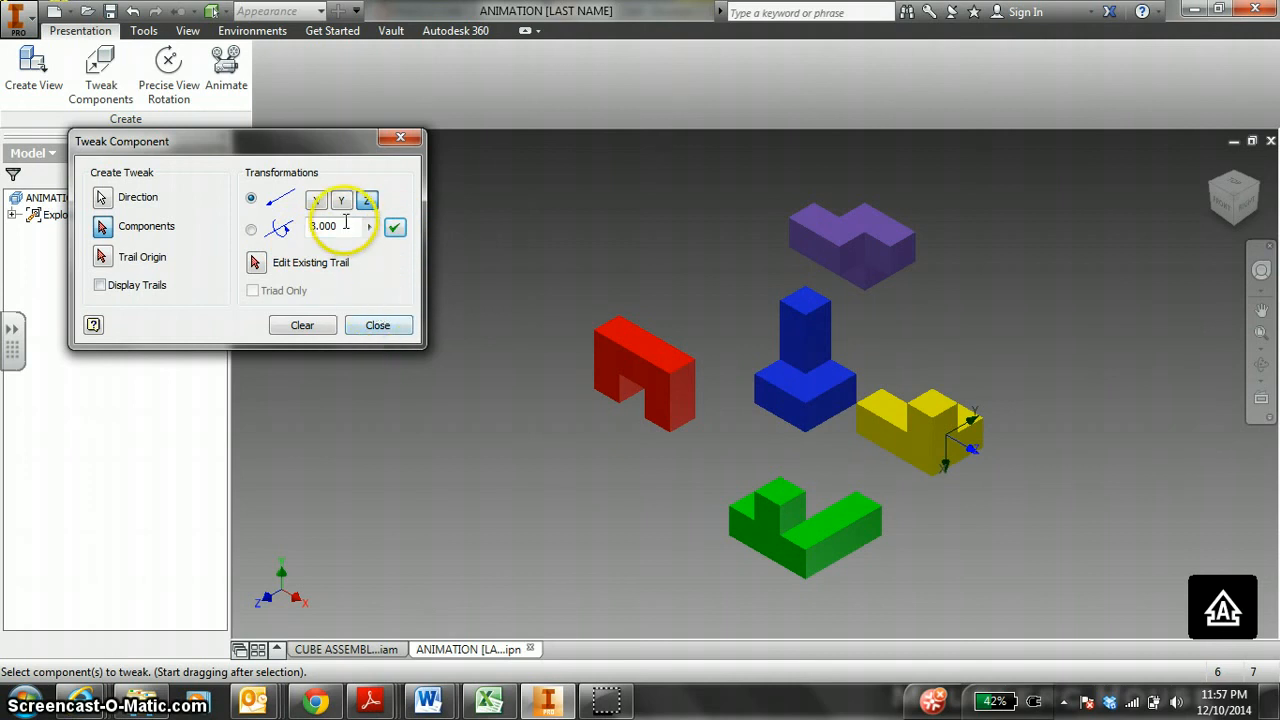
pyautogui.click(376, 324)
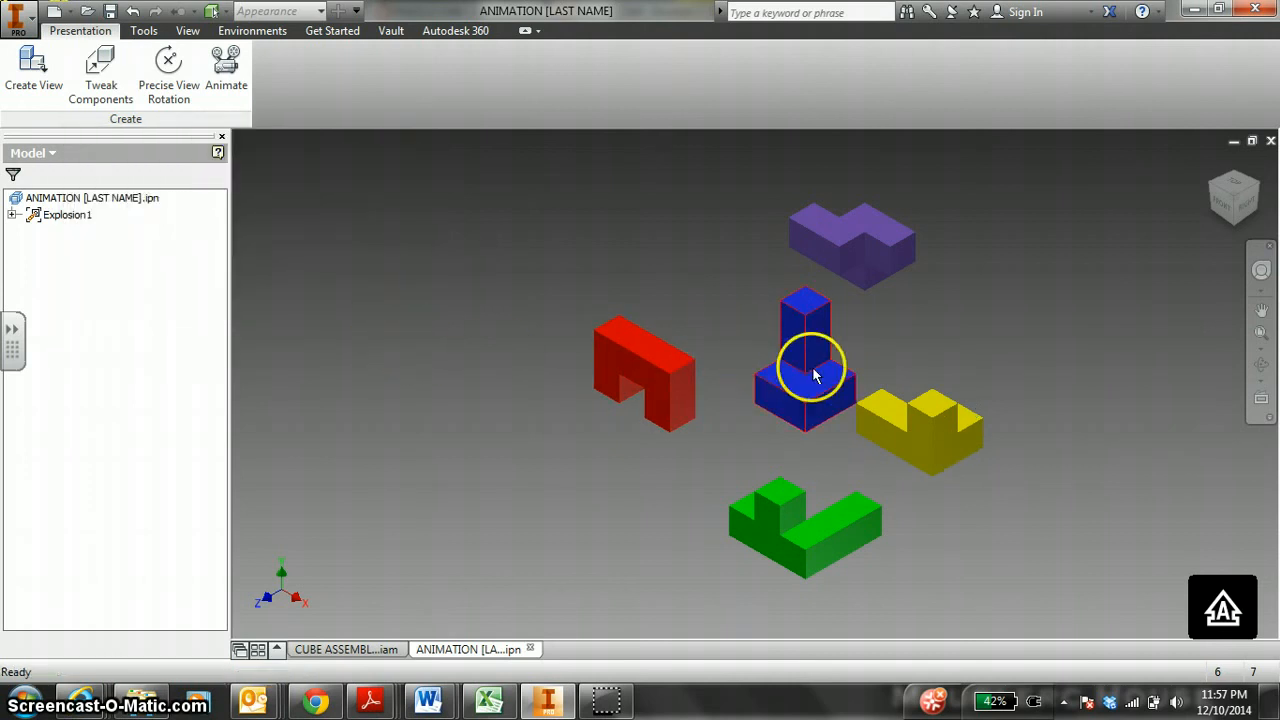
# - Tweak the blue piece up to sit above the red piece, left of the purple one
pyautogui.click(100, 70)
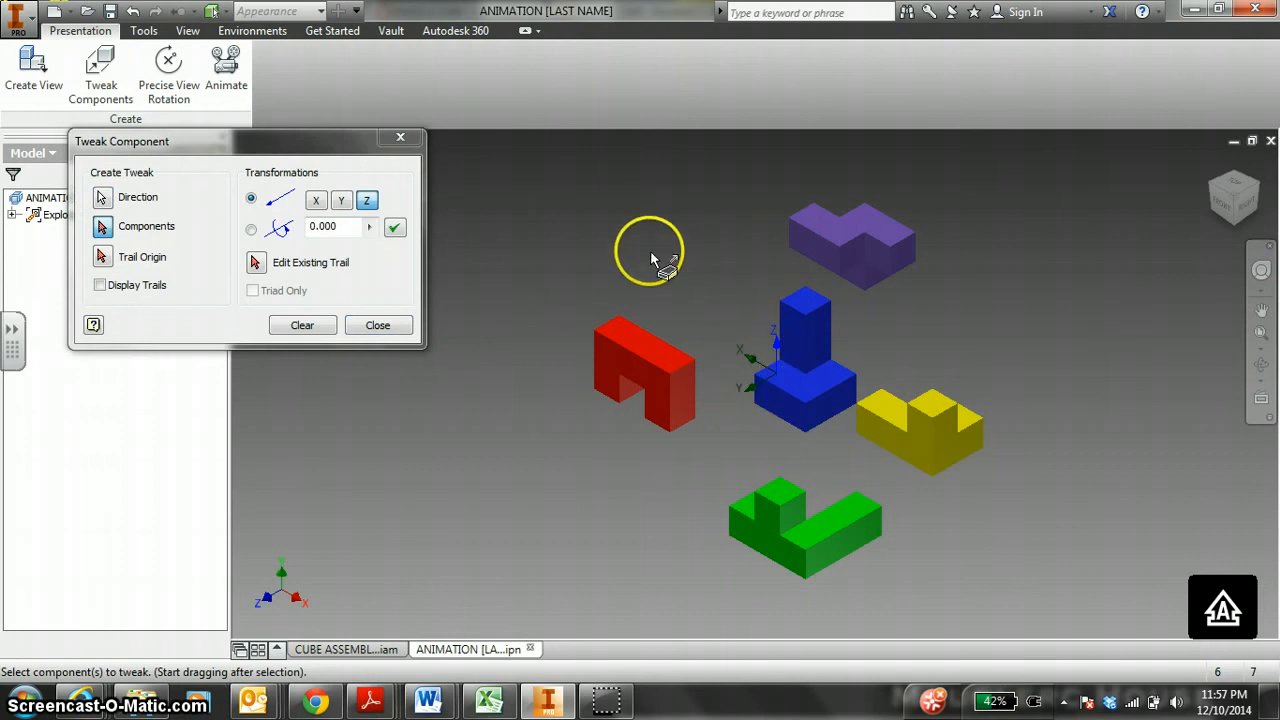
pyautogui.click(252, 228)
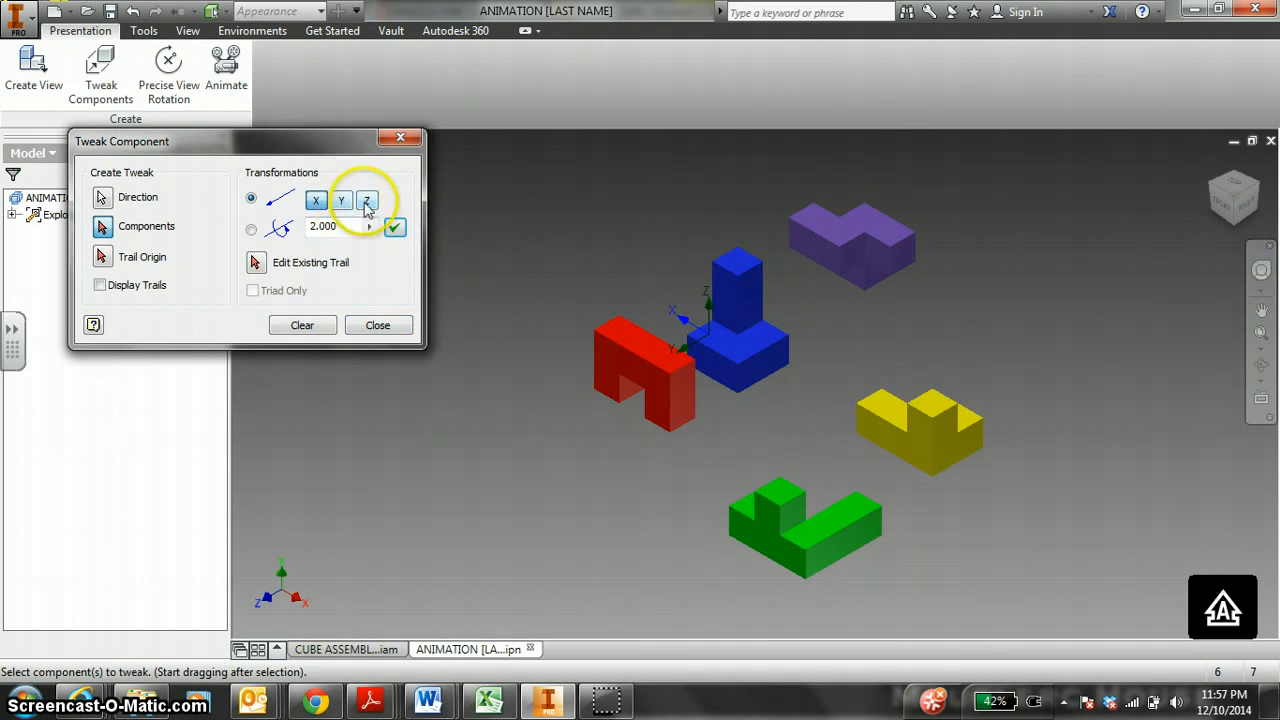
pyautogui.click(394, 226)
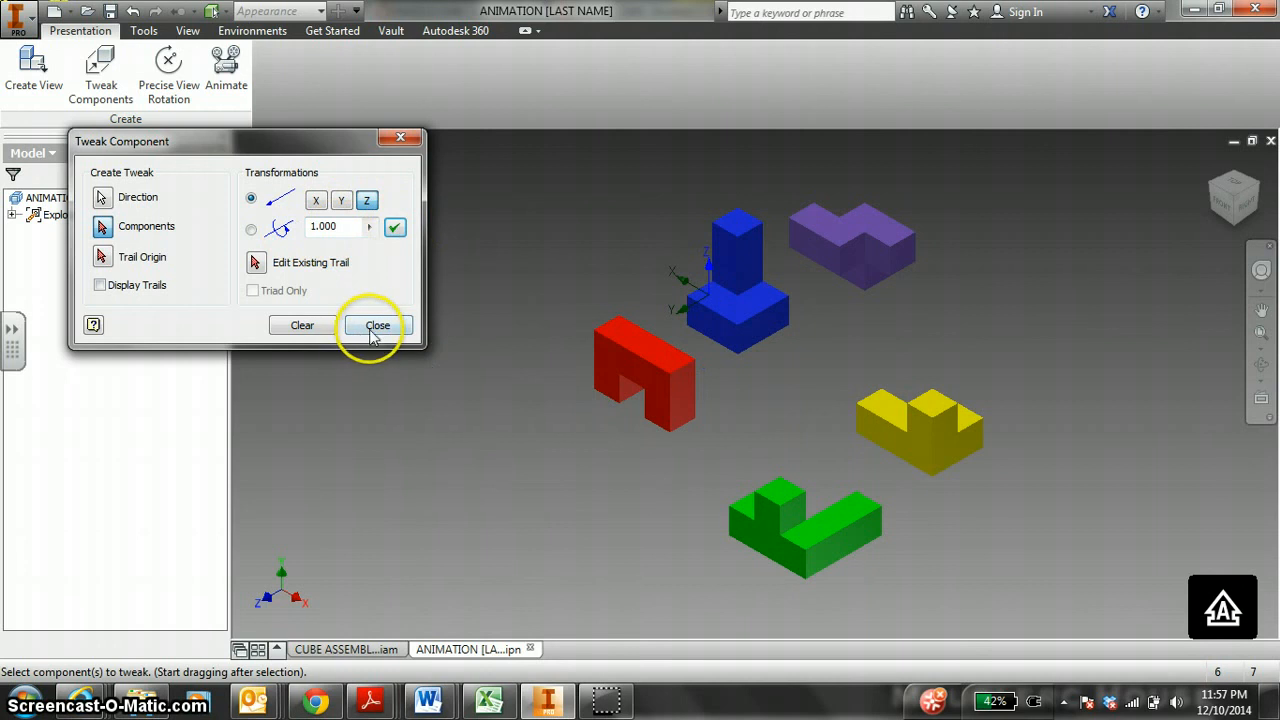
pyautogui.moveTo(378, 324)
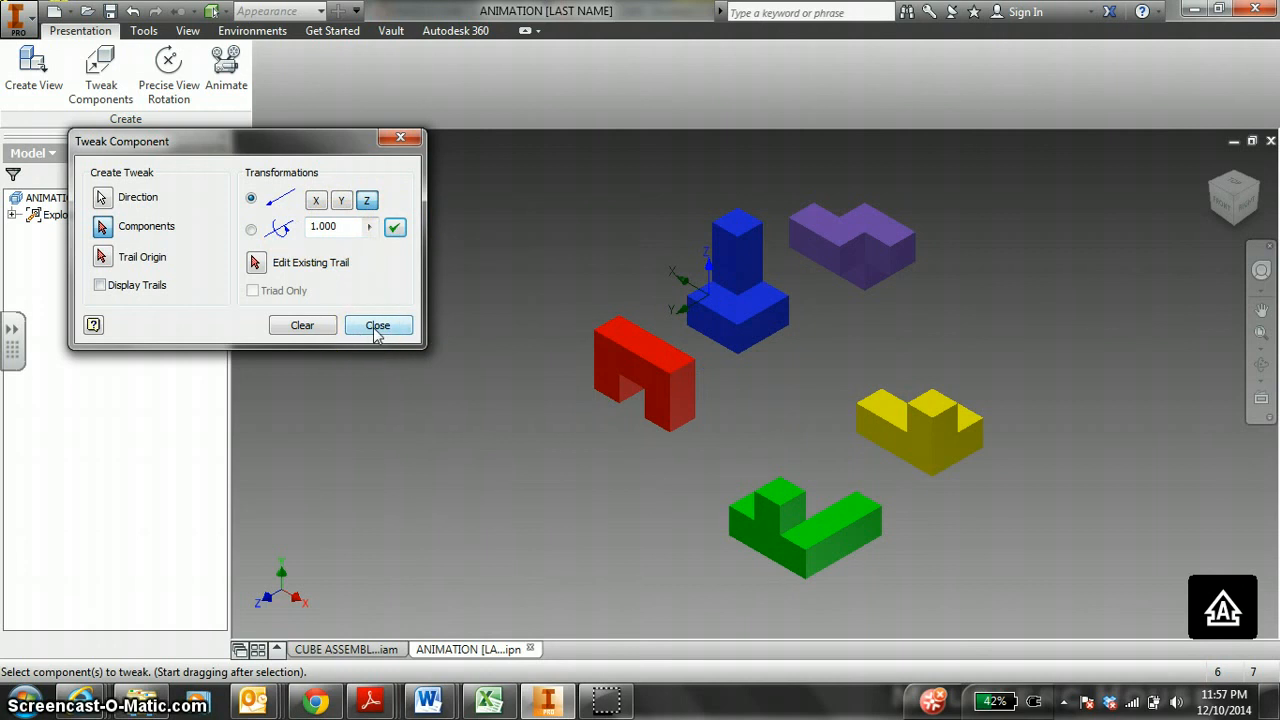
pyautogui.click(378, 324)
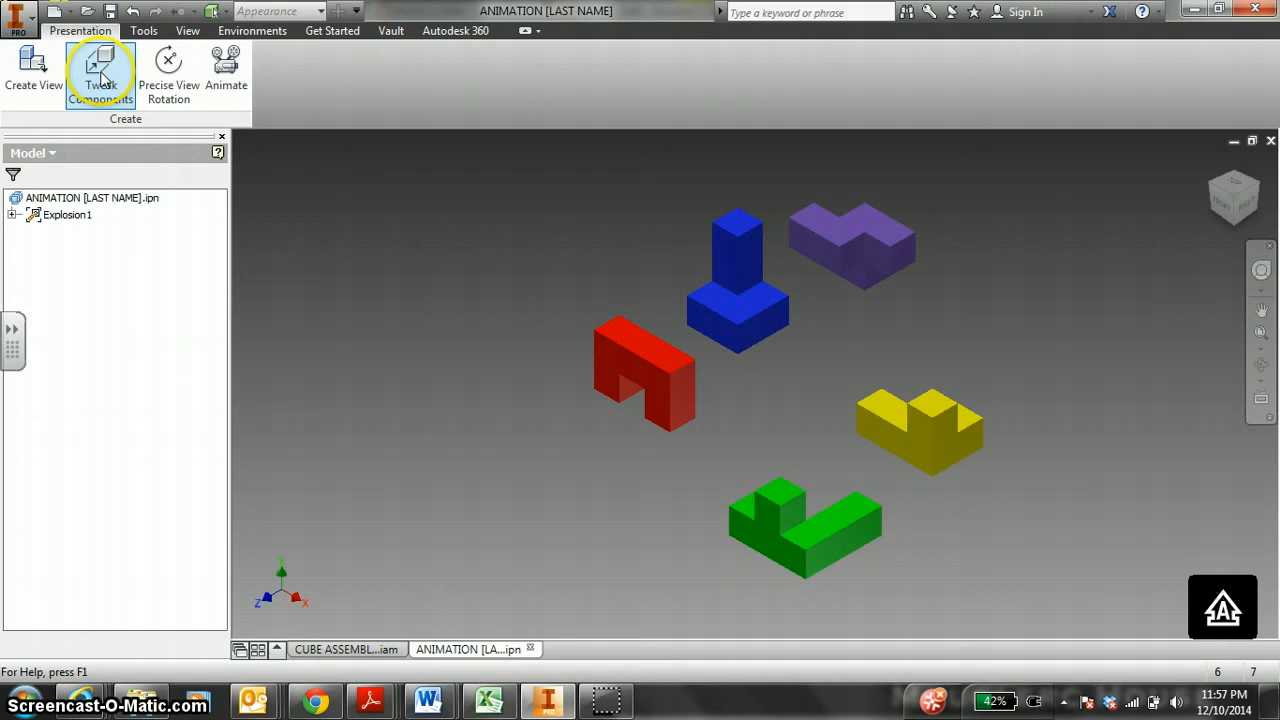
pyautogui.moveTo(428, 700)
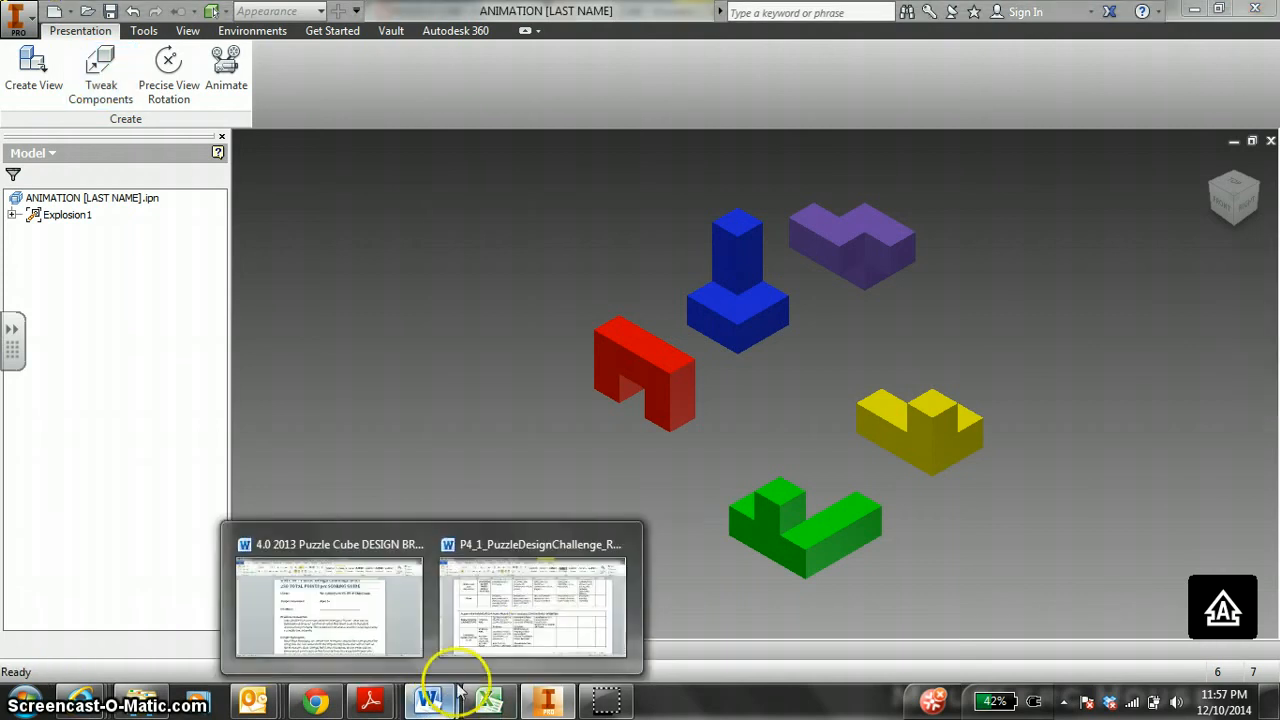
pyautogui.click(532, 608)
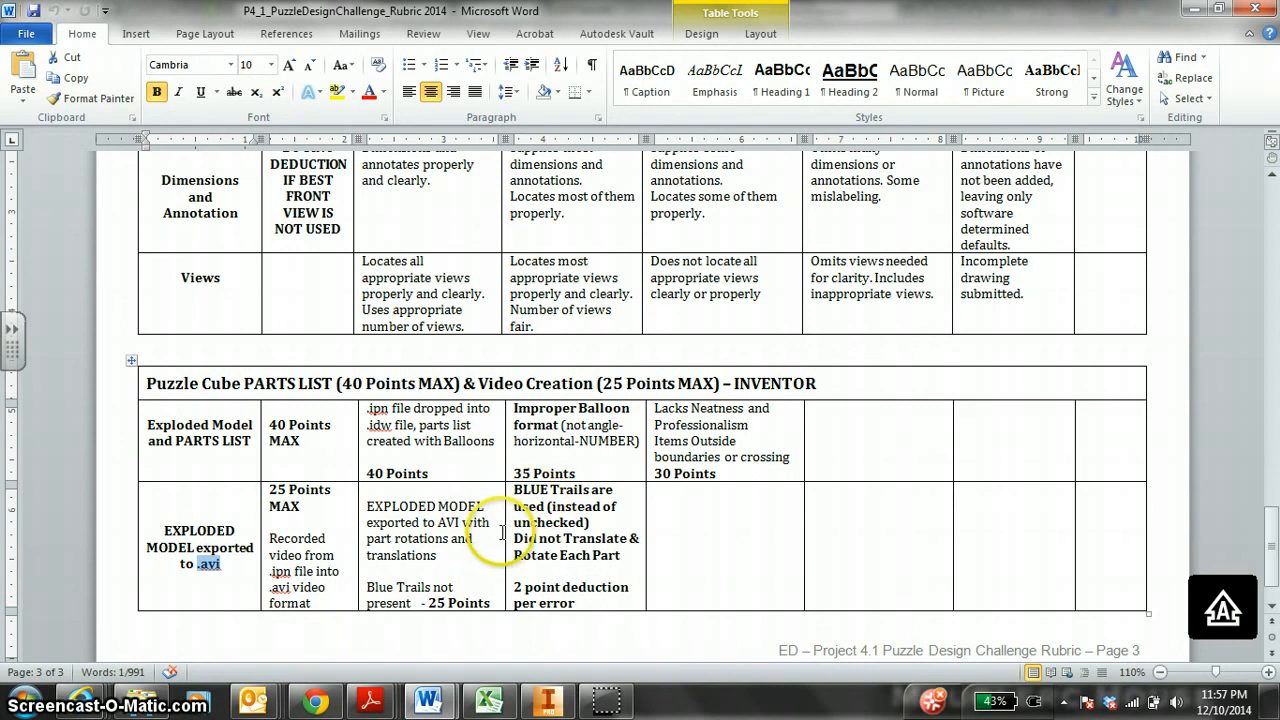
pyautogui.moveTo(564, 538)
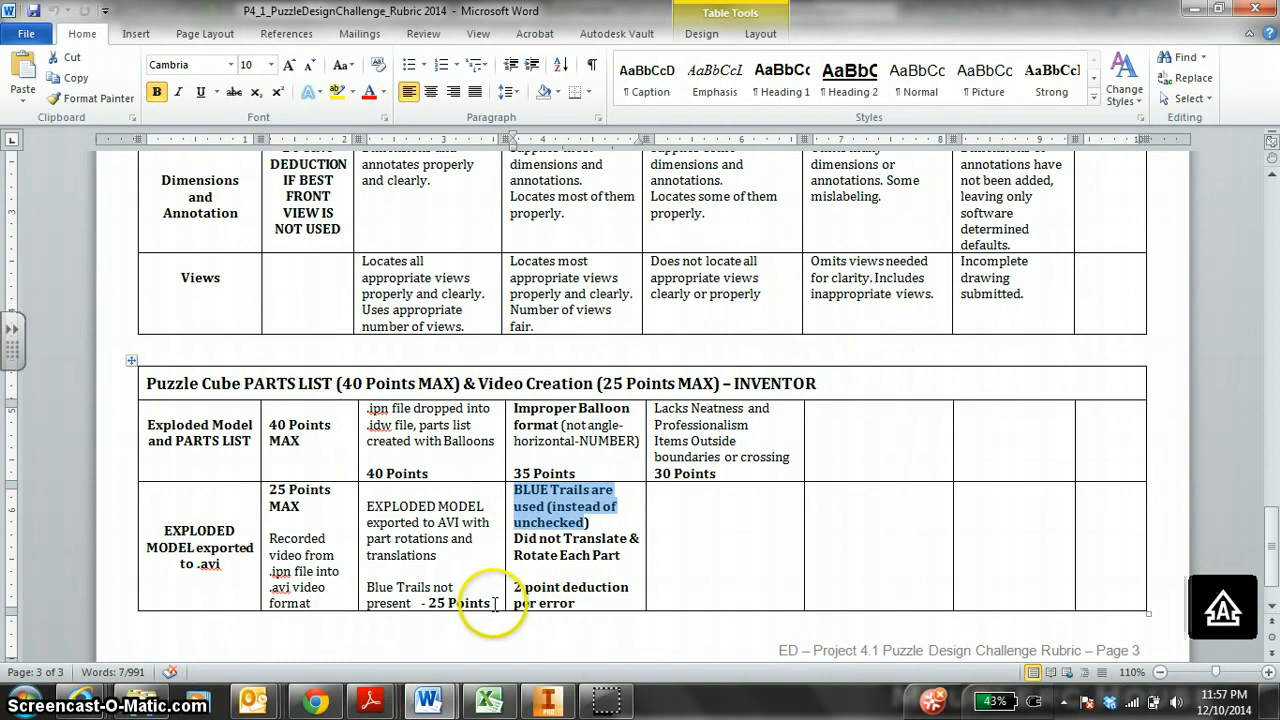
pyautogui.moveTo(548, 700)
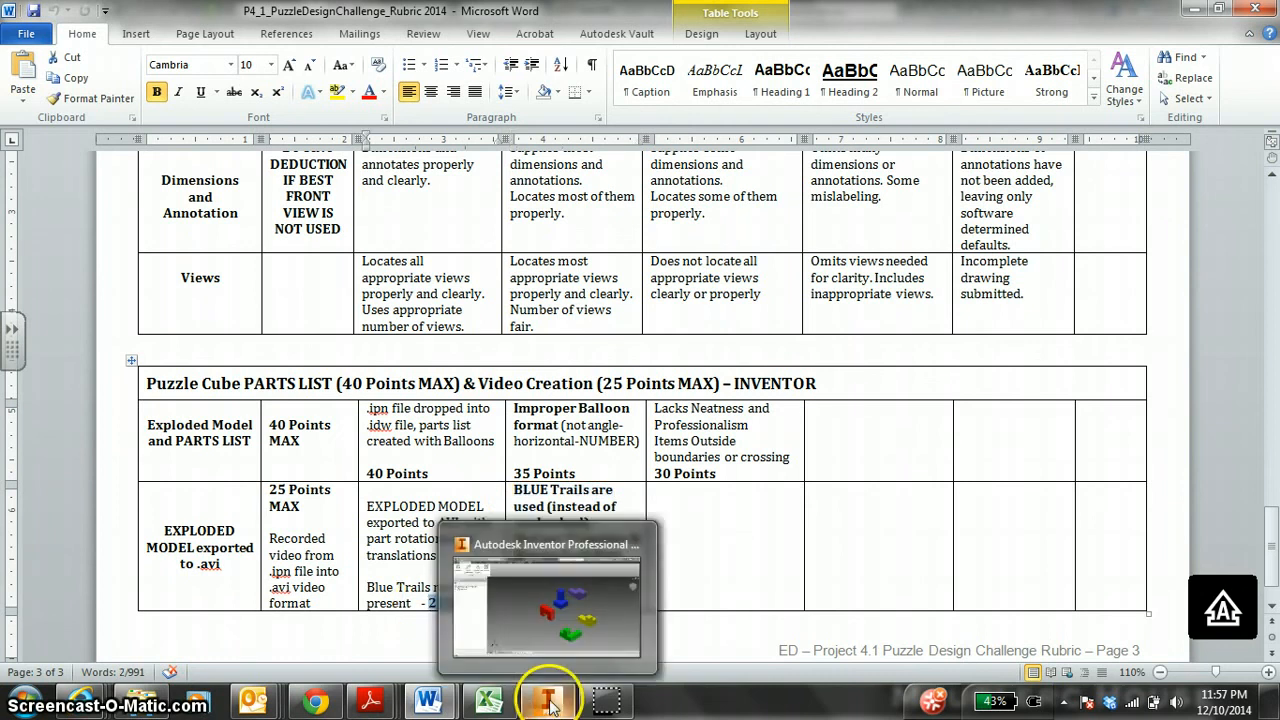
pyautogui.click(548, 700)
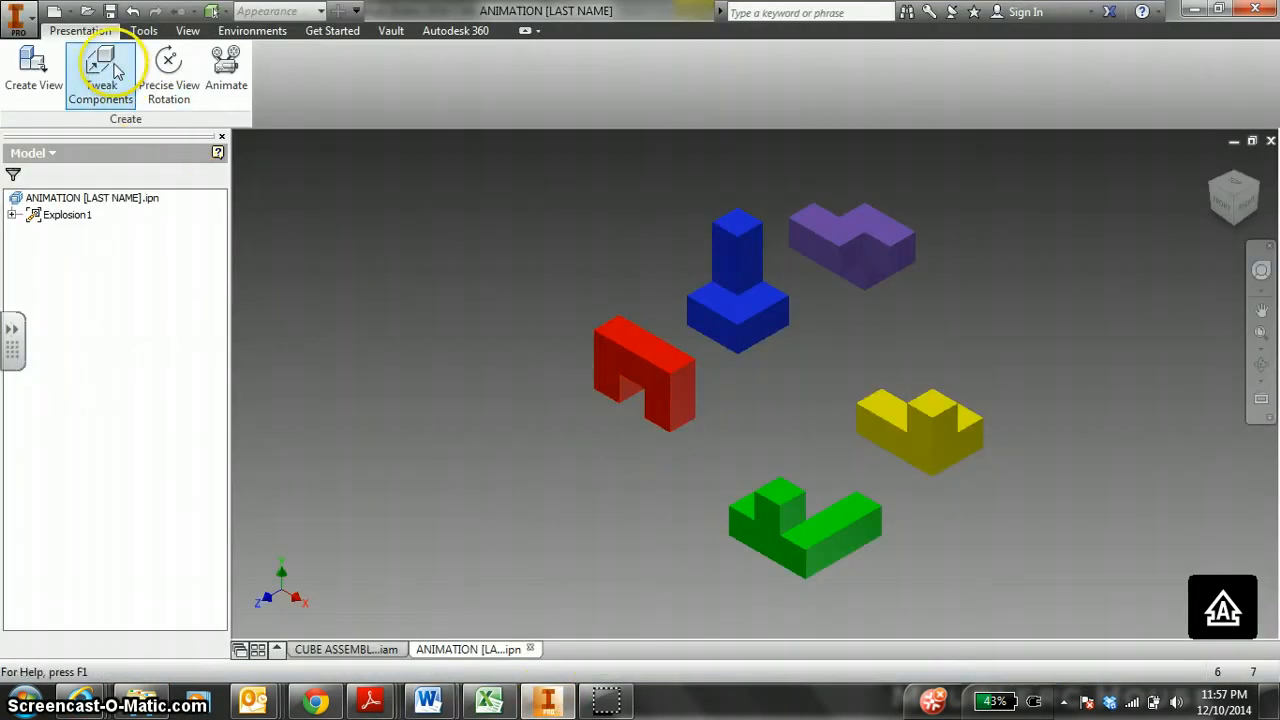
# - Tweak the purple piece with a 60-degree rotation and close the tweak tool
pyautogui.click(100, 70)
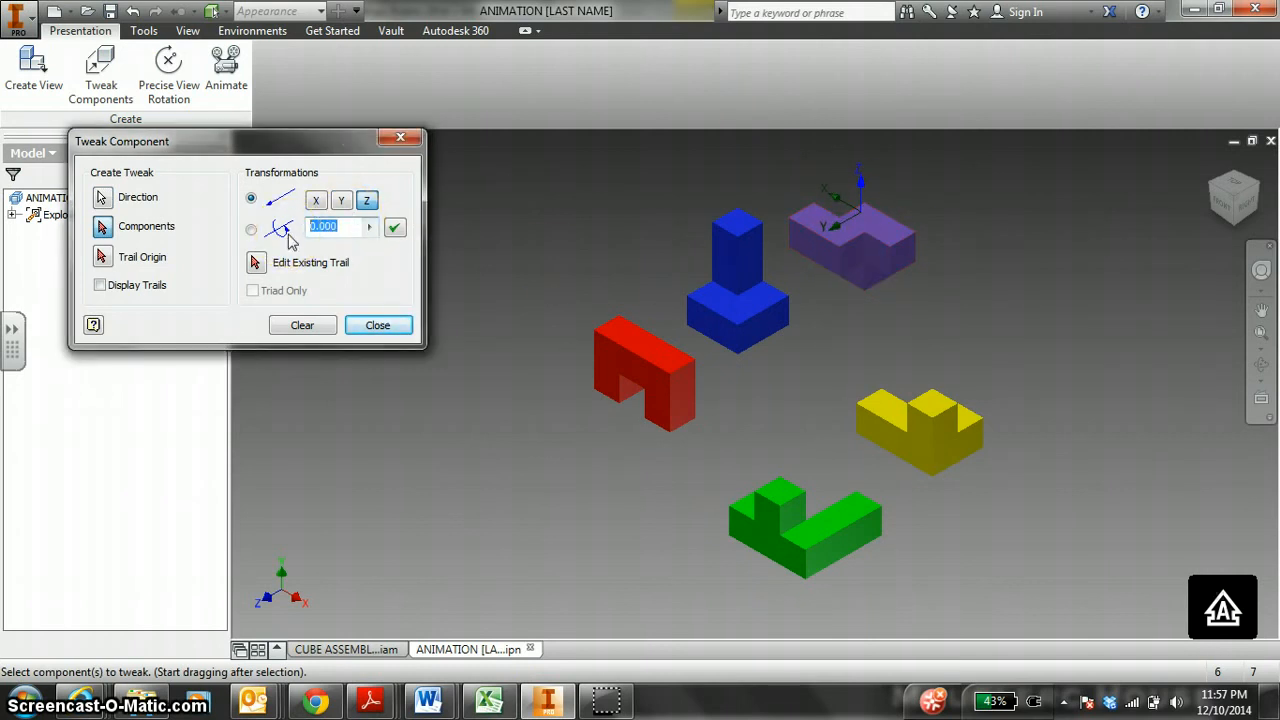
pyautogui.write('4')
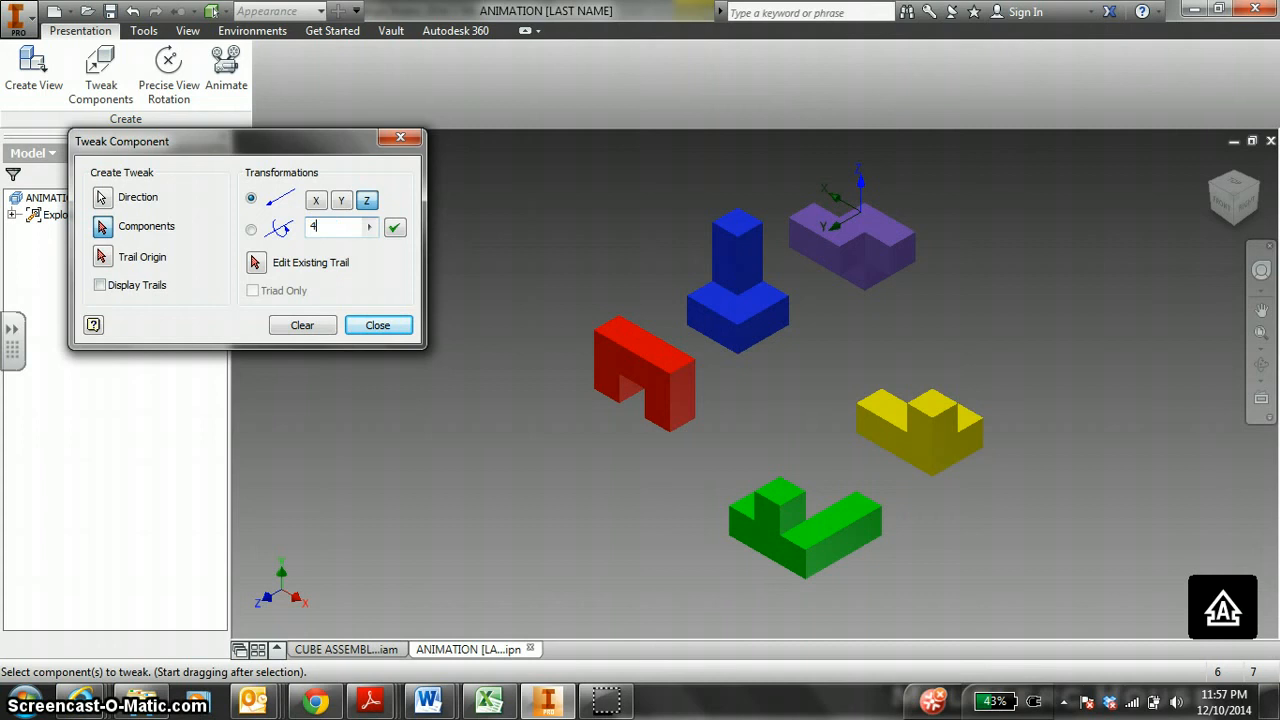
pyautogui.click(252, 228)
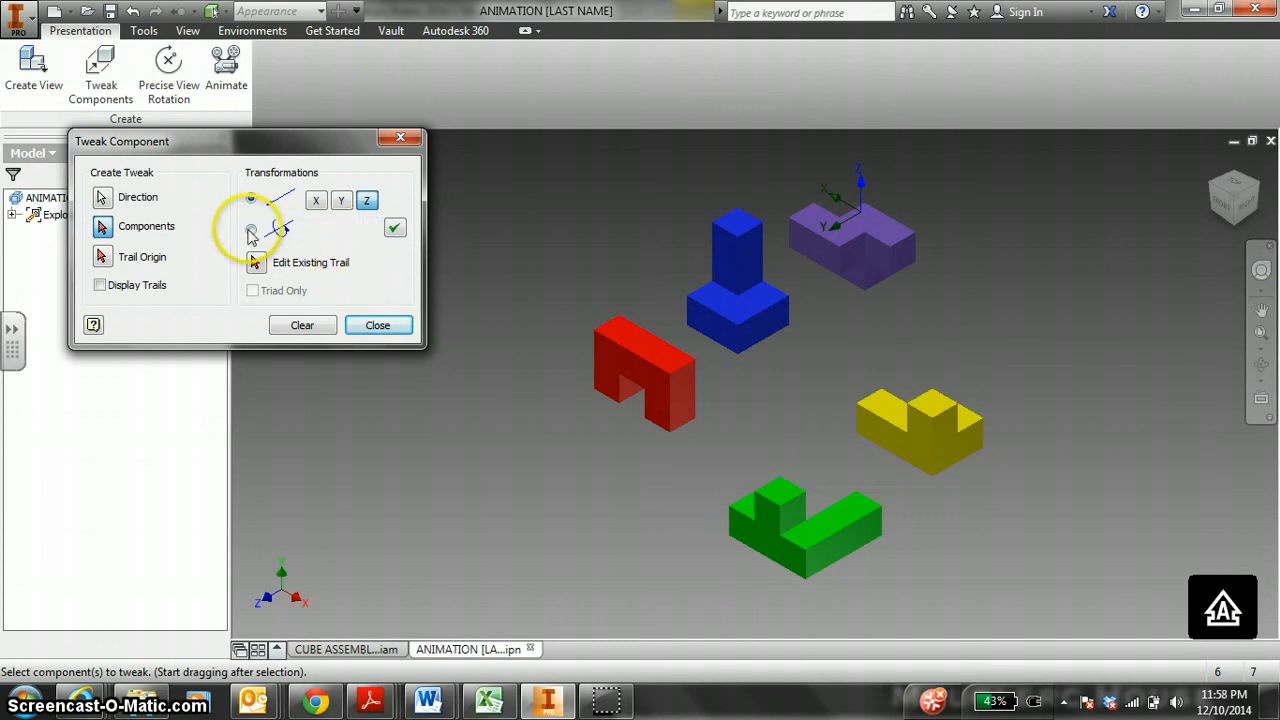
pyautogui.click(252, 228)
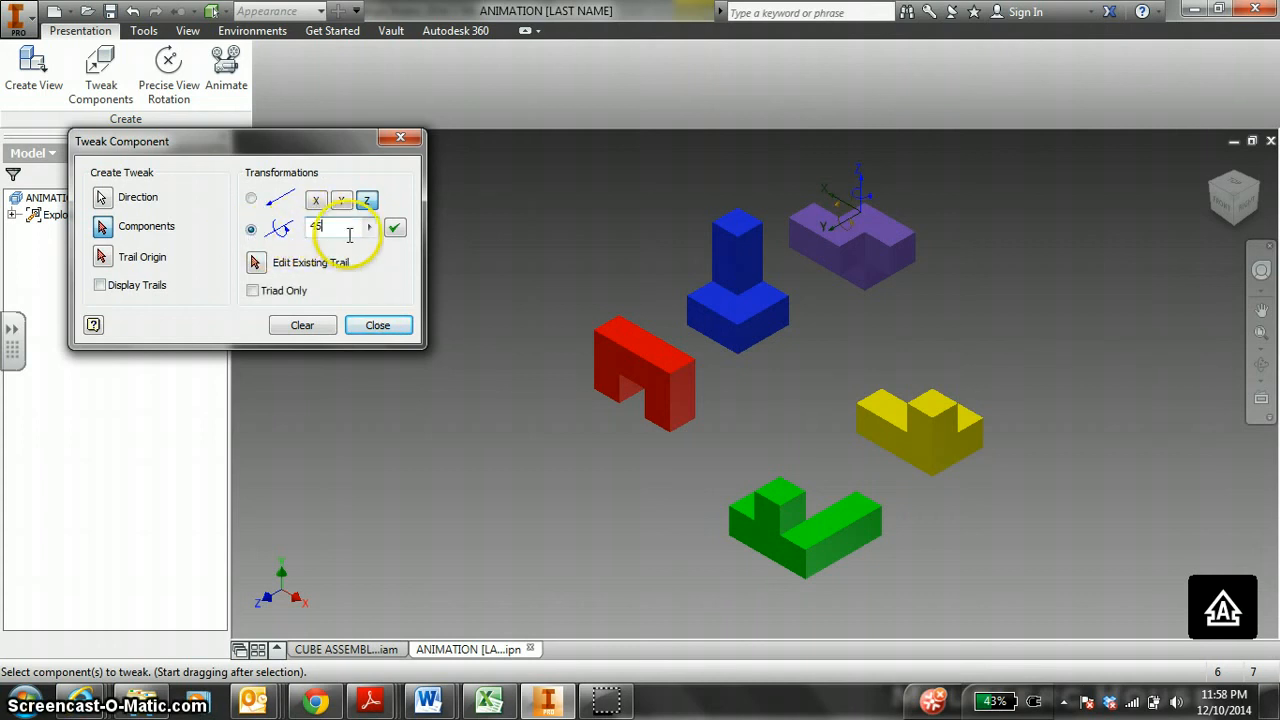
pyautogui.click(396, 228)
pyautogui.write('60')
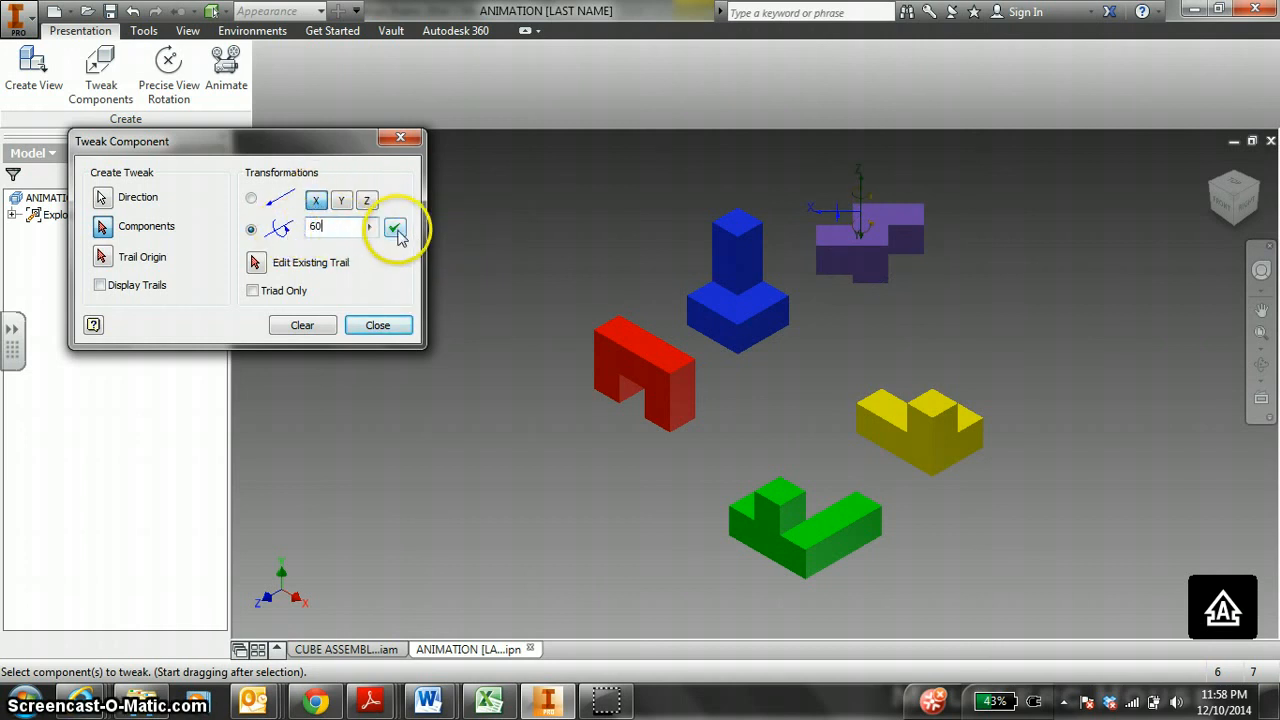
pyautogui.click(394, 228)
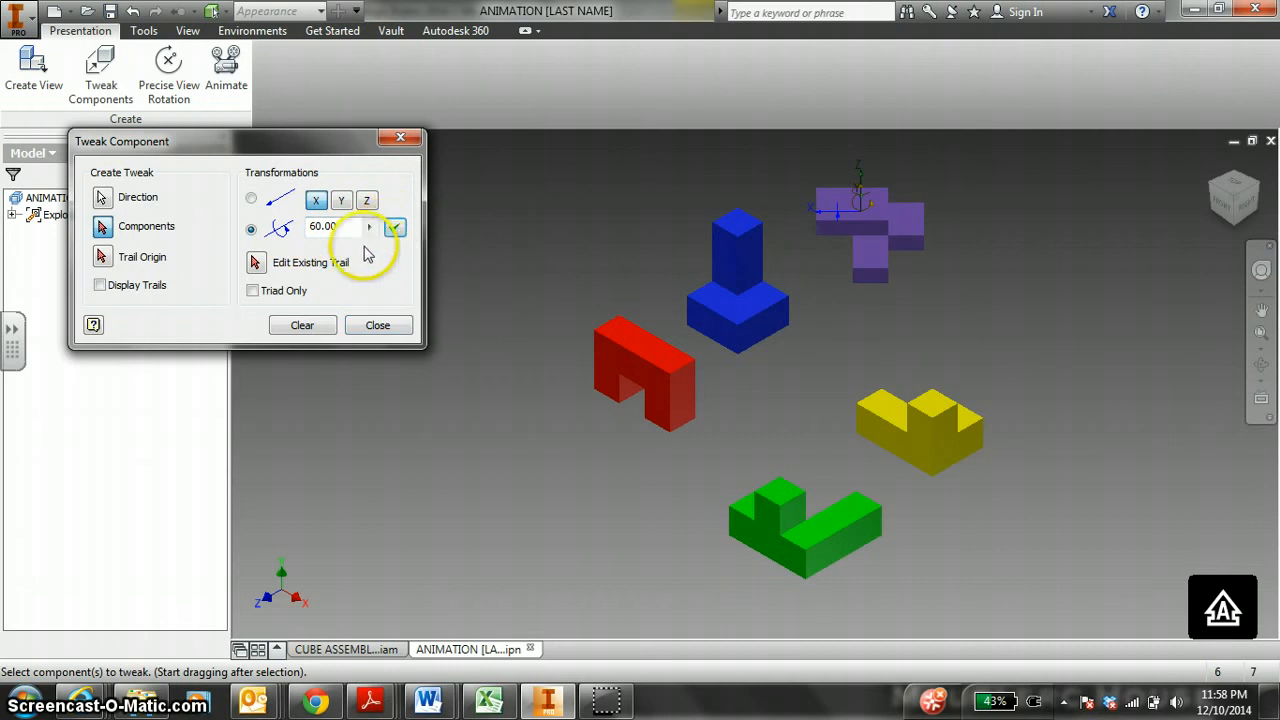
pyautogui.click(376, 324)
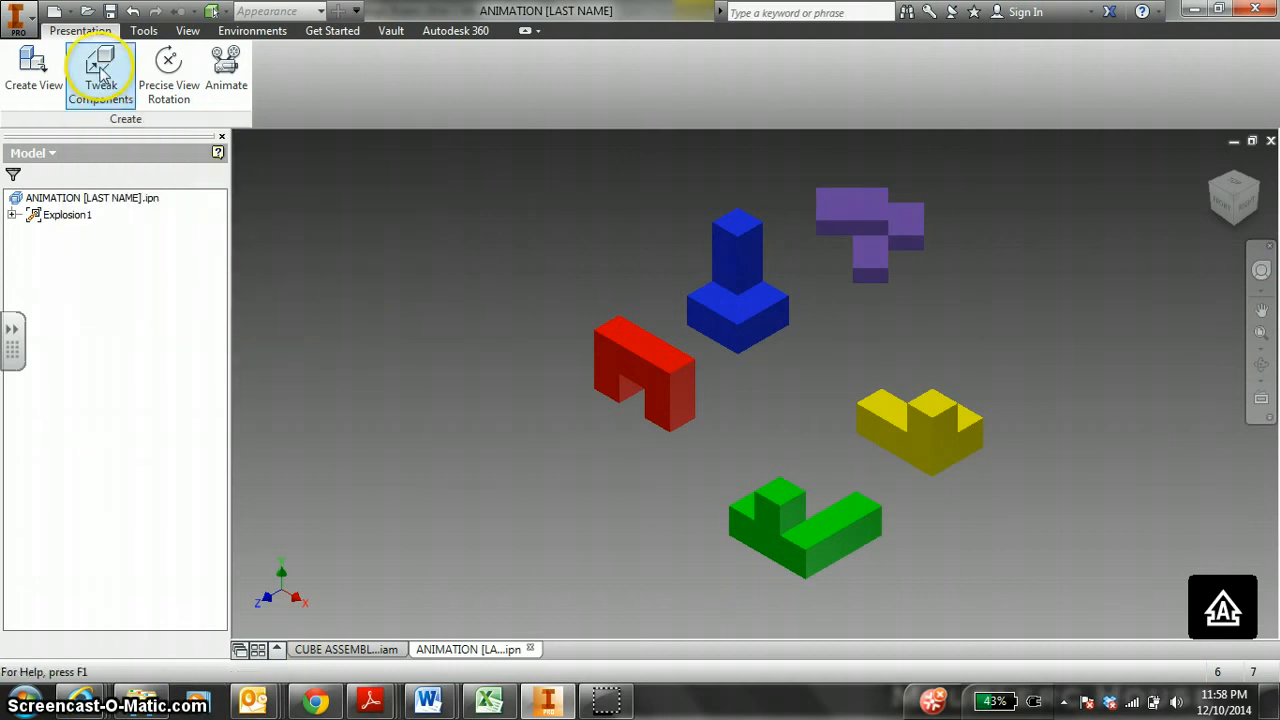
# - Tweak the red piece with a 45-degree rotation and close the tweak tool
pyautogui.click(100, 70)
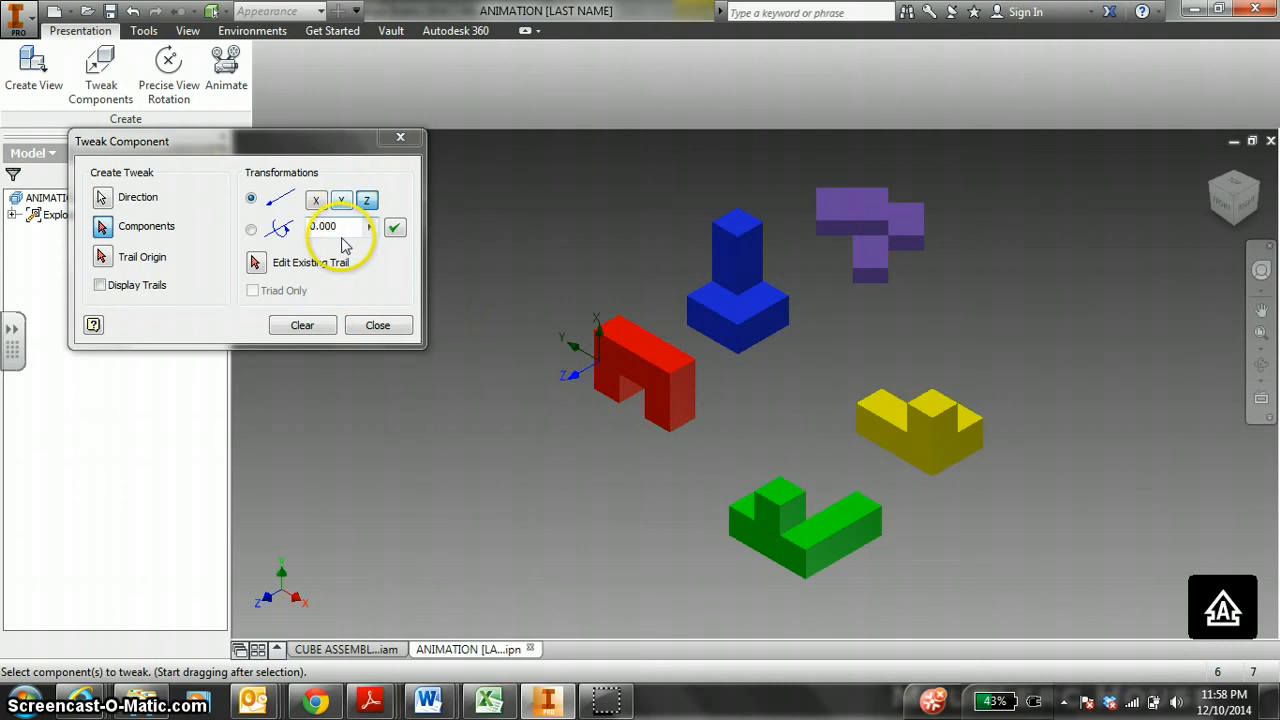
pyautogui.click(252, 230)
pyautogui.write('45')
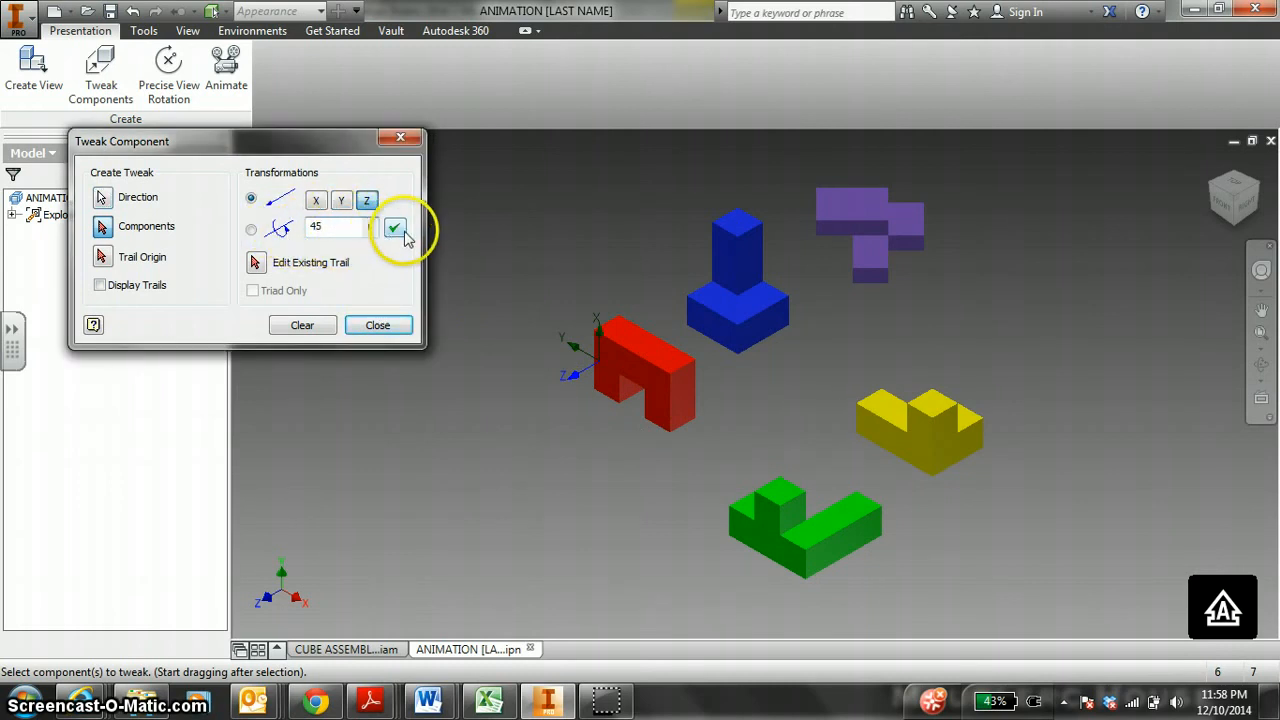
pyautogui.click(394, 228)
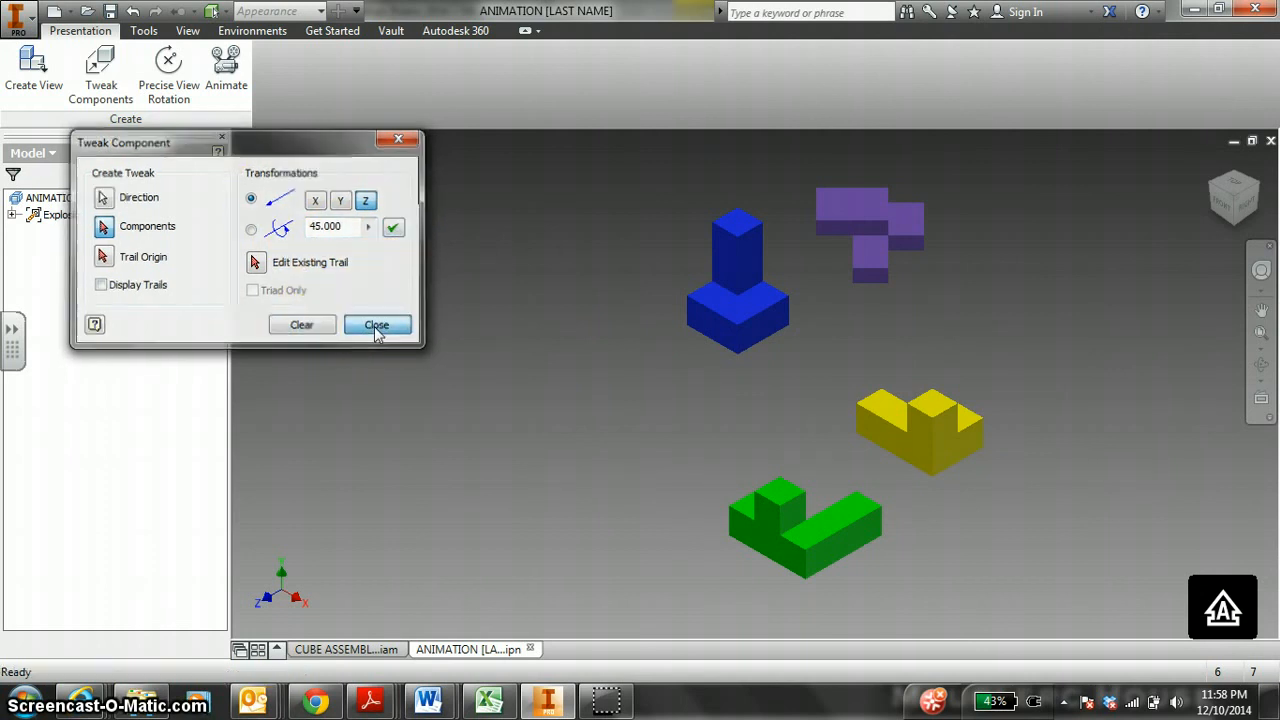
pyautogui.click(376, 324)
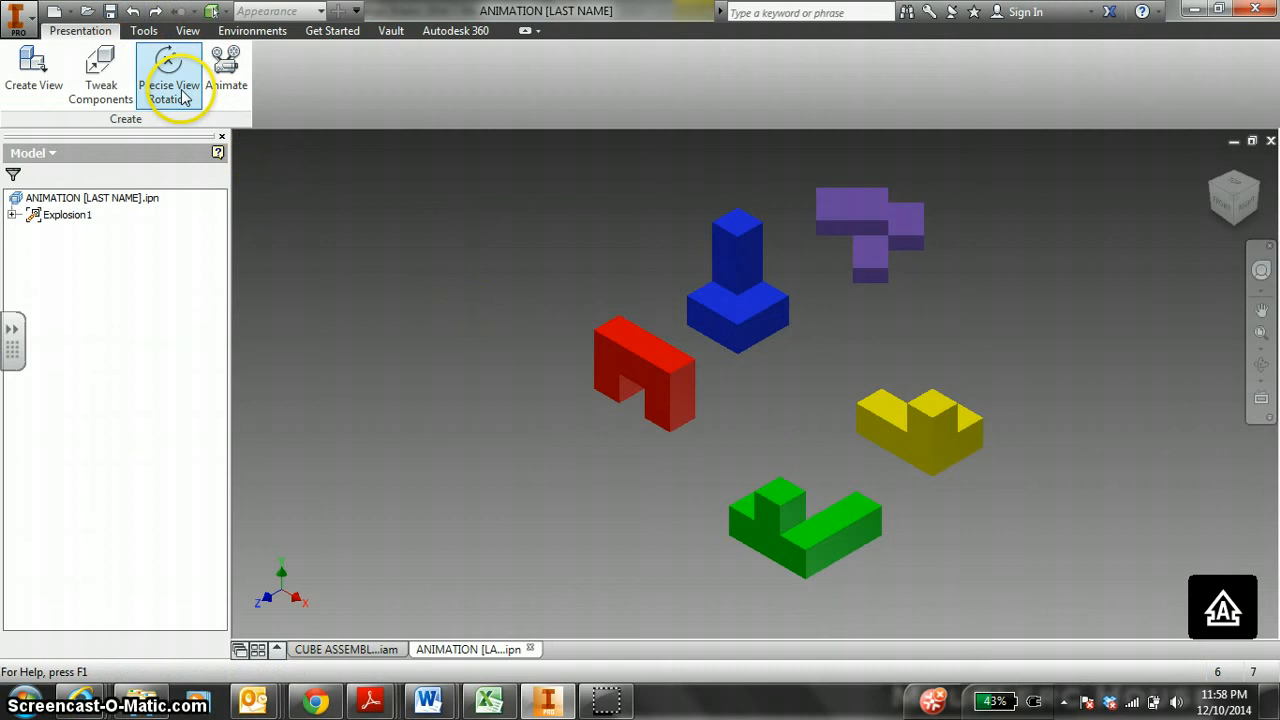
# - Rotate the red piece 60 degrees about the X axis with Tweak Components
pyautogui.click(100, 76)
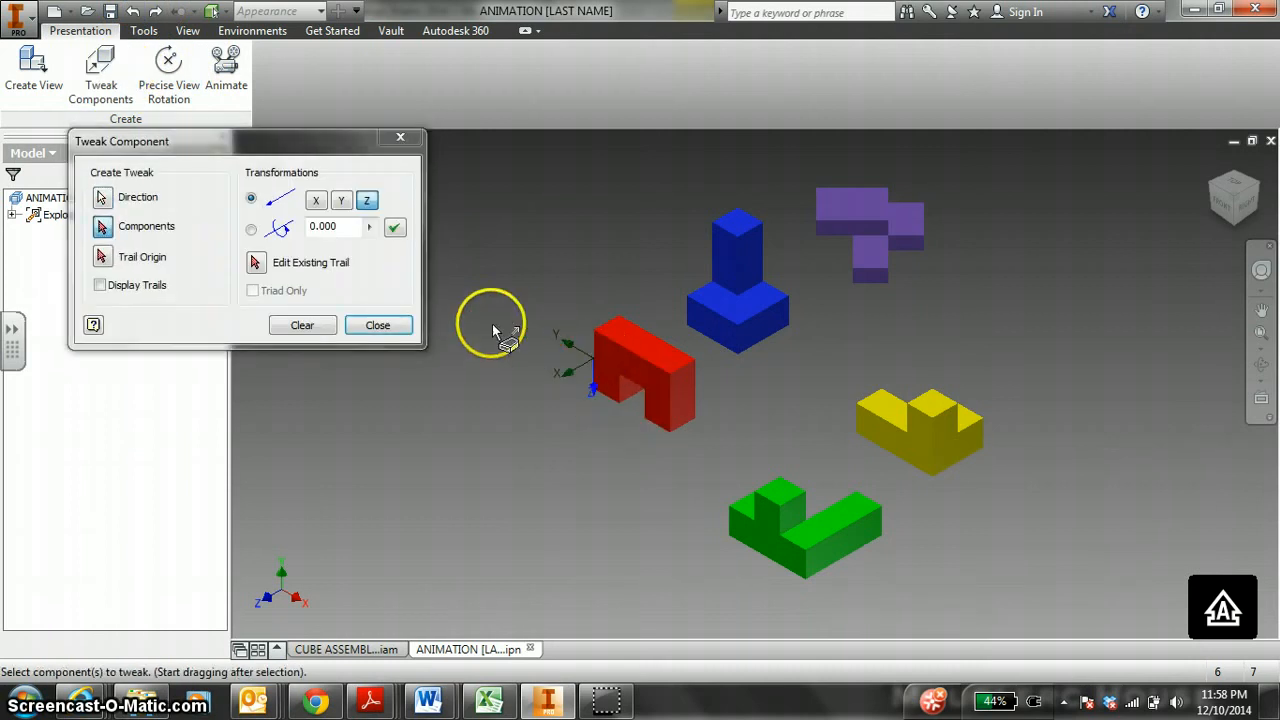
pyautogui.click(252, 228)
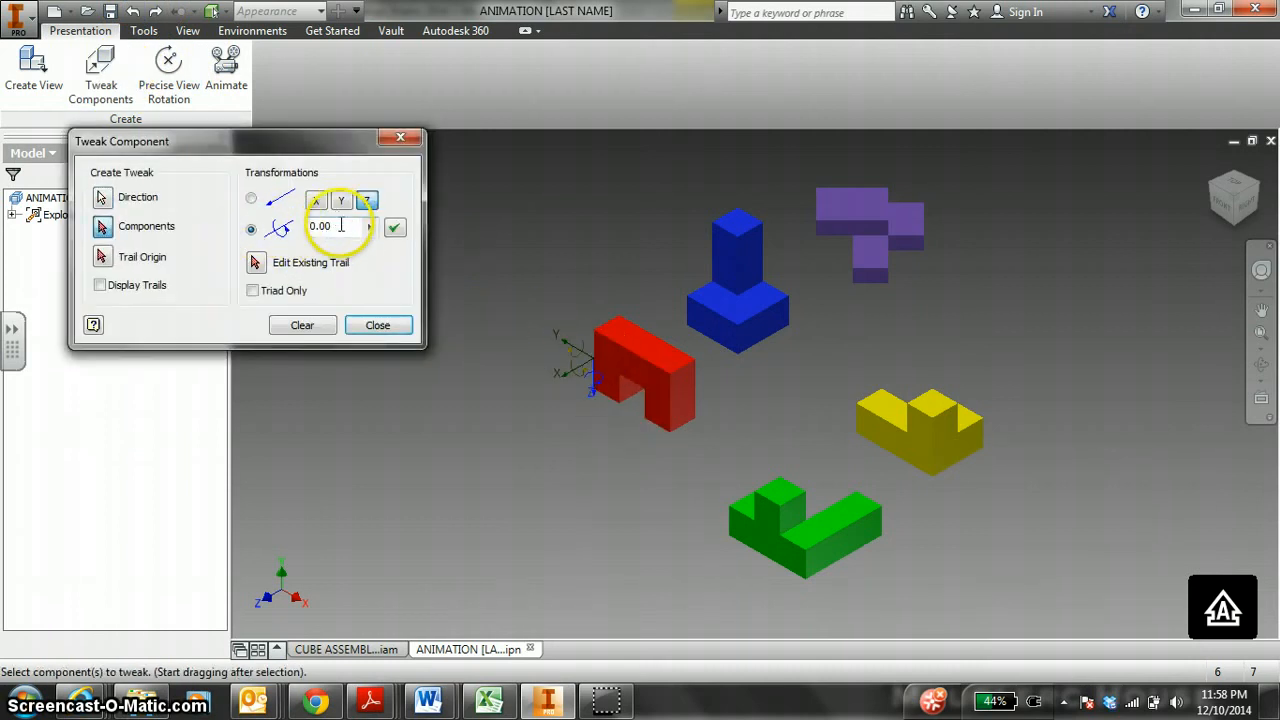
pyautogui.click(616, 384)
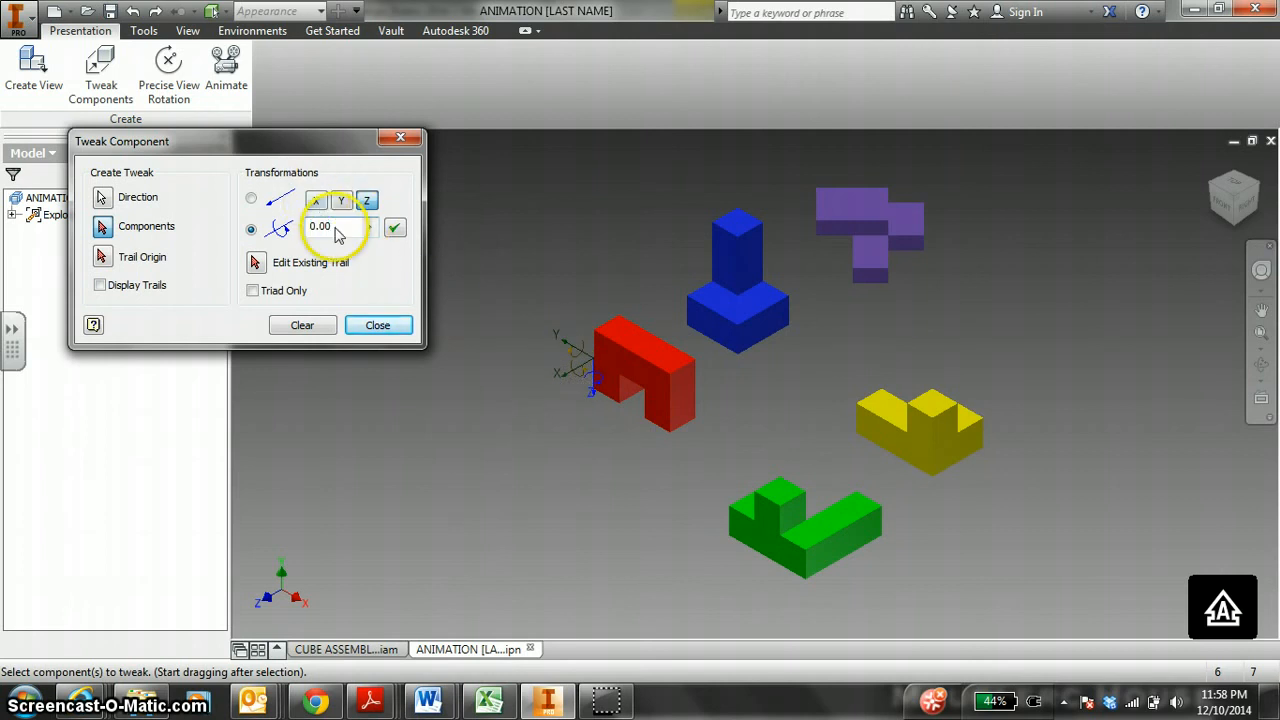
pyautogui.tripleClick(330, 228)
pyautogui.write('60')
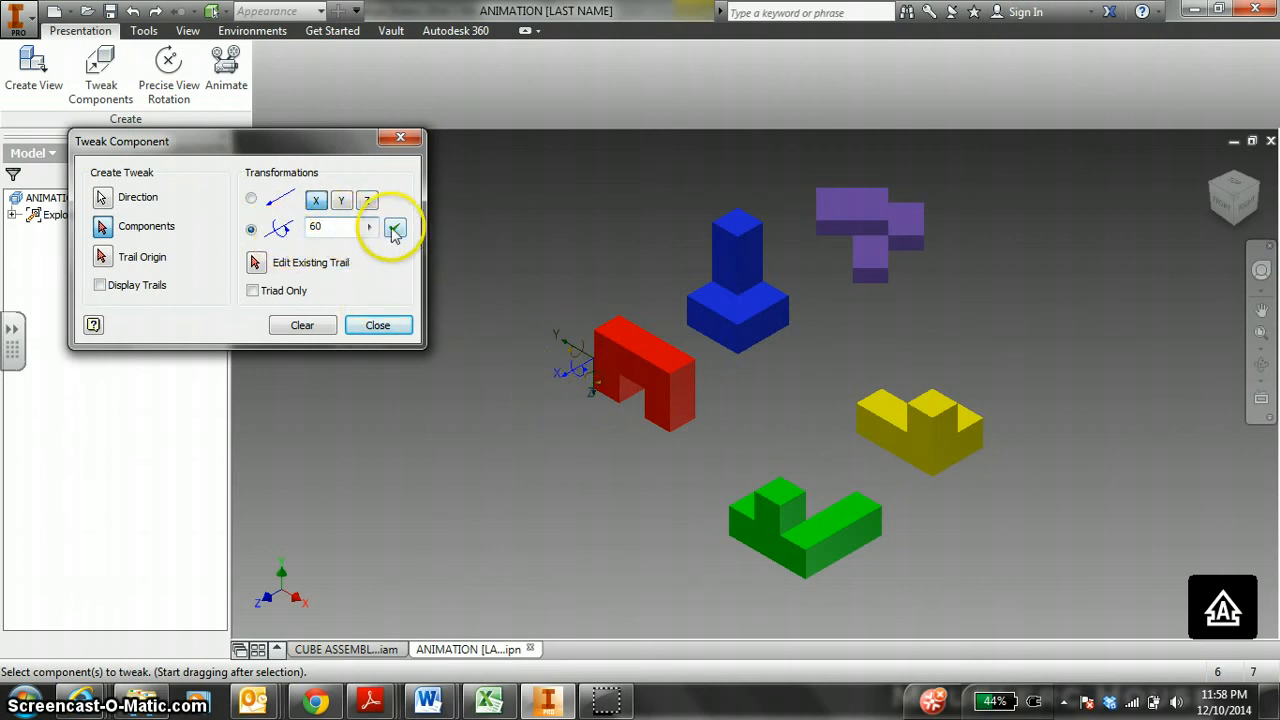
pyautogui.click(396, 228)
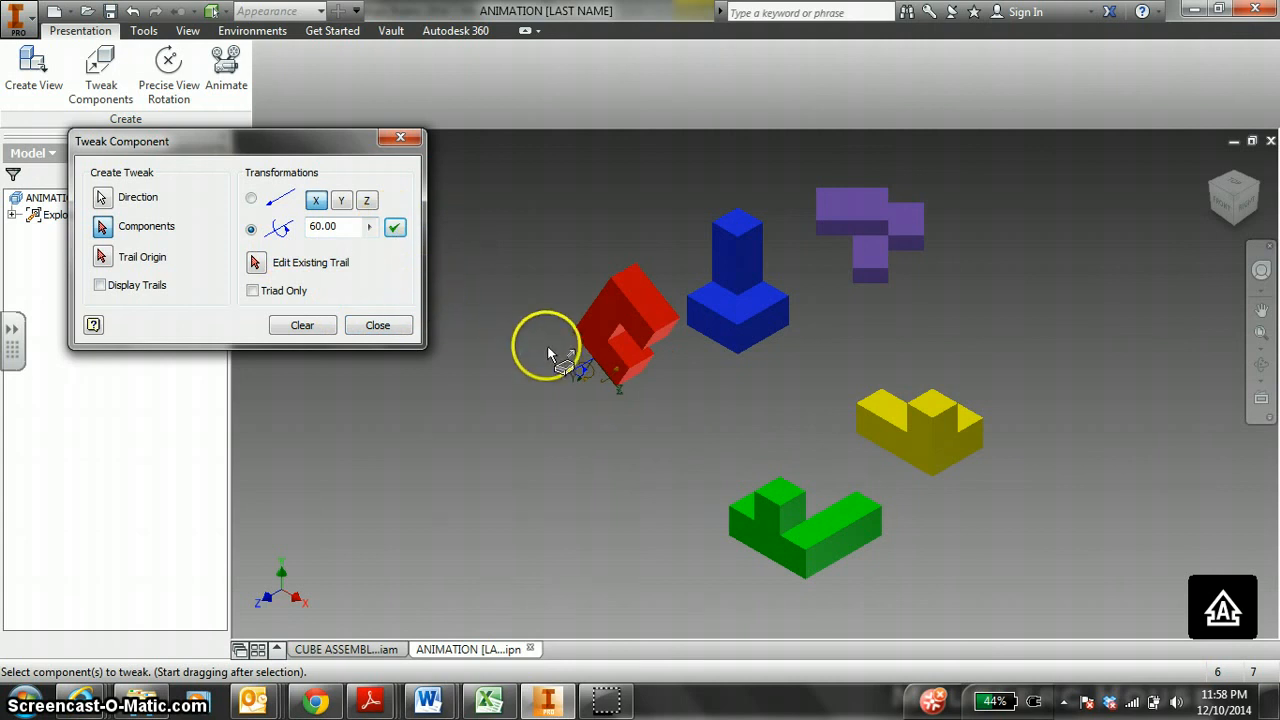
pyautogui.moveTo(384, 338)
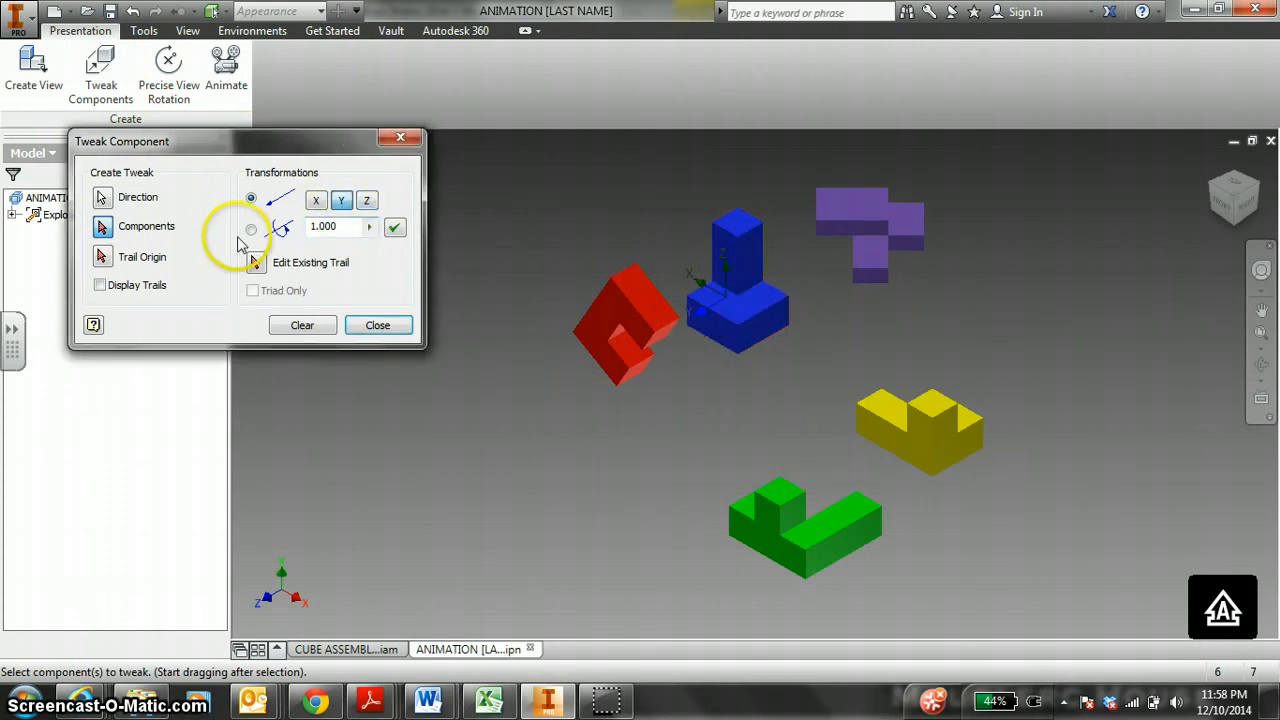
# - Rotate the blue piece 45 degrees and close the tweak tool
pyautogui.click(252, 228)
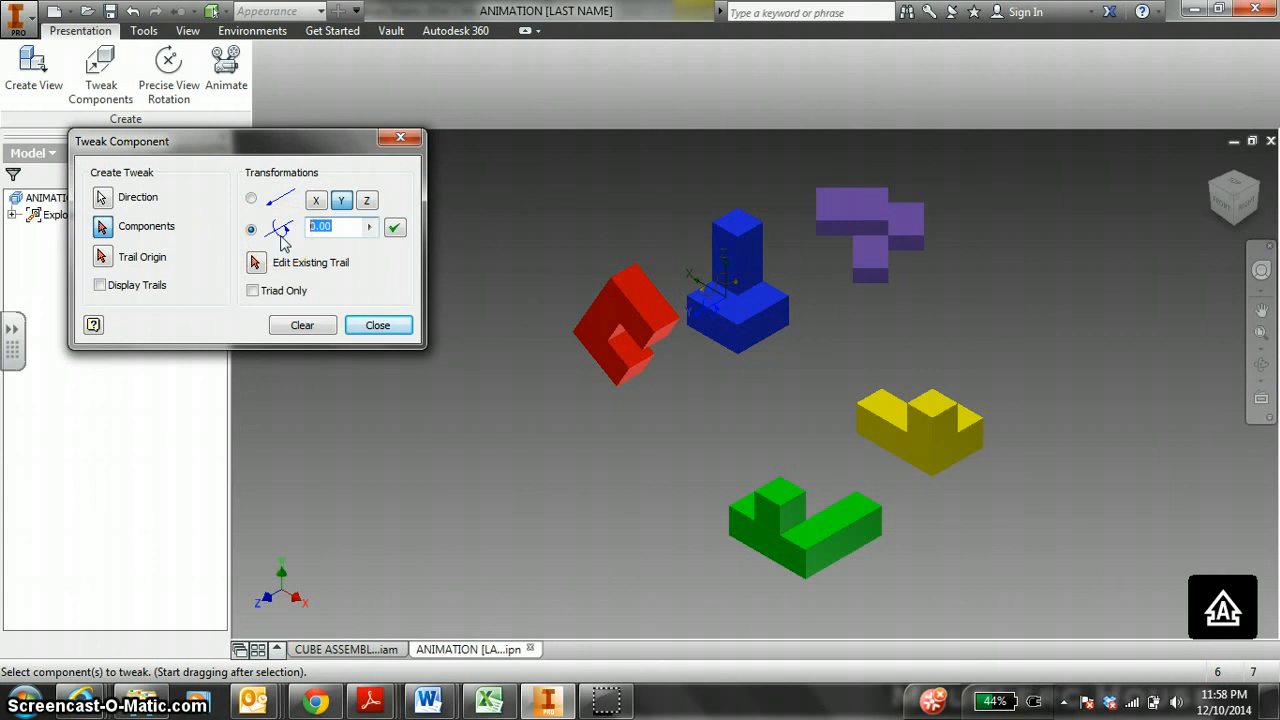
pyautogui.click(394, 228)
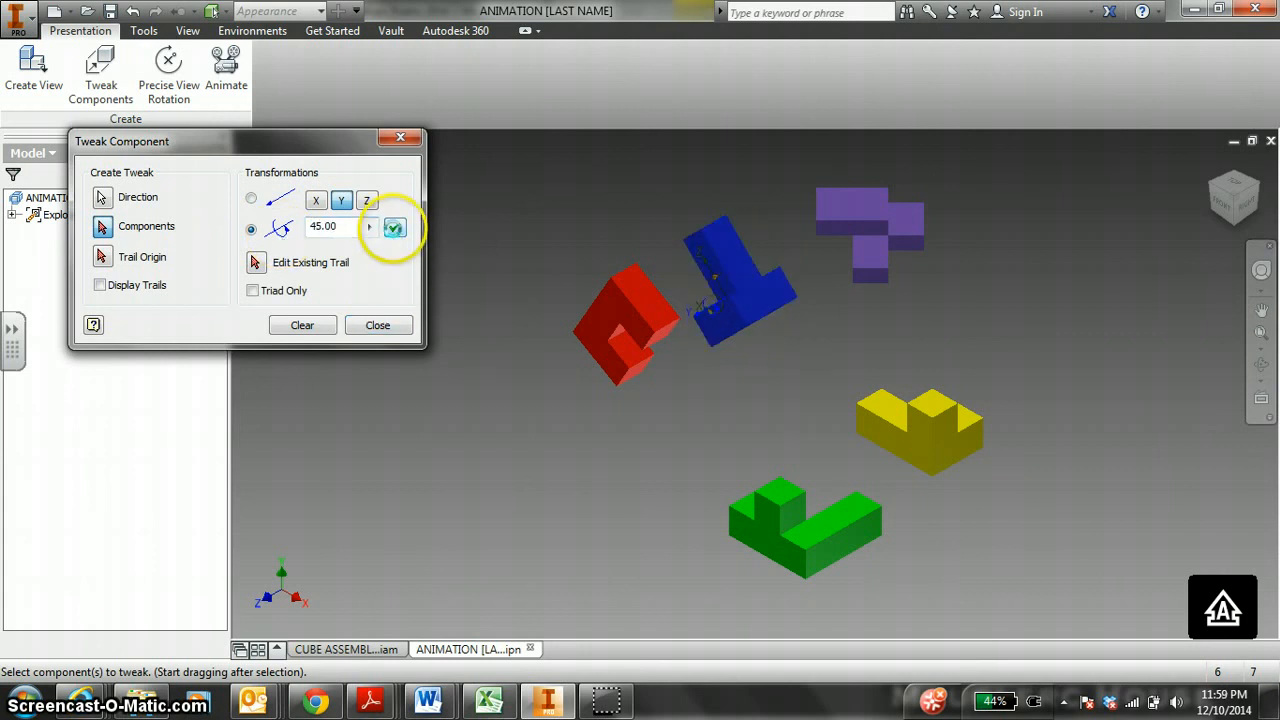
pyautogui.click(376, 324)
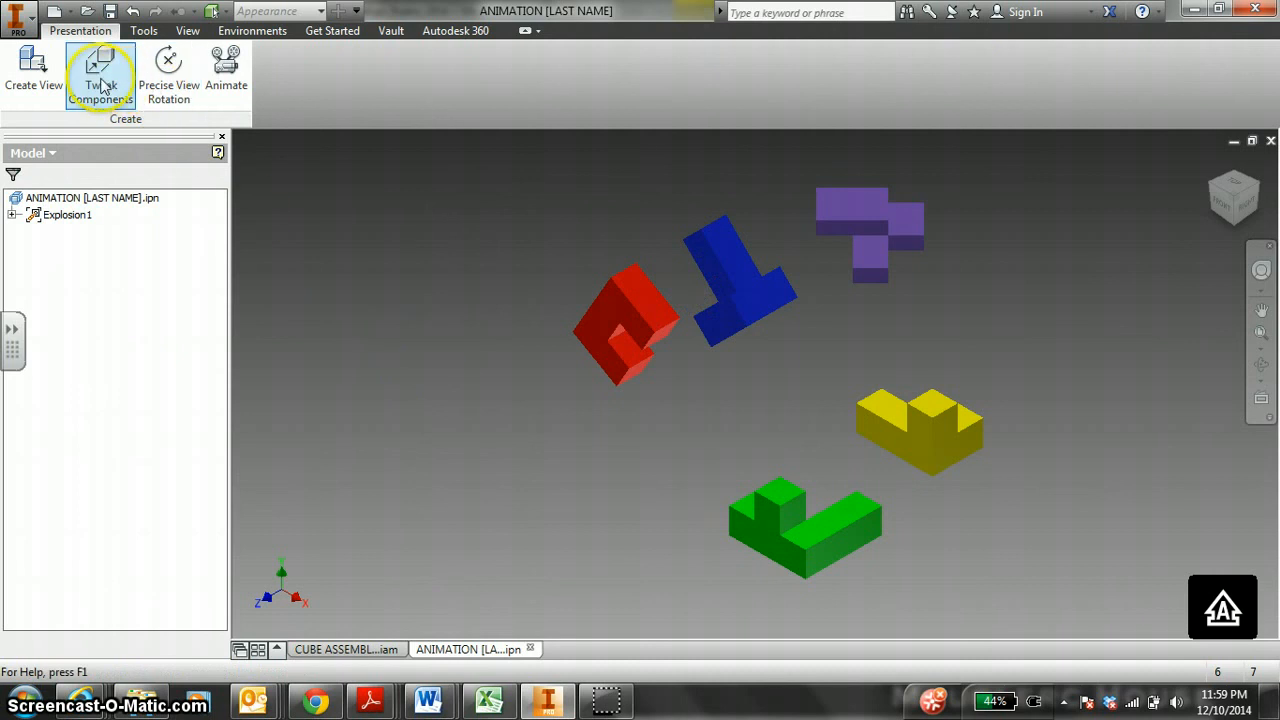
# - Rotate the green piece -60 degrees and enlarge the view of the pieces
pyautogui.click(100, 72)
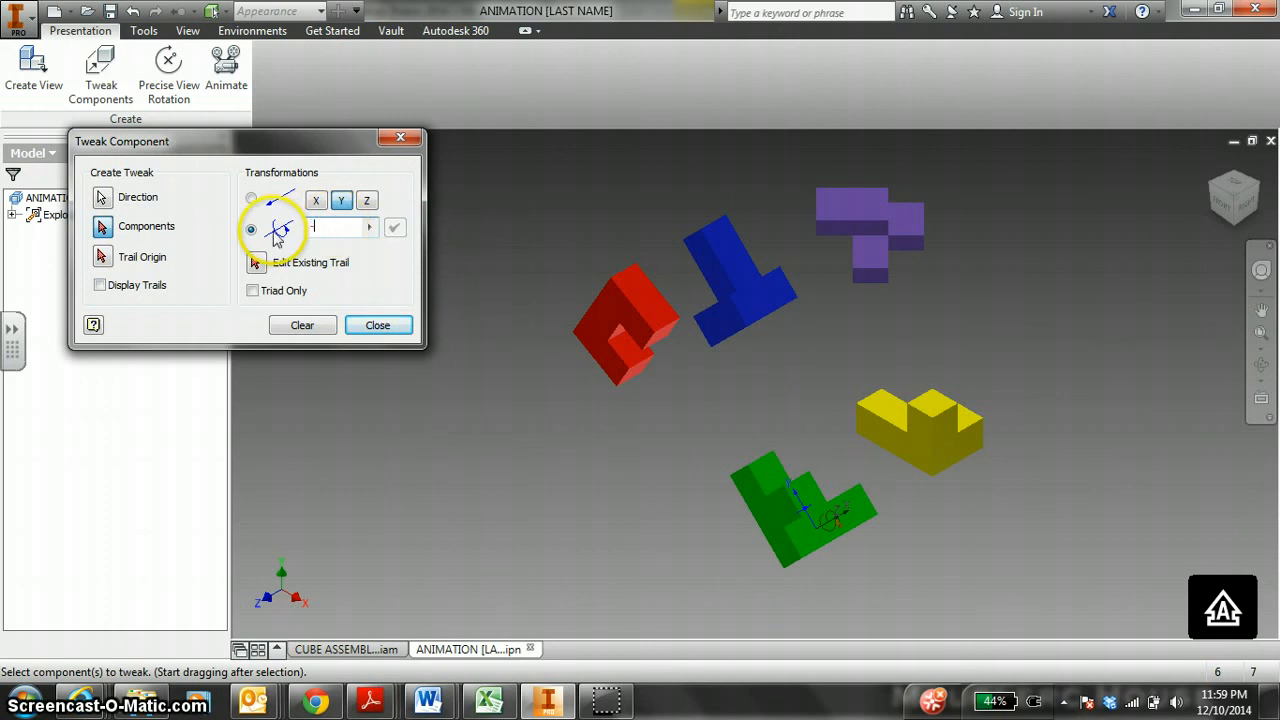
pyautogui.click(394, 228)
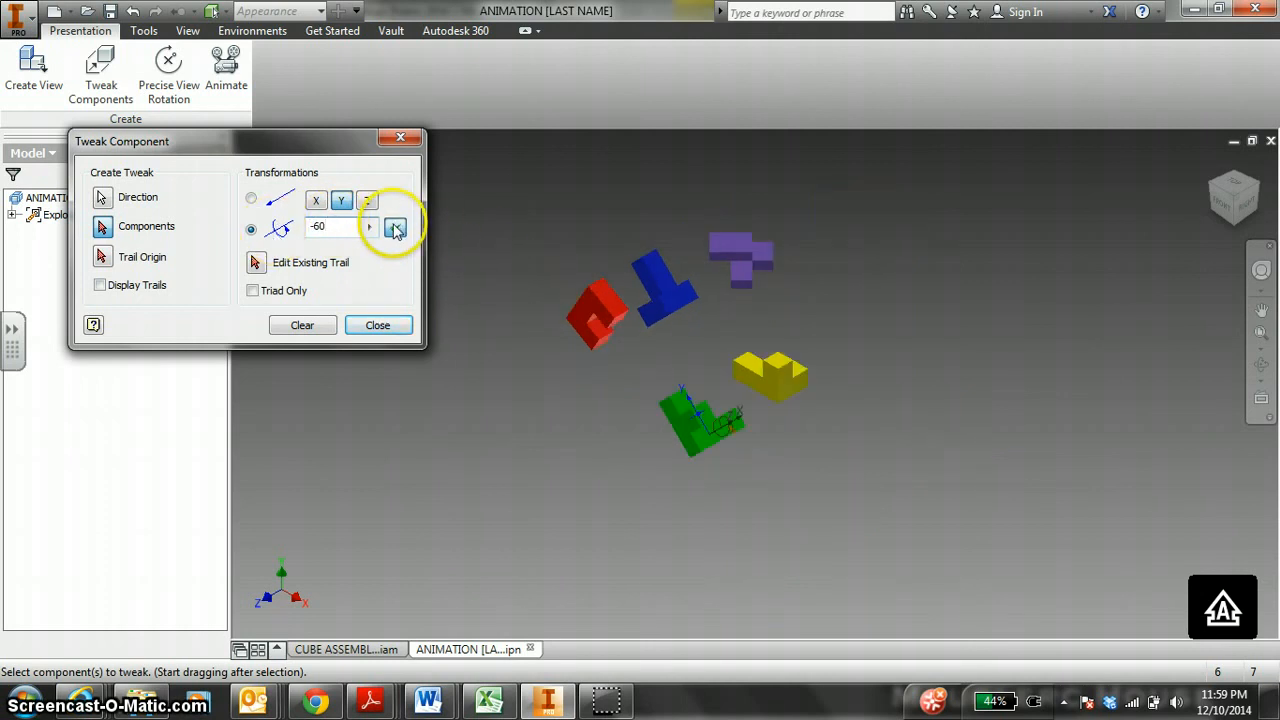
pyautogui.click(376, 324)
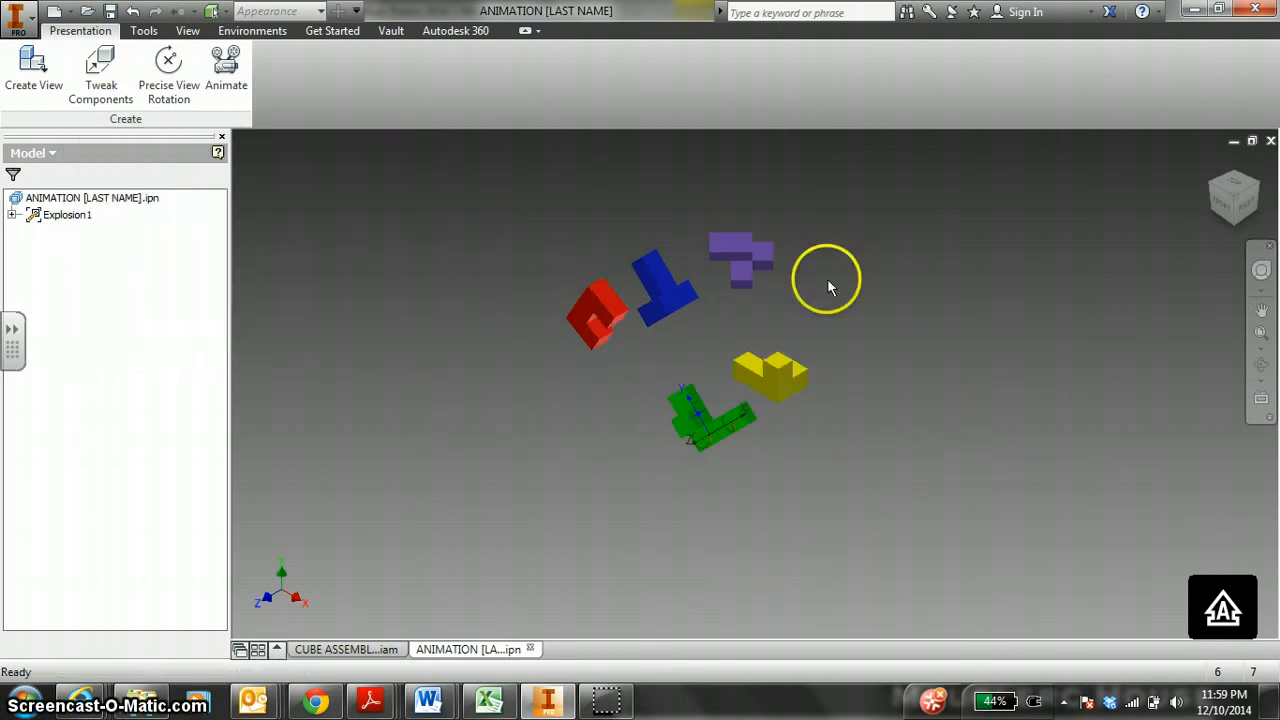
pyautogui.moveTo(824, 288); pyautogui.dragTo(618, 370)
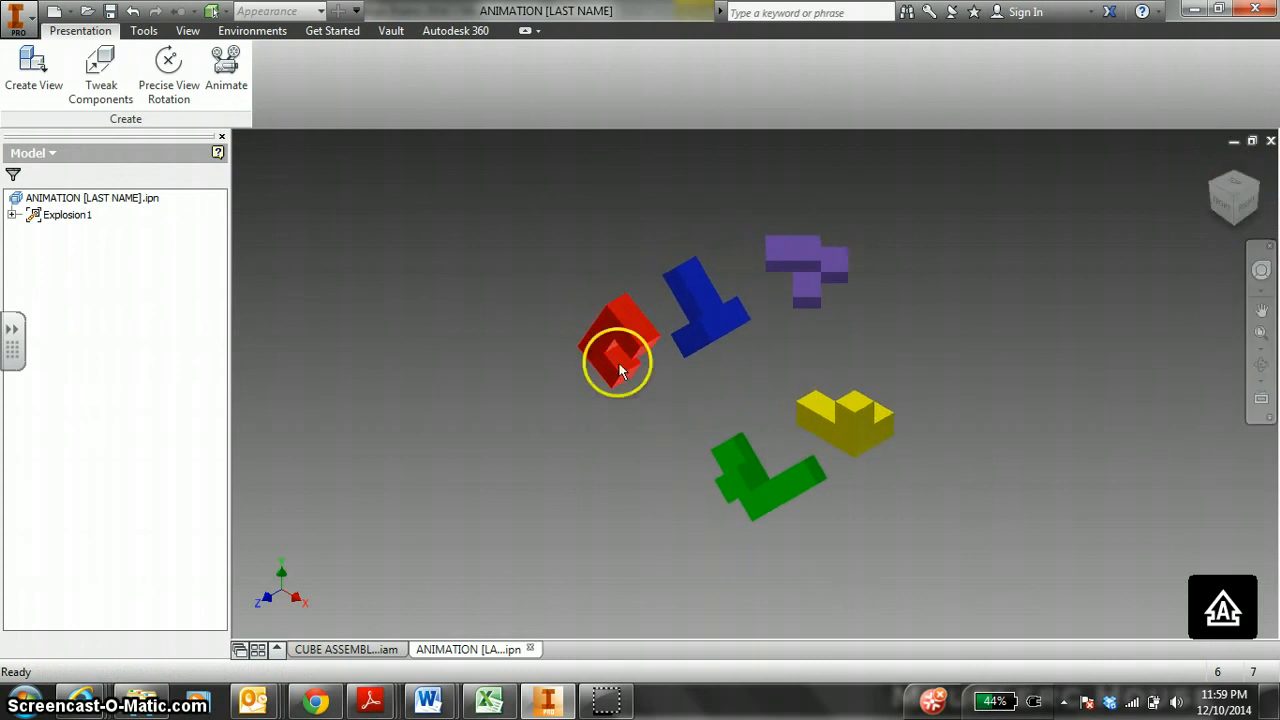
# - Rotate the yellow piece 90 degrees and close the tweak tool
pyautogui.click(100, 76)
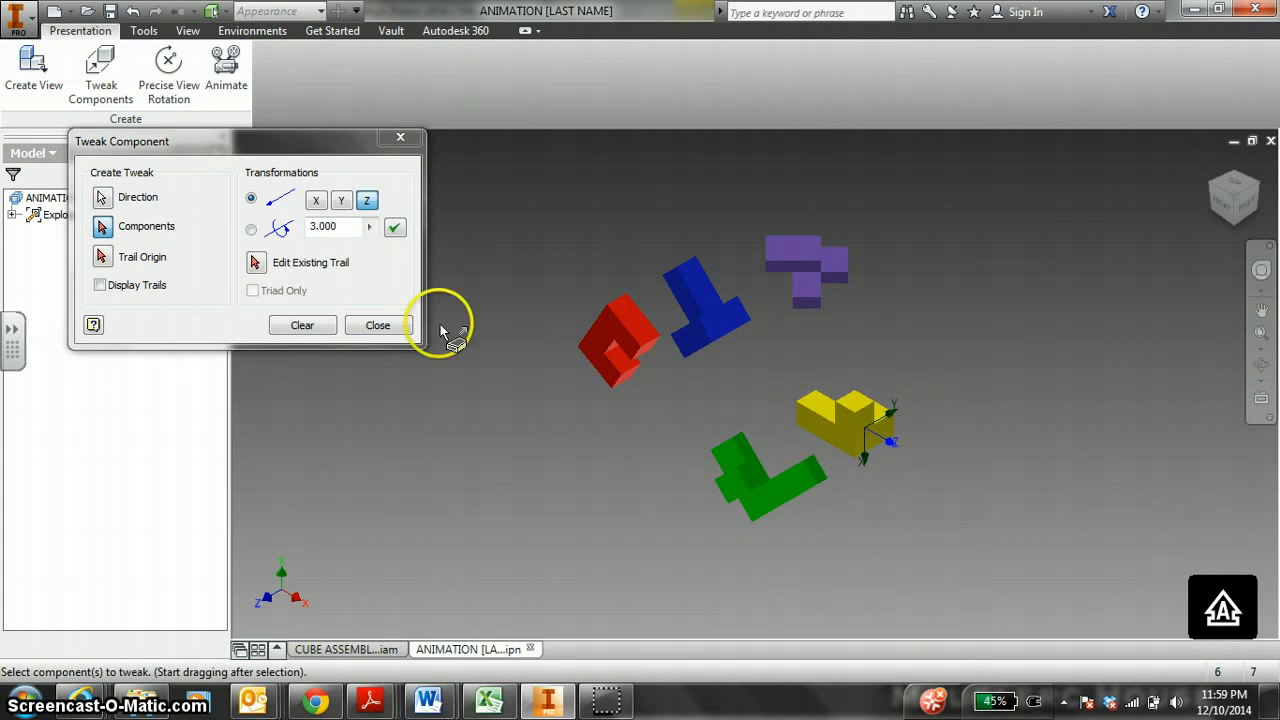
pyautogui.click(252, 228)
pyautogui.write('90')
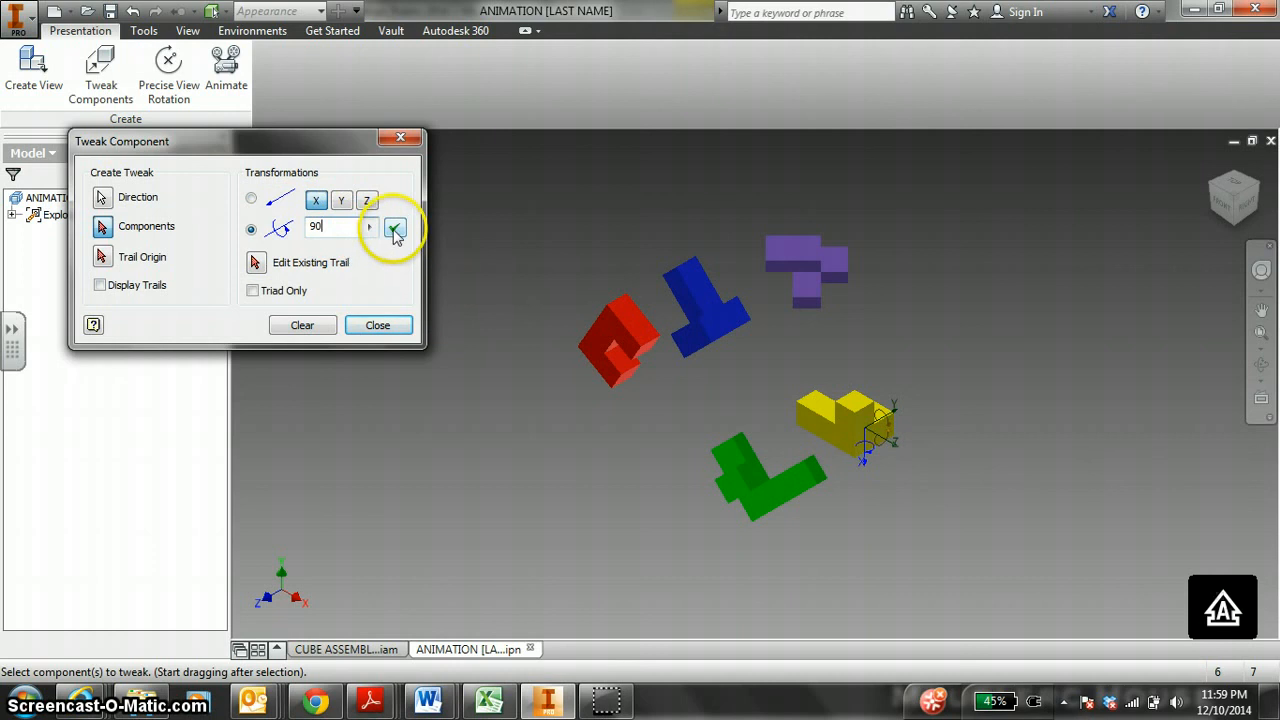
pyautogui.click(394, 228)
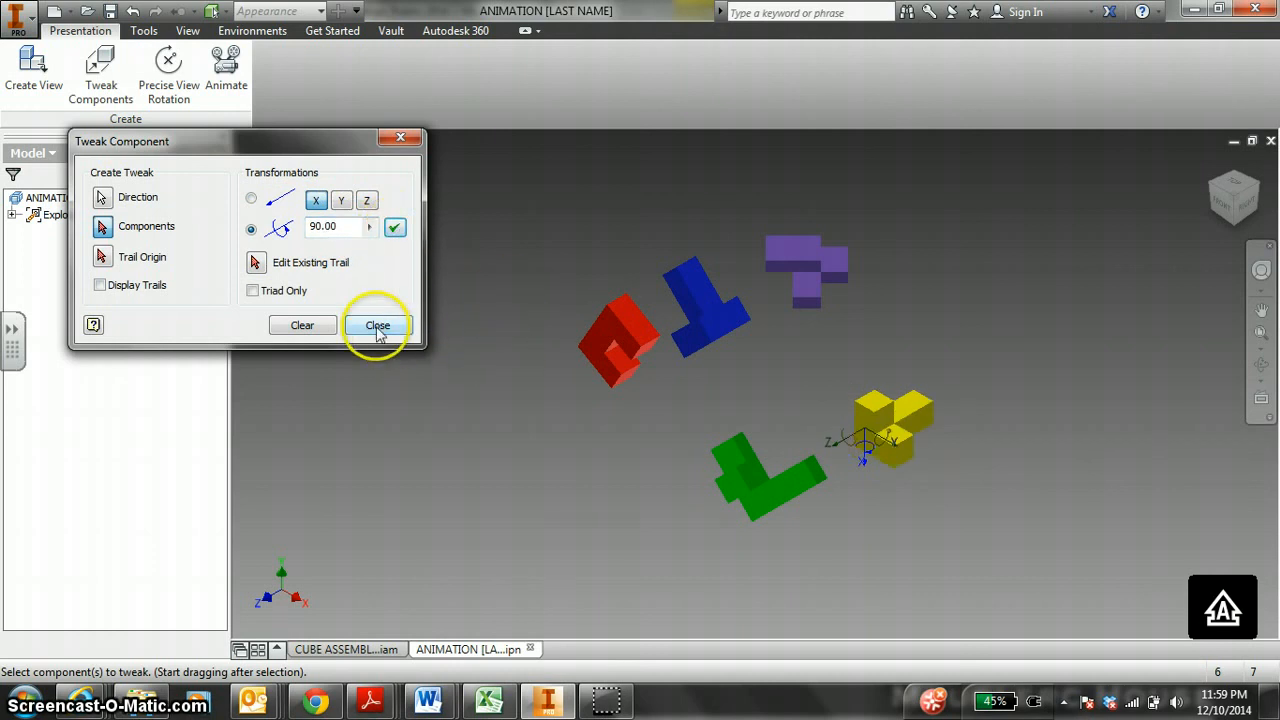
pyautogui.click(376, 324)
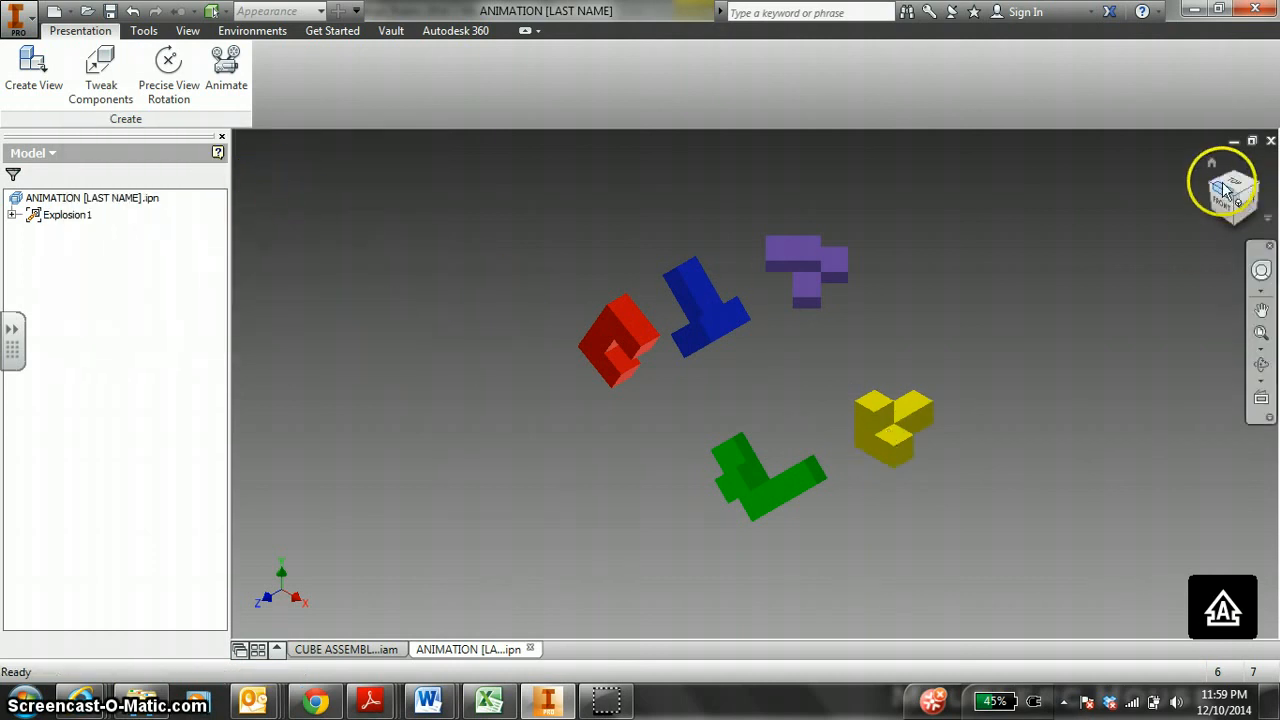
# - Return to the home view and bring up the expanded Animate controls
pyautogui.click(224, 76)
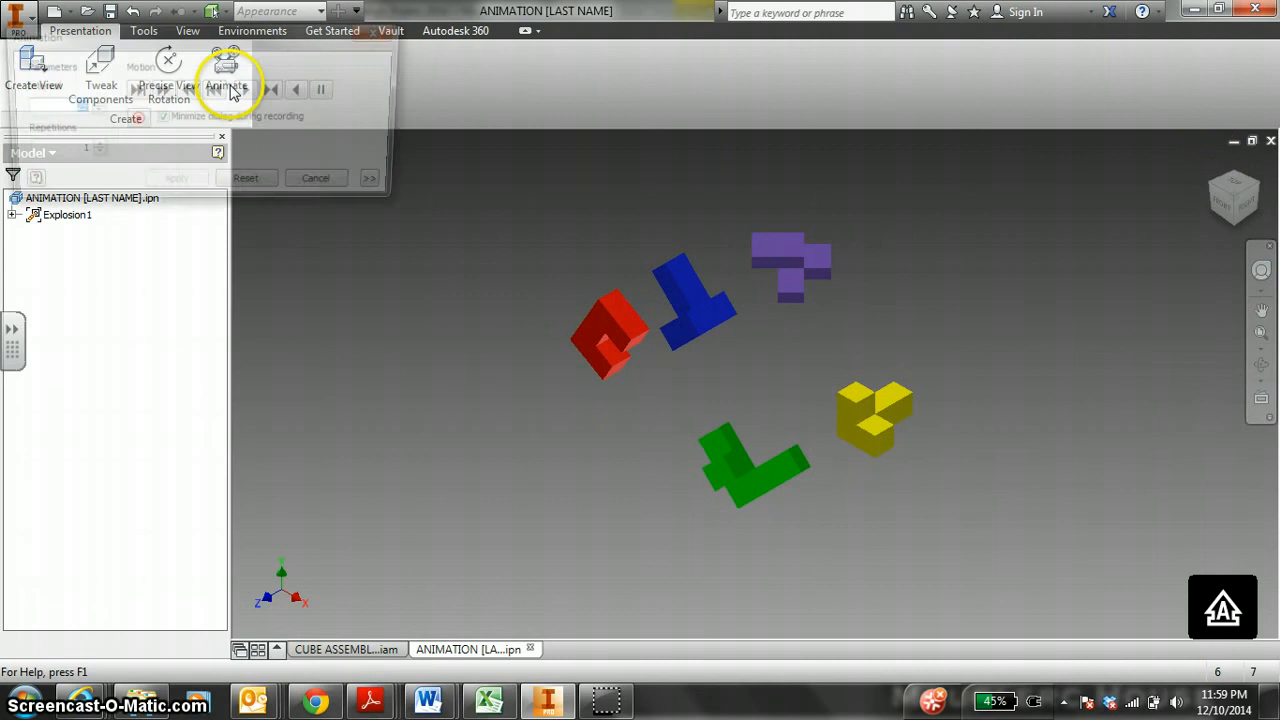
pyautogui.click(224, 76)
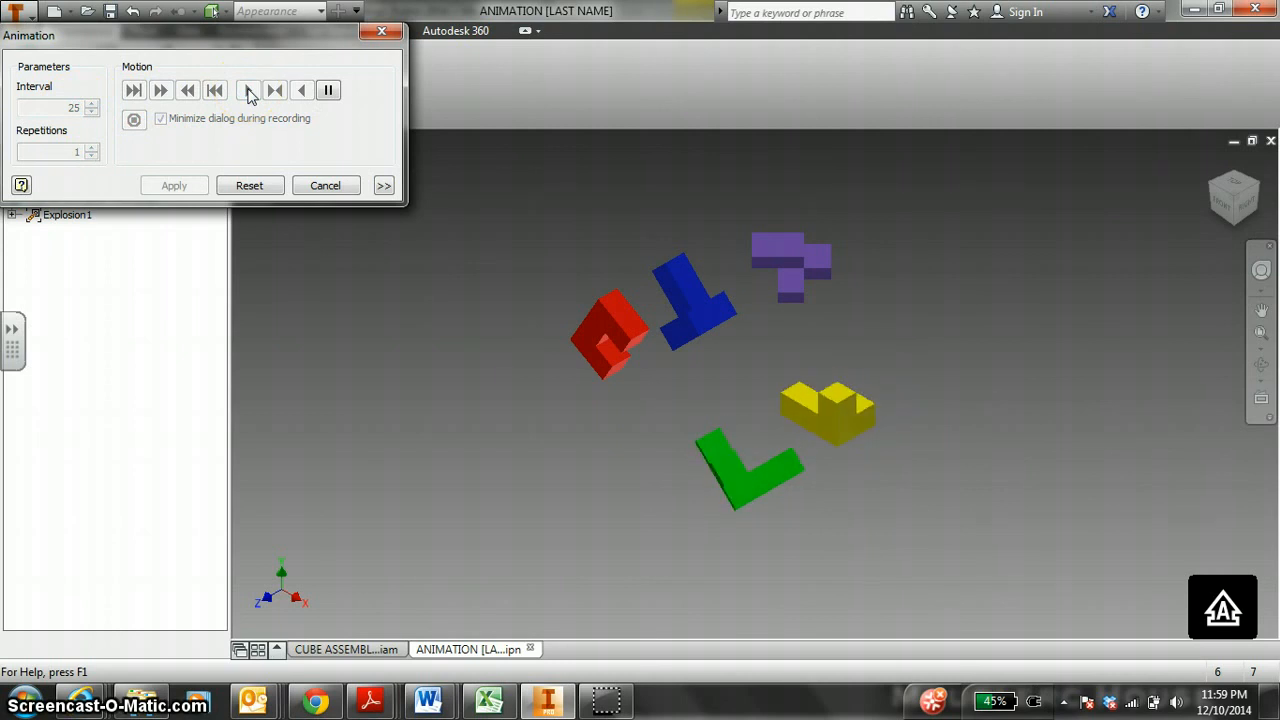
pyautogui.click(384, 184)
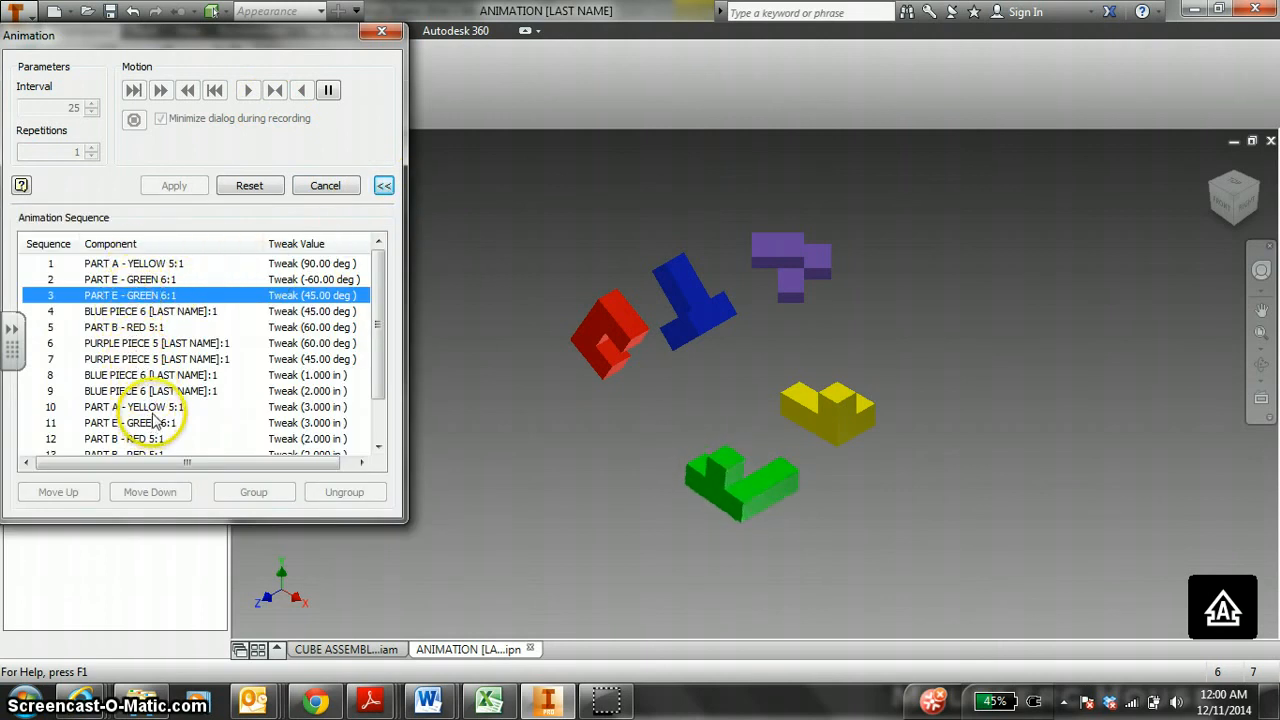
# - Step the 15-tweak animation through to the assembled cube and zoom in on it
pyautogui.click(150, 312)
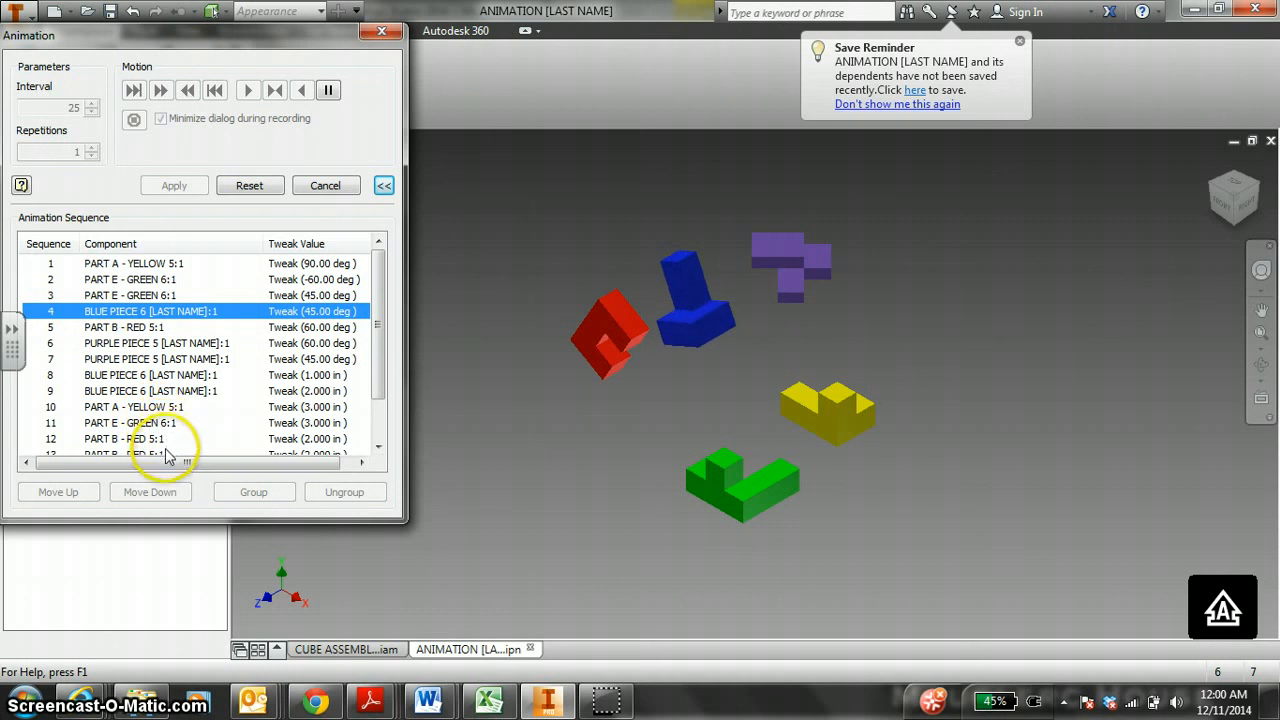
pyautogui.click(124, 328)
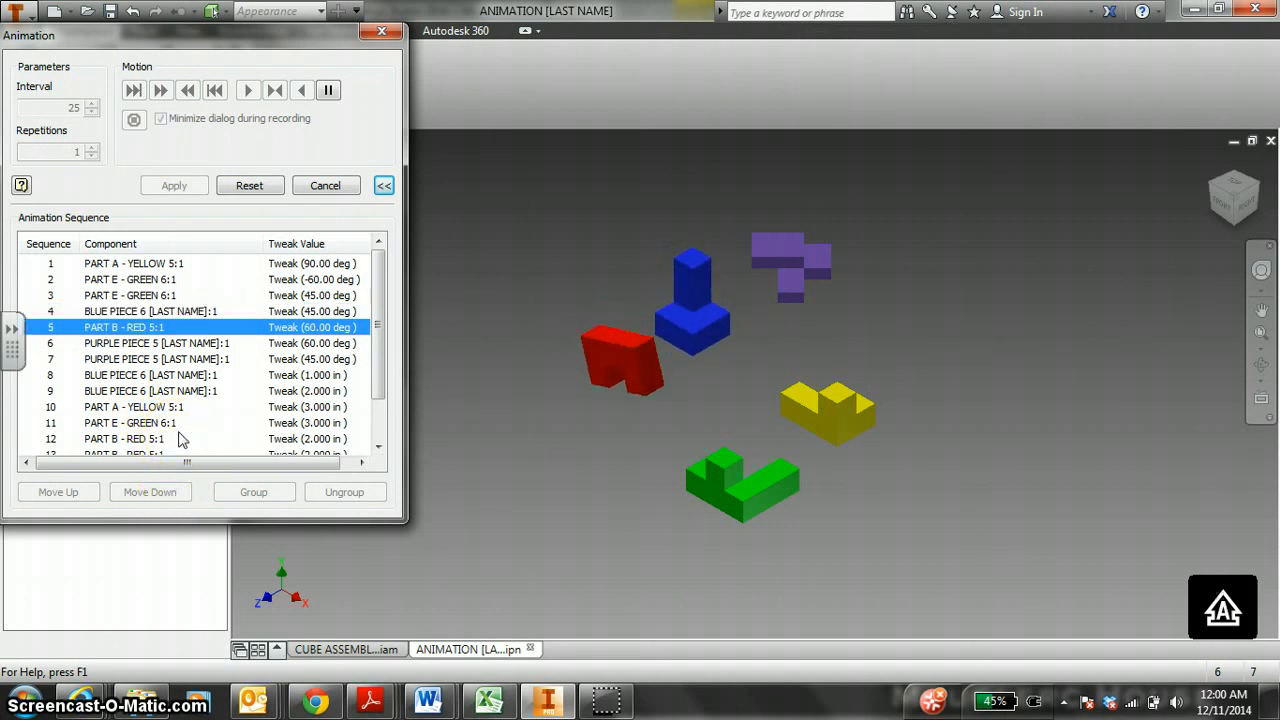
pyautogui.click(156, 344)
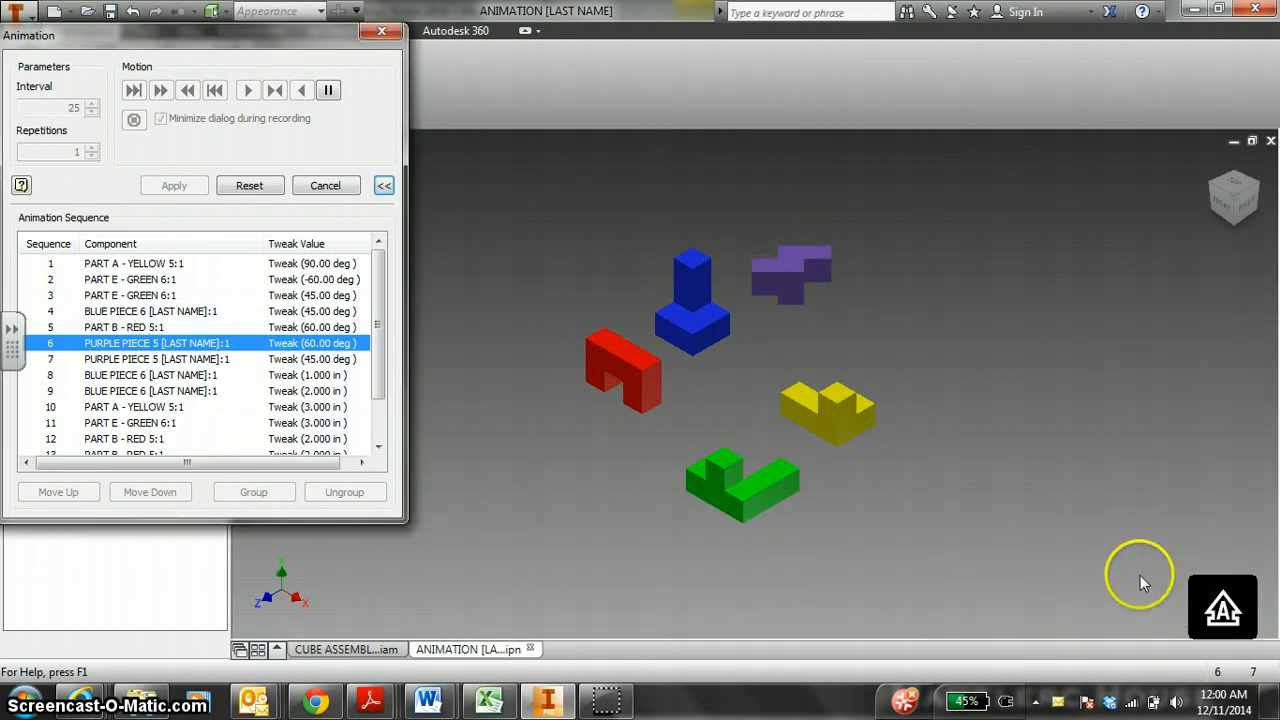
pyautogui.click(150, 360)
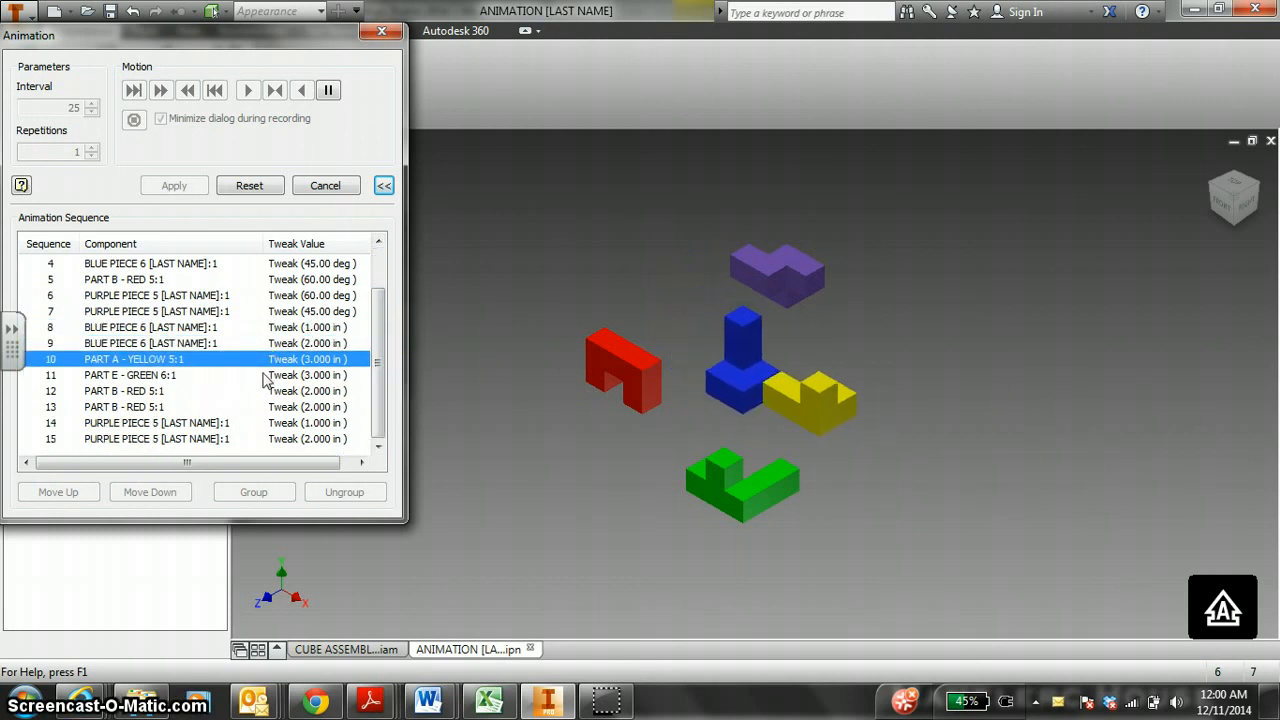
pyautogui.click(130, 376)
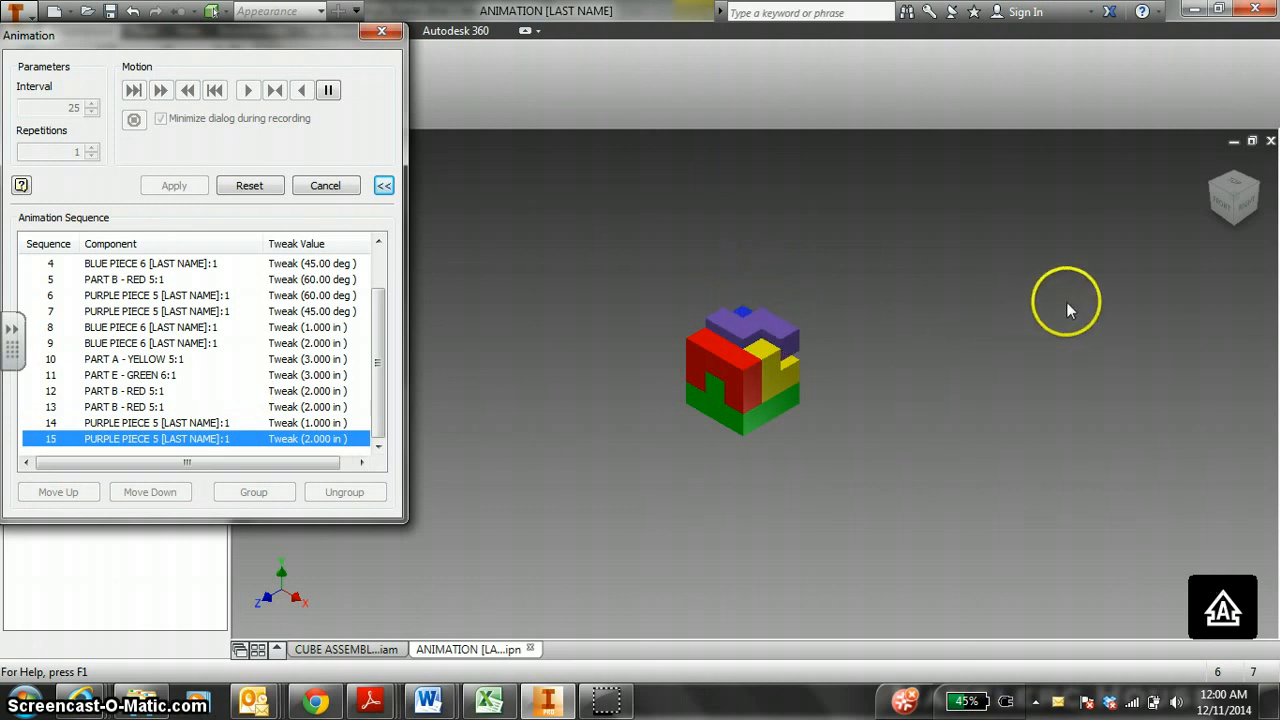
pyautogui.click(134, 118)
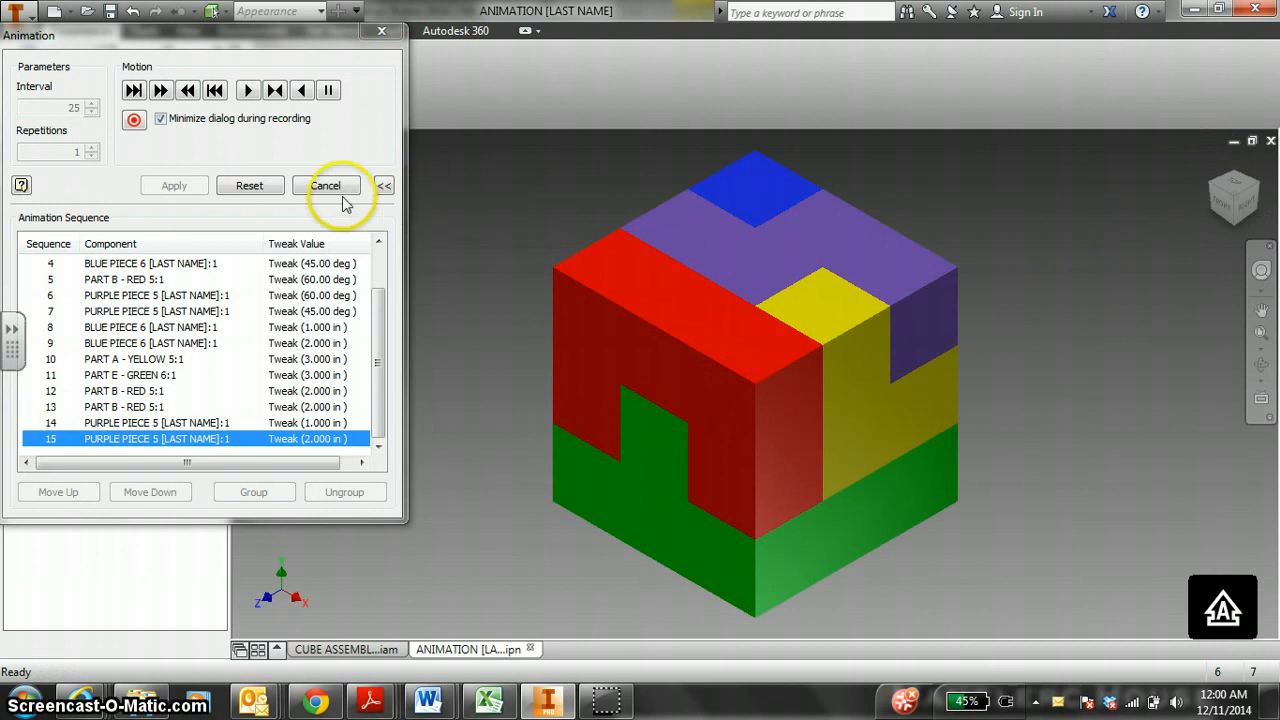
pyautogui.moveTo(250, 184)
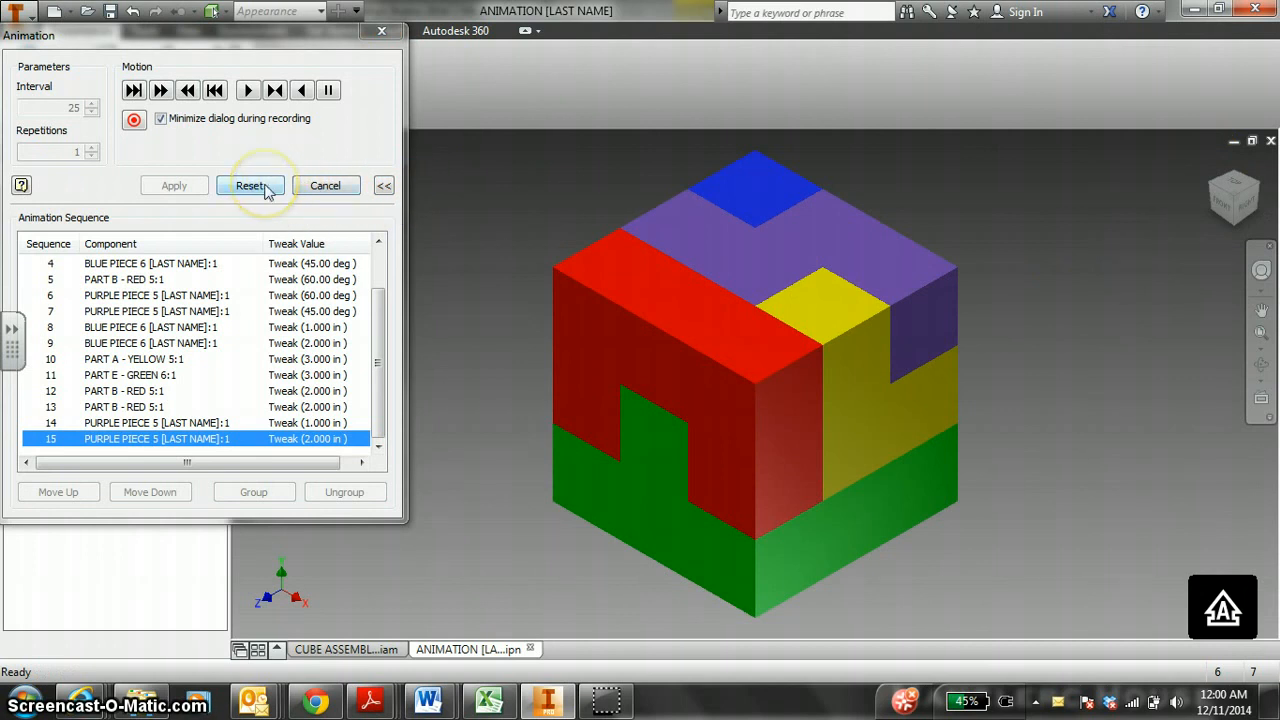
pyautogui.moveTo(200, 318)
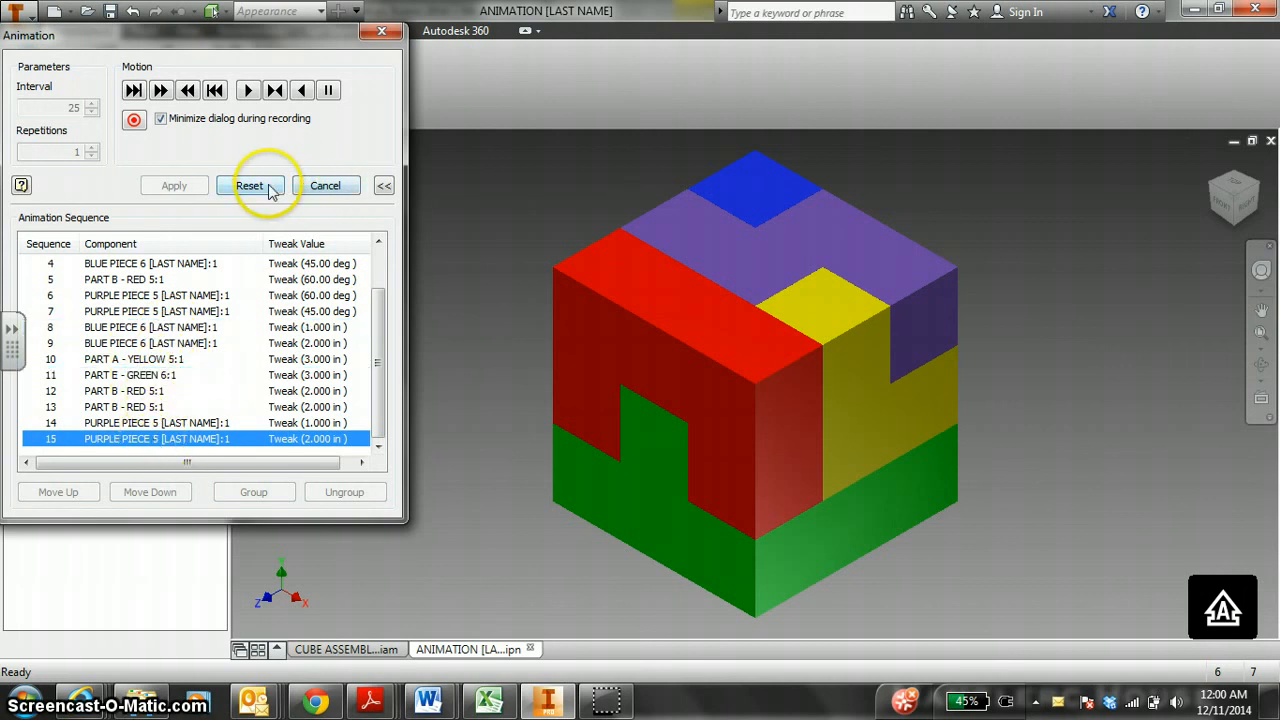
pyautogui.click(248, 184)
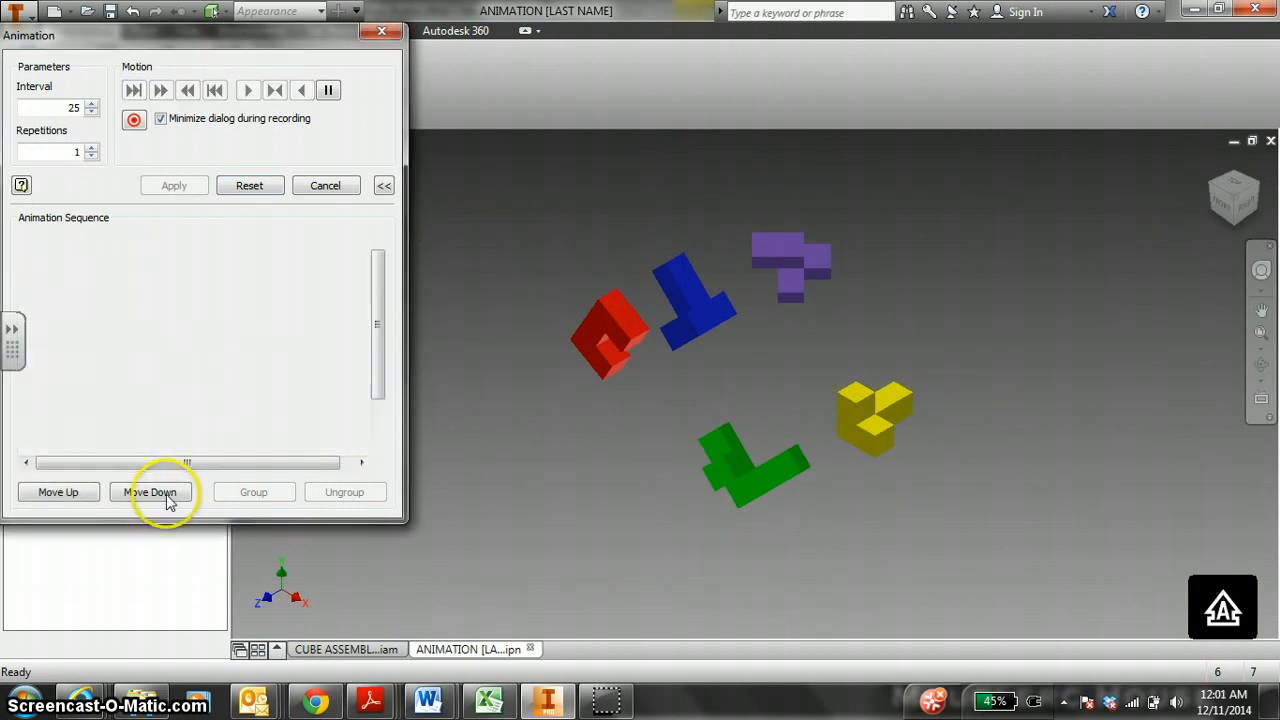
pyautogui.click(150, 492)
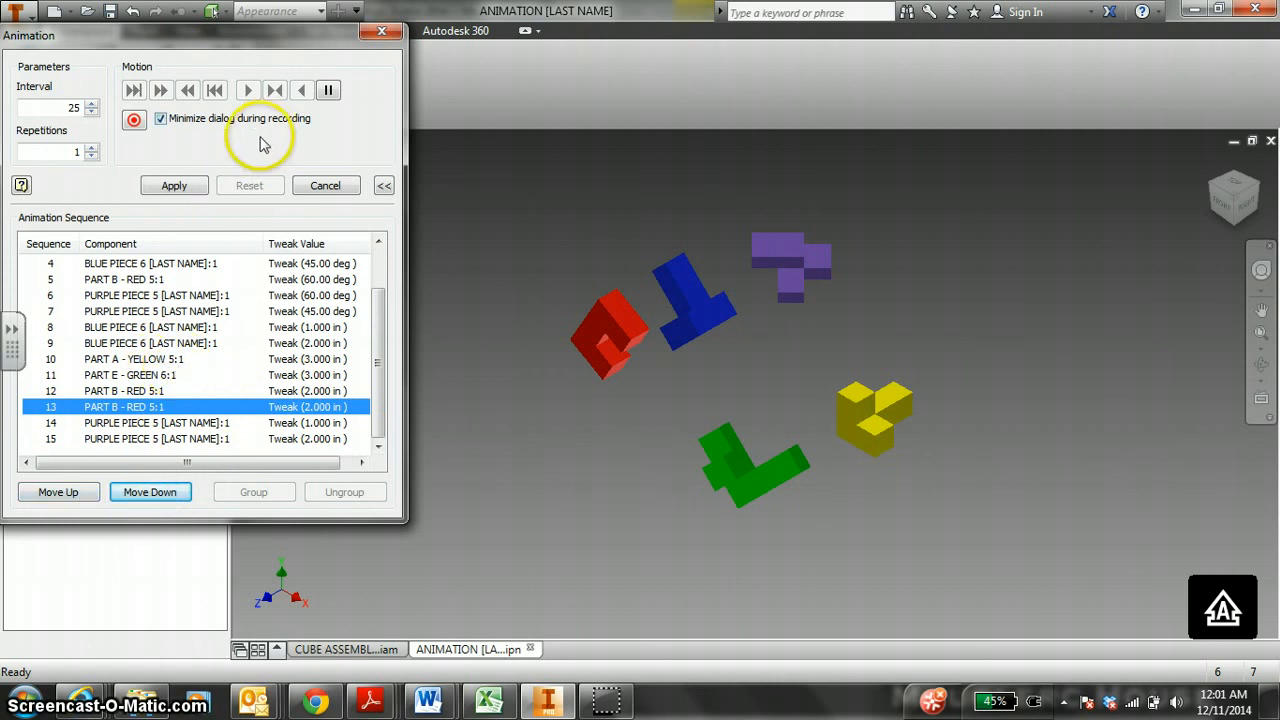
pyautogui.click(248, 184)
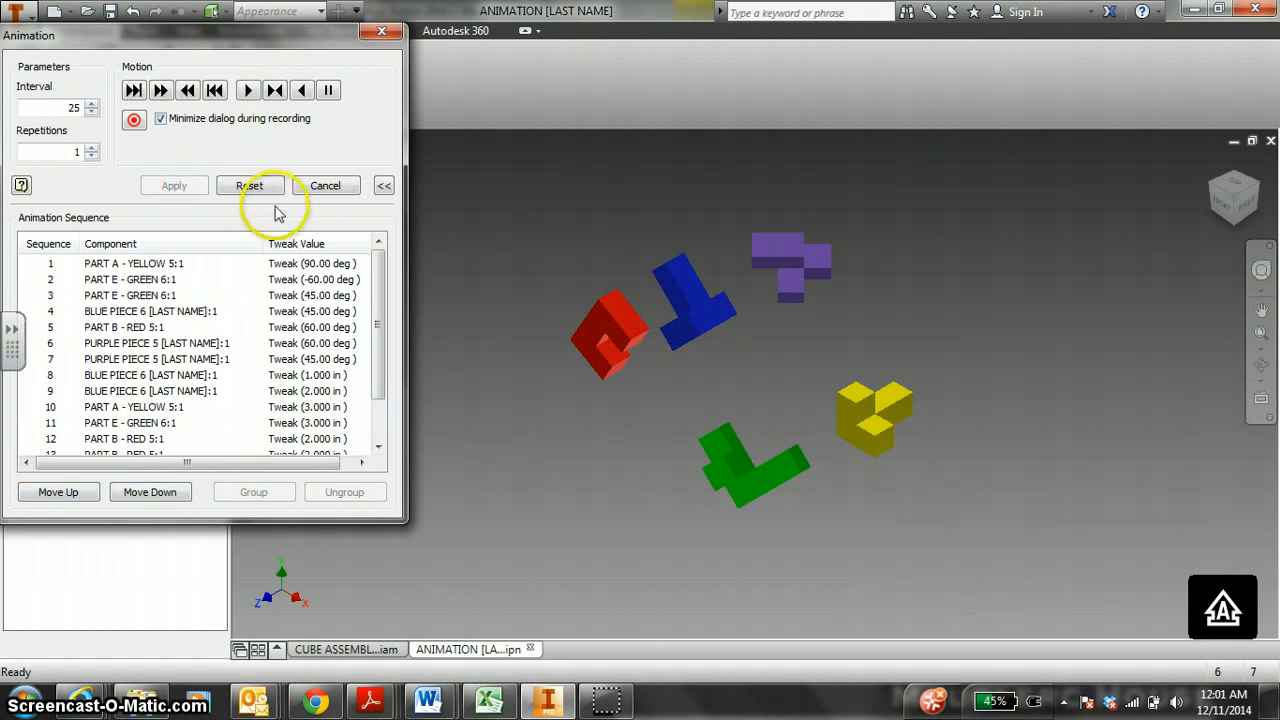
pyautogui.moveTo(660, 420)
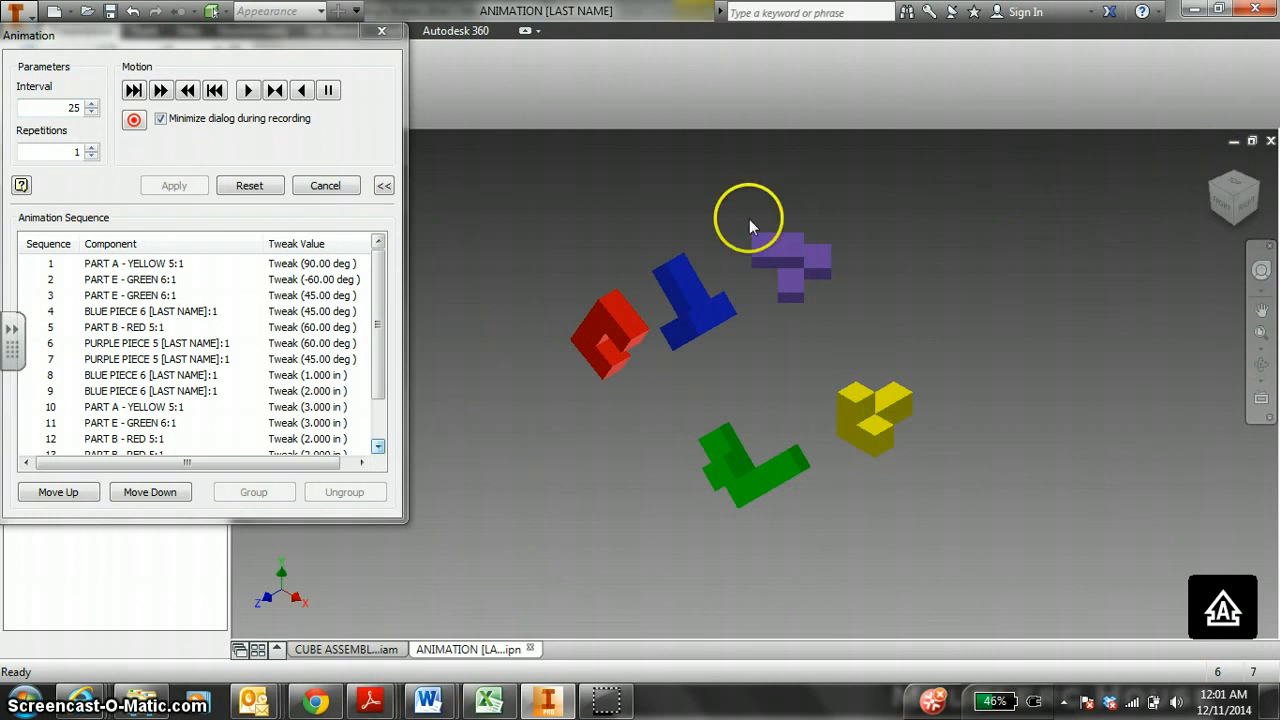
pyautogui.moveTo(420, 160)
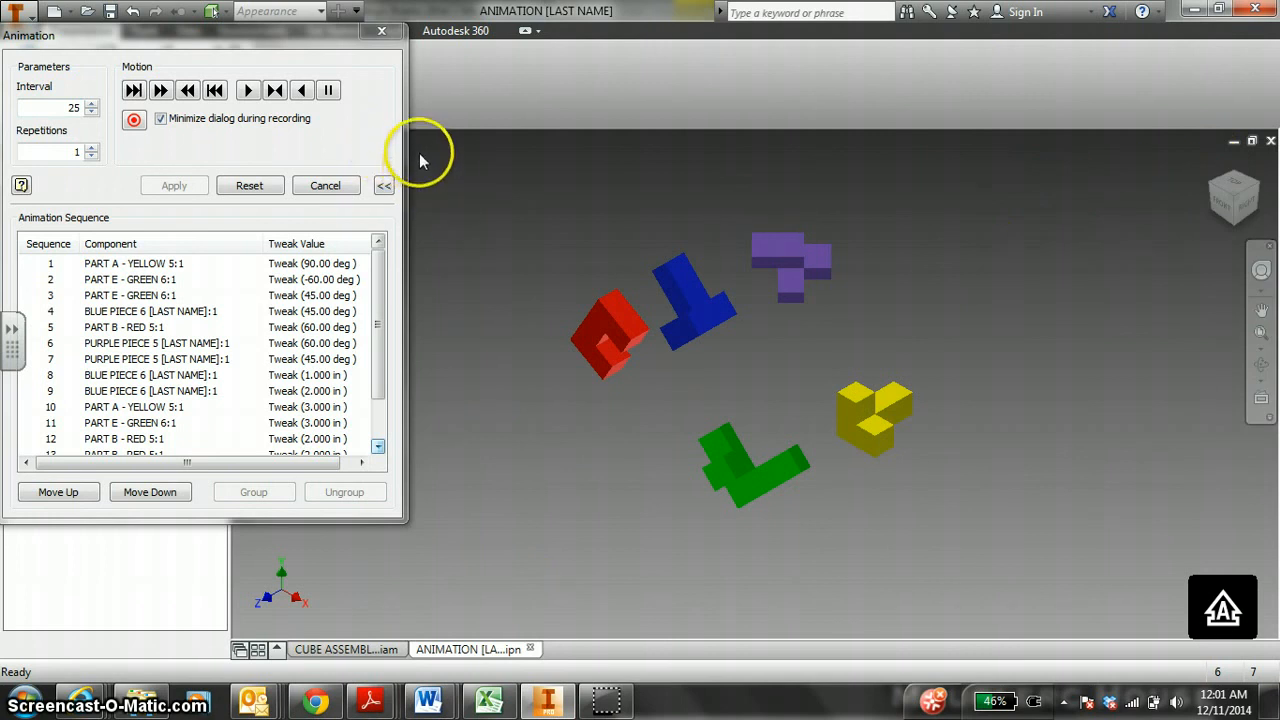
pyautogui.moveTo(132, 120)
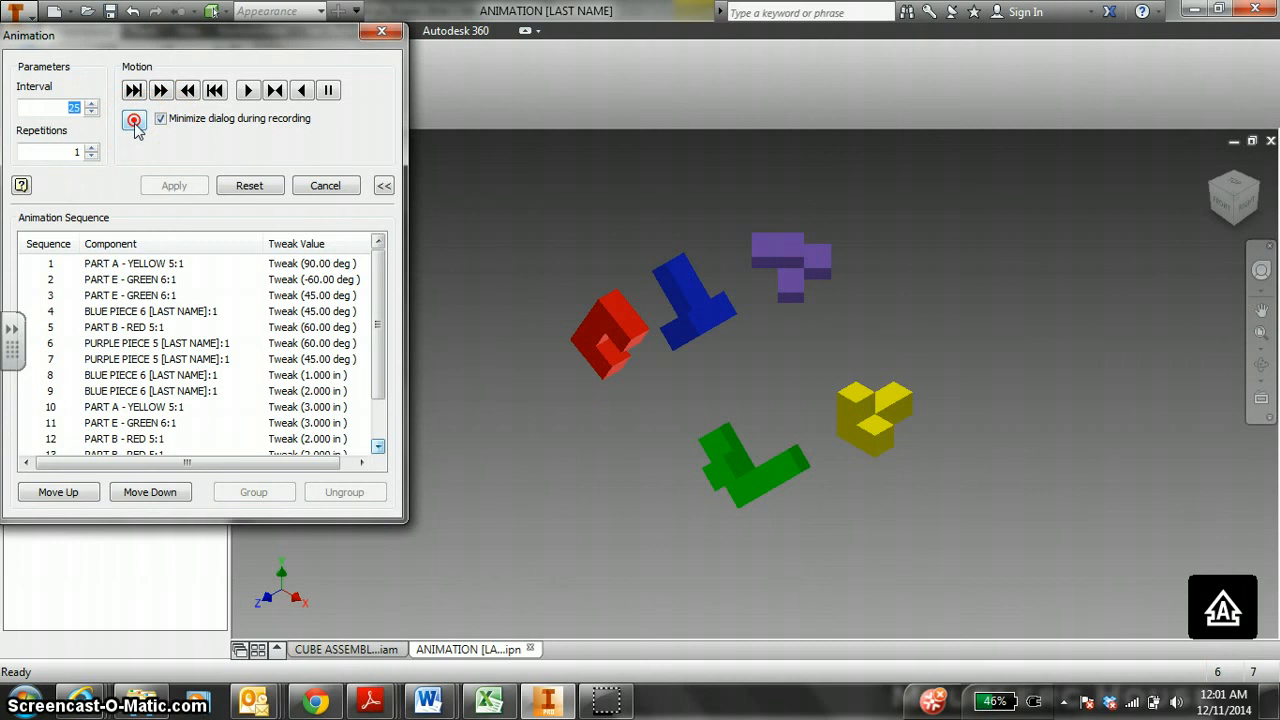
# - Start recording as an AVI named ANIMATION [LAST NAME]
pyautogui.click(134, 120)
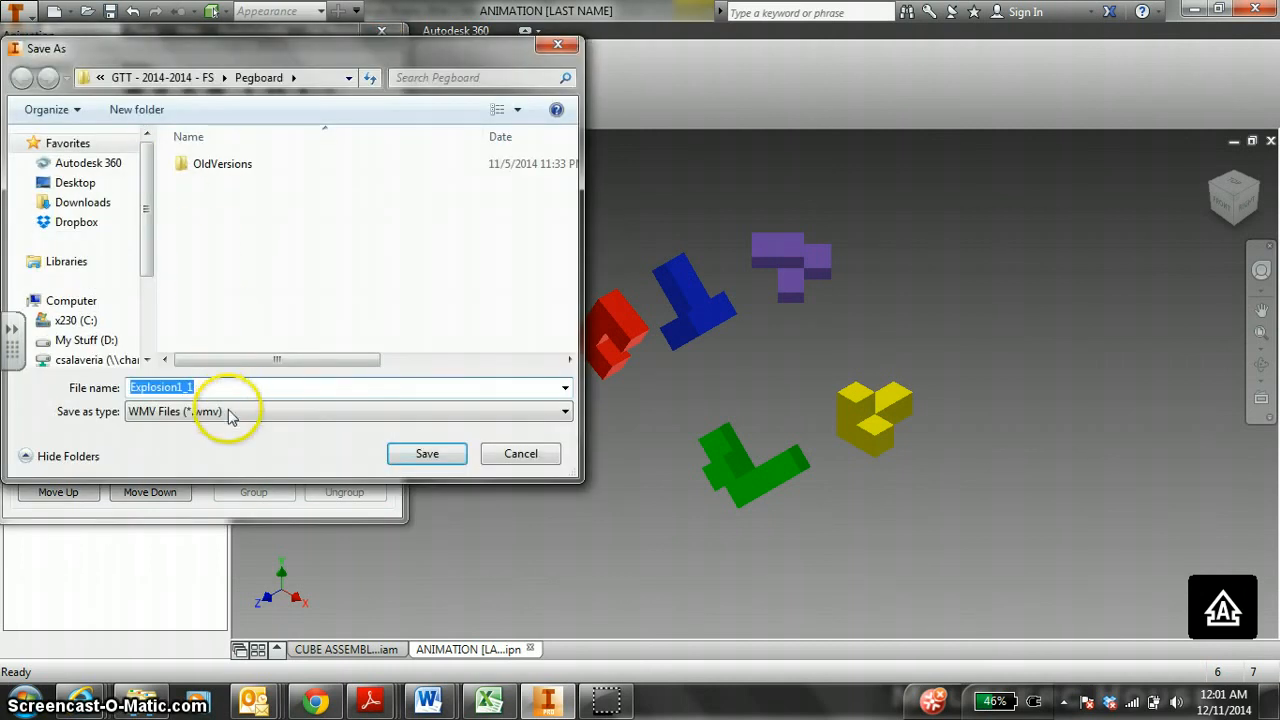
pyautogui.click(348, 412)
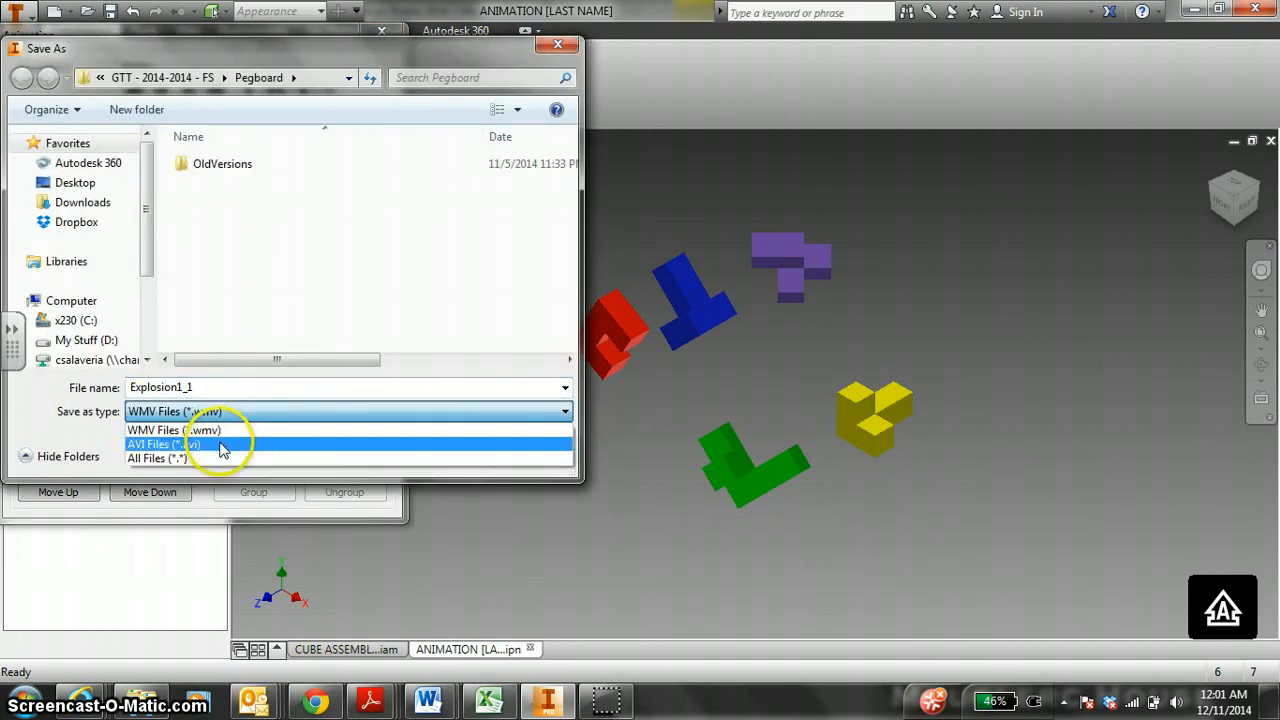
pyautogui.click(164, 444)
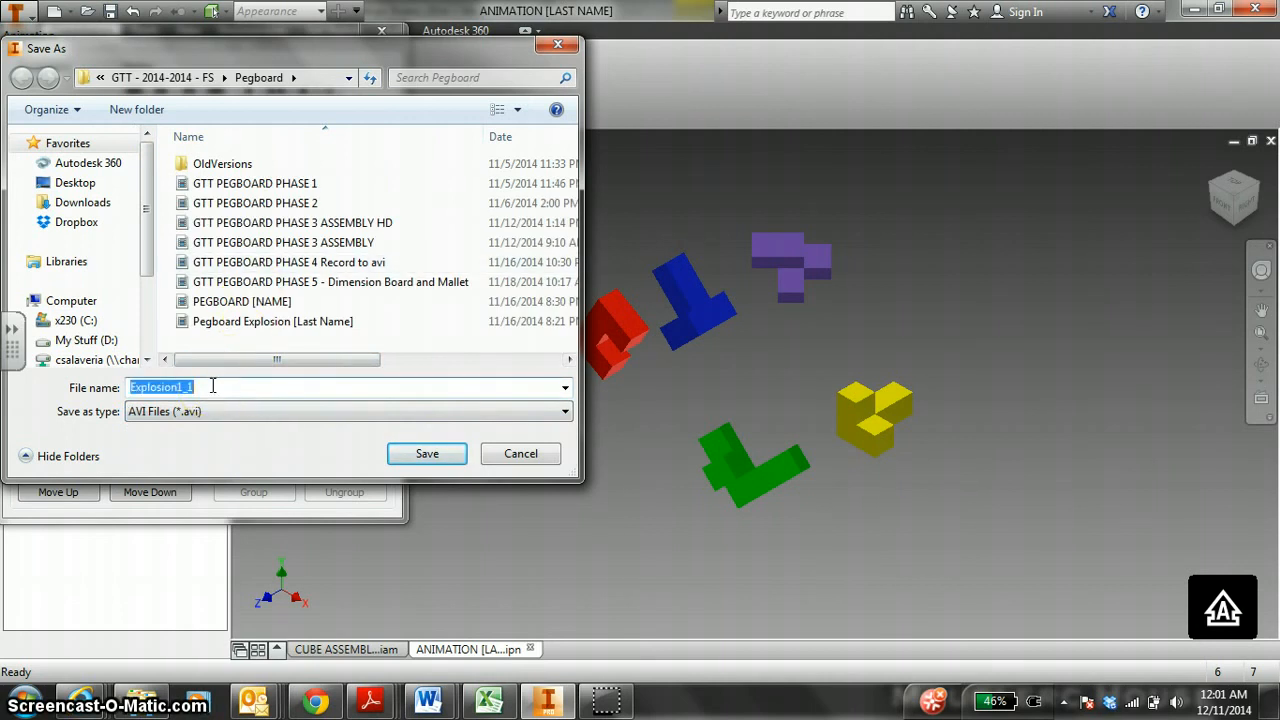
pyautogui.write('ANIMATION [')
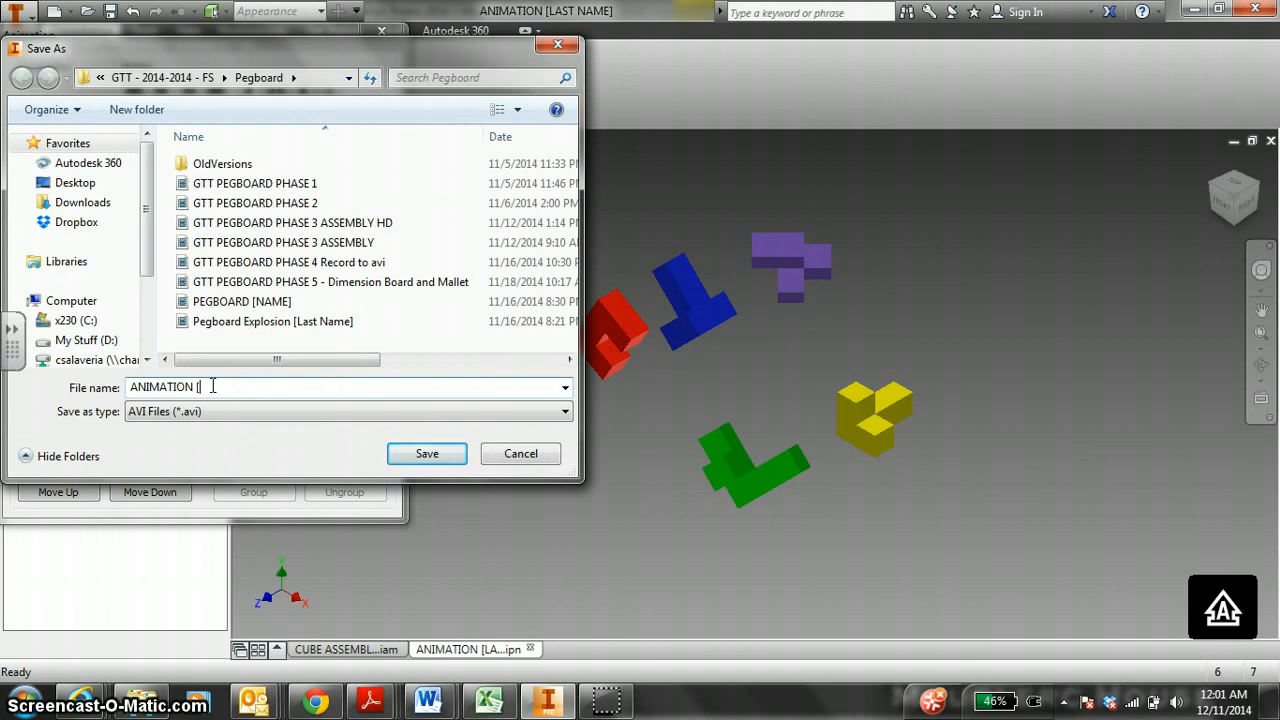
pyautogui.write('LAST NAME]')
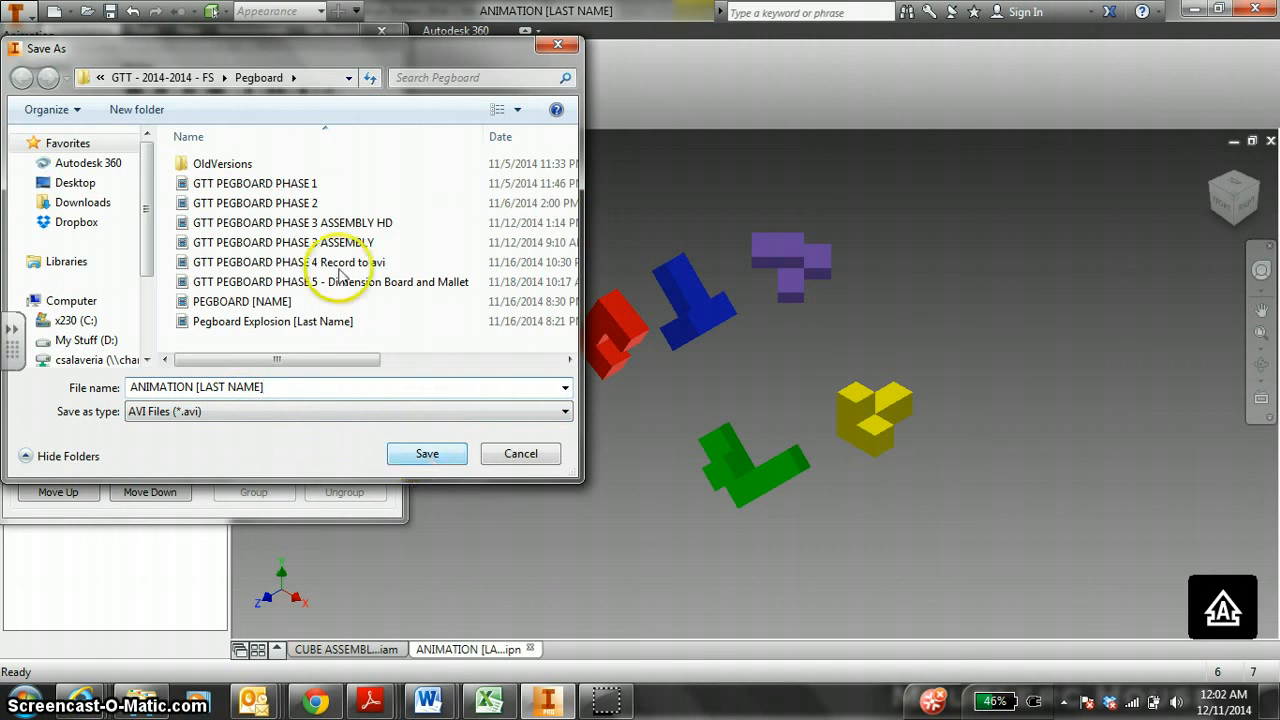
# - Save the video into Downloads > IED > PUZZLE CUBE Unit 04, reaching the compression options
pyautogui.click(352, 78)
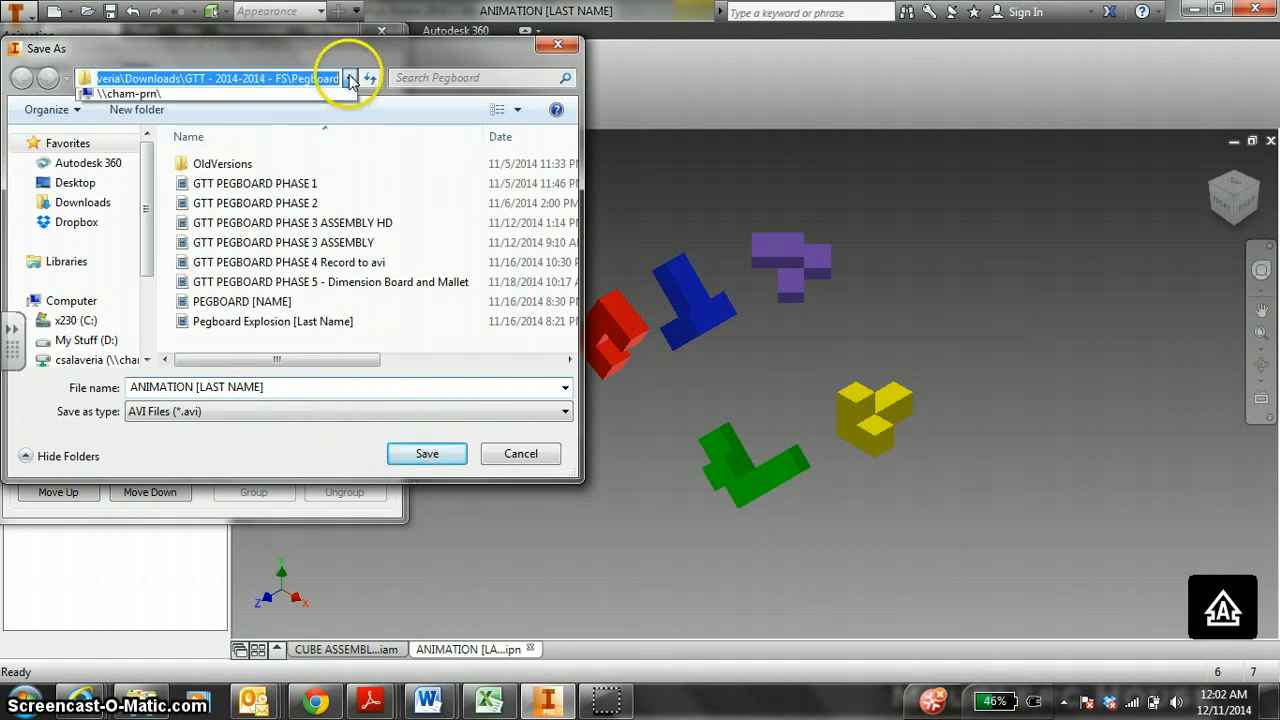
pyautogui.click(350, 78)
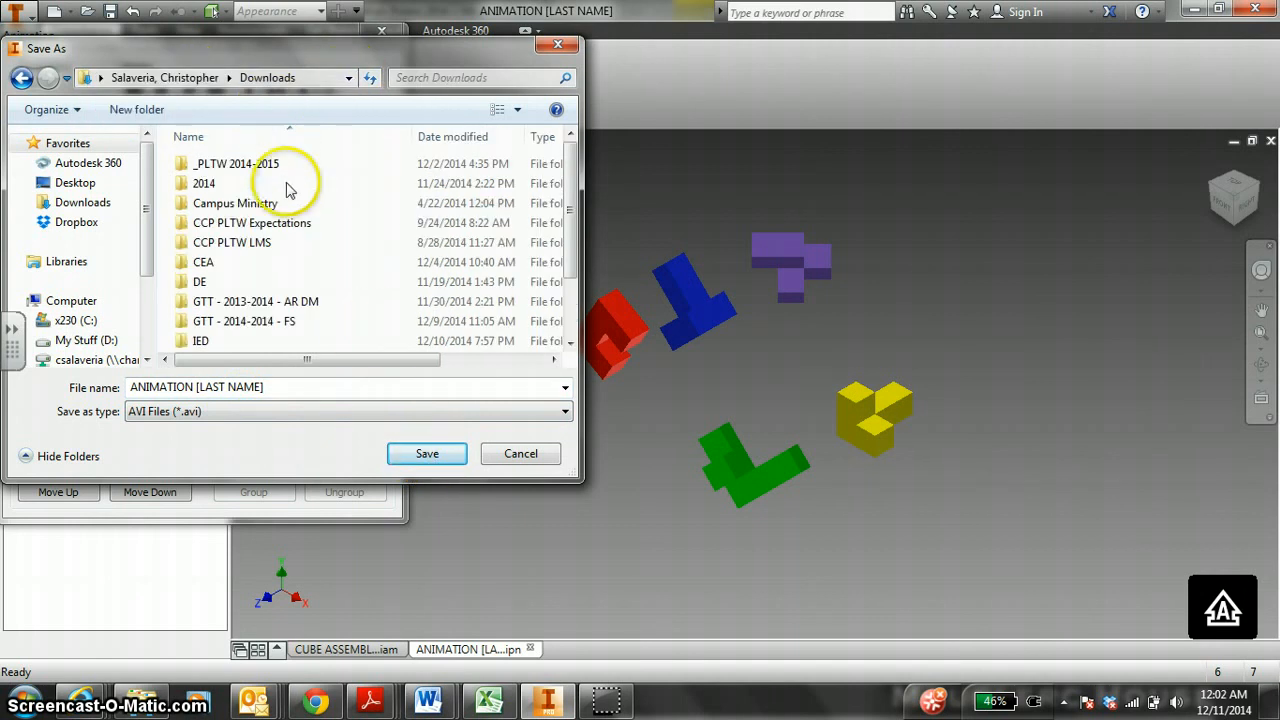
pyautogui.doubleClick(200, 340)
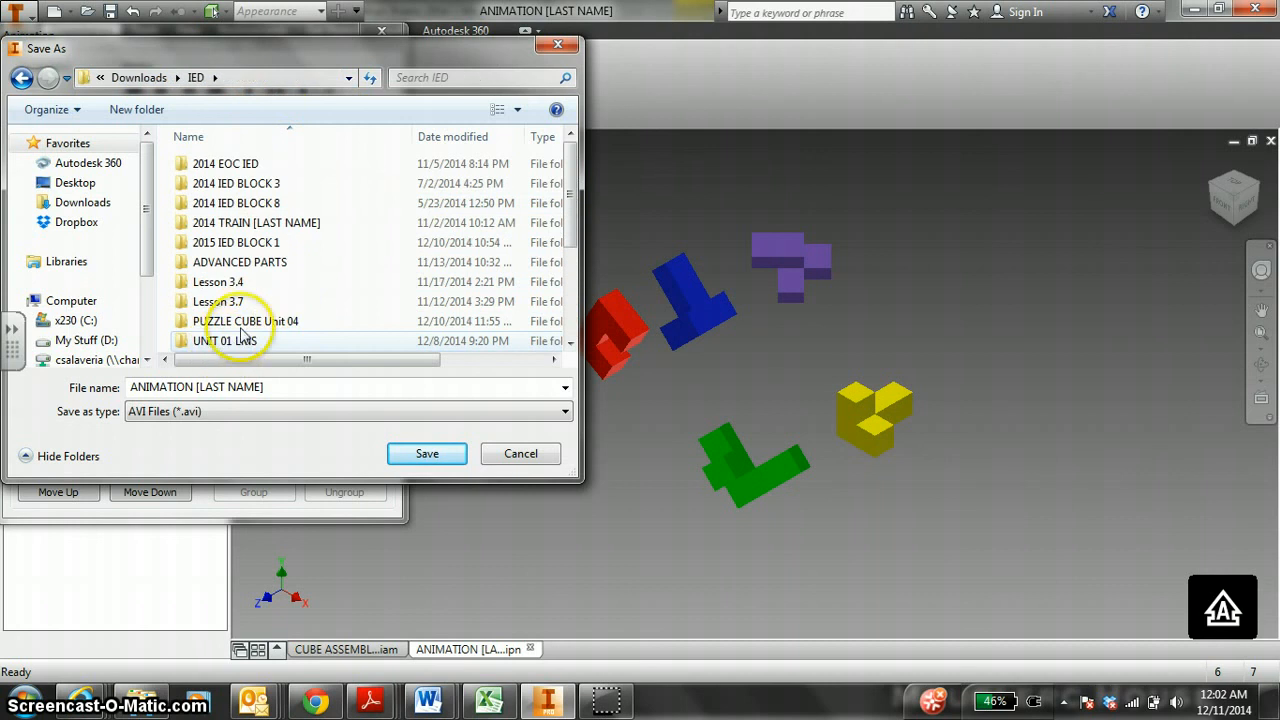
pyautogui.doubleClick(248, 320)
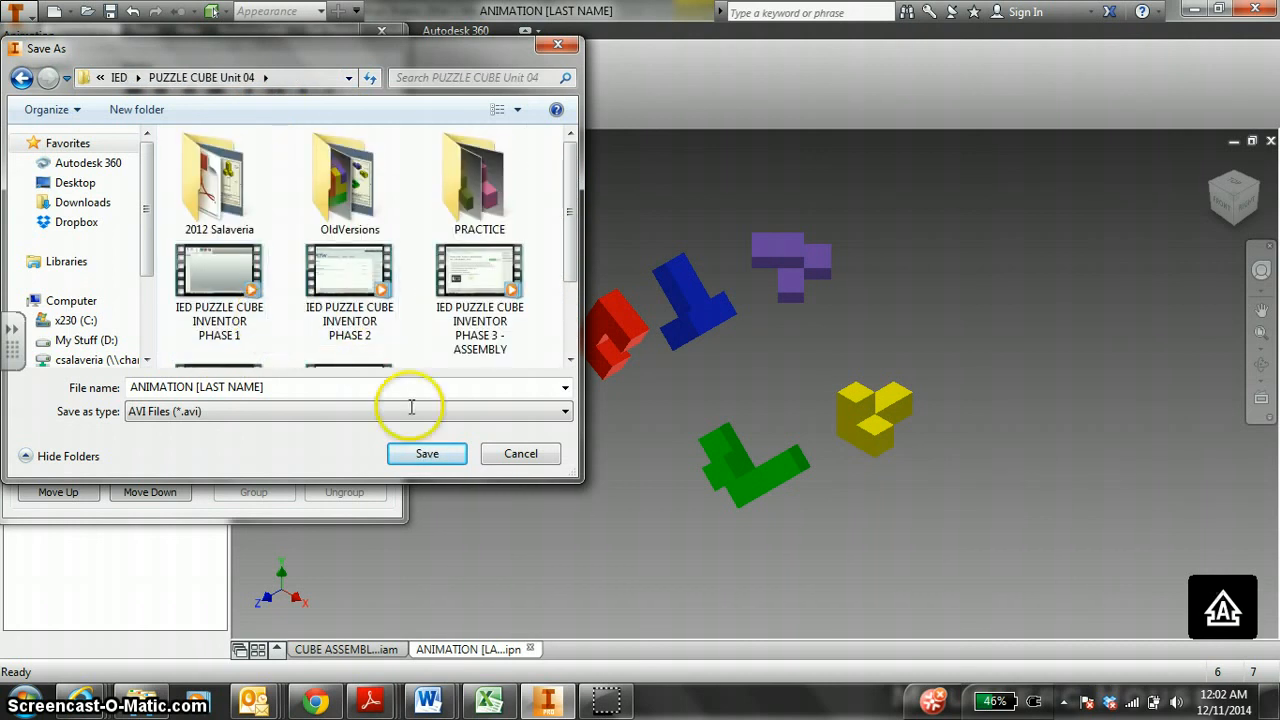
pyautogui.click(426, 452)
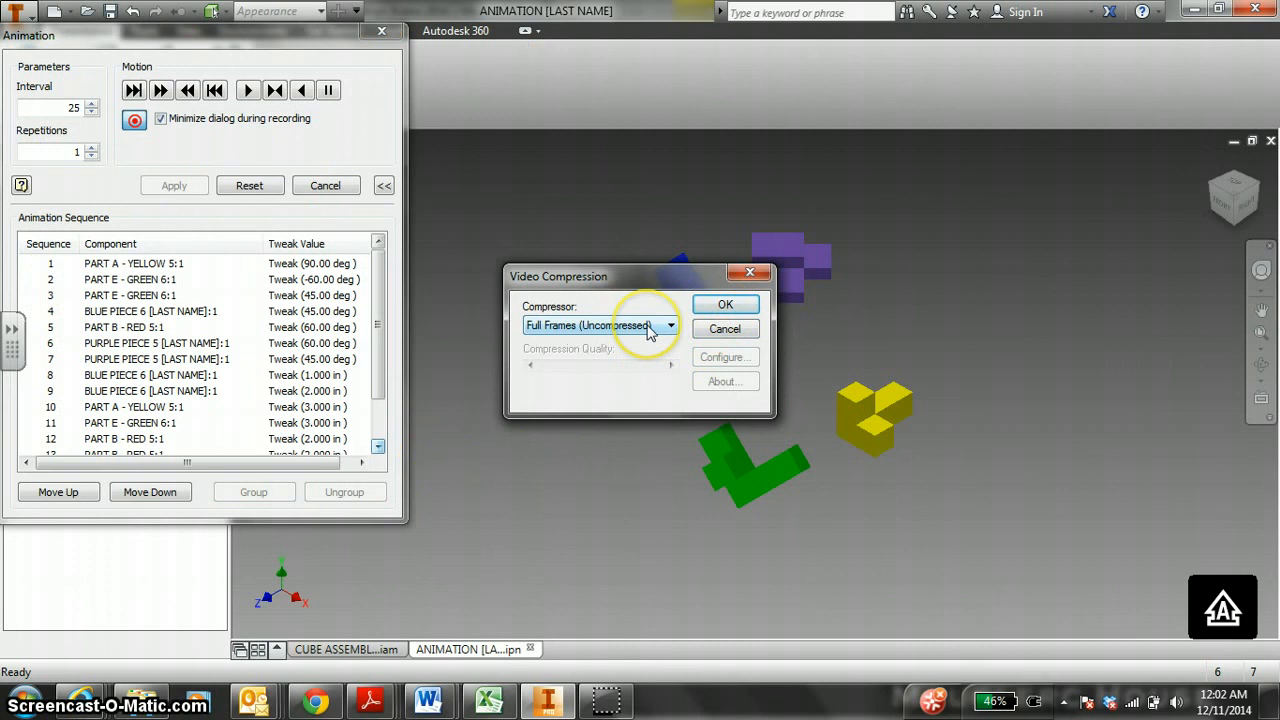
# - Accept the video compression settings and record the animation through to the assembled cube
pyautogui.click(724, 304)
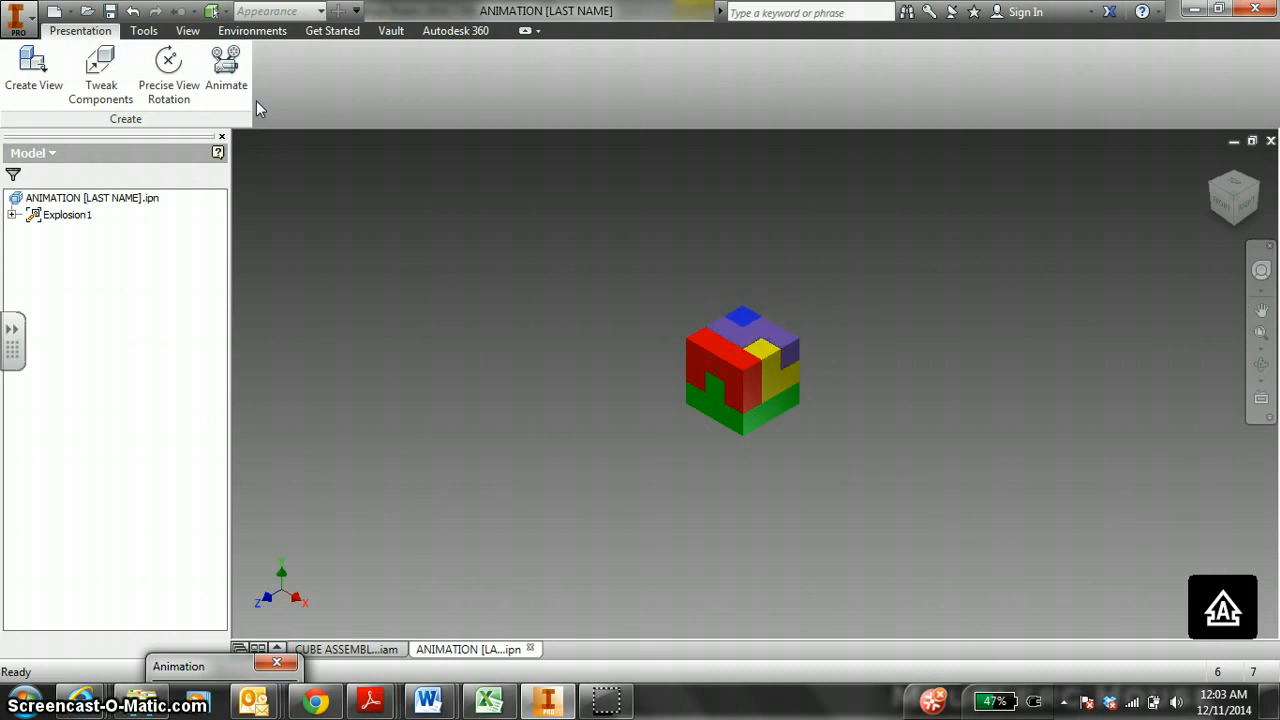
pyautogui.click(224, 70)
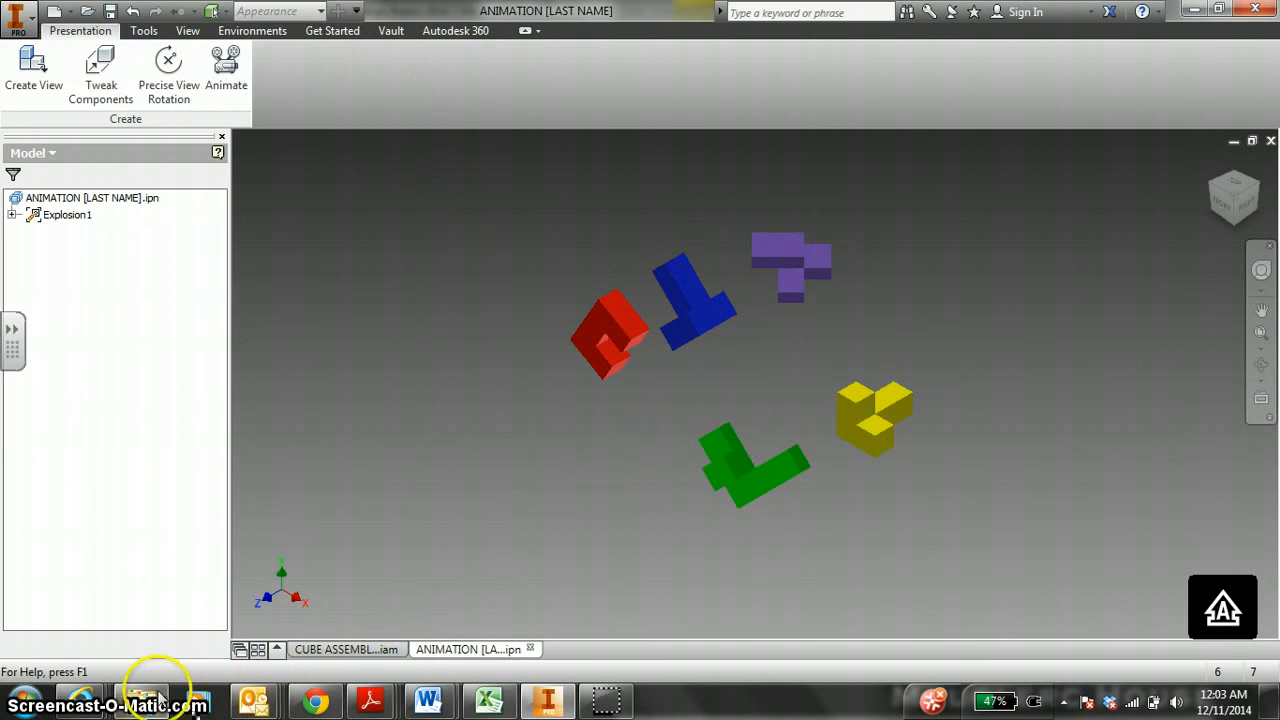
# - Play the recorded ANIMATION [LAST NAME] AVI from Explorer in an enlarged media player
pyautogui.click(140, 700)
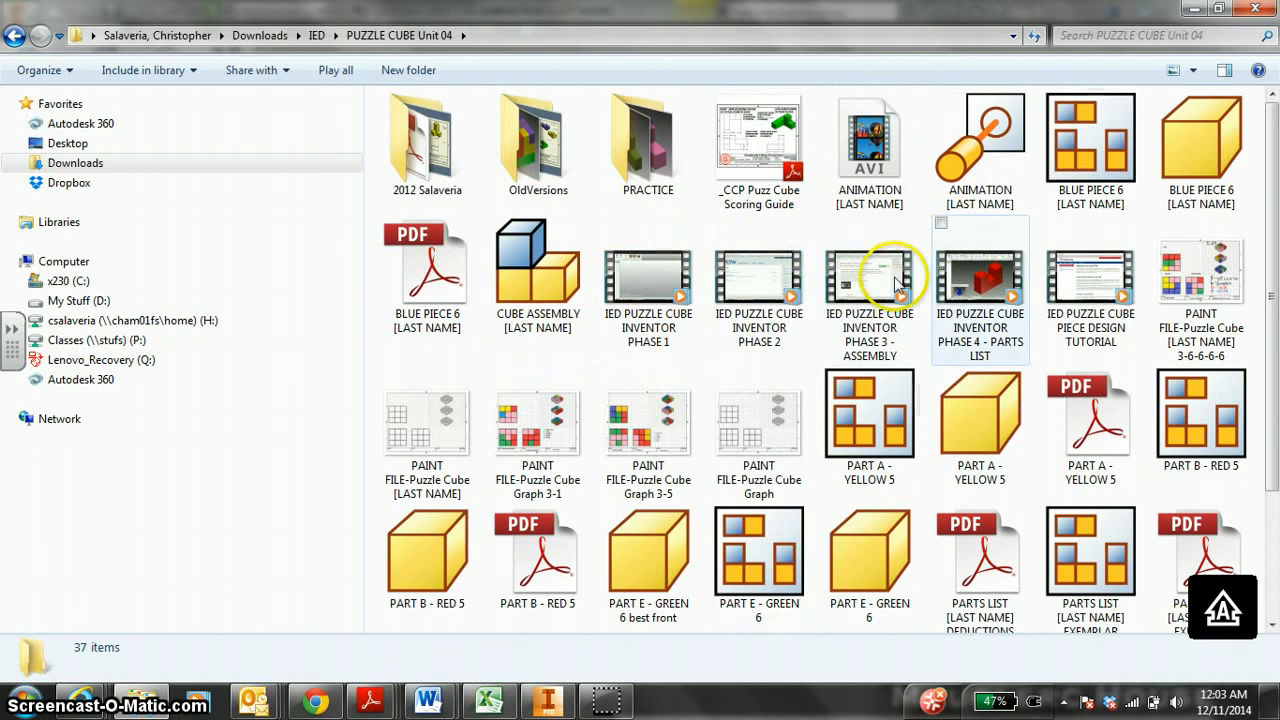
pyautogui.click(868, 144)
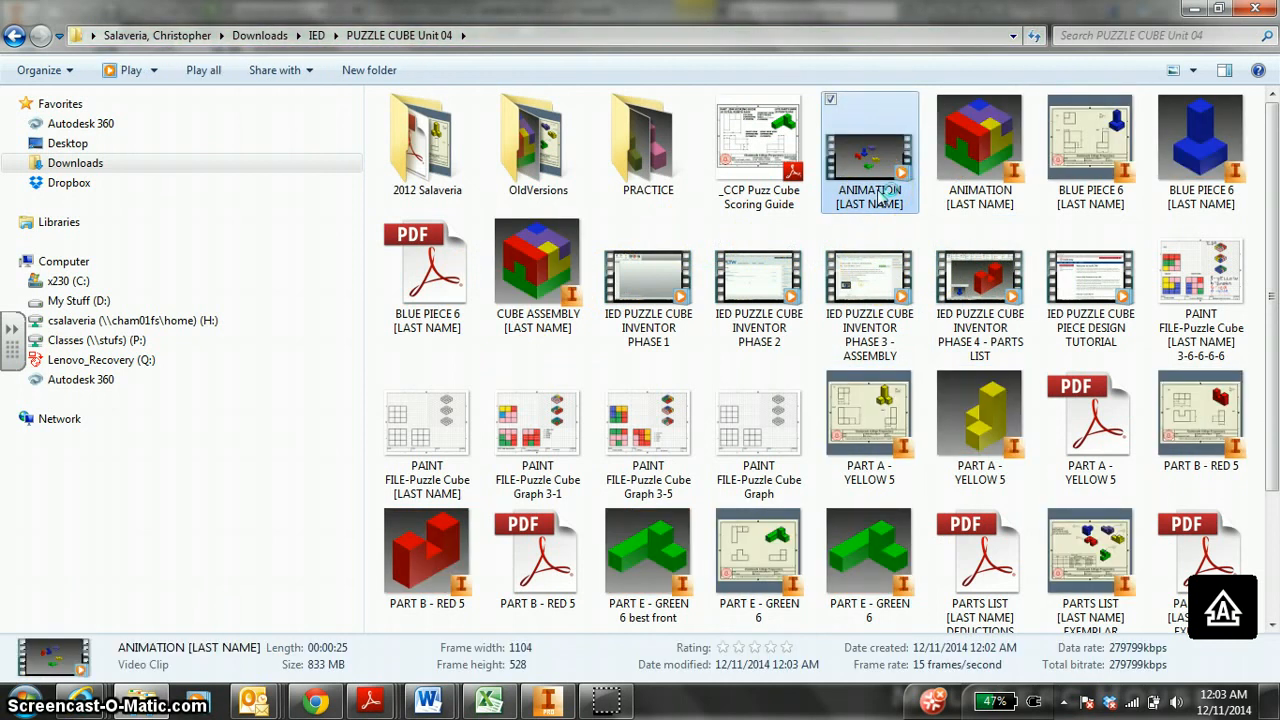
pyautogui.doubleClick(868, 150)
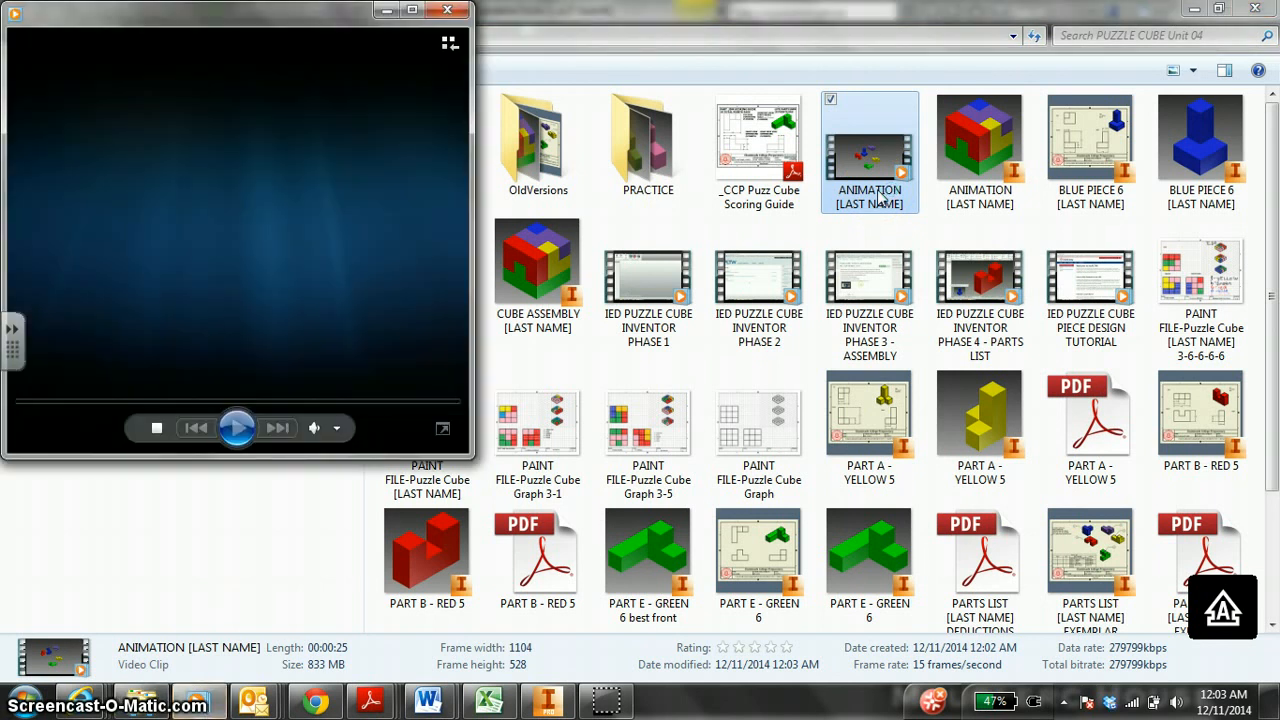
pyautogui.doubleClick(868, 140)
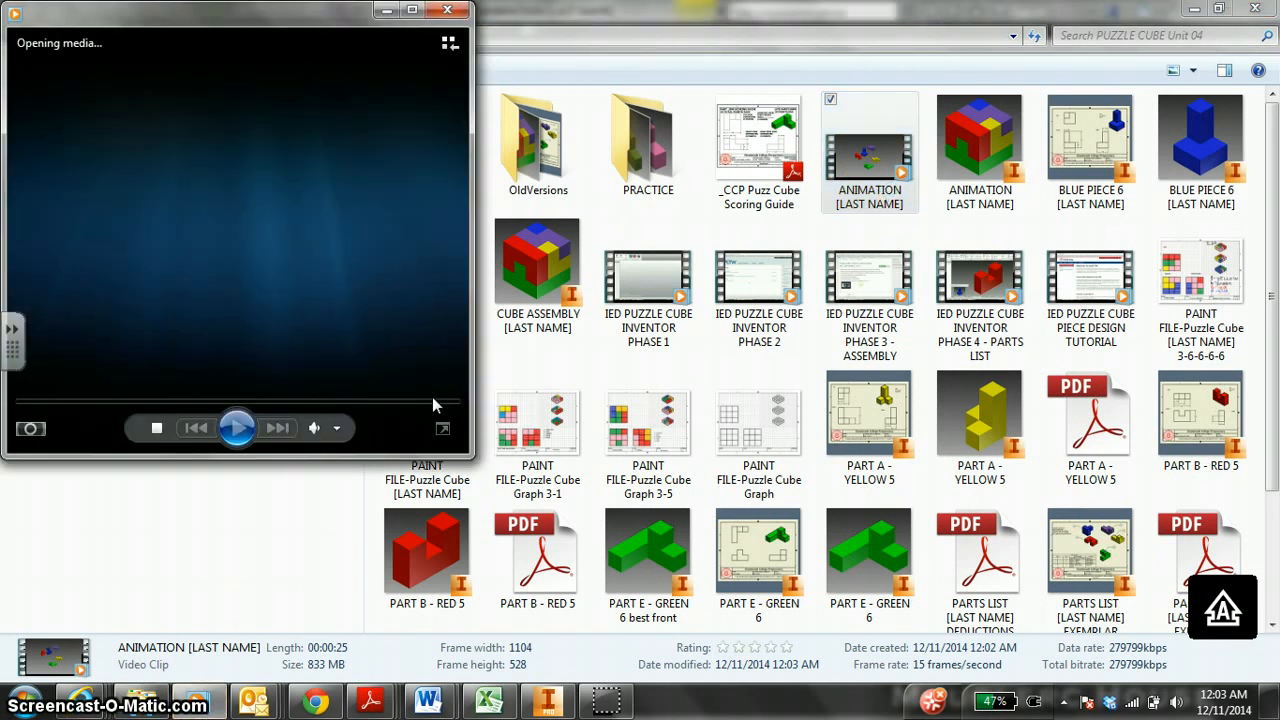
pyautogui.click(238, 428)
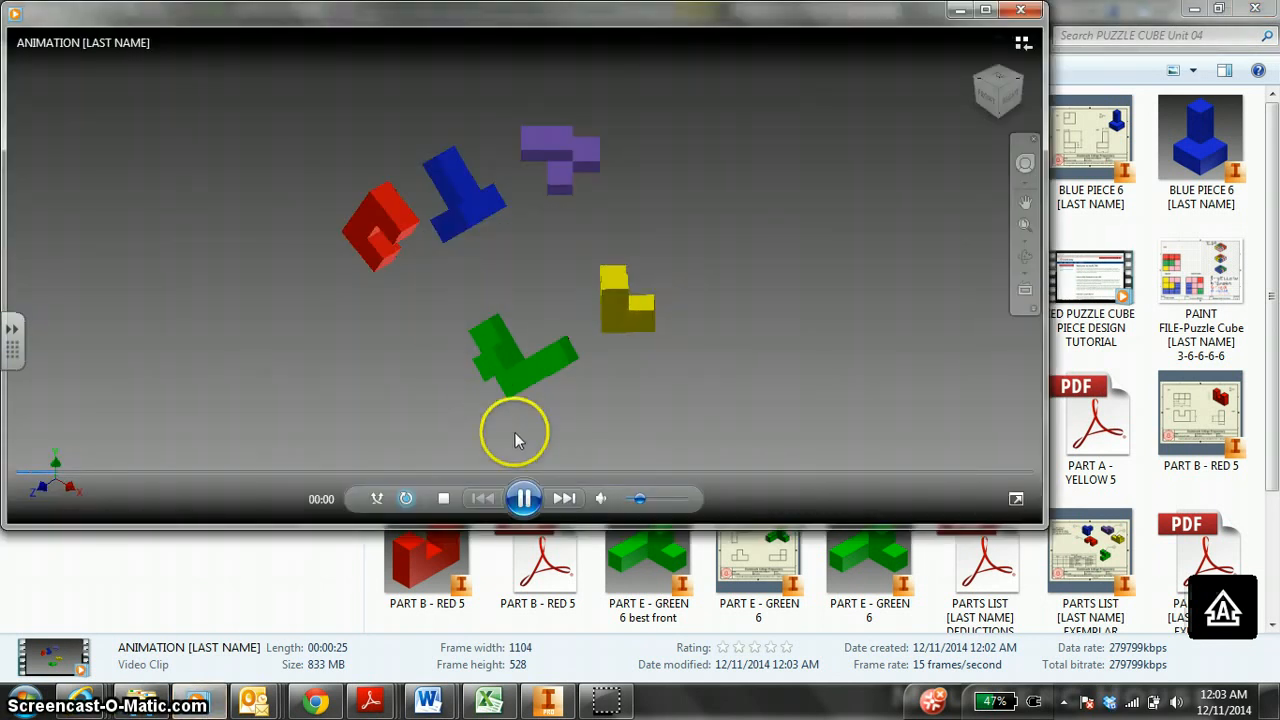
pyautogui.click(524, 498)
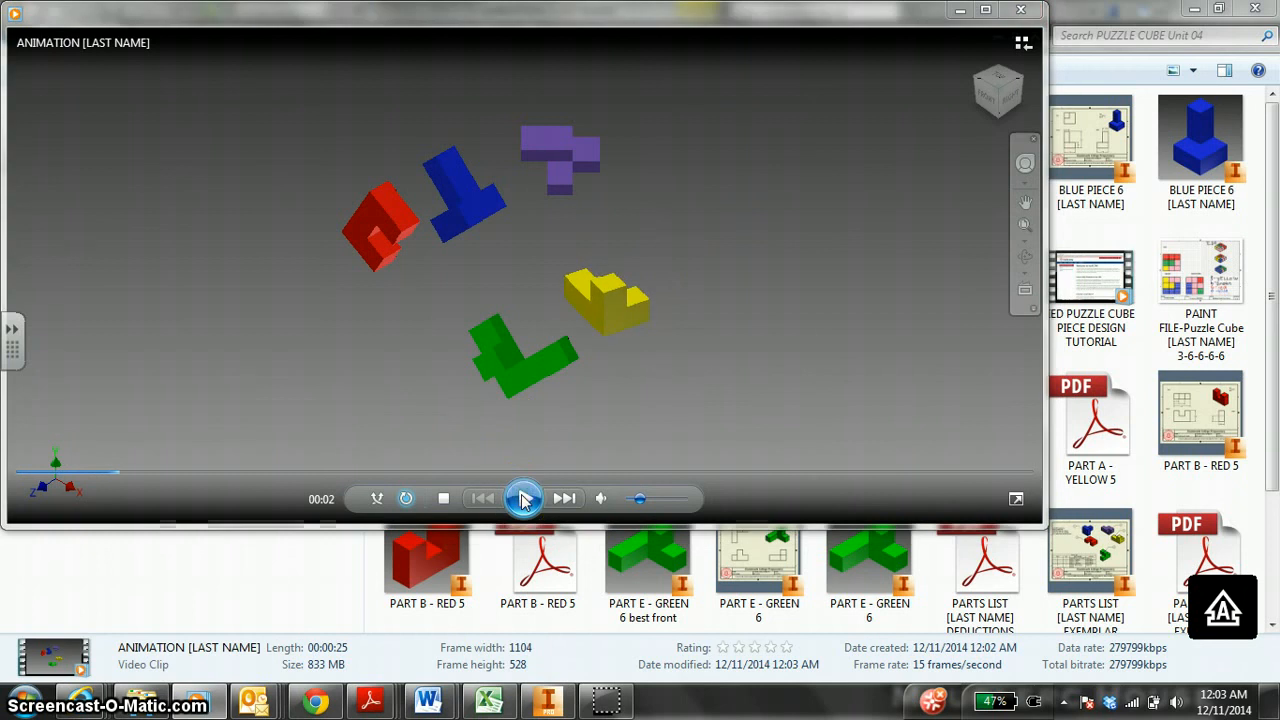
# - Review the Canvas .avi Video Upload assignment, then replay the ANIMATION [LAST NAME] video
pyautogui.click(316, 700)
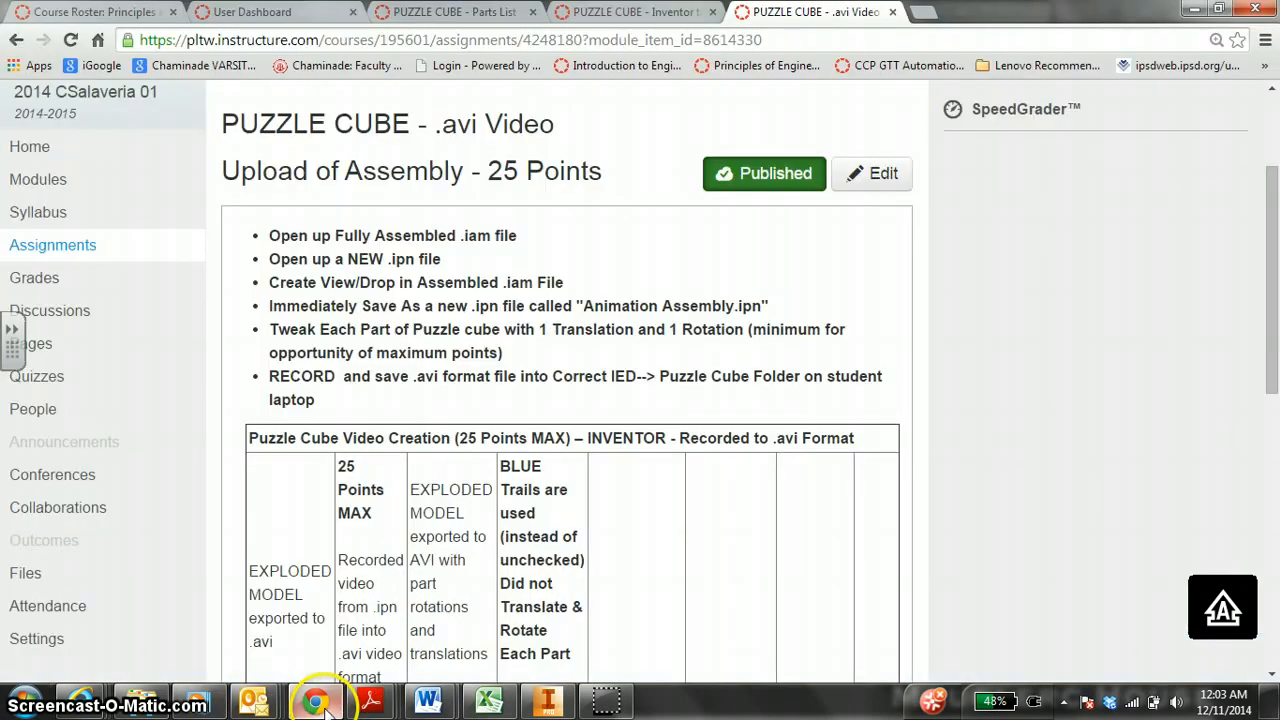
pyautogui.scroll(3)
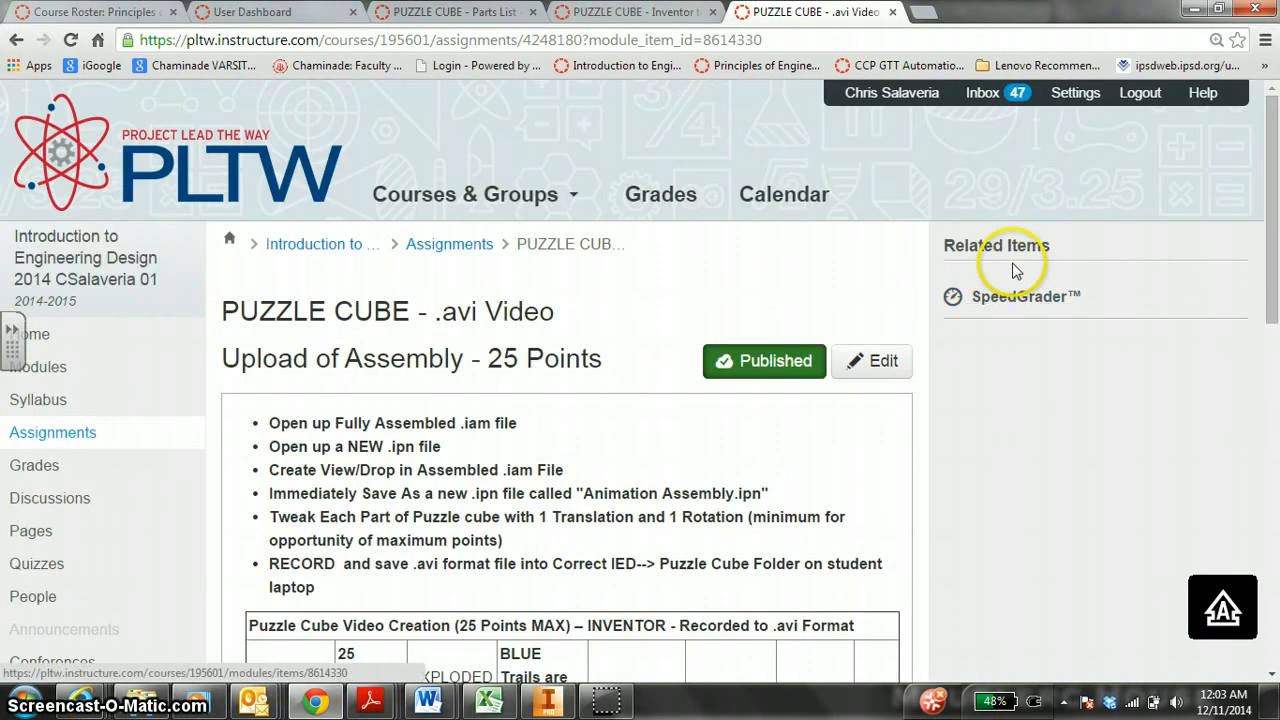
pyautogui.moveTo(904, 276)
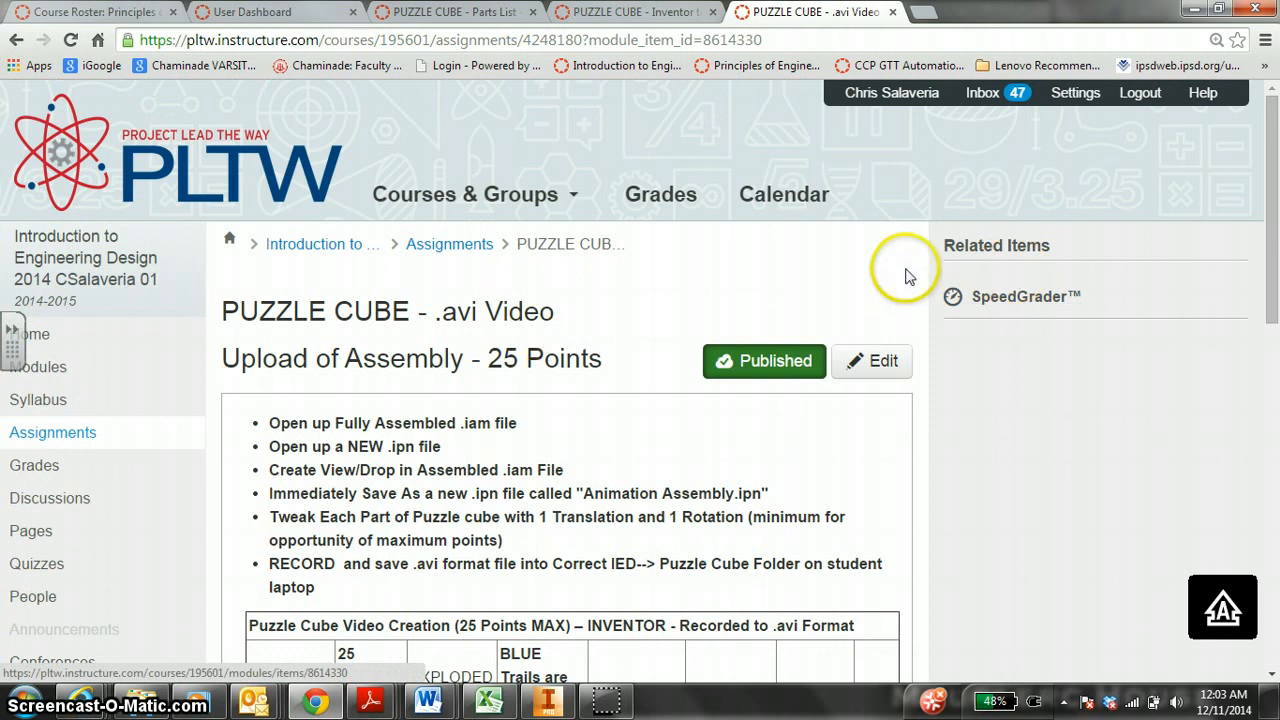
pyautogui.moveTo(956, 278)
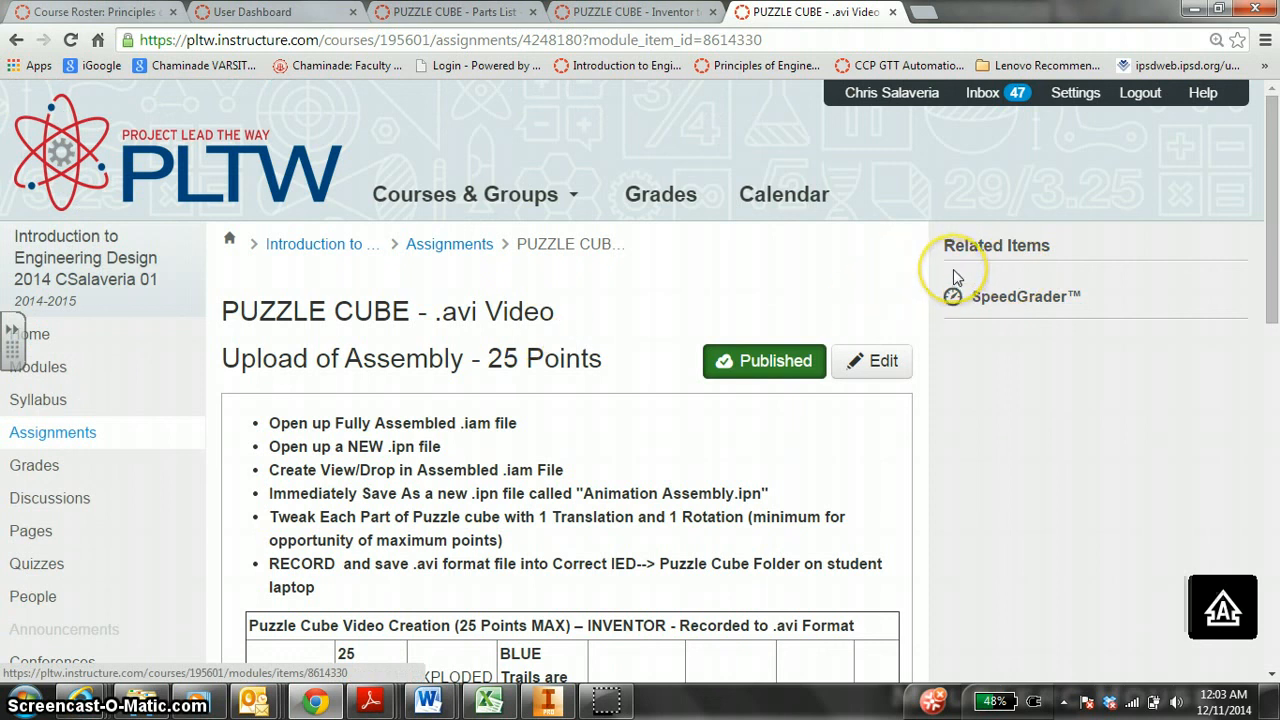
pyautogui.moveTo(920, 290)
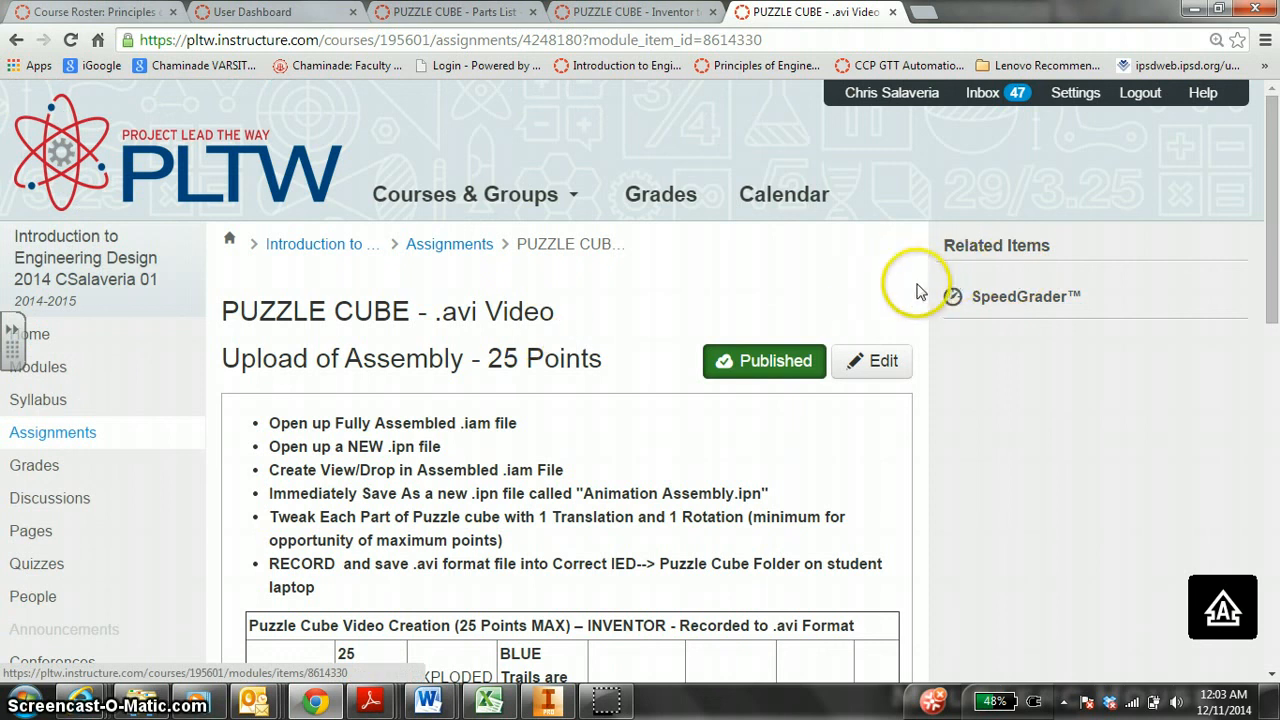
pyautogui.moveTo(900, 292)
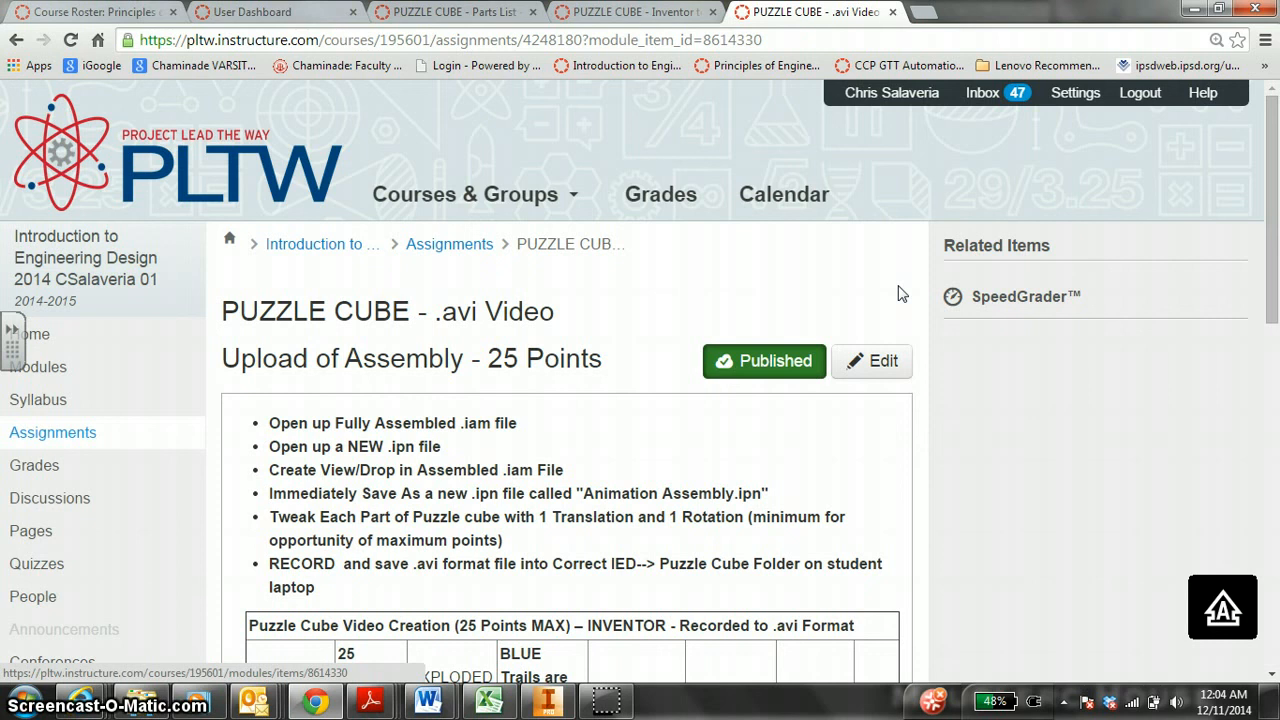
pyautogui.moveTo(872, 316)
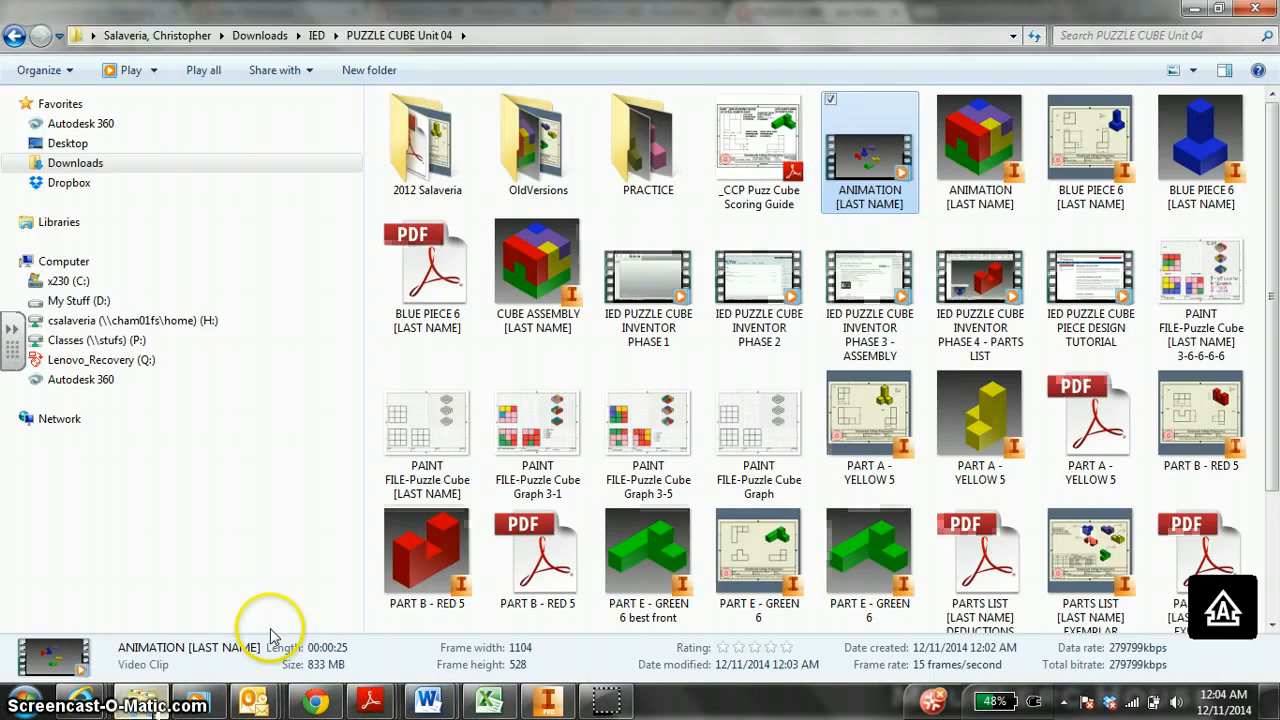
pyautogui.doubleClick(868, 140)
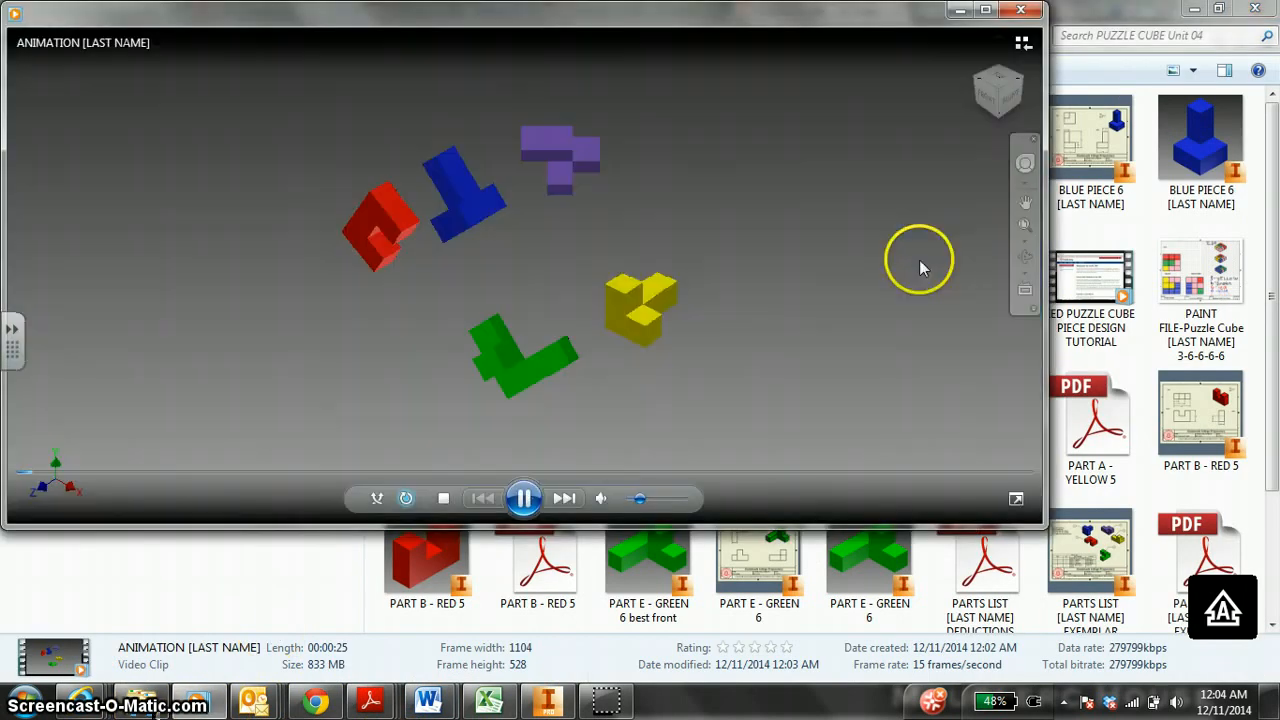